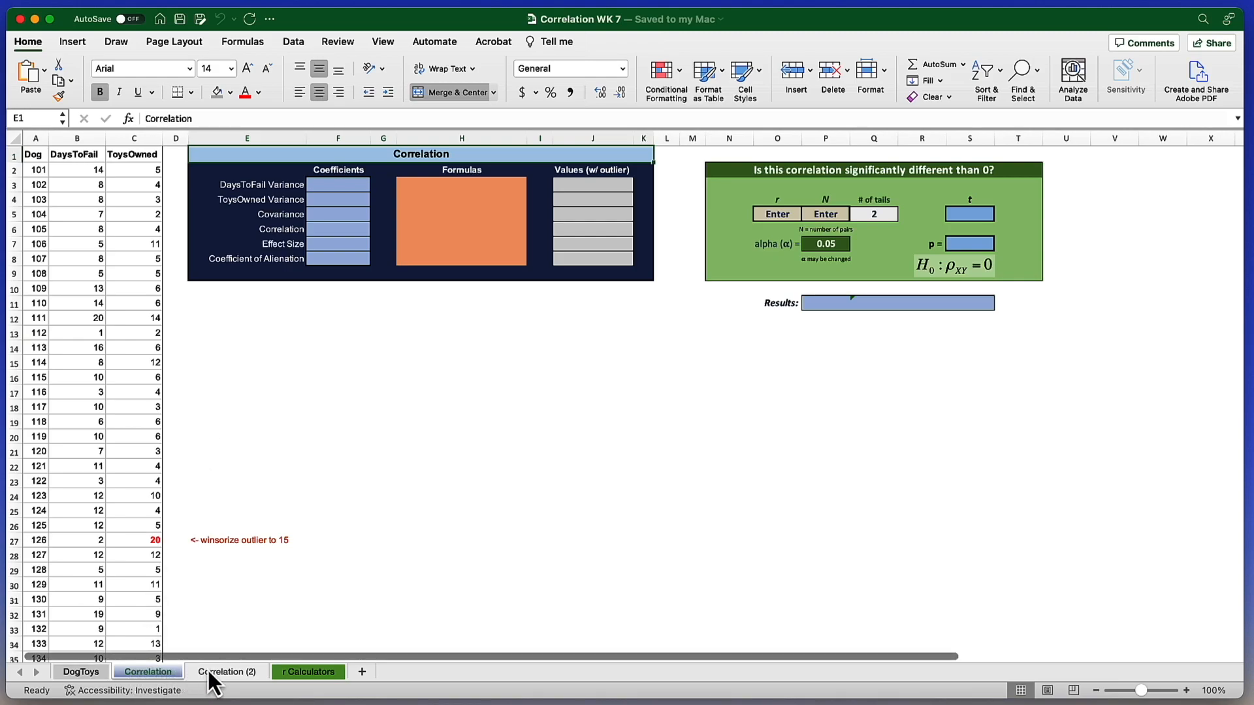
Step: Review the finished Correlation (2) sheet, then return and locate the DaysToFail and ToysOwned data columns
click(227, 671)
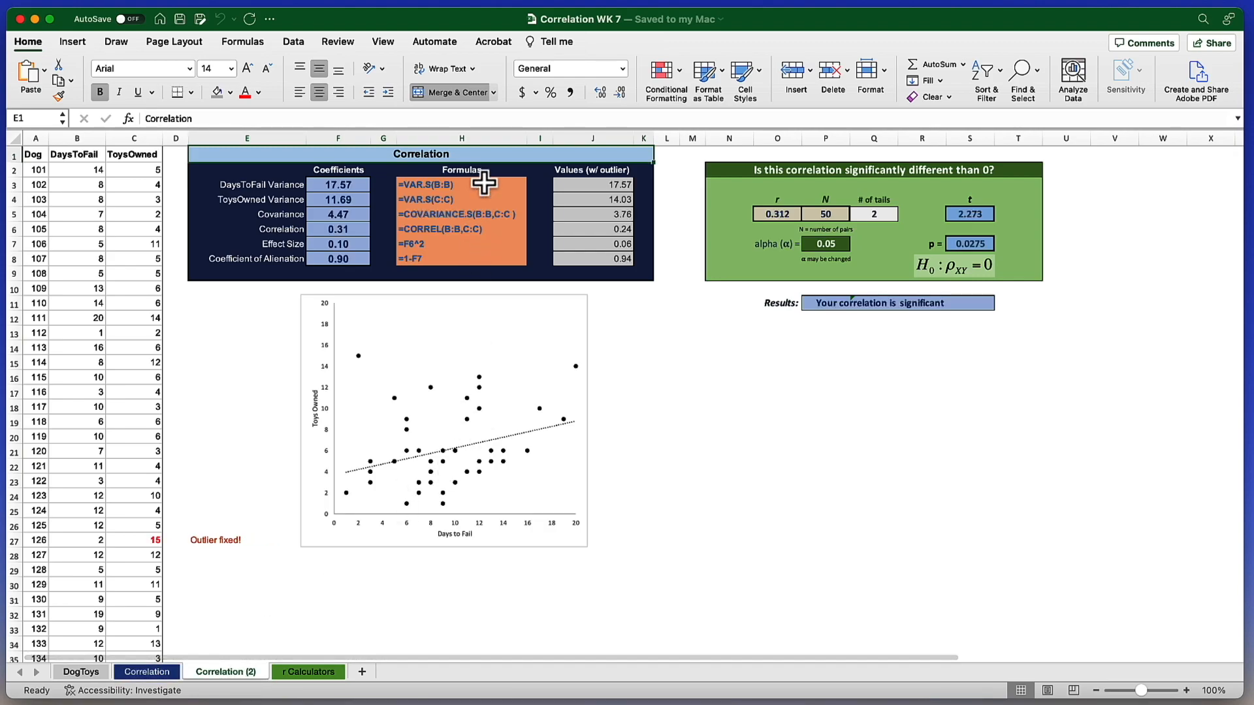
mouse_move(309, 576)
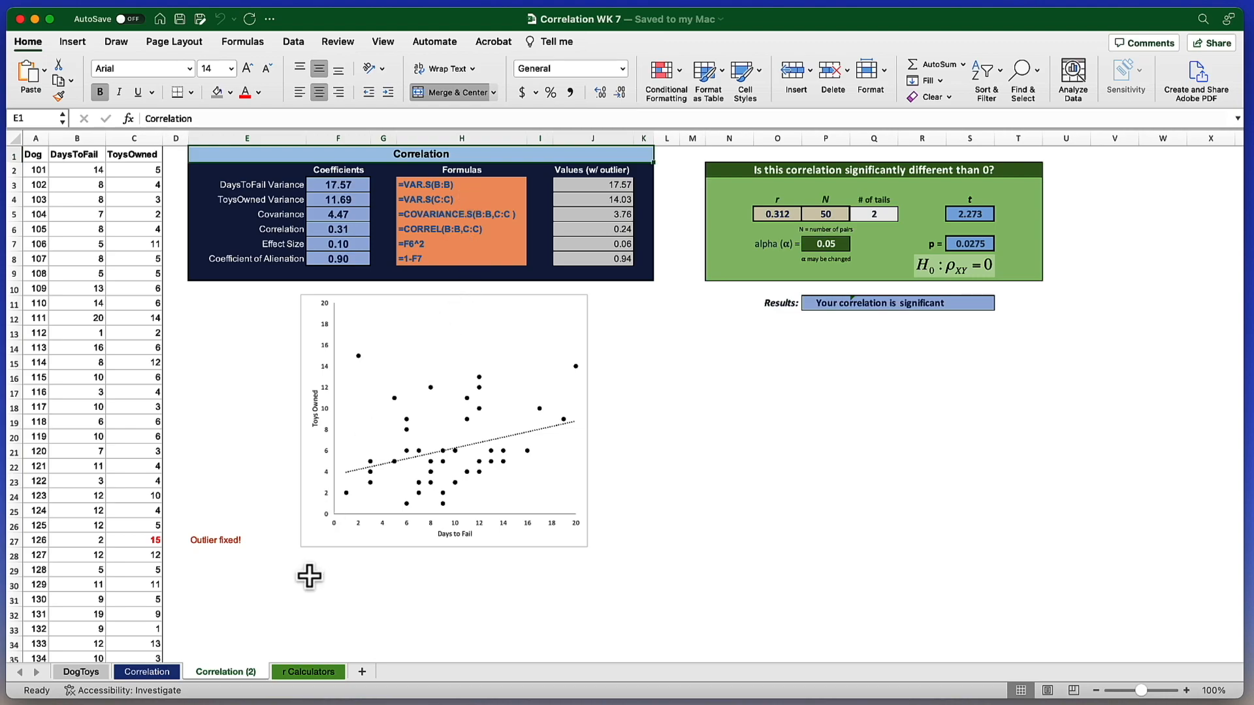
click(147, 672)
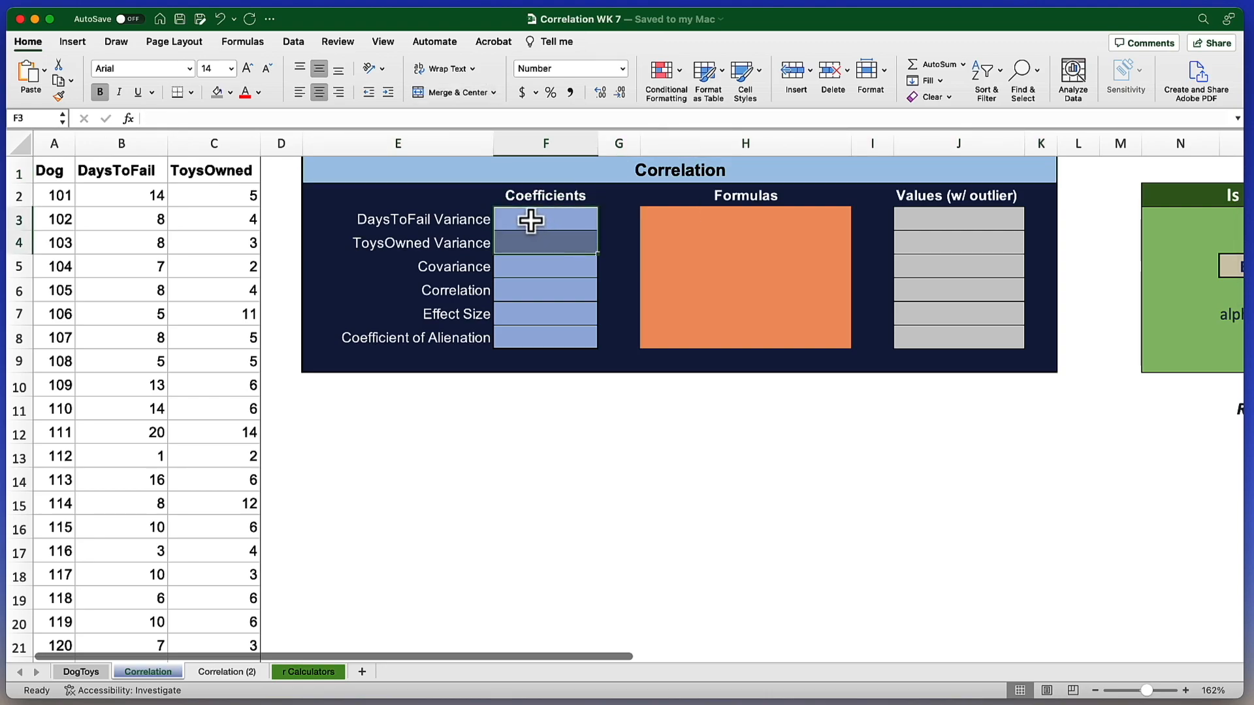
click(547, 243)
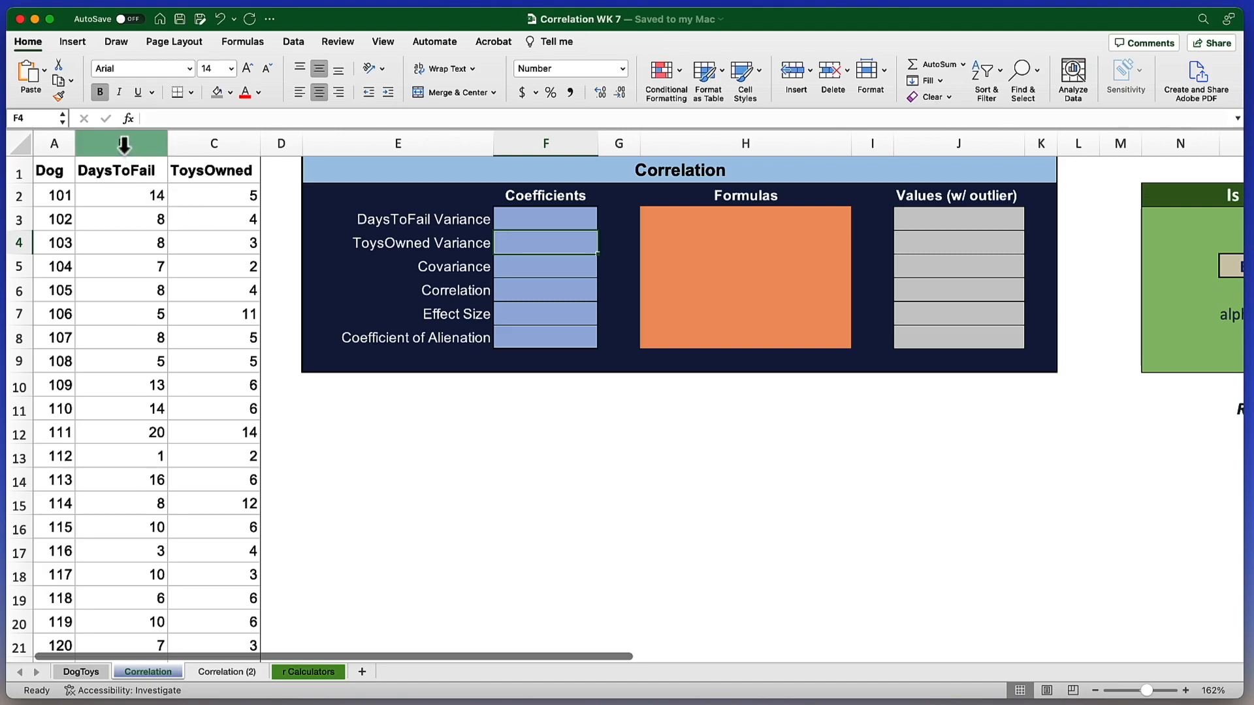
click(120, 144)
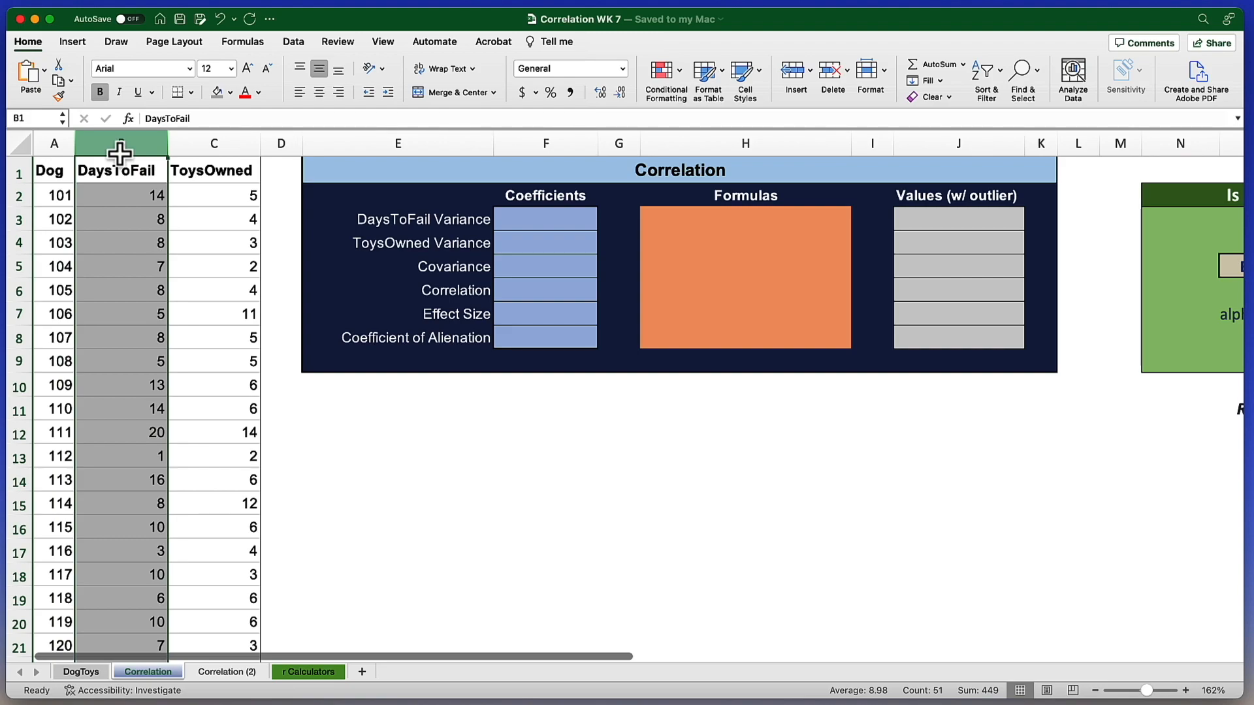
click(213, 144)
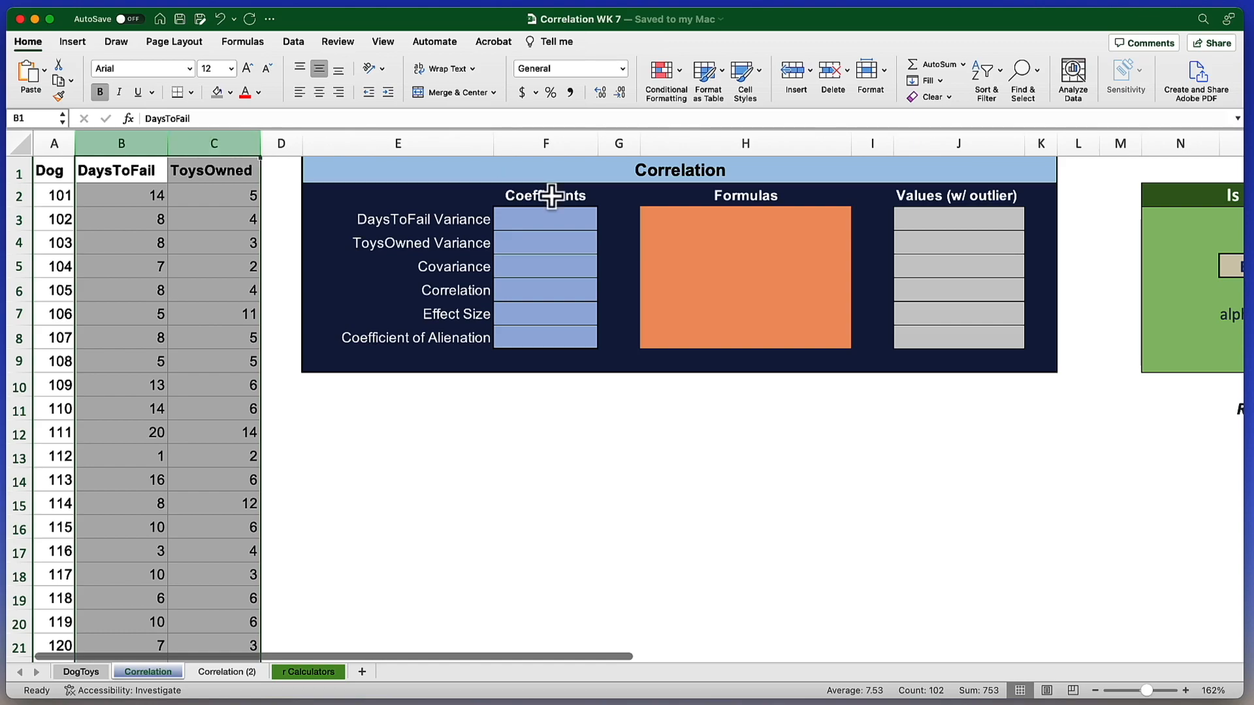
Step: Enter =VAR.S over column B as the DaysToFail variance, returning 17.57
click(546, 218)
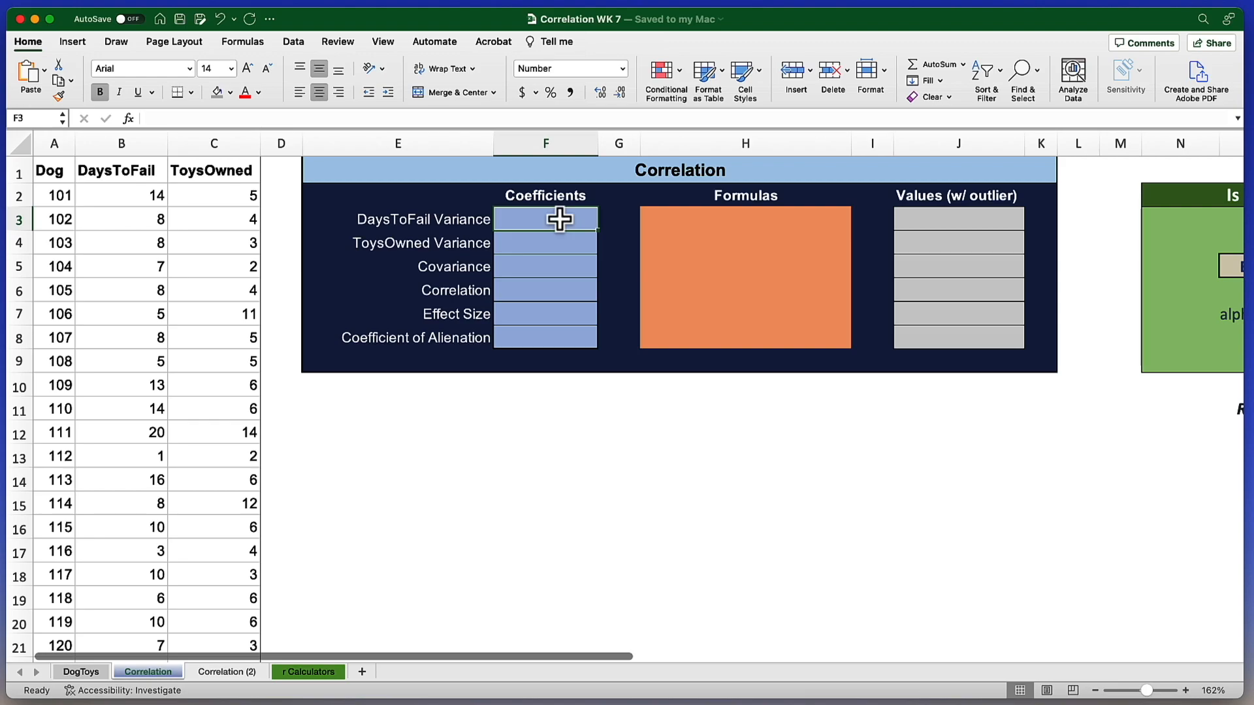
text(=)
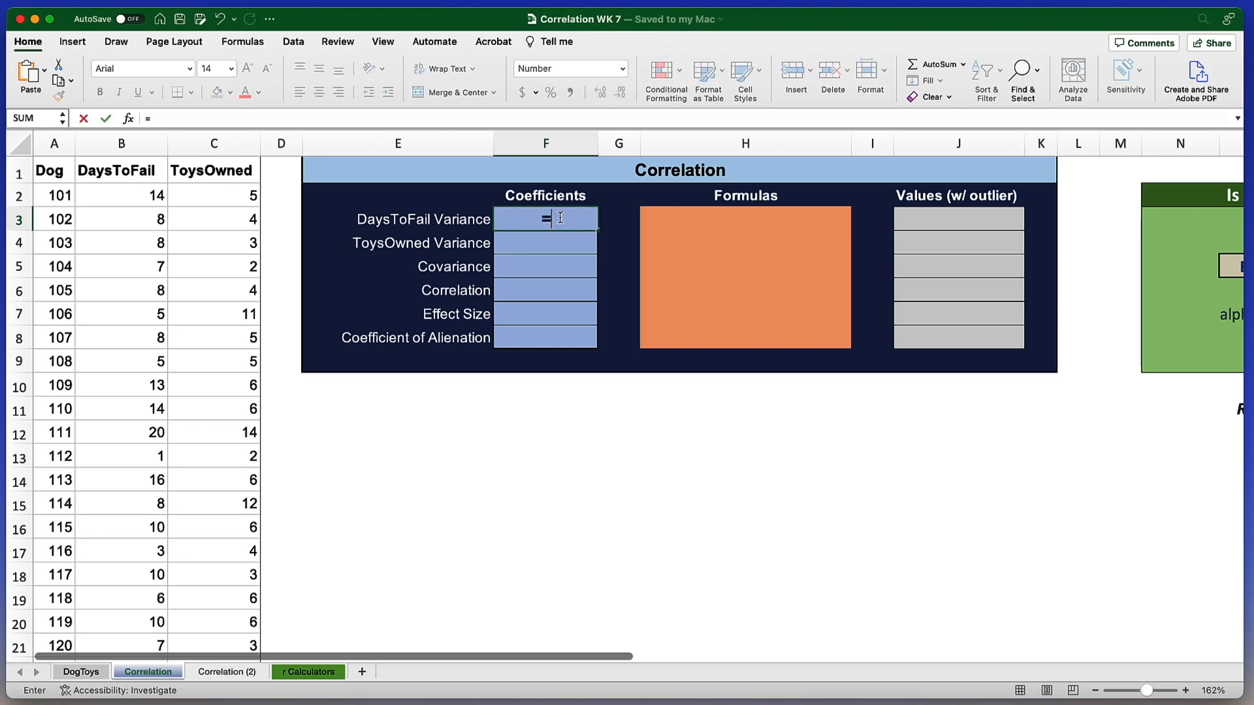
text(var)
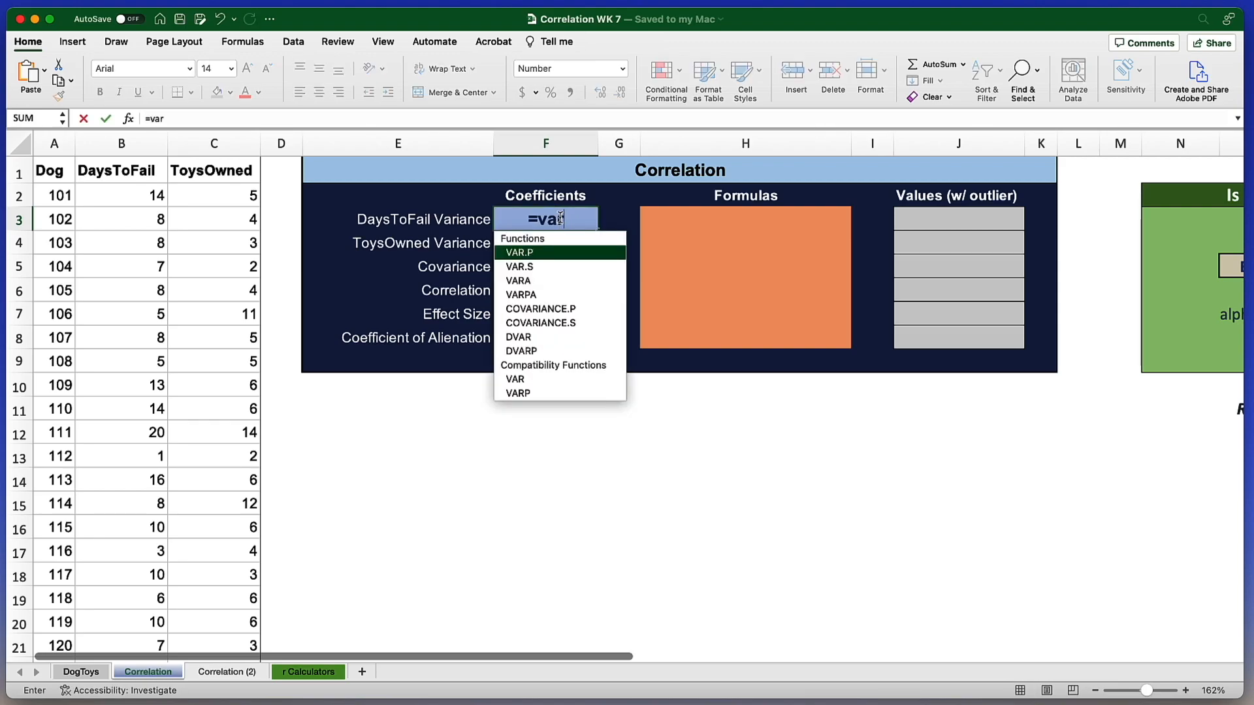
text(.)
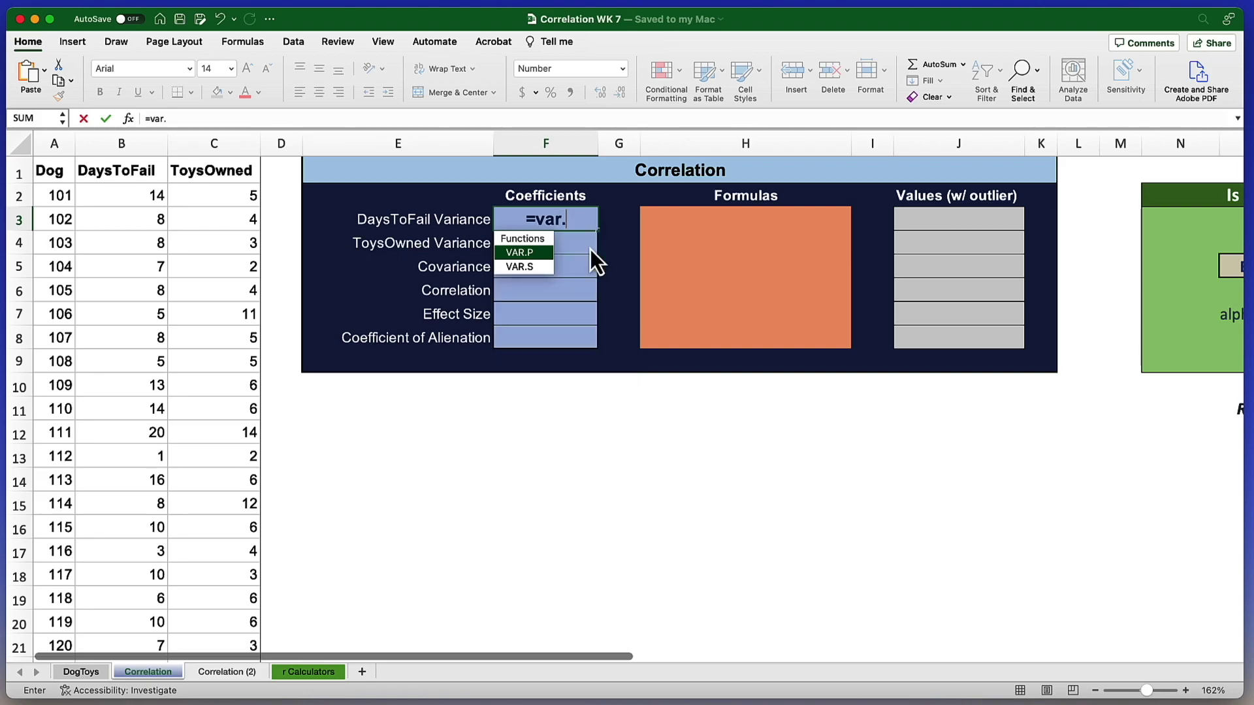
text(s(B:B)
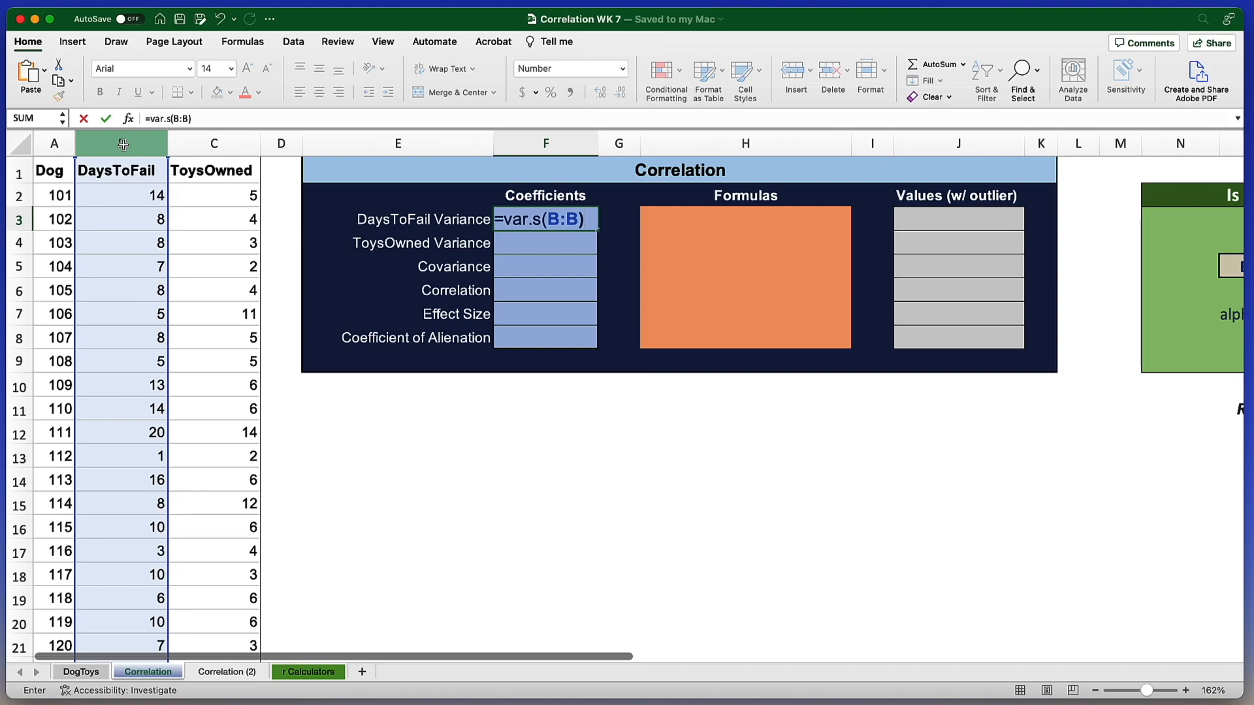
key(Return)
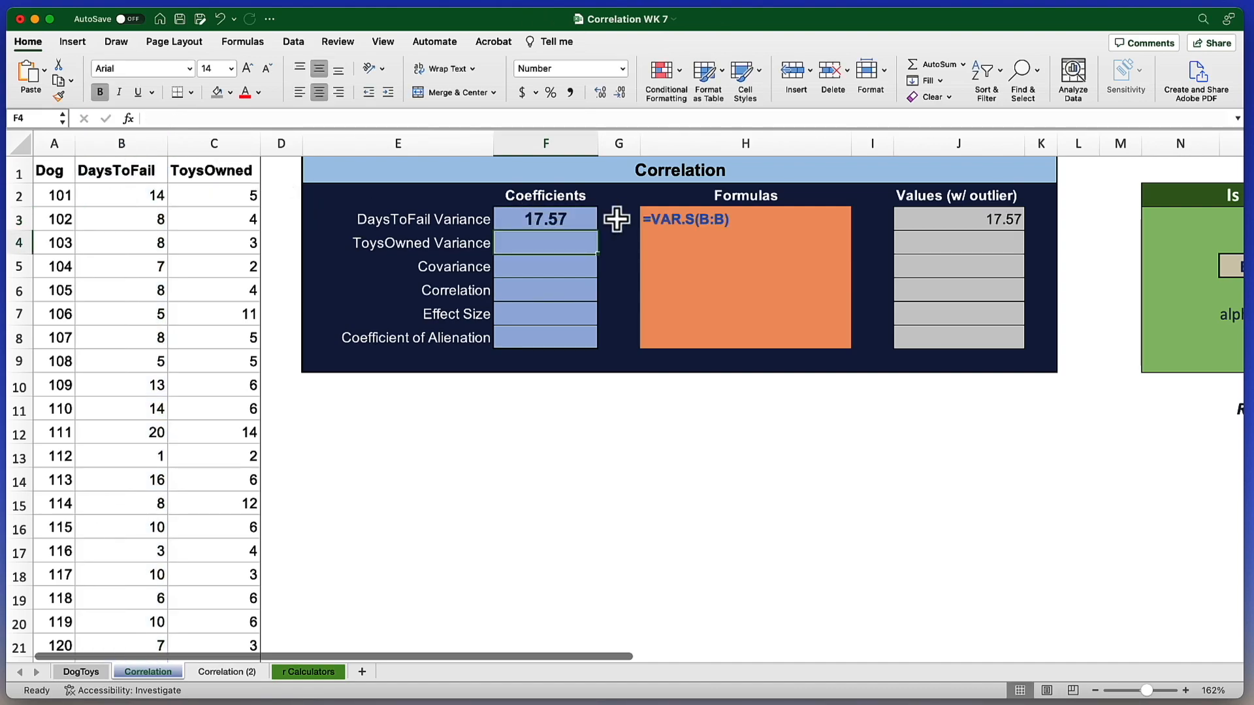
click(545, 218)
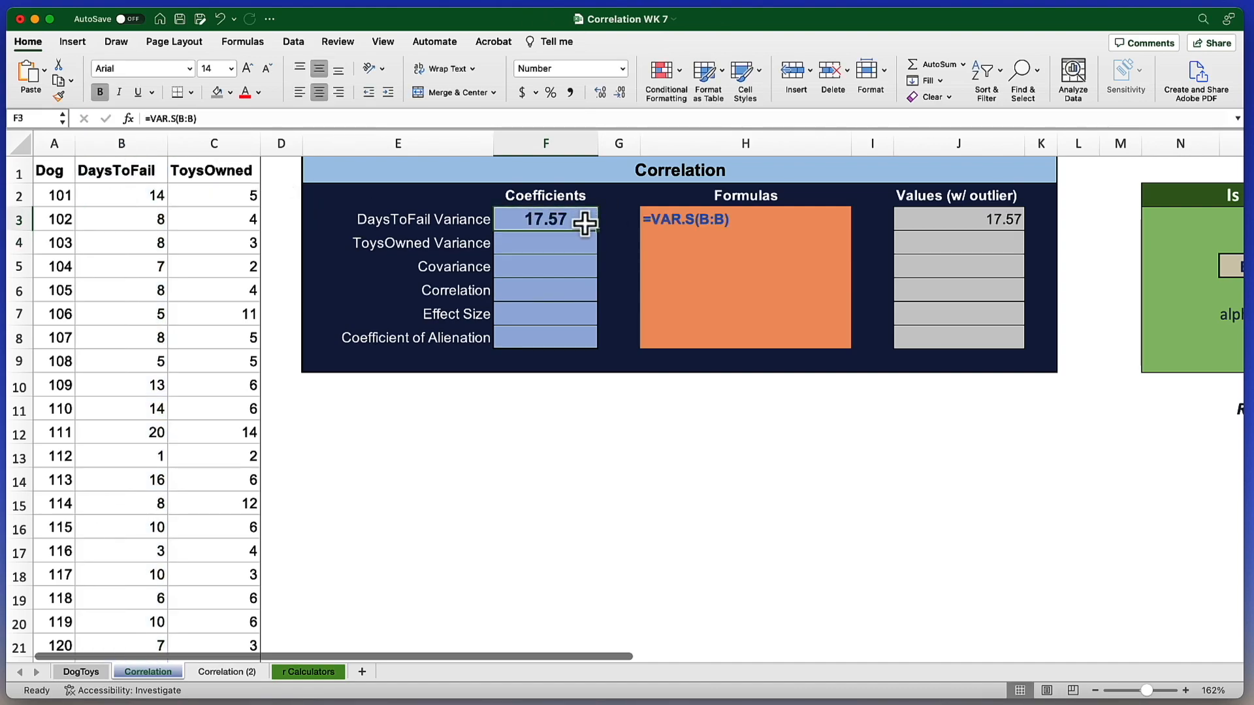
mouse_move(575, 246)
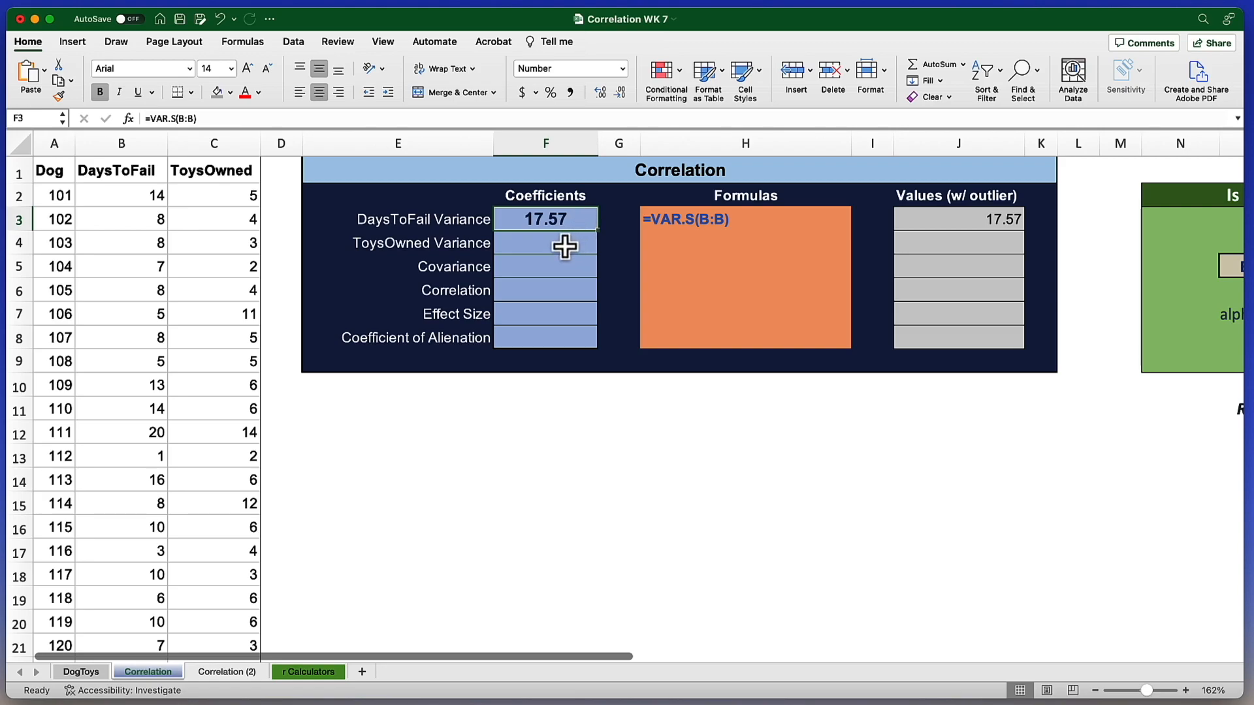
Step: Enter =VAR.S over column C as the ToysOwned variance, returning 14.03
click(546, 243)
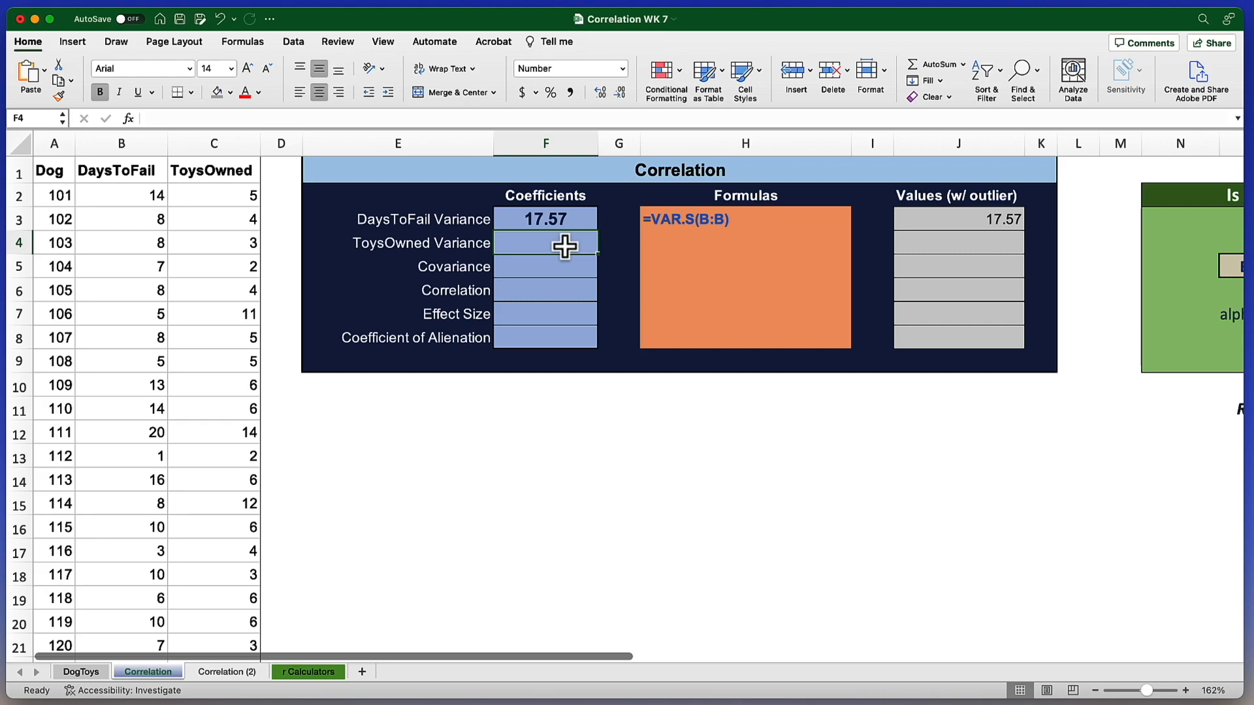
text(=var.s()
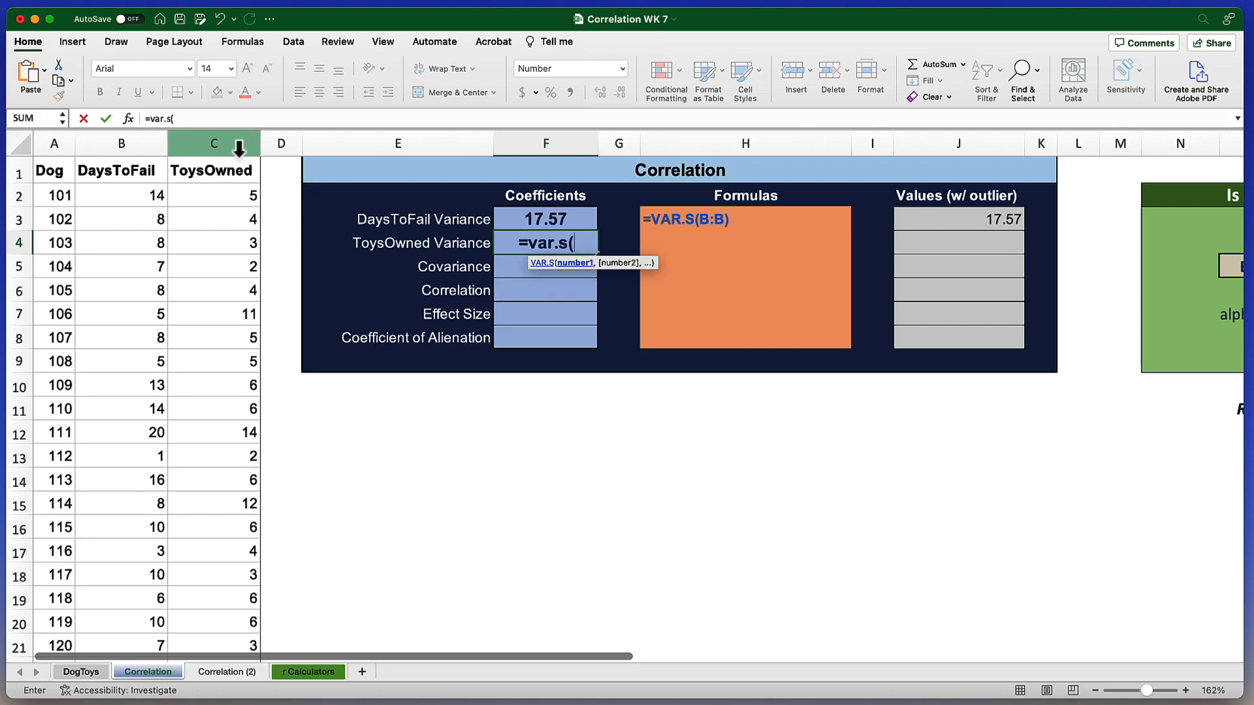
click(213, 143)
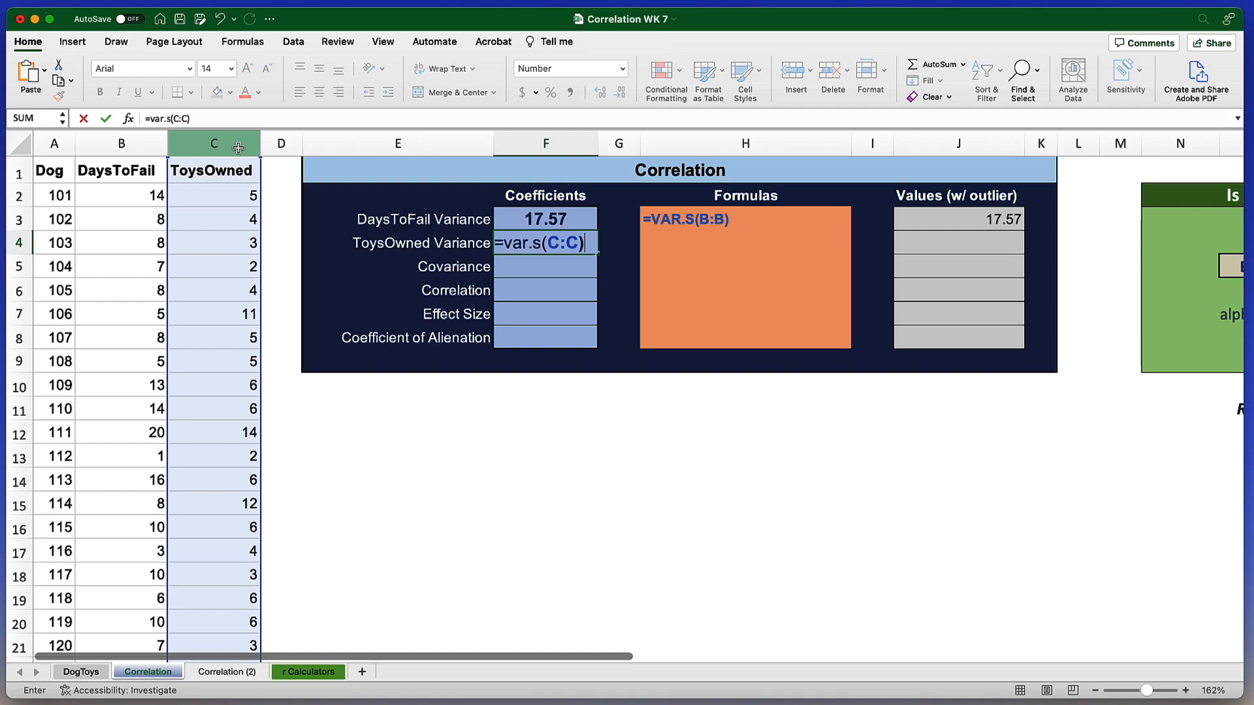
key(Return)
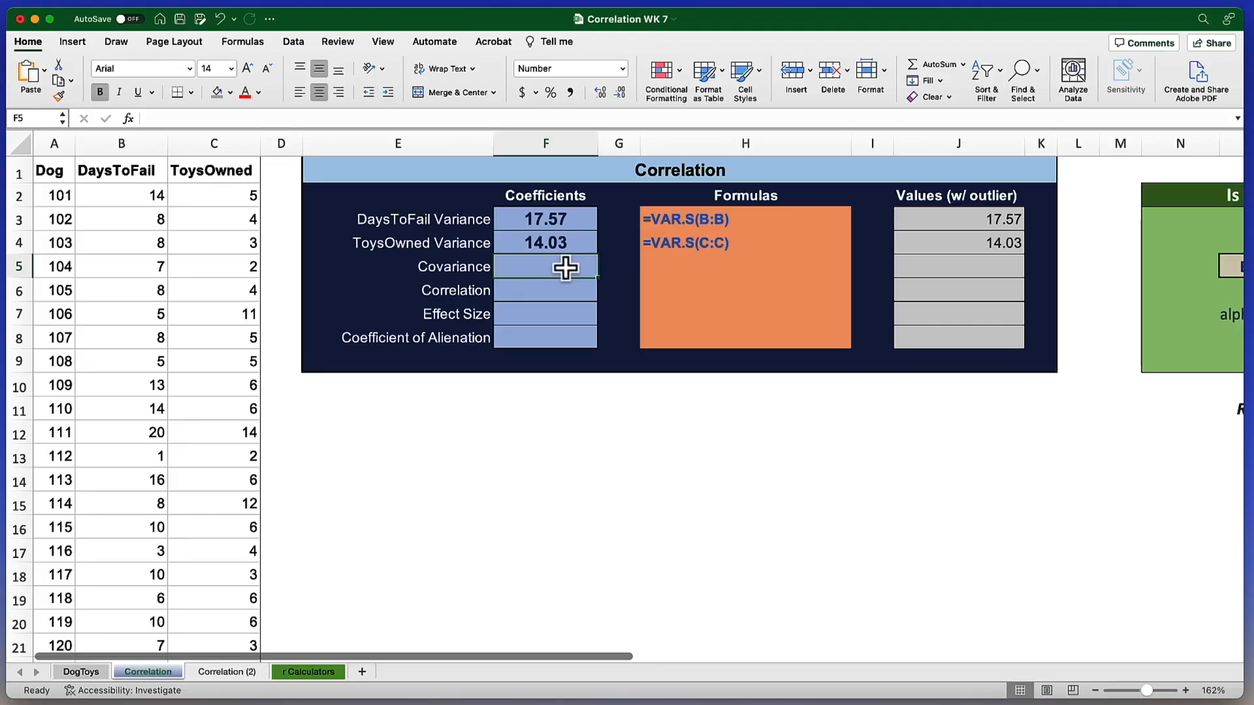
Step: Enter =COVARIANCE.S of columns B and C, returning 3.76
text(=c)
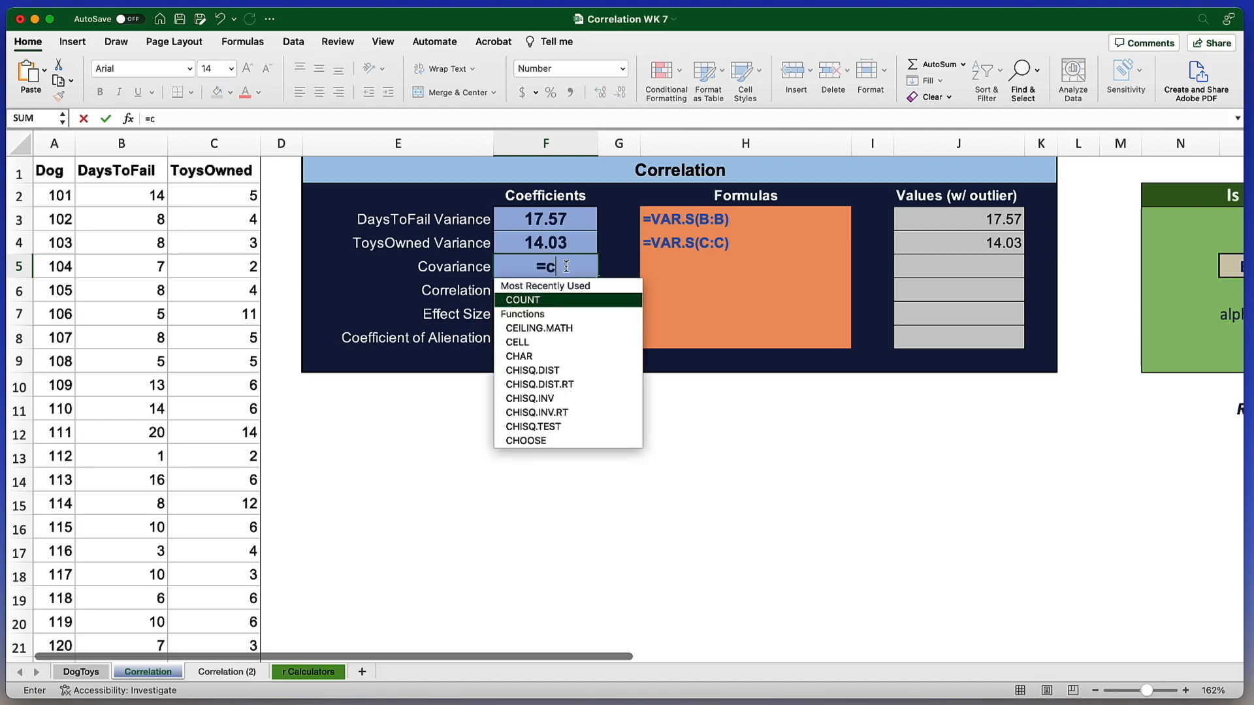
text(ov)
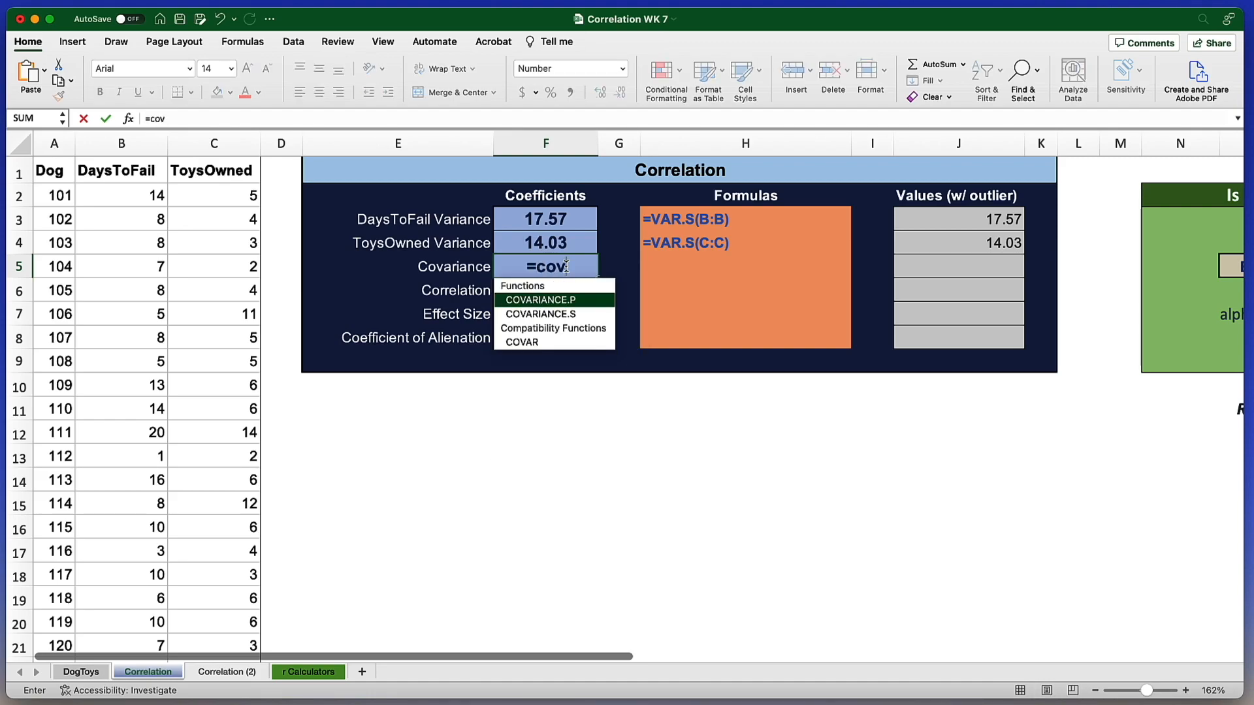
mouse_move(560, 300)
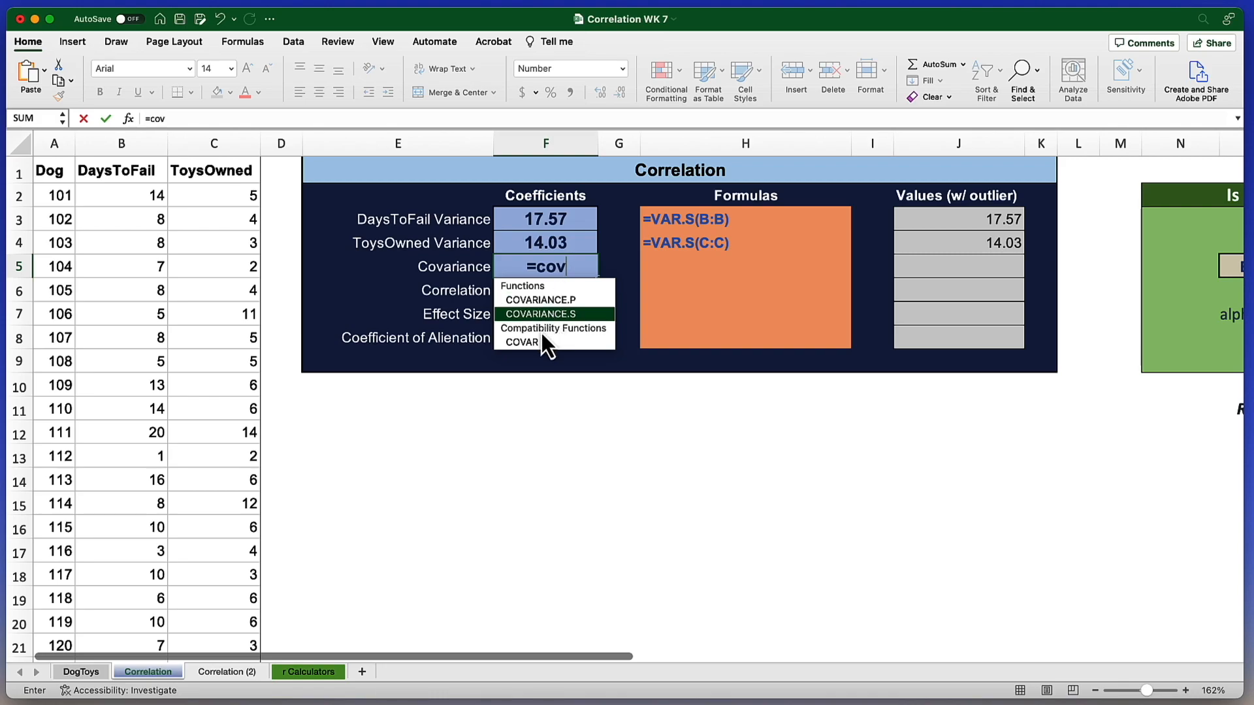
mouse_move(584, 332)
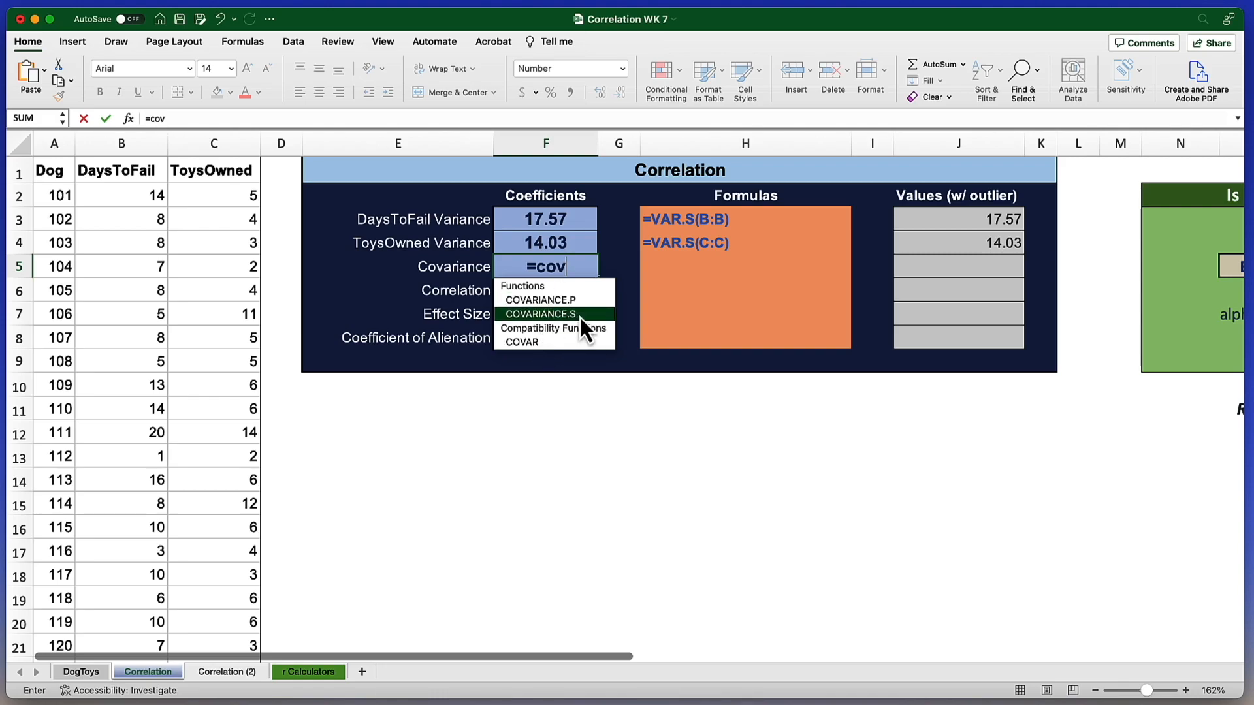
mouse_move(591, 329)
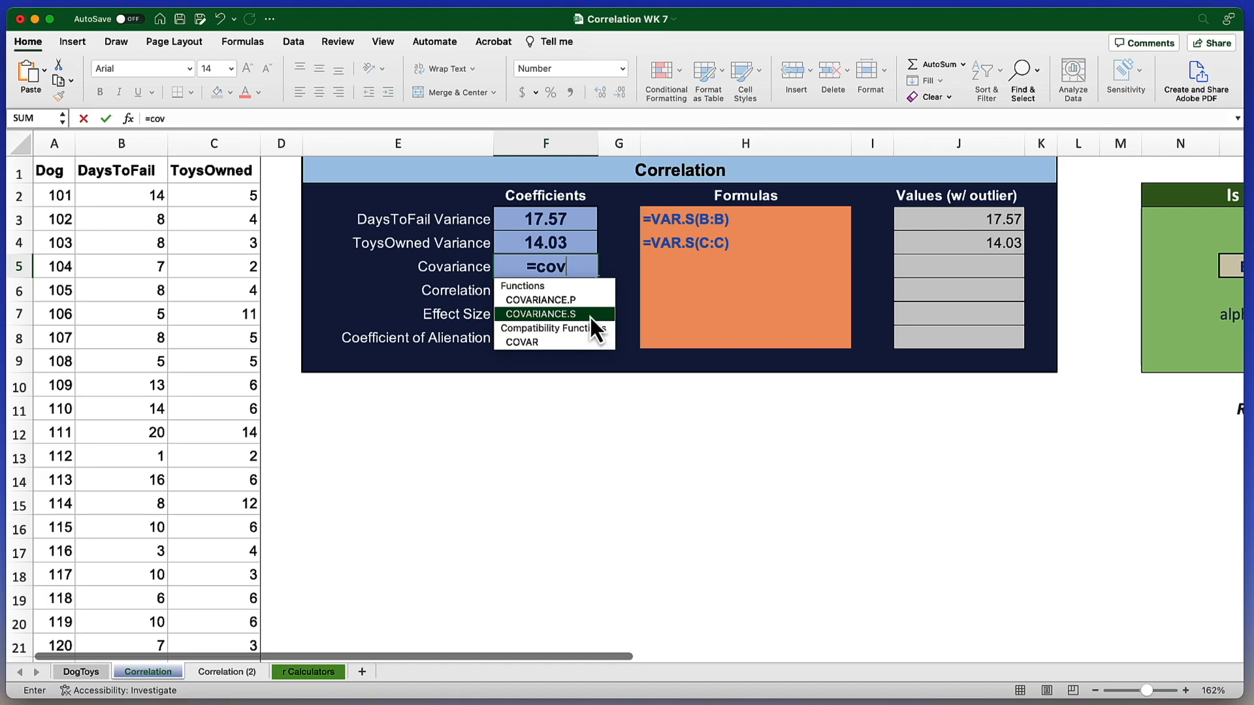
mouse_move(595, 300)
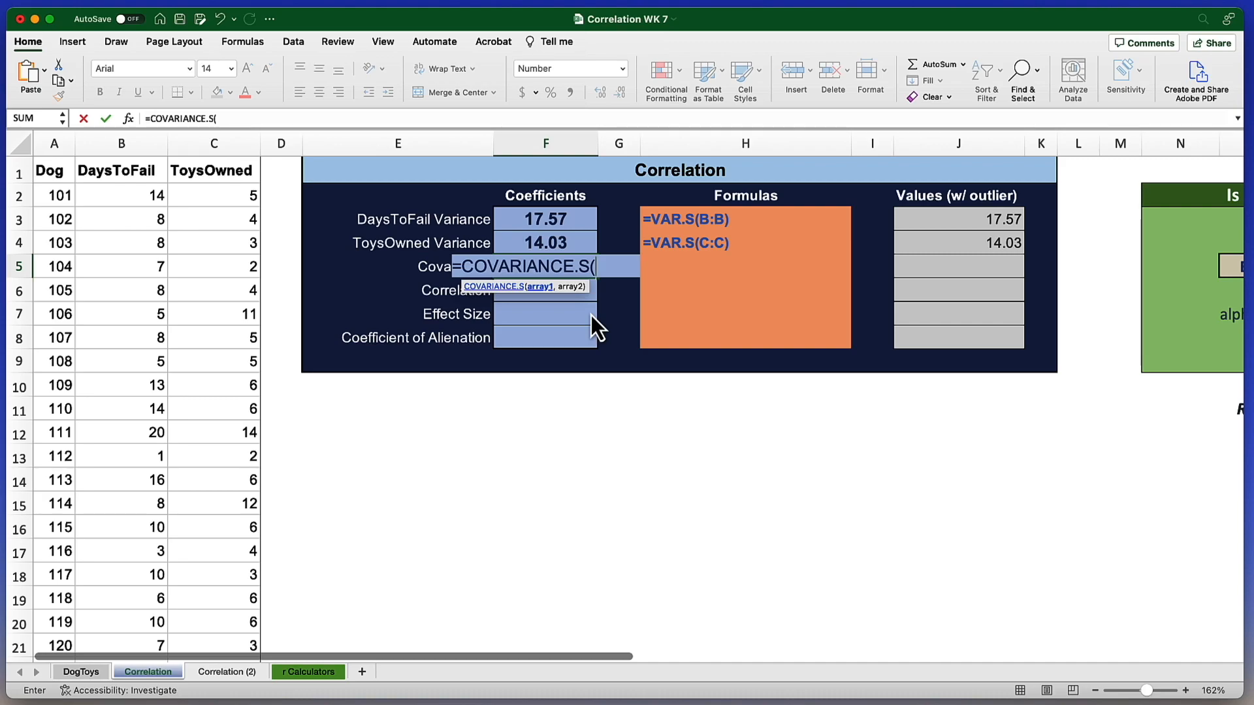
mouse_move(587, 320)
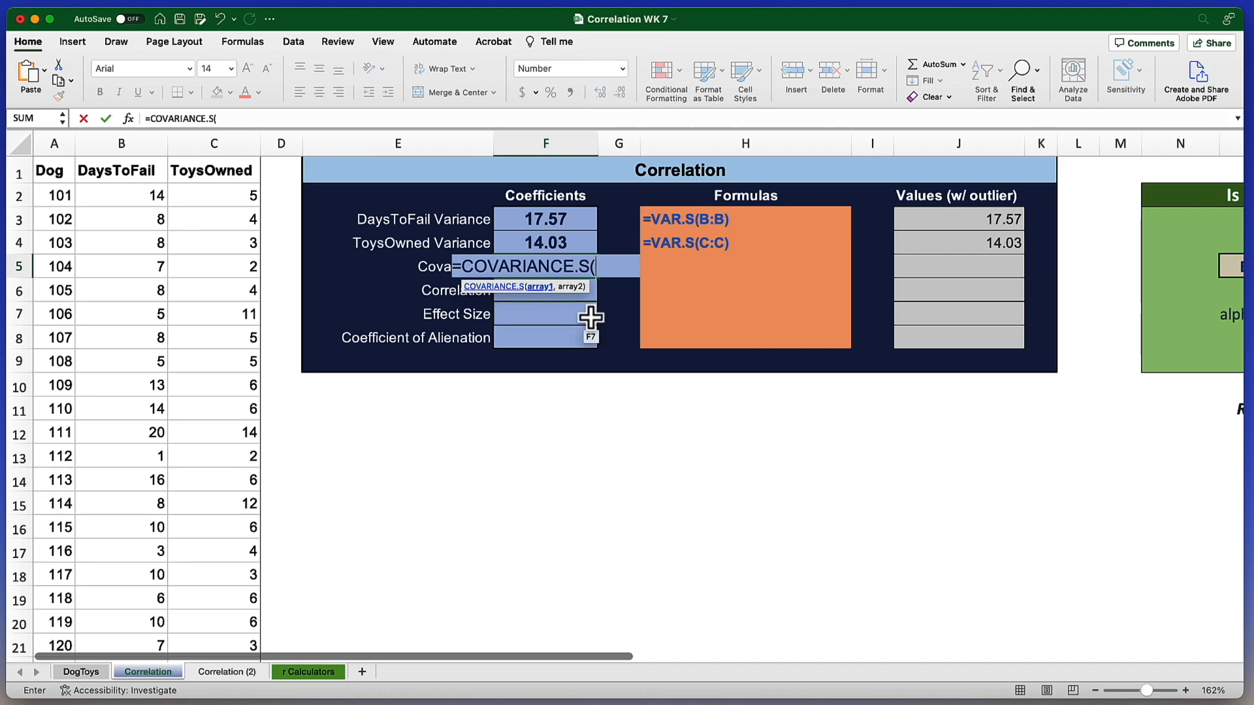
mouse_move(568, 297)
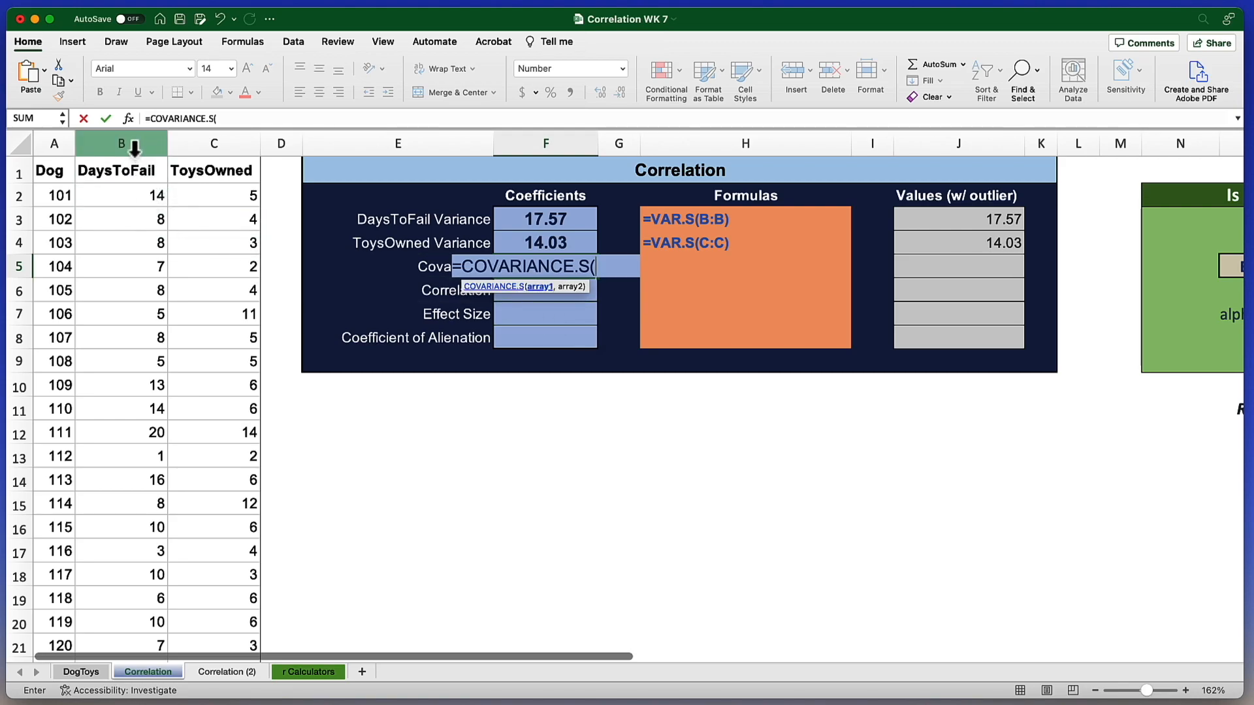
click(120, 143)
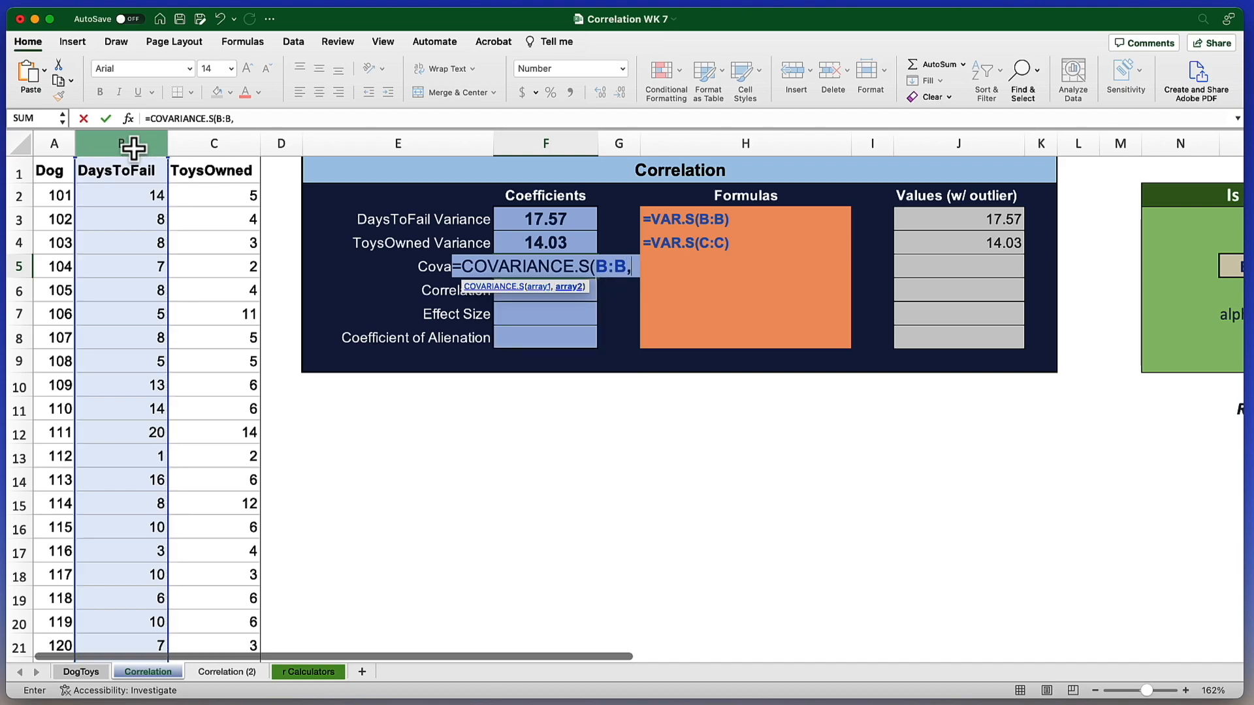
mouse_move(213, 143)
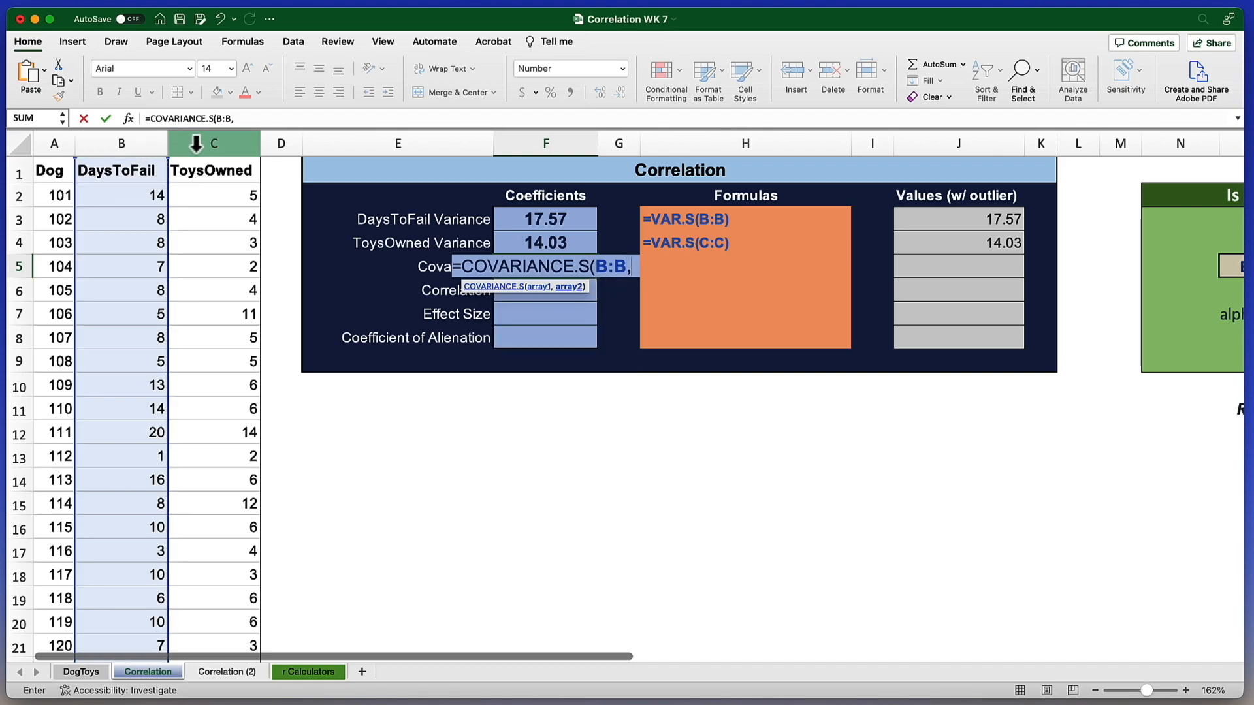
click(213, 144)
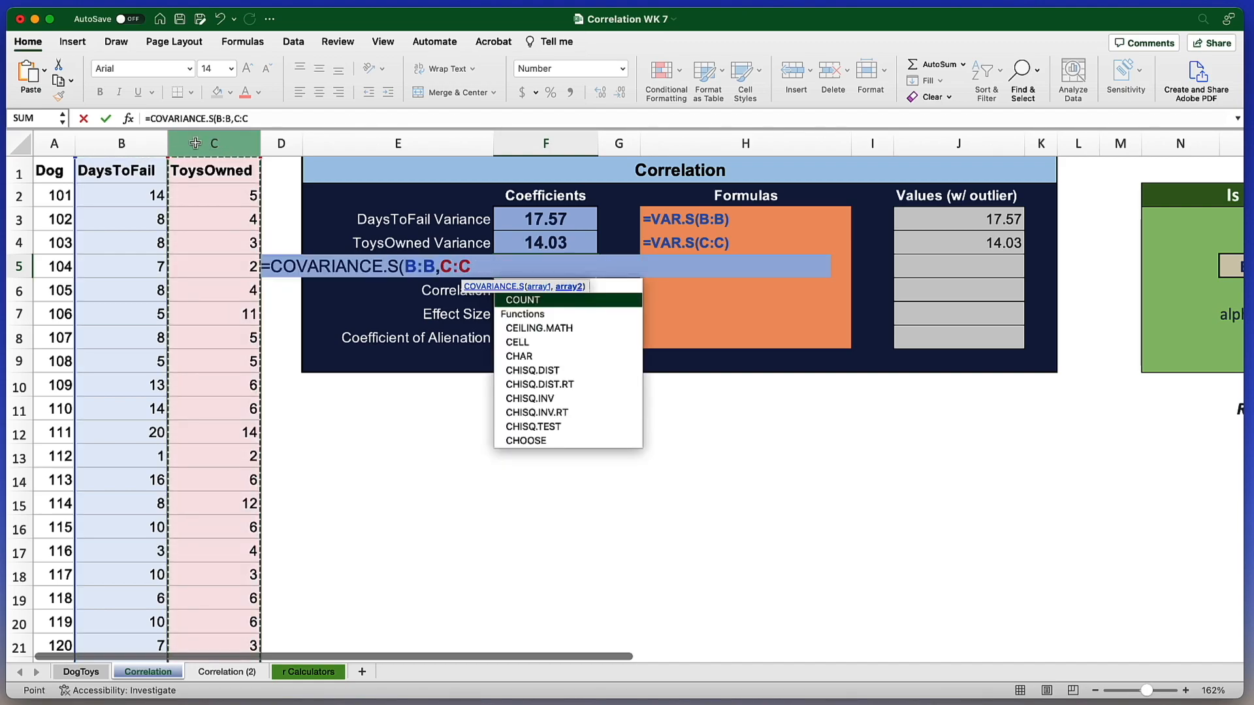
key(Return)
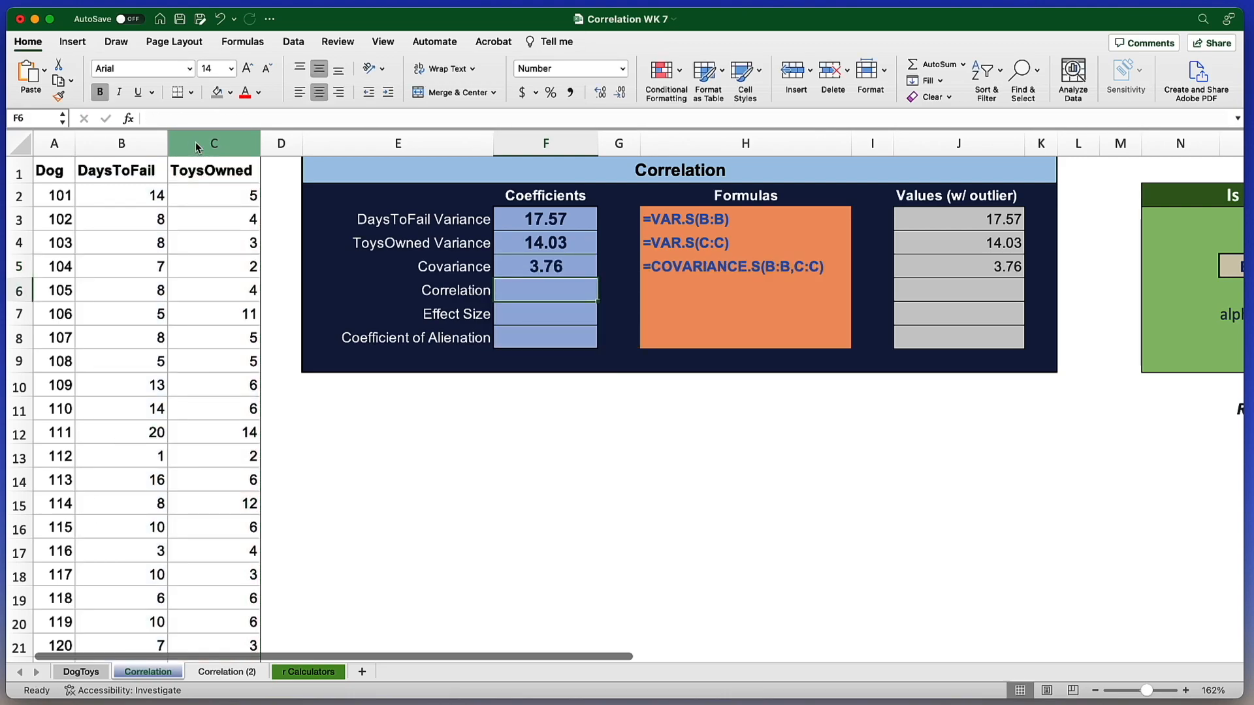
click(546, 266)
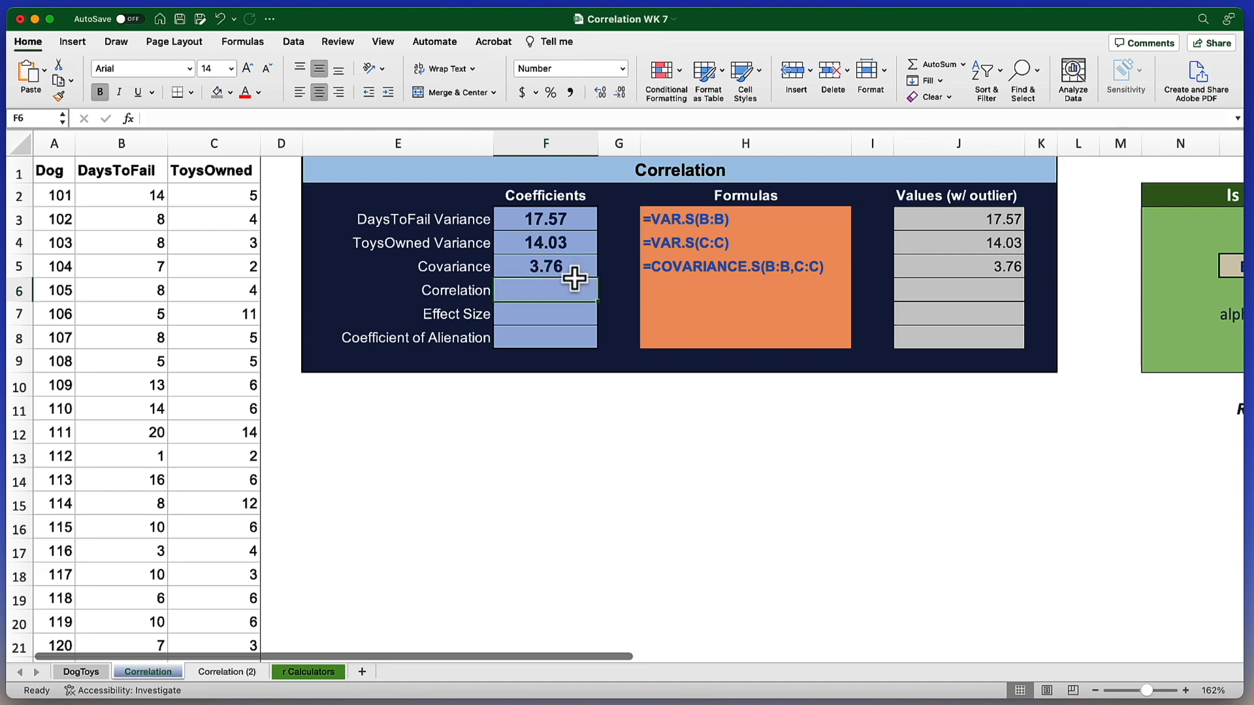
Step: Enter =CORREL of columns B and C, returning 0.24
text(=cor)
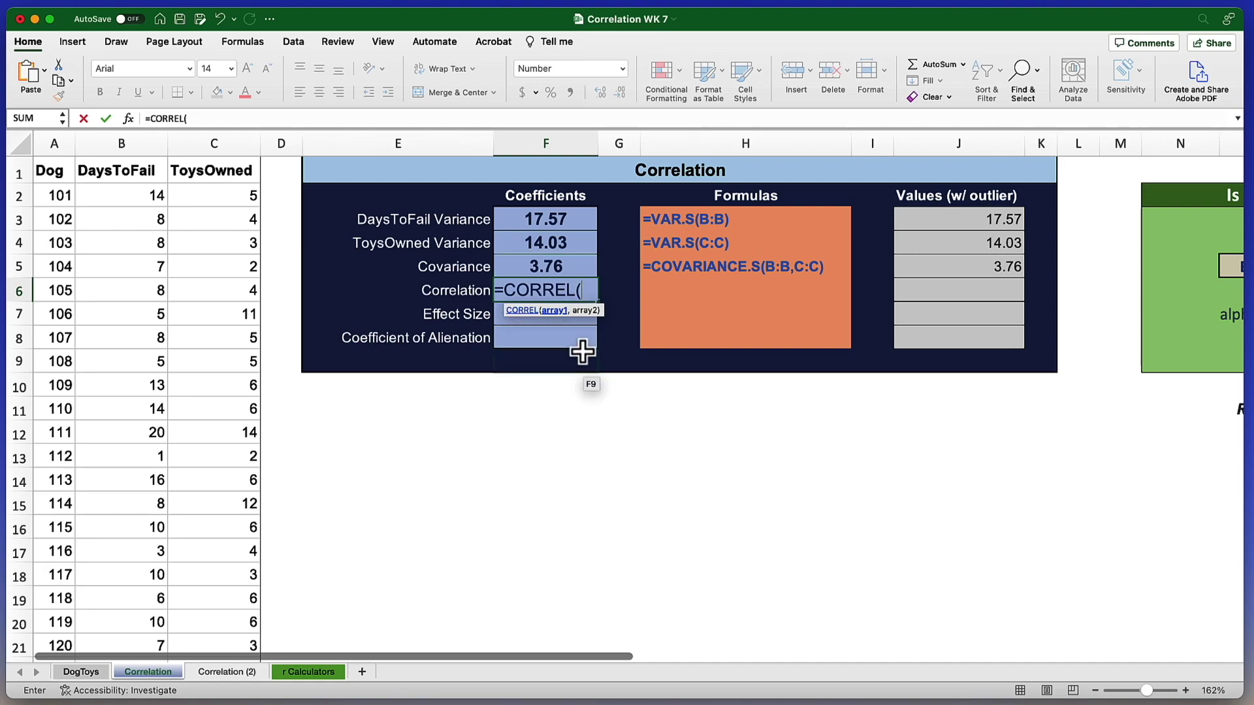
mouse_move(122, 170)
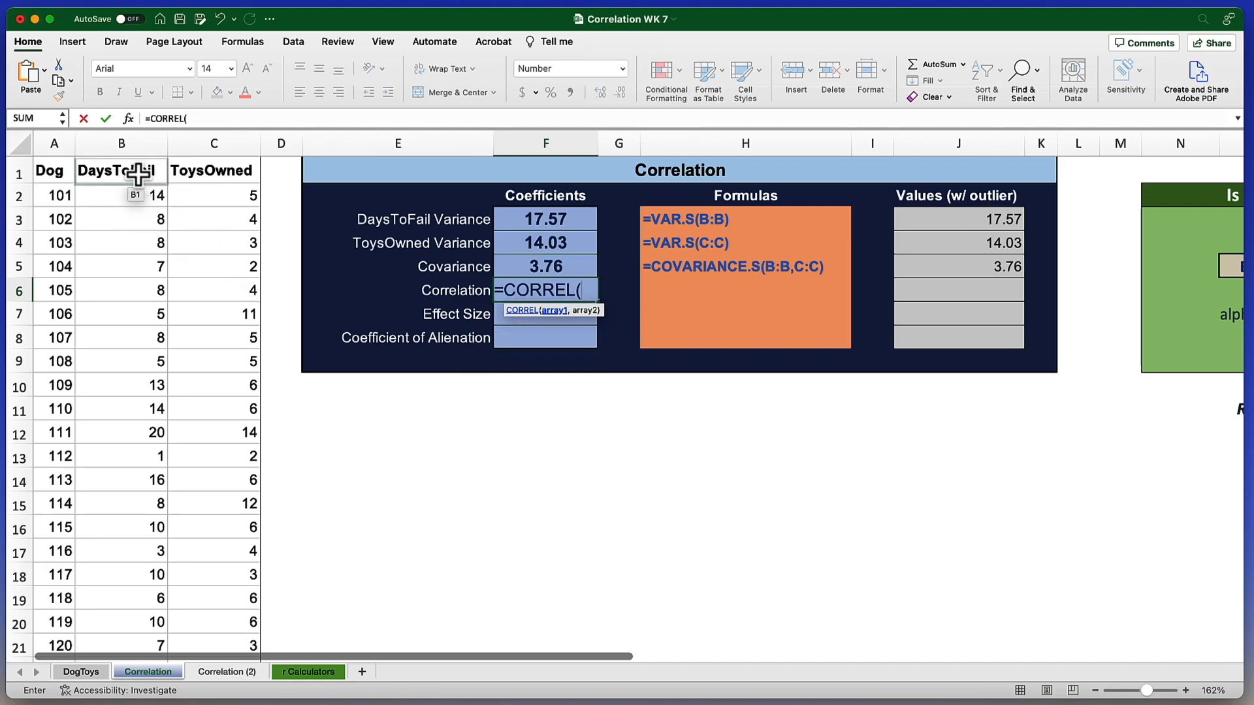
click(120, 144)
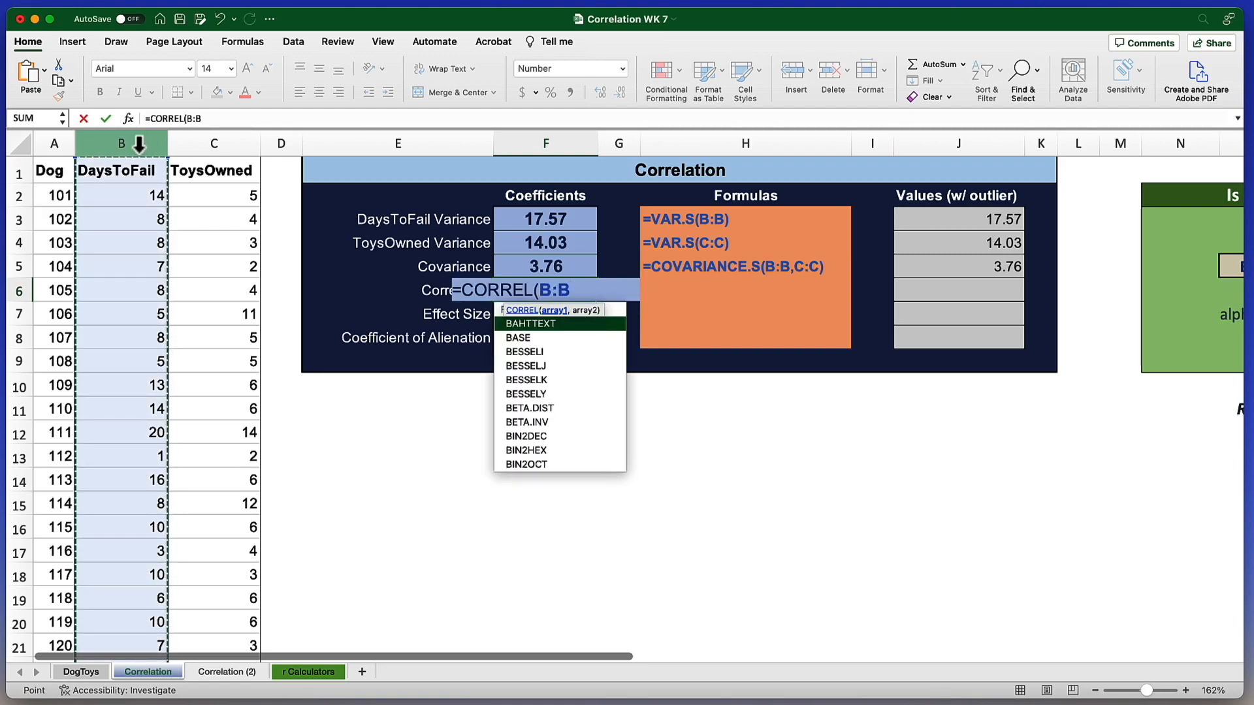
click(213, 143)
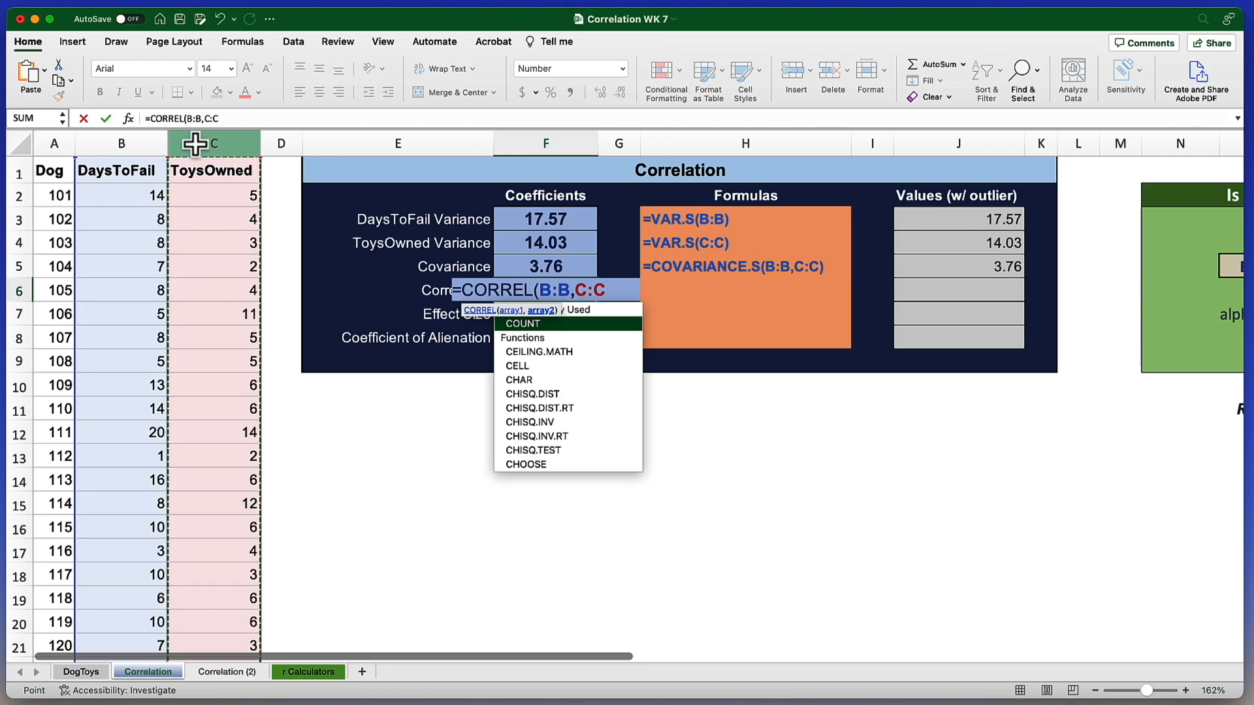
key(Return)
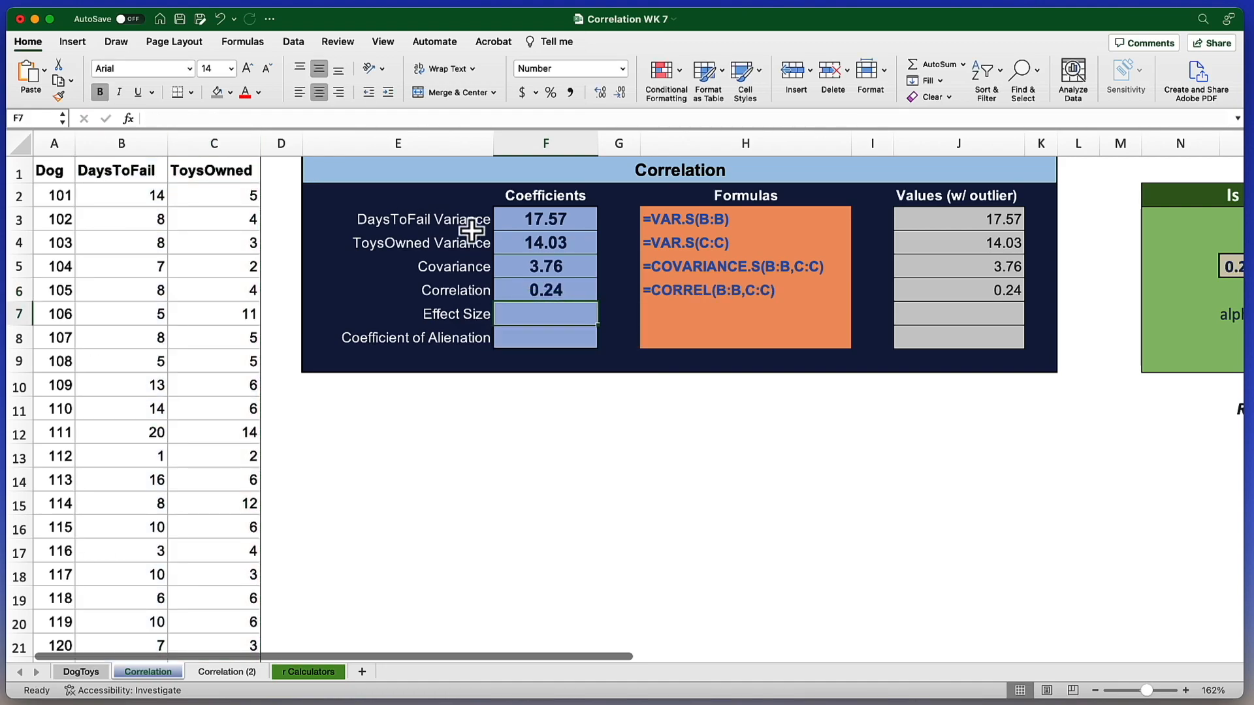
mouse_move(586, 290)
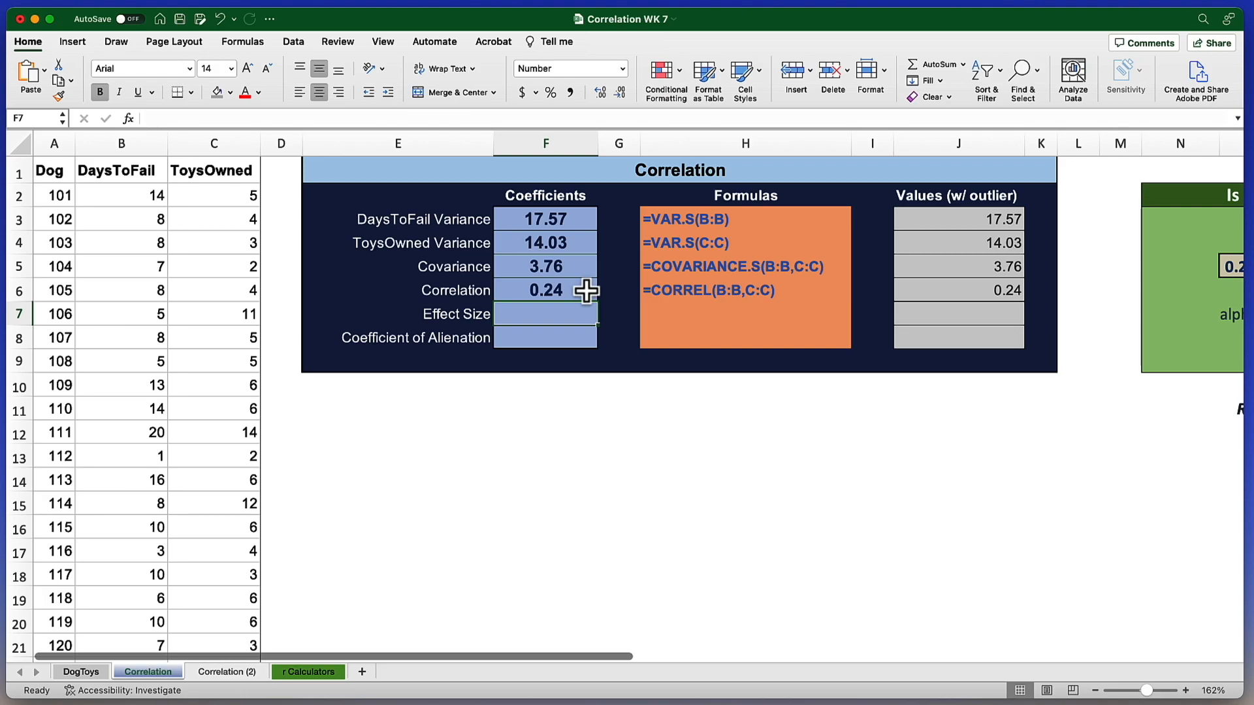
mouse_move(575, 302)
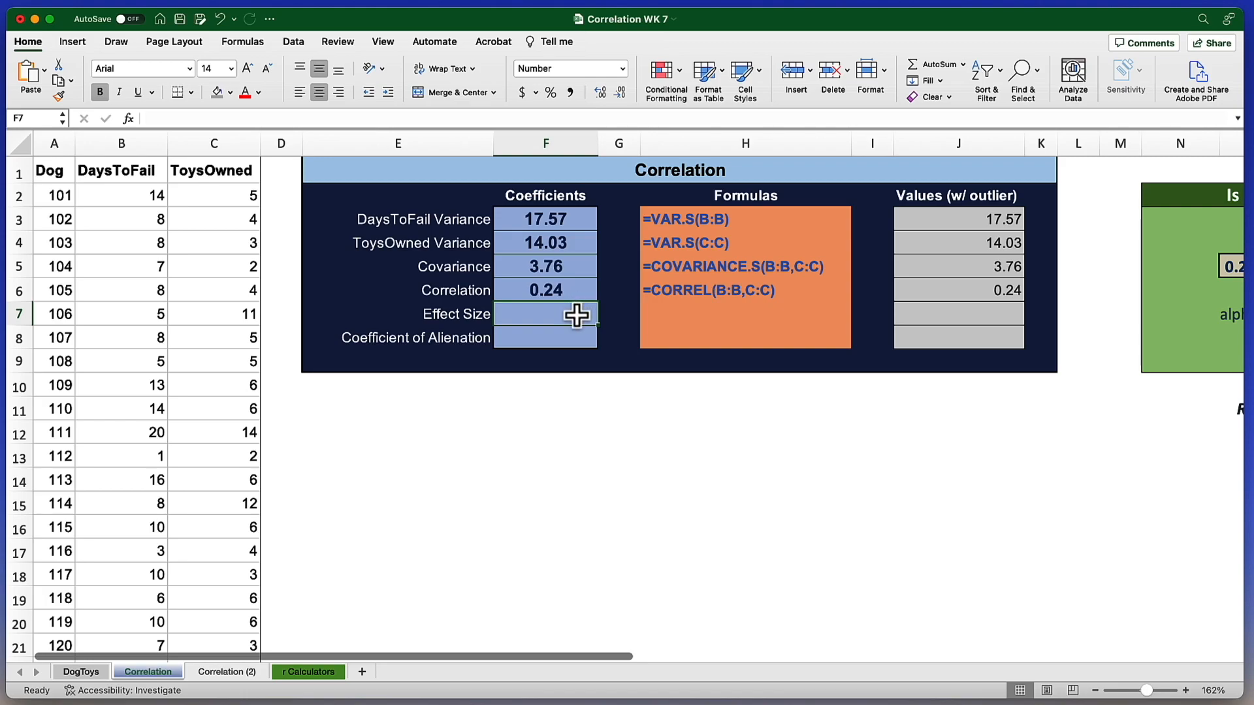
Step: Enter the effect size as the correlation cell squared, returning 0.06
text(=)
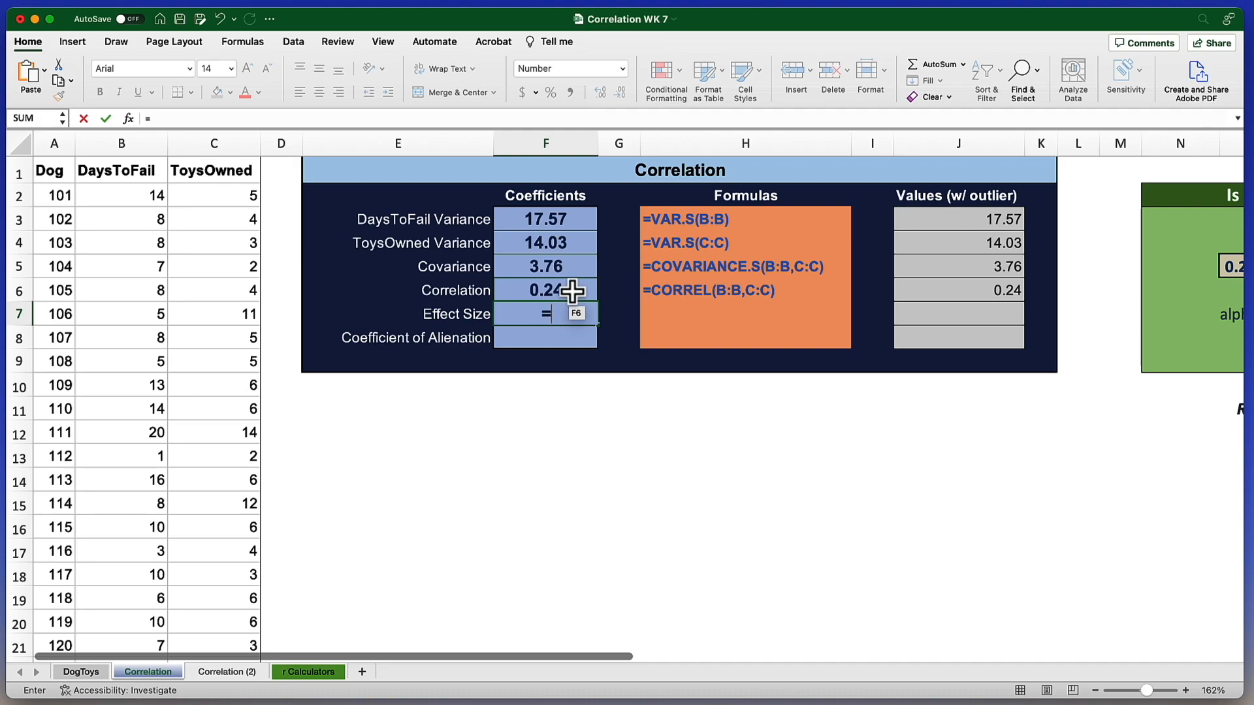
click(545, 290)
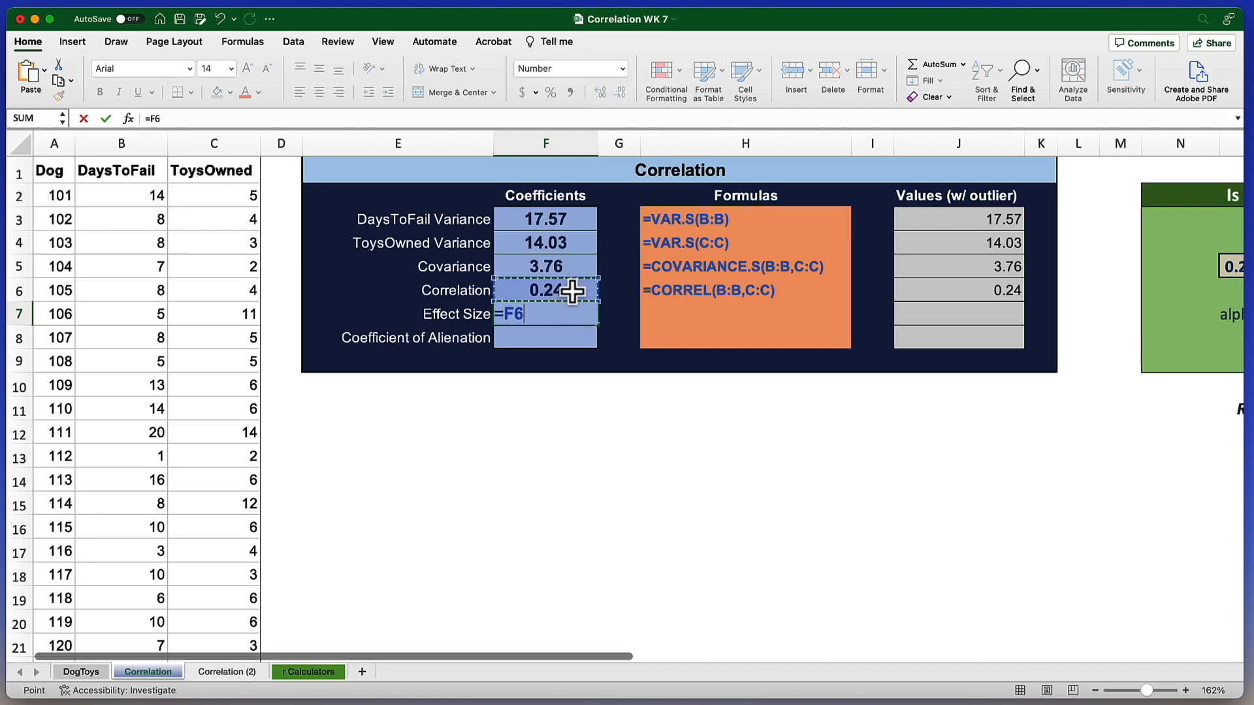
text(^)
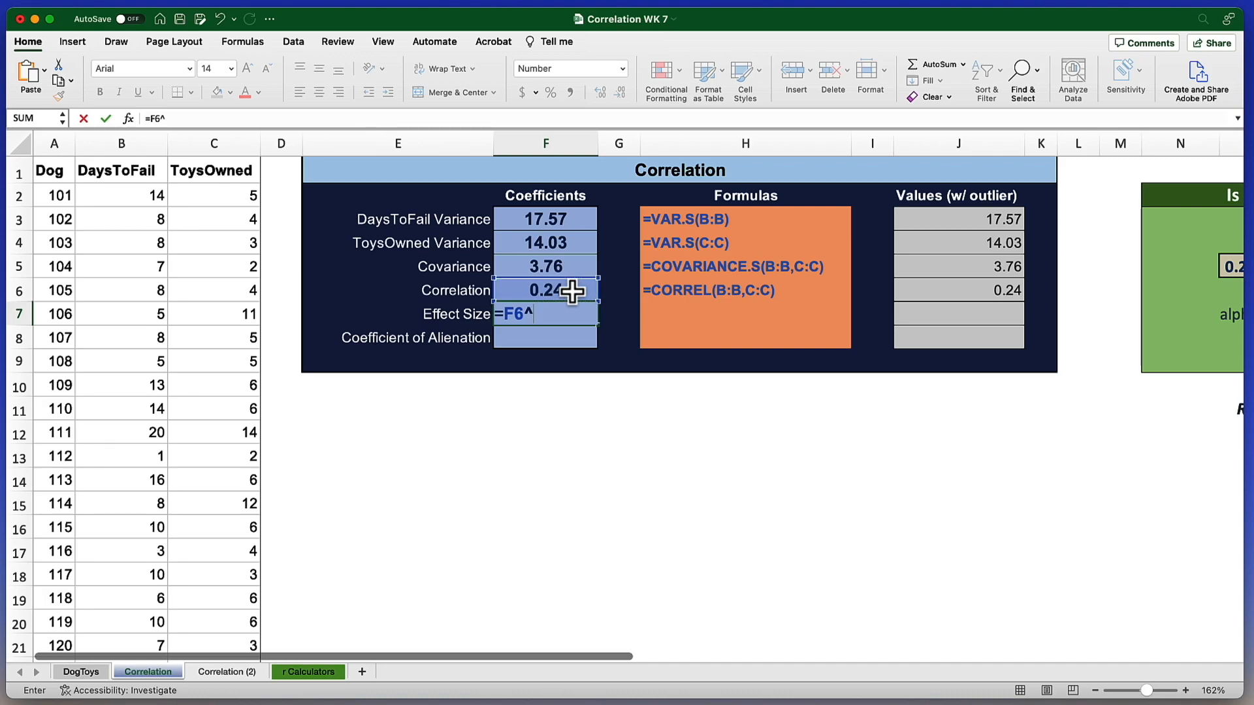
text(2)
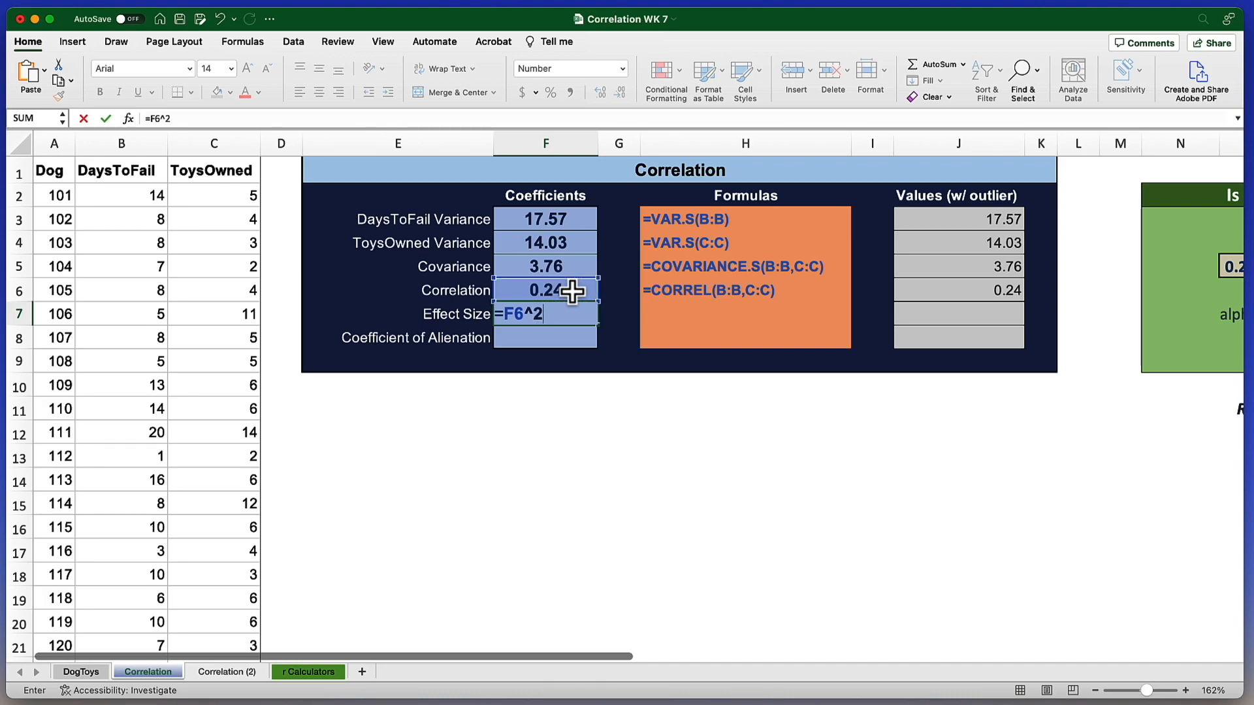
key(Return)
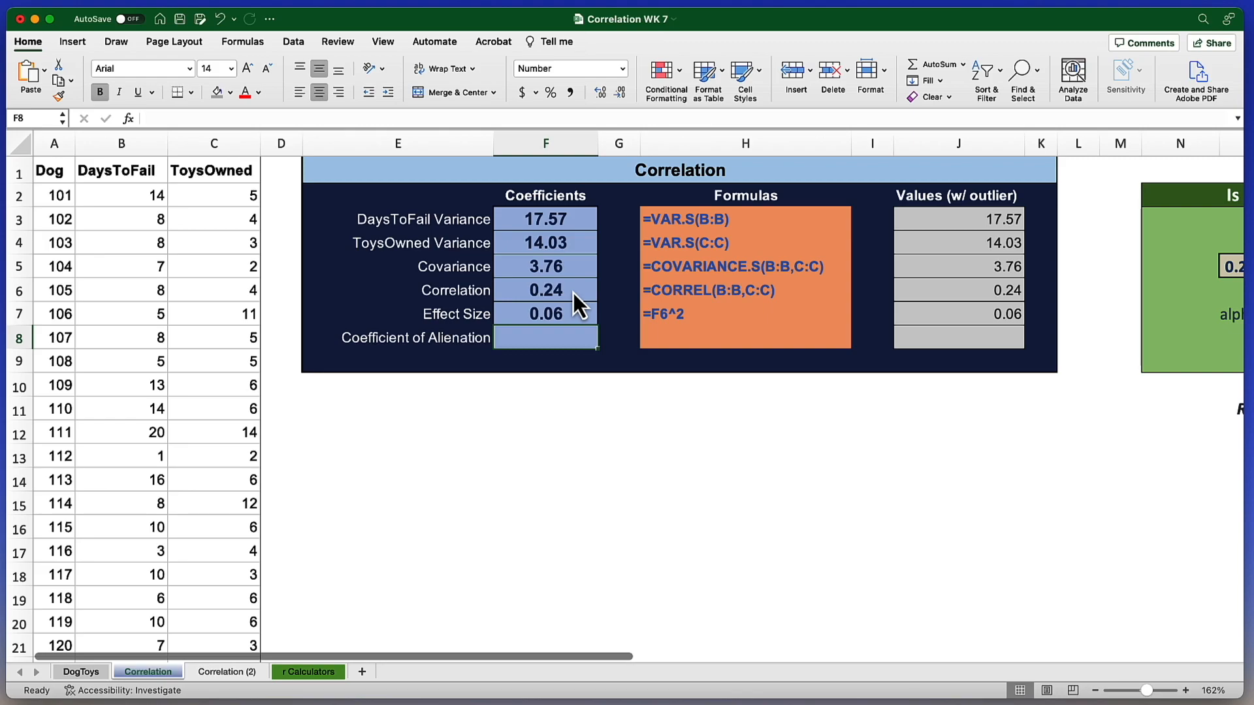
Step: Enter =1 minus the effect size as the coefficient of alienation, returning 0.94
text(=1)
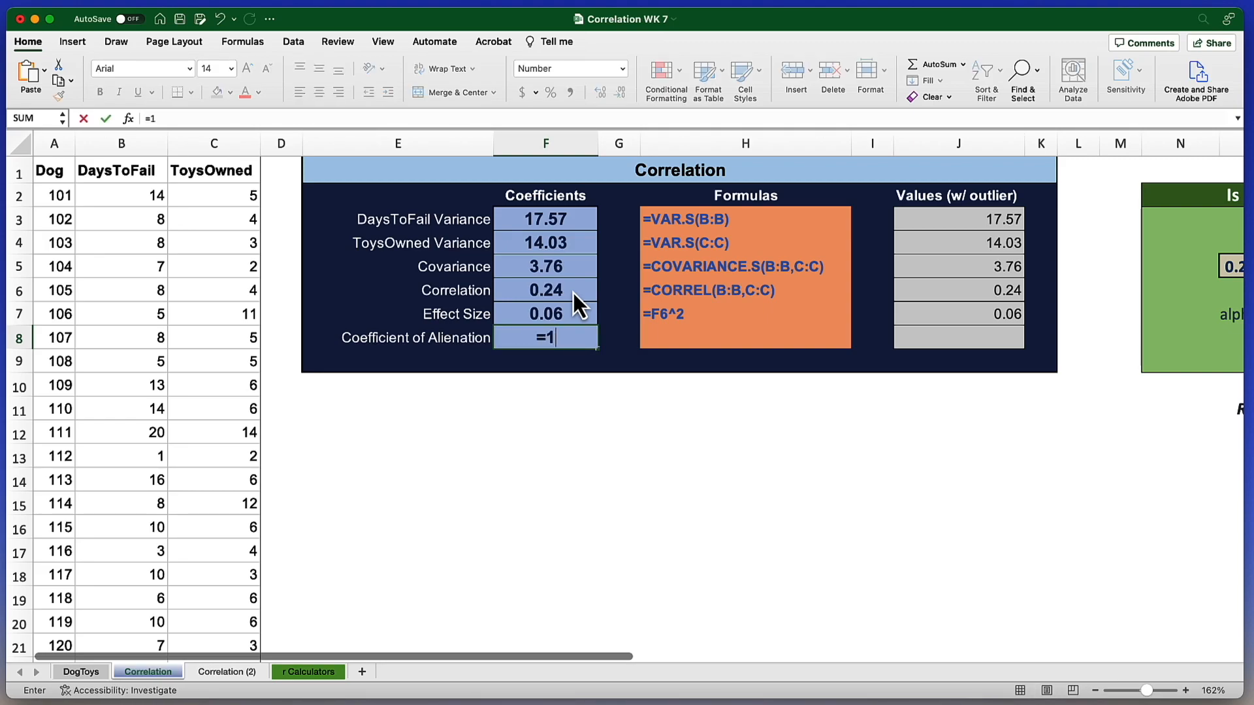
text(-)
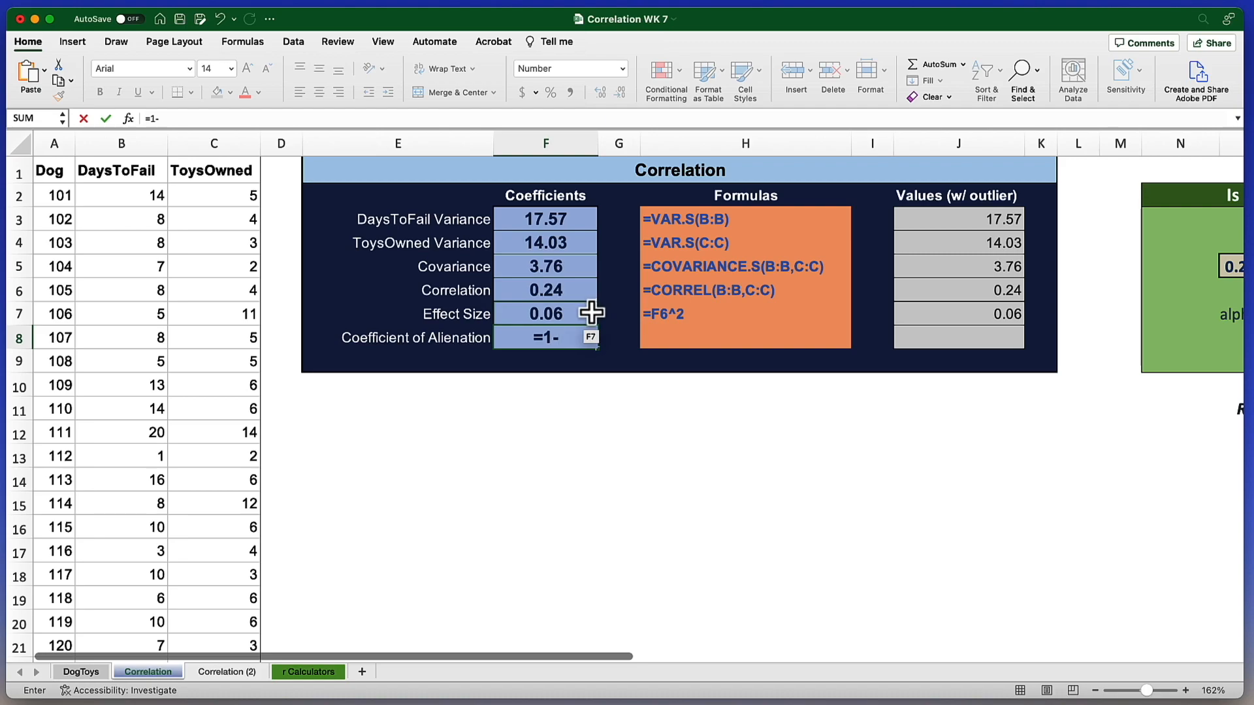
key(Return)
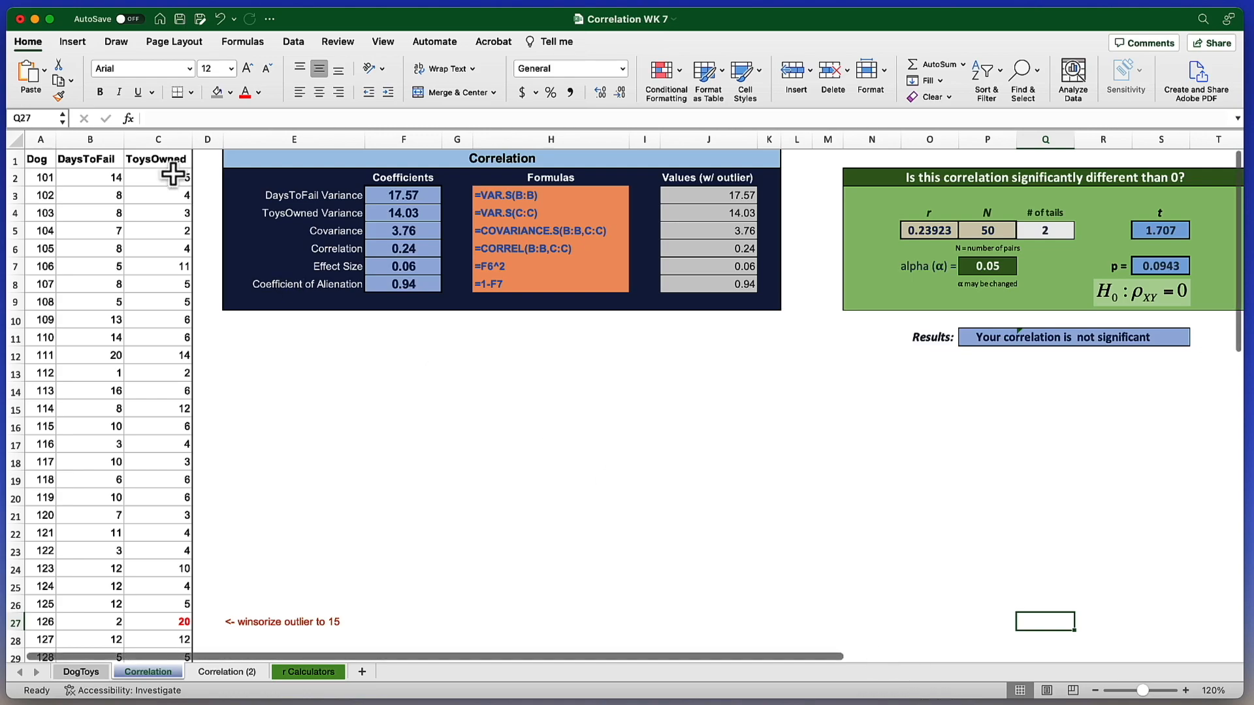
Step: Insert a plain scatter chart from the selected DaysToFail and ToysOwned columns
click(89, 140)
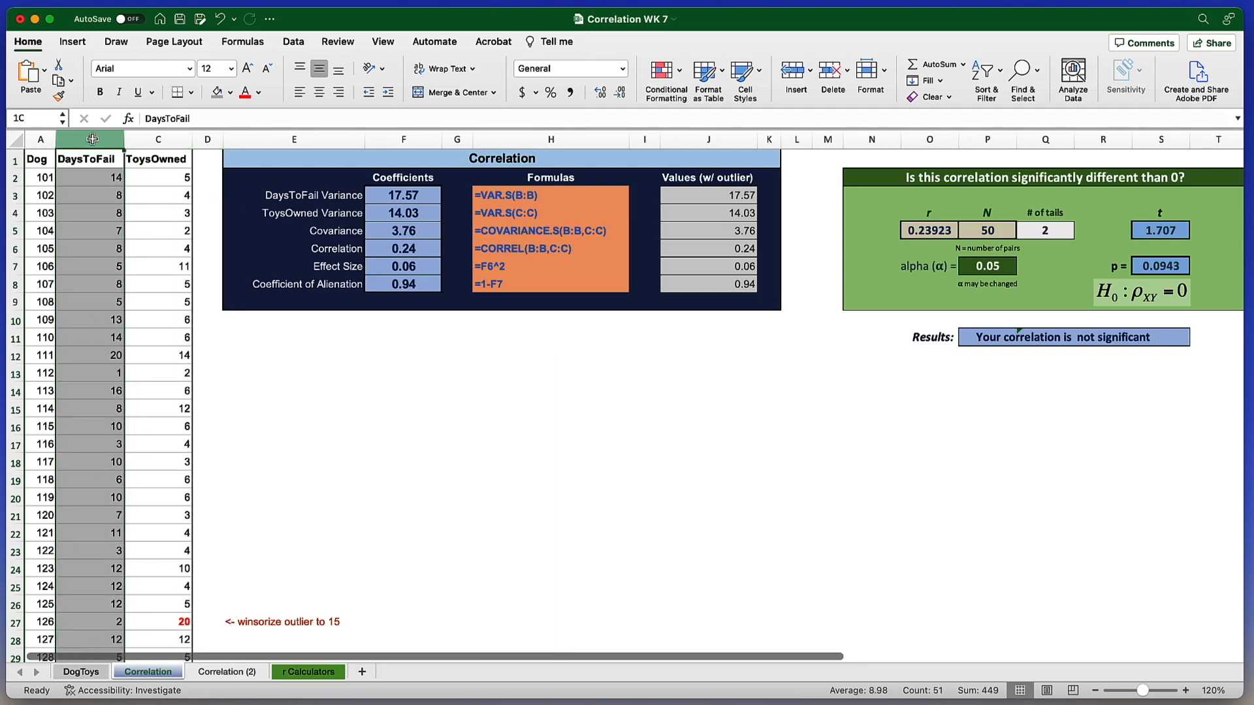
drag(90, 139, 158, 138)
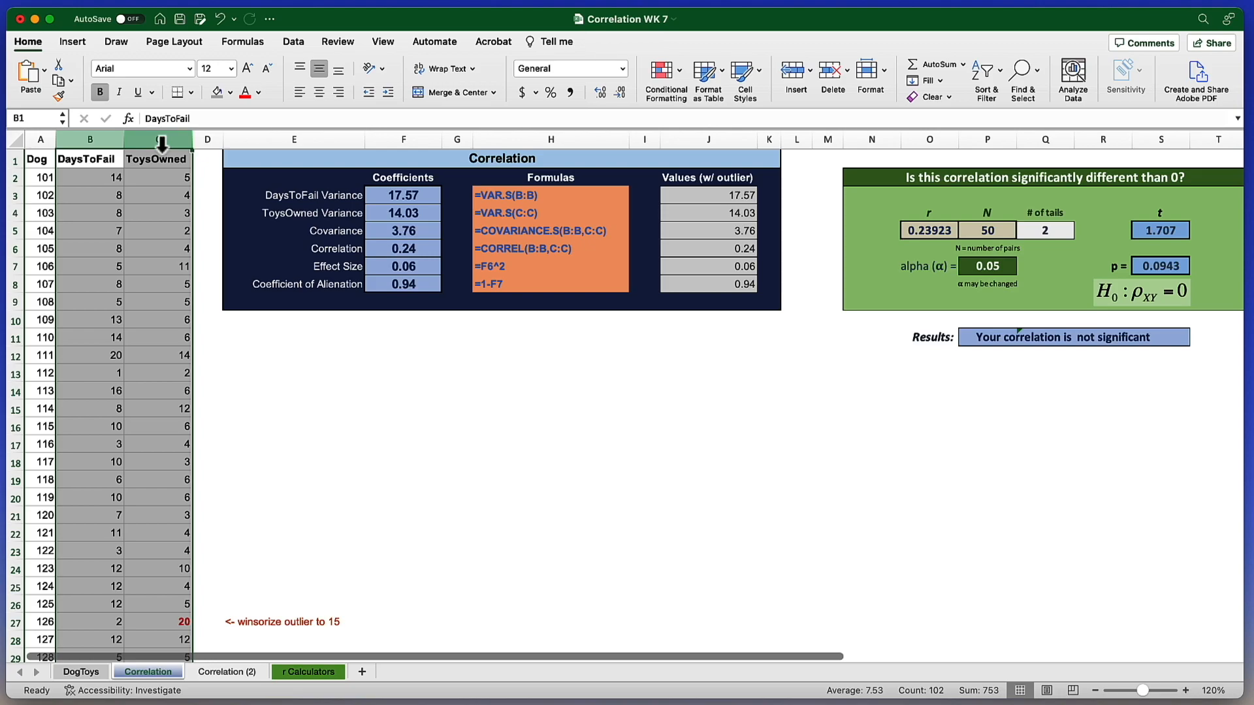
mouse_move(73, 41)
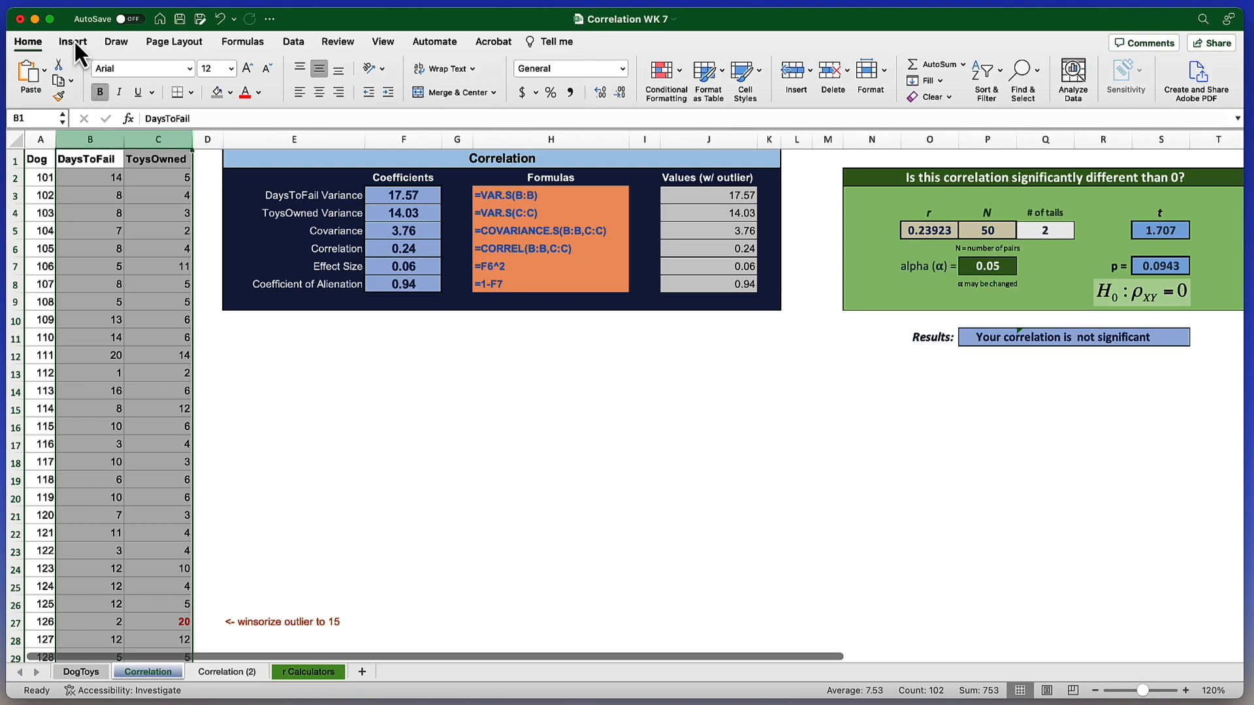
click(72, 41)
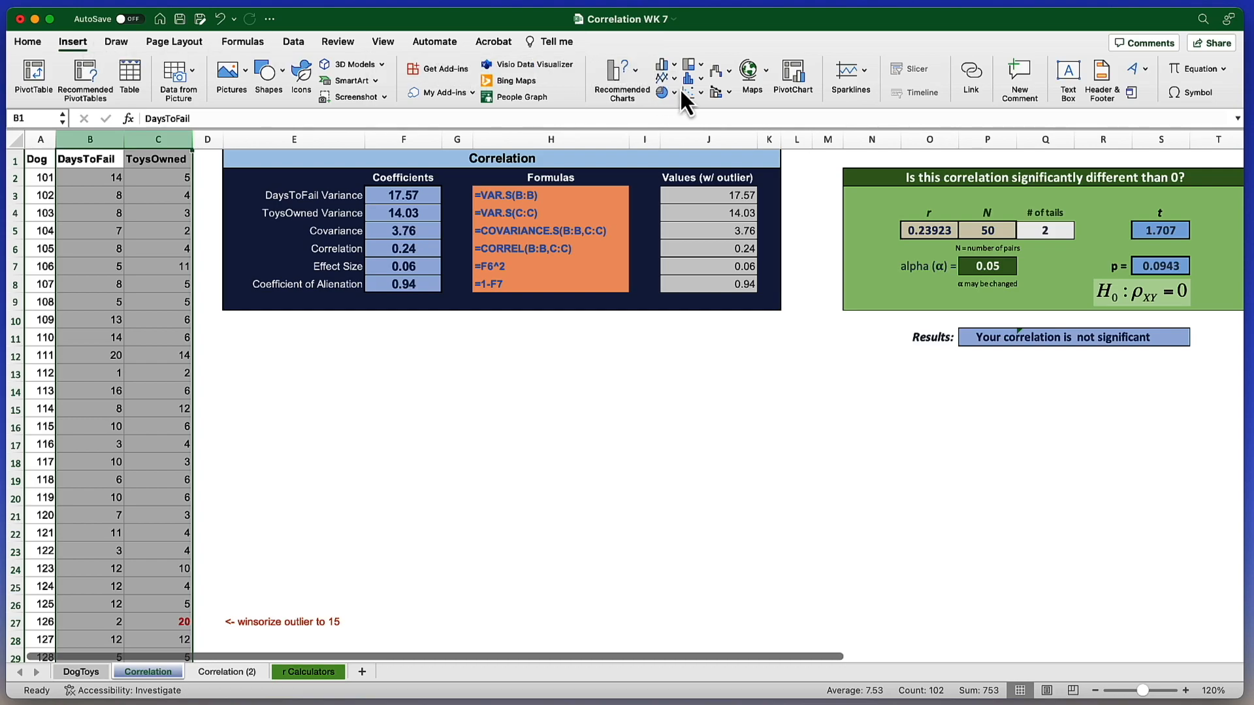
mouse_move(690, 88)
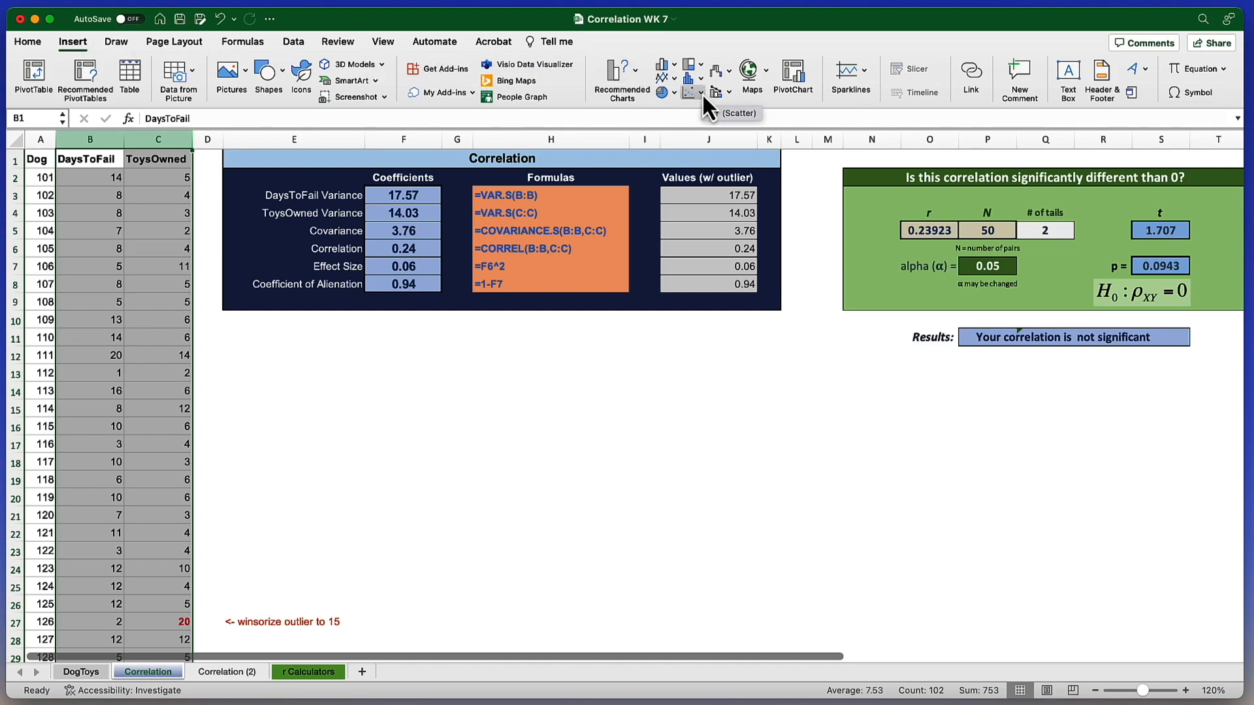
click(690, 92)
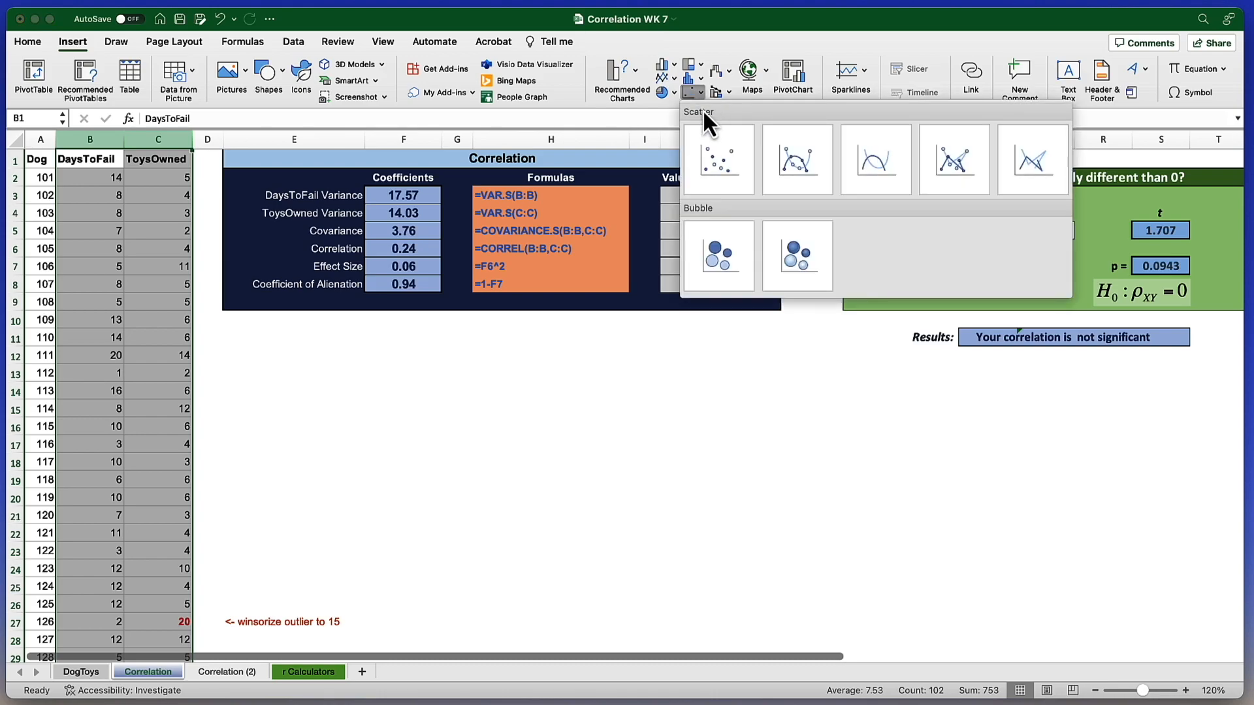
mouse_move(718, 158)
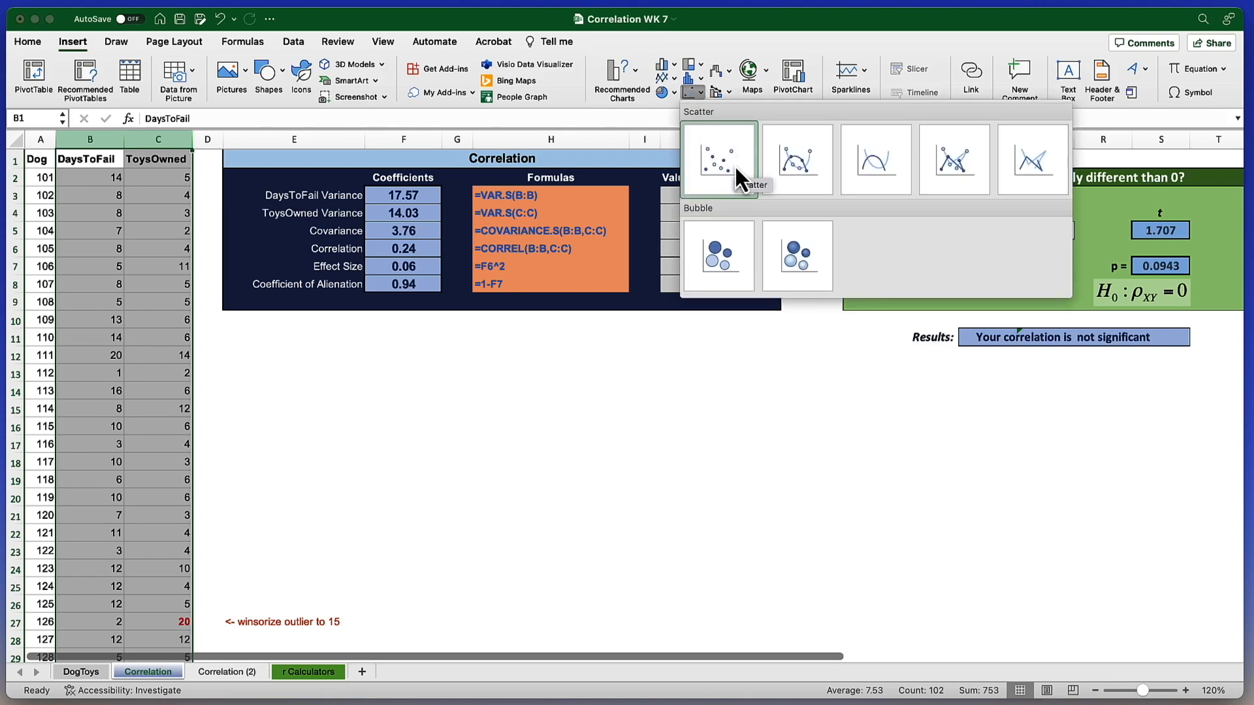
click(717, 158)
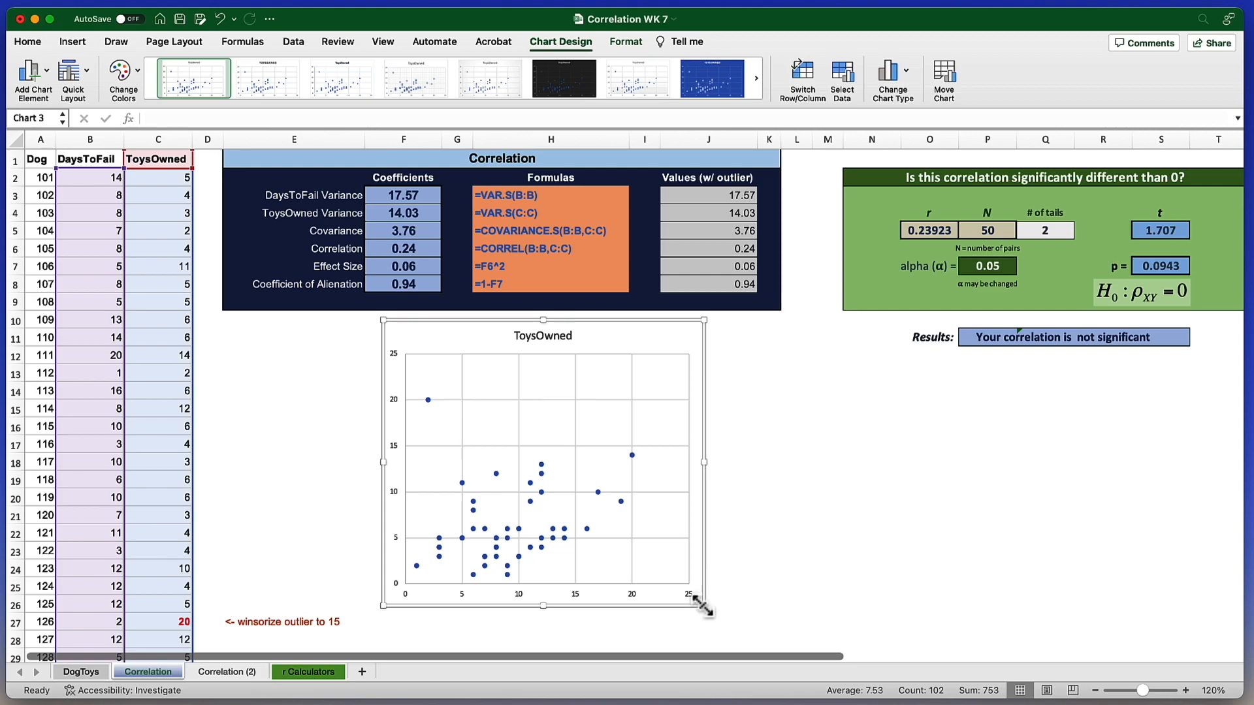
mouse_move(658, 555)
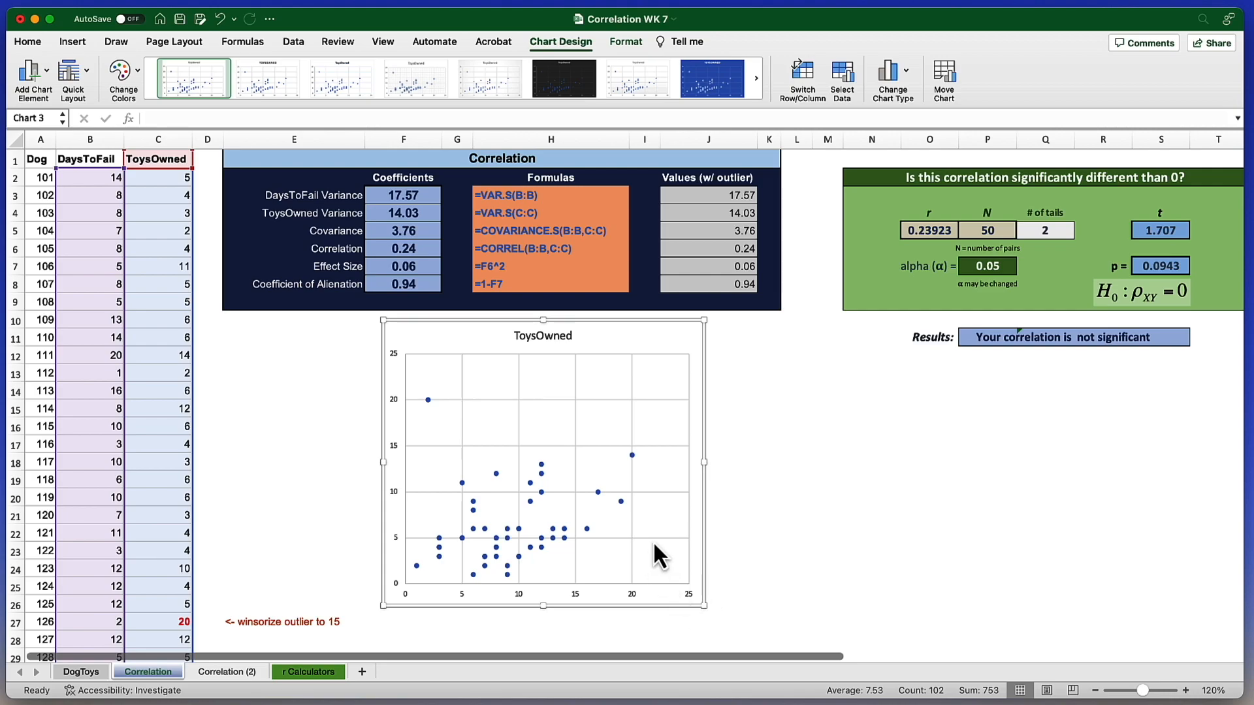
mouse_move(615, 544)
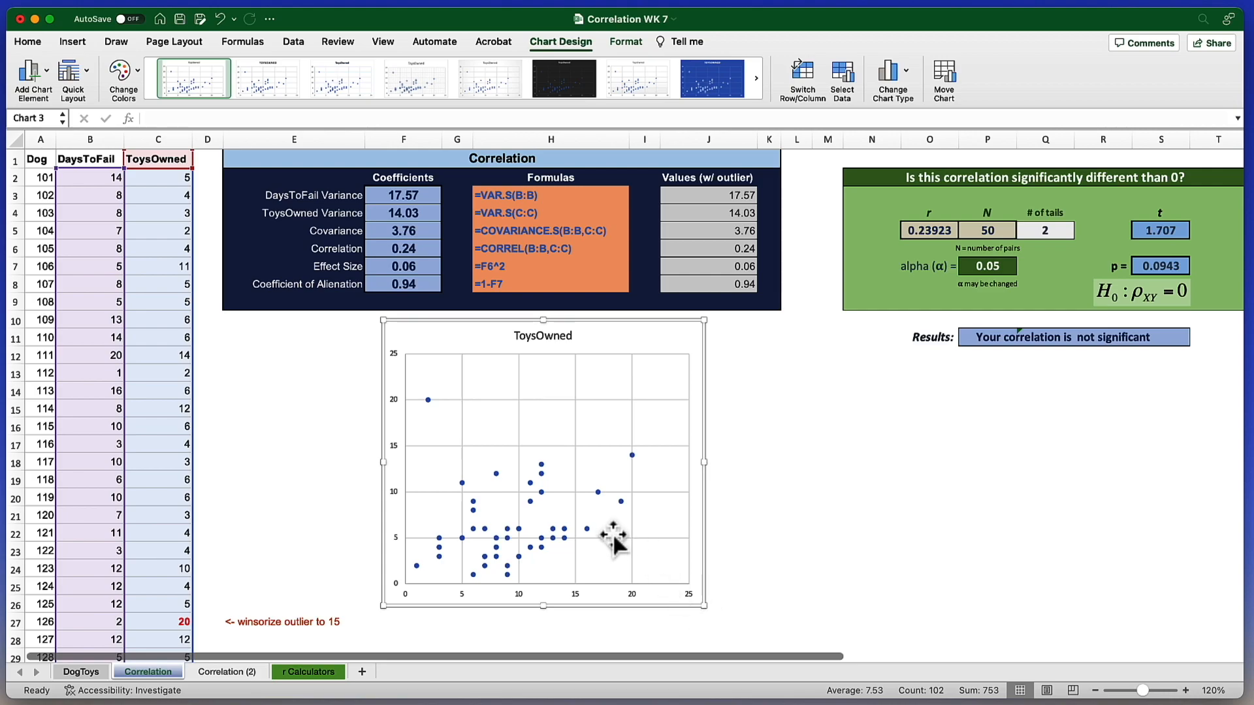
mouse_move(596, 483)
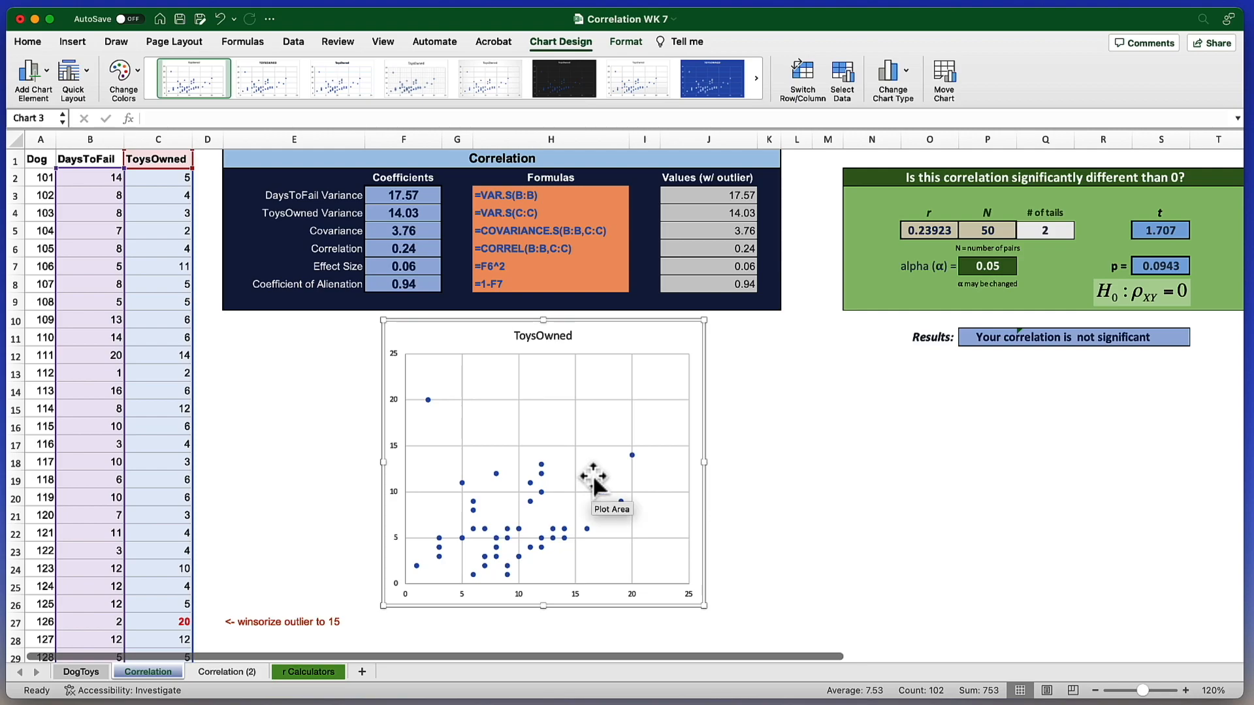
mouse_move(610, 565)
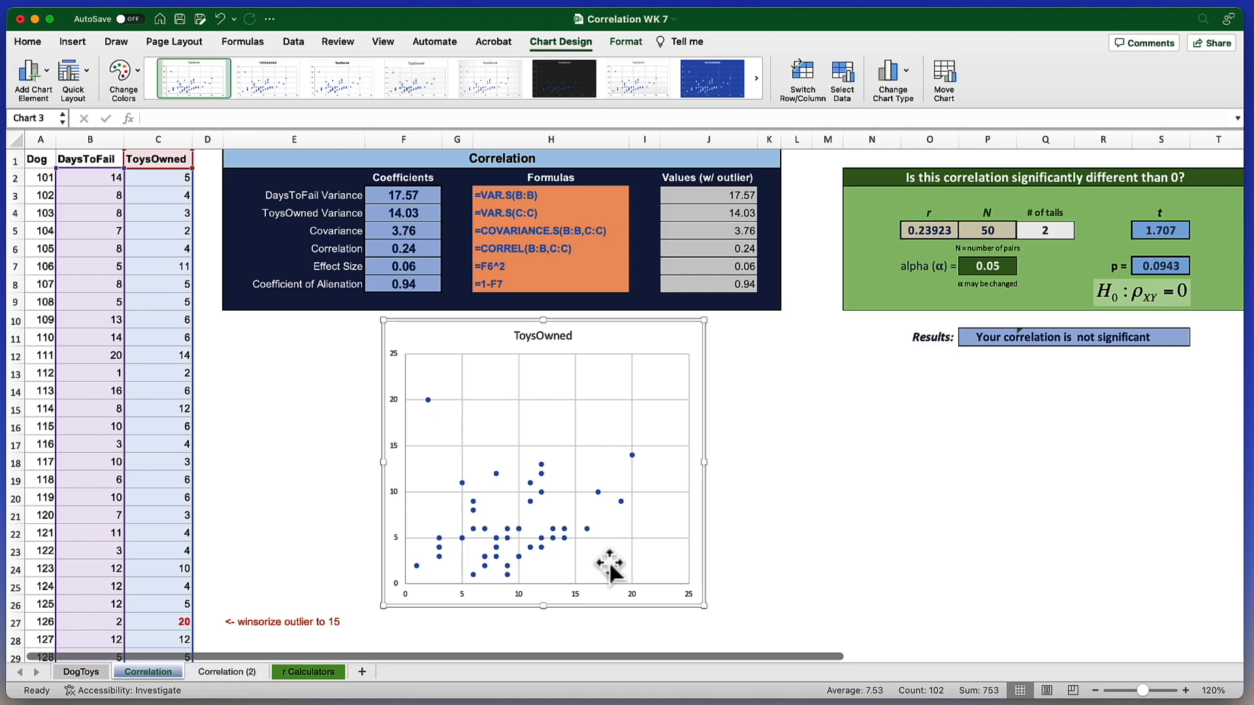
mouse_move(601, 418)
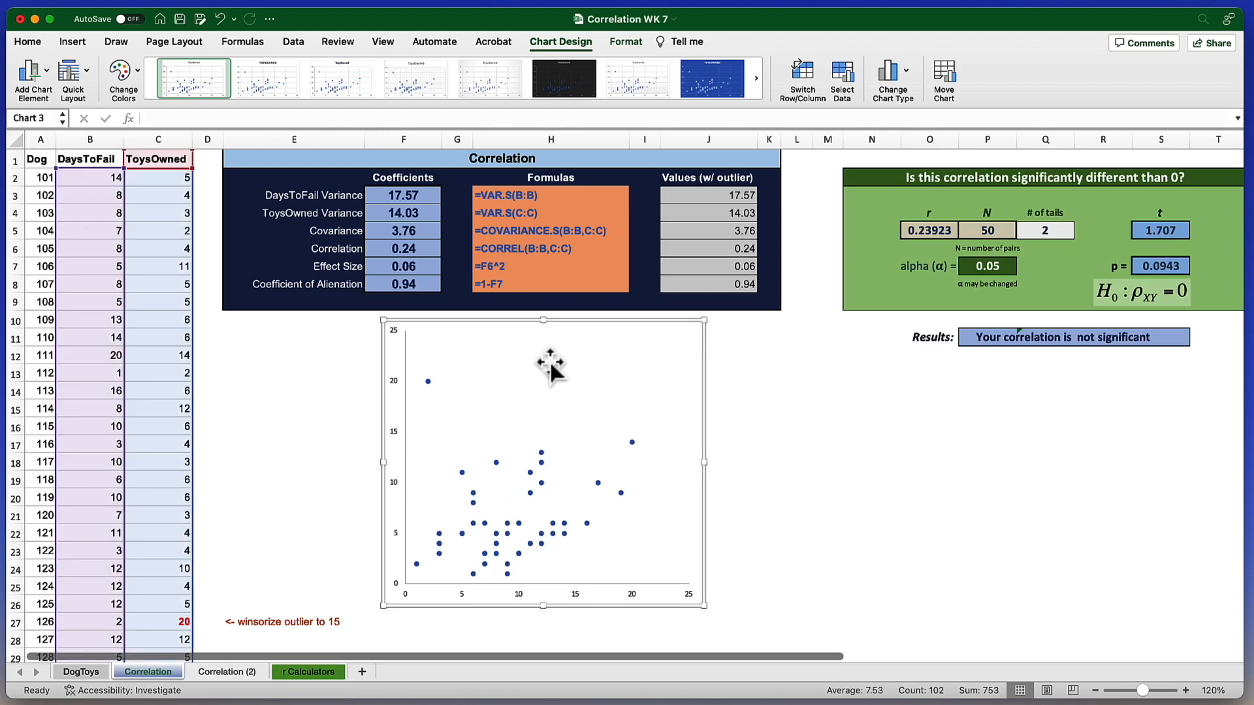
mouse_move(447, 504)
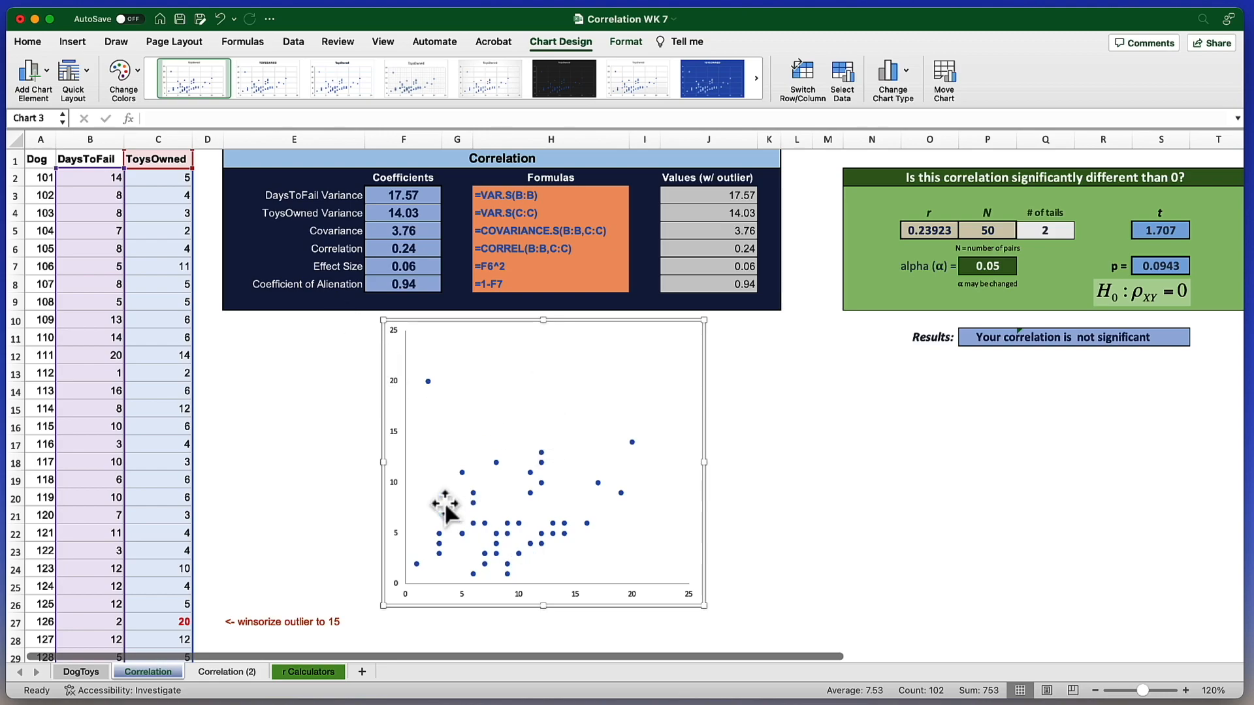
mouse_move(313, 515)
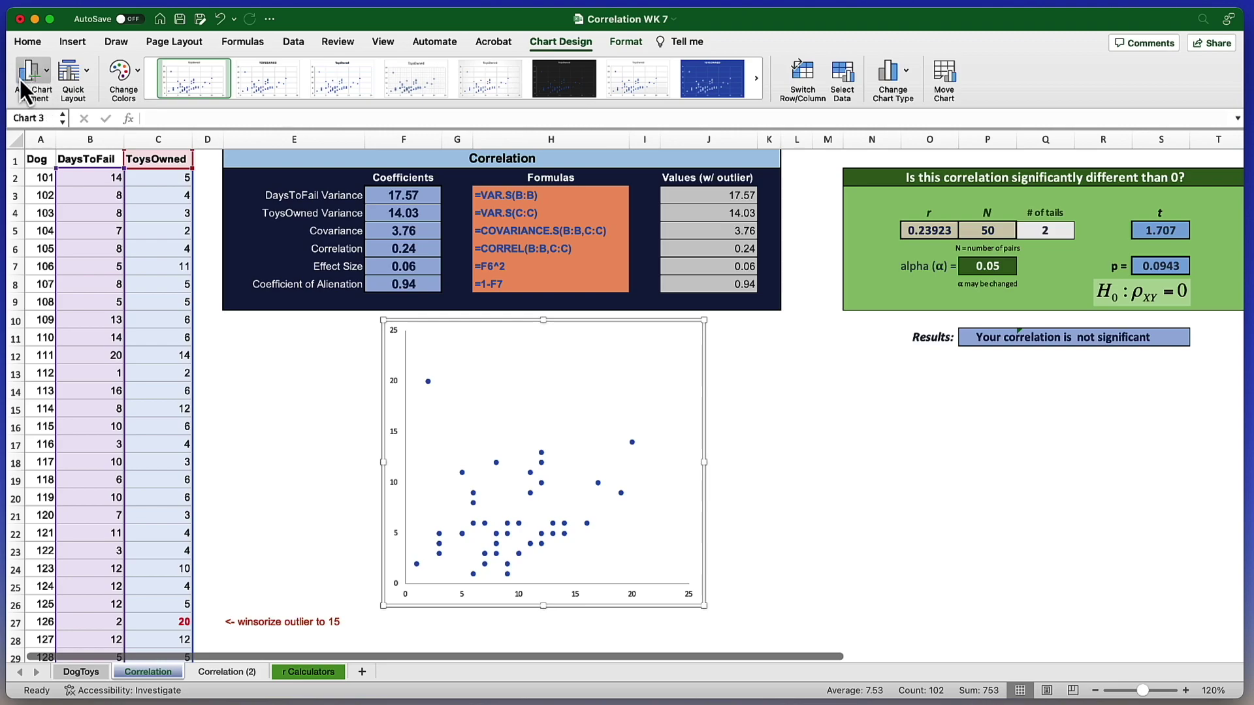
mouse_move(240, 424)
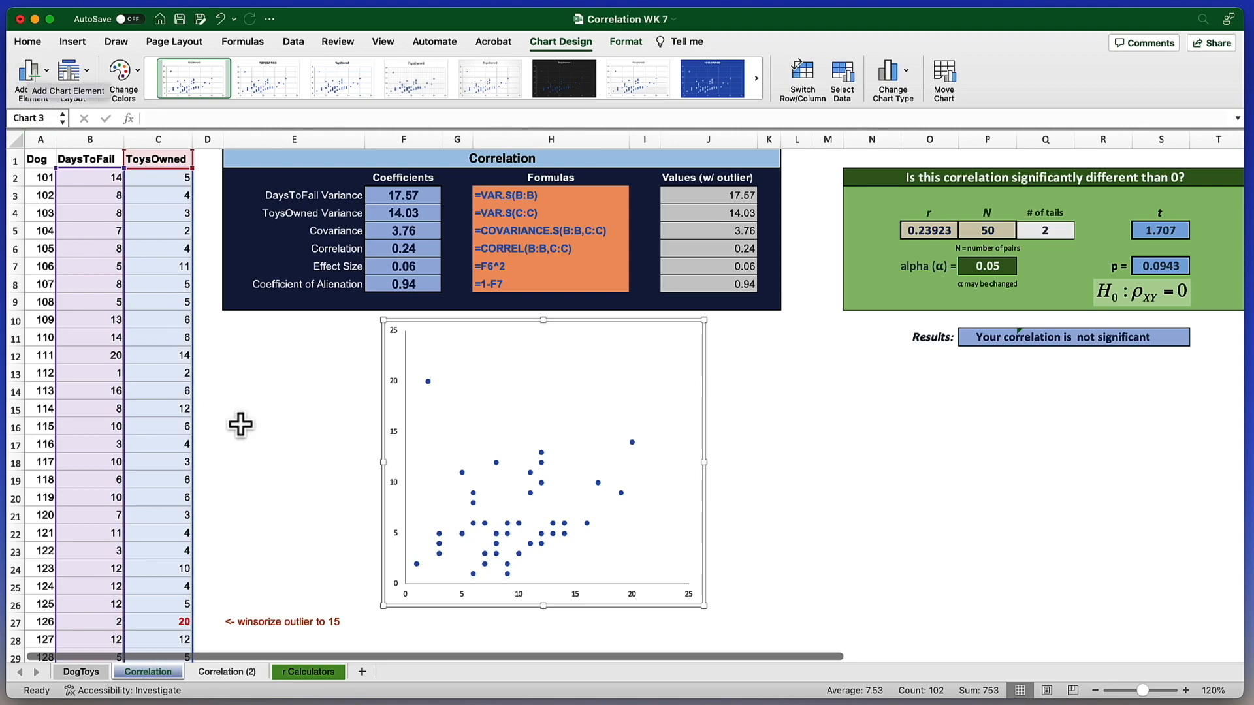
Step: Deselect the chart to view it without its title and gridlines
click(294, 426)
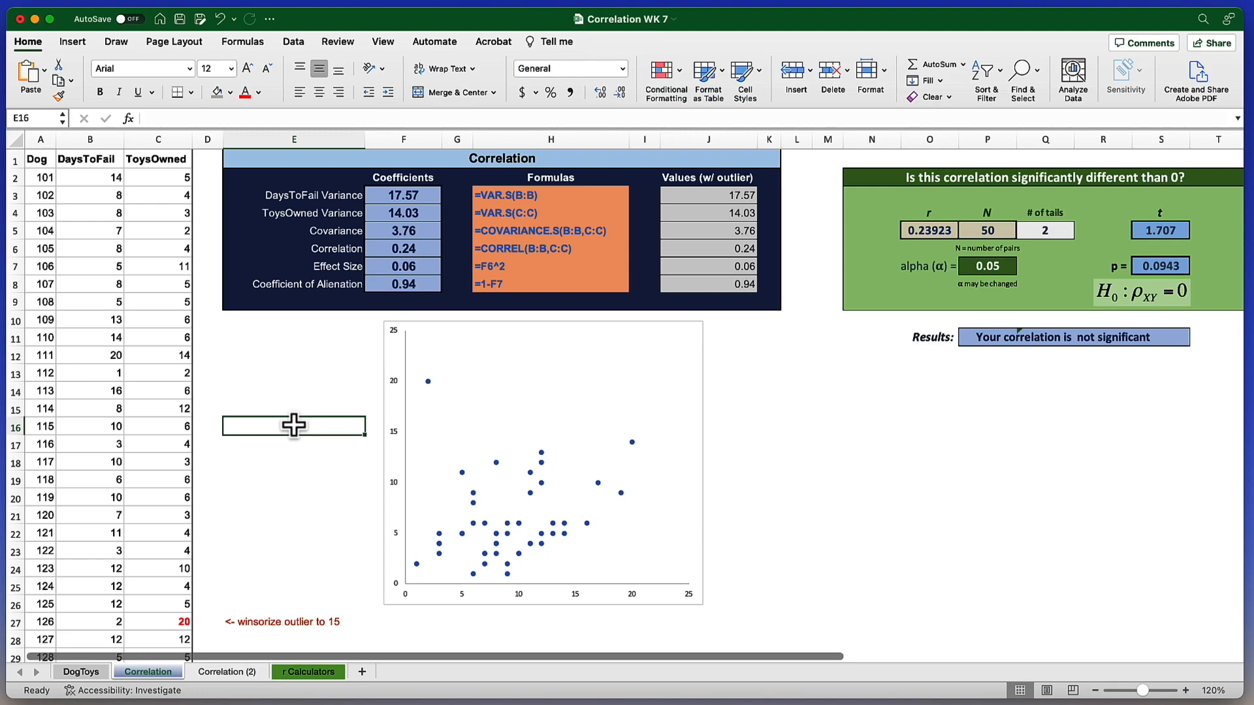
mouse_move(546, 410)
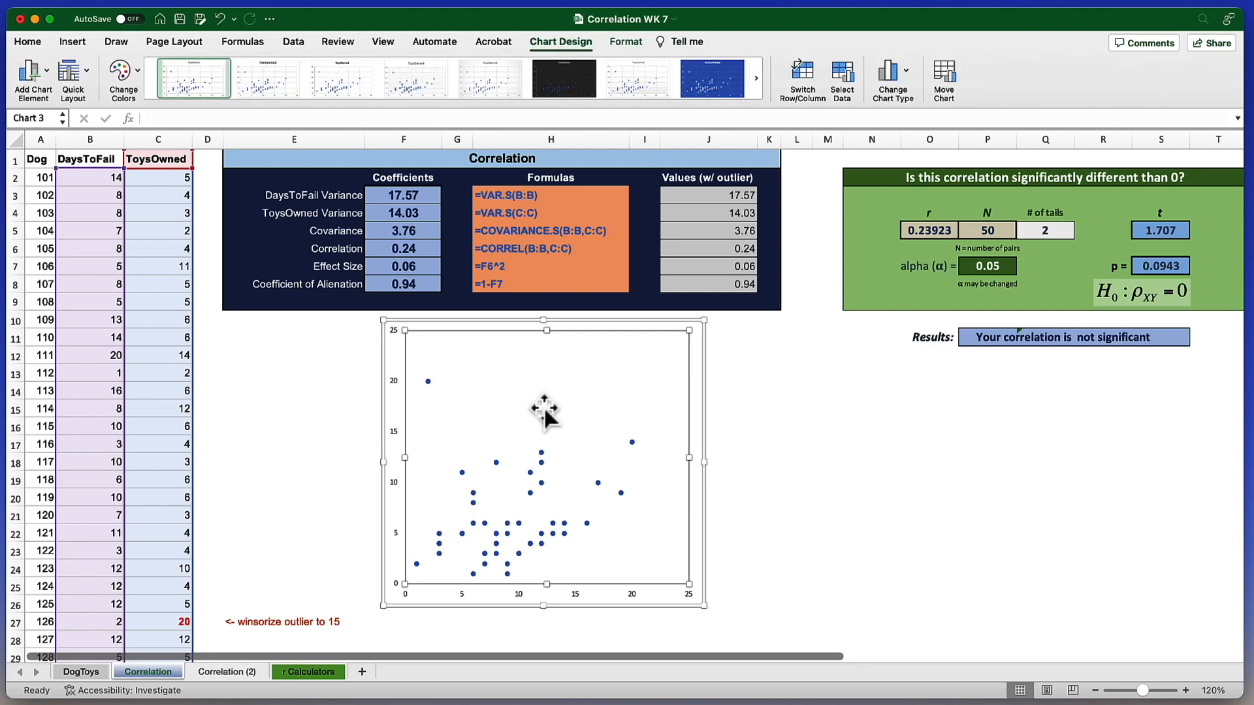
mouse_move(579, 65)
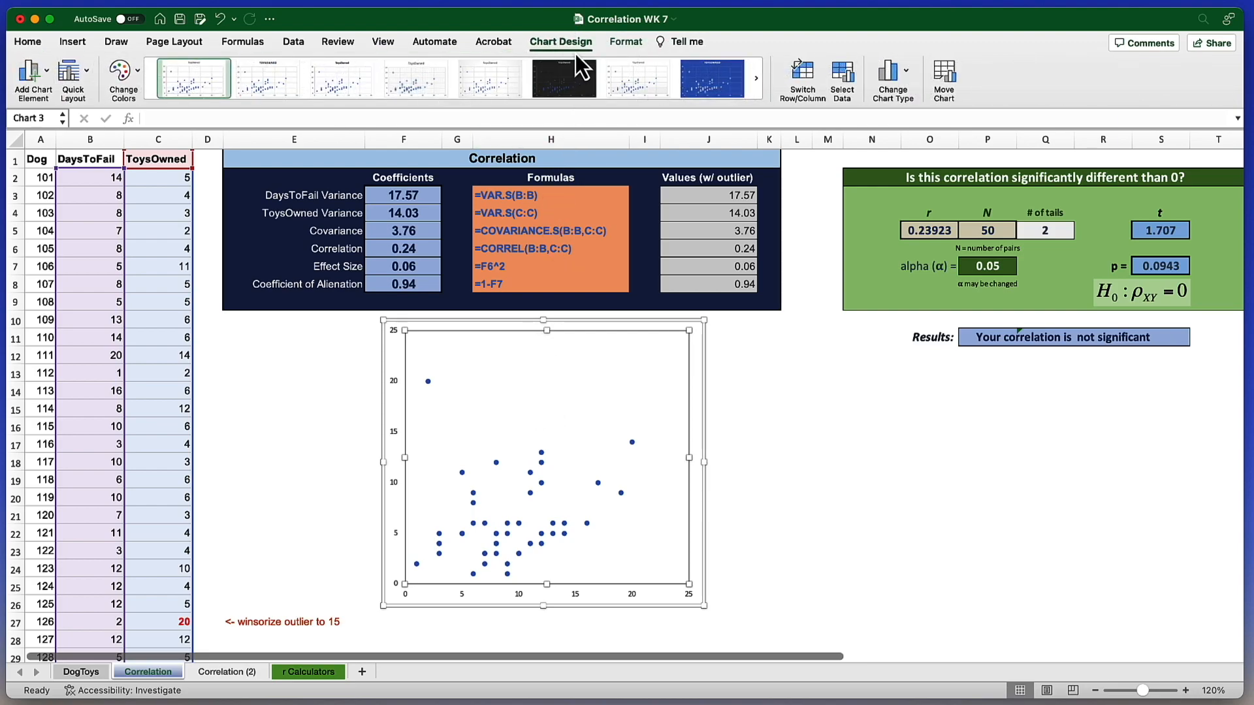
mouse_move(52, 128)
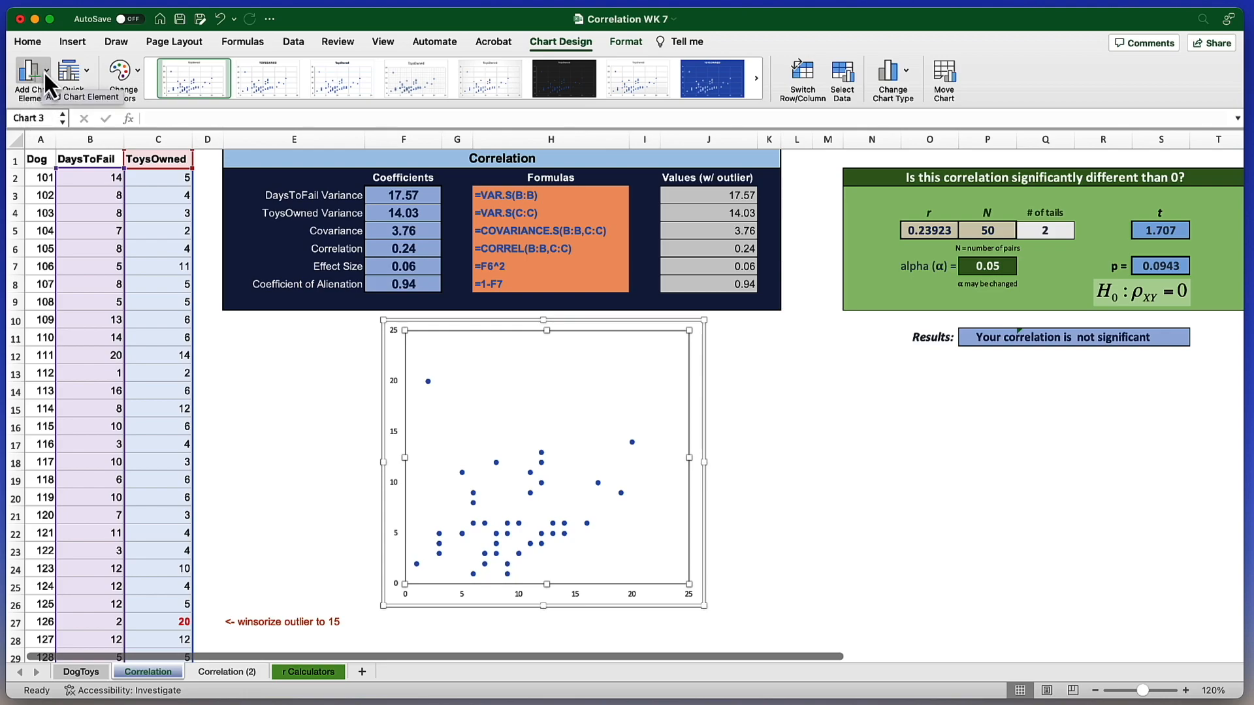
Step: Add a linear trendline to the scatter chart via Add Chart Element
click(28, 71)
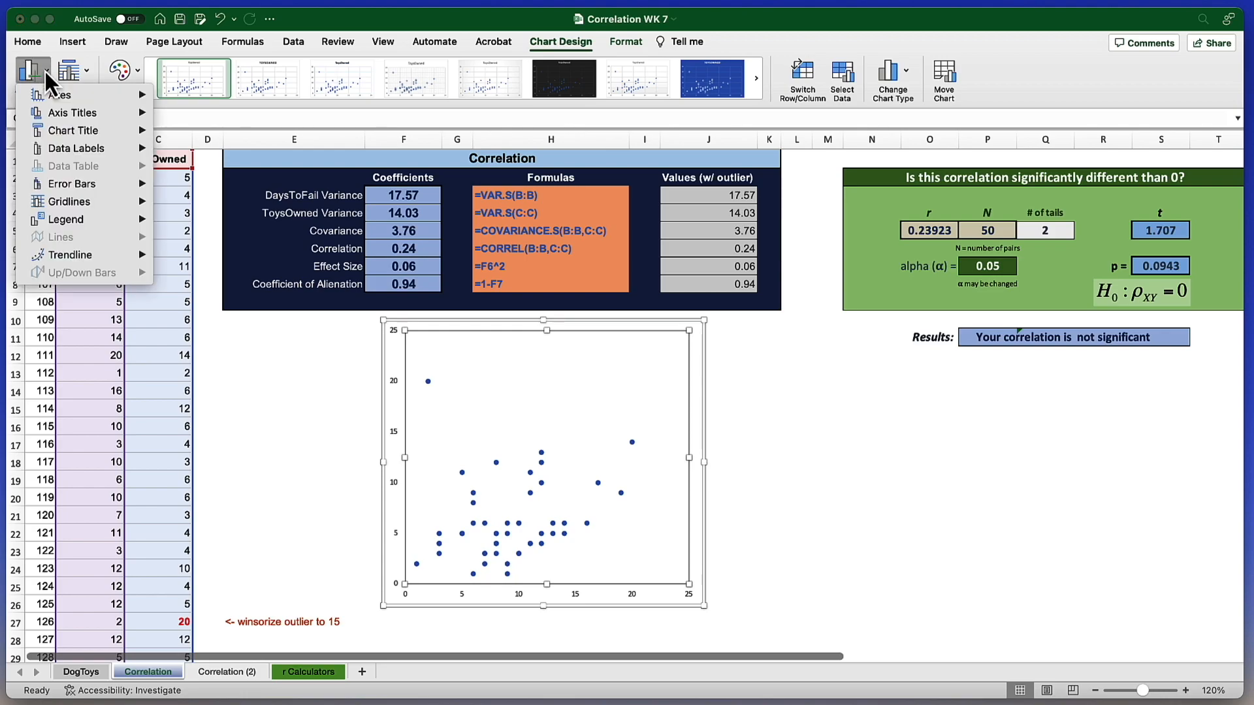
click(70, 254)
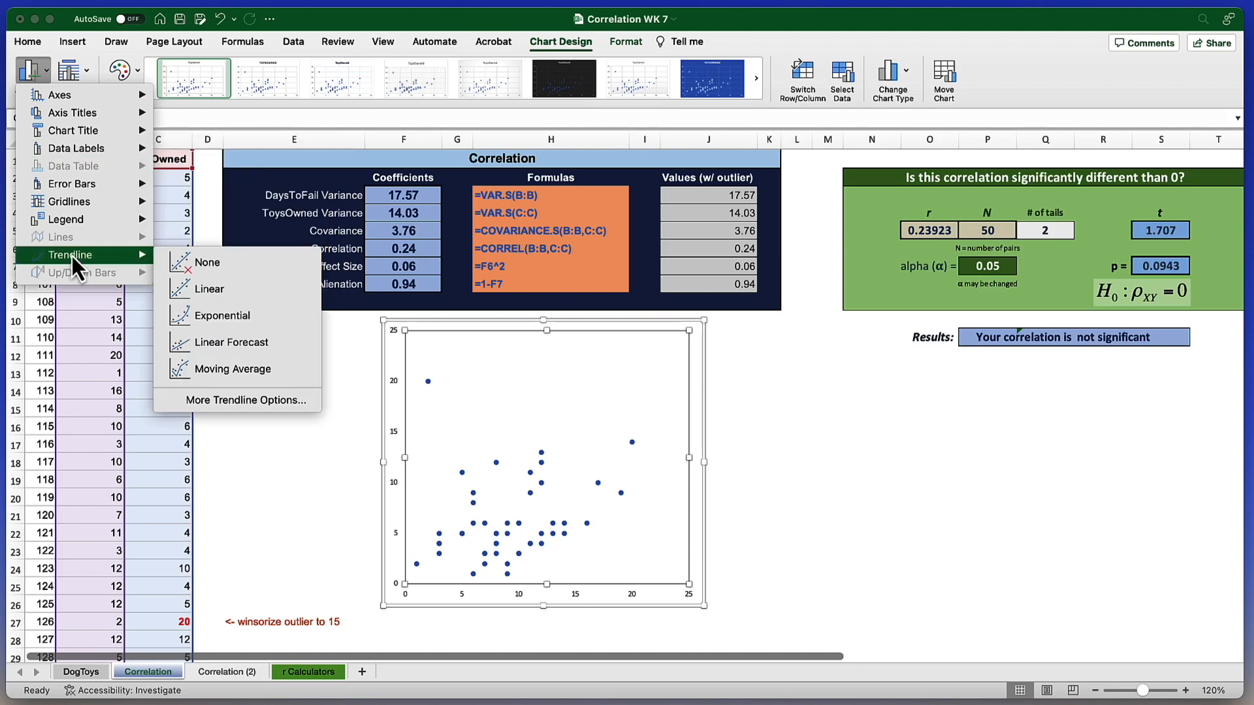
mouse_move(210, 289)
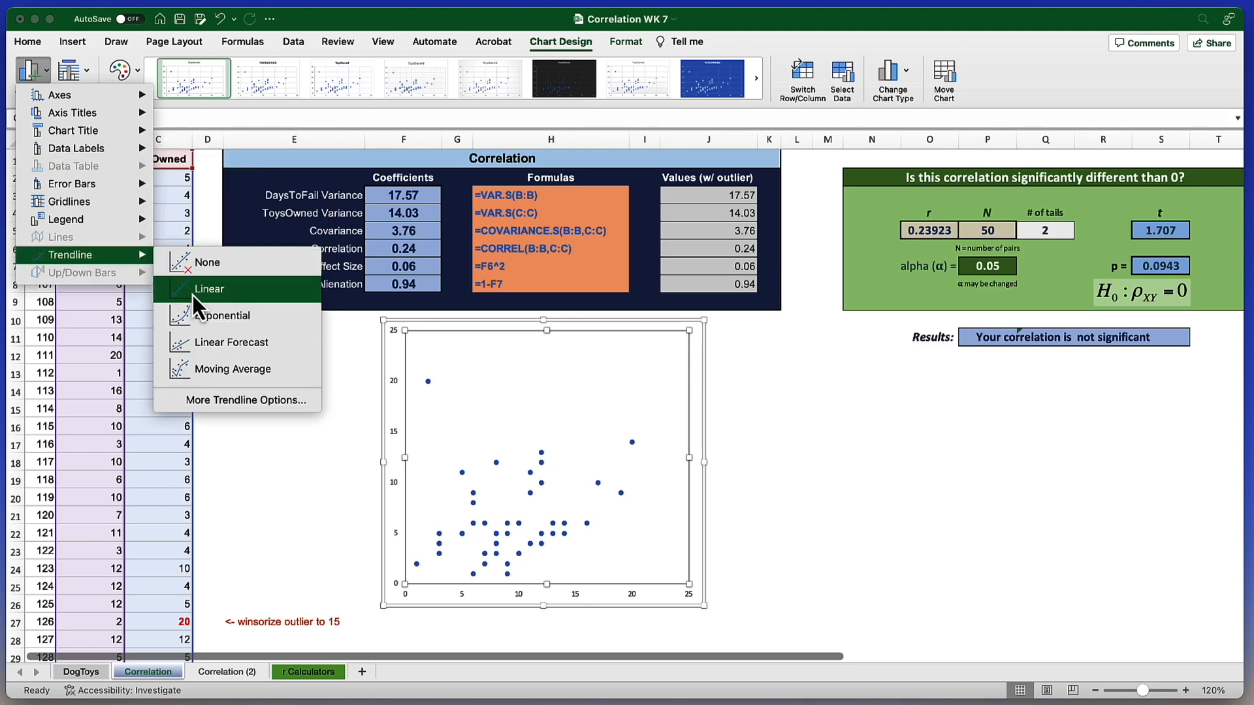
click(209, 289)
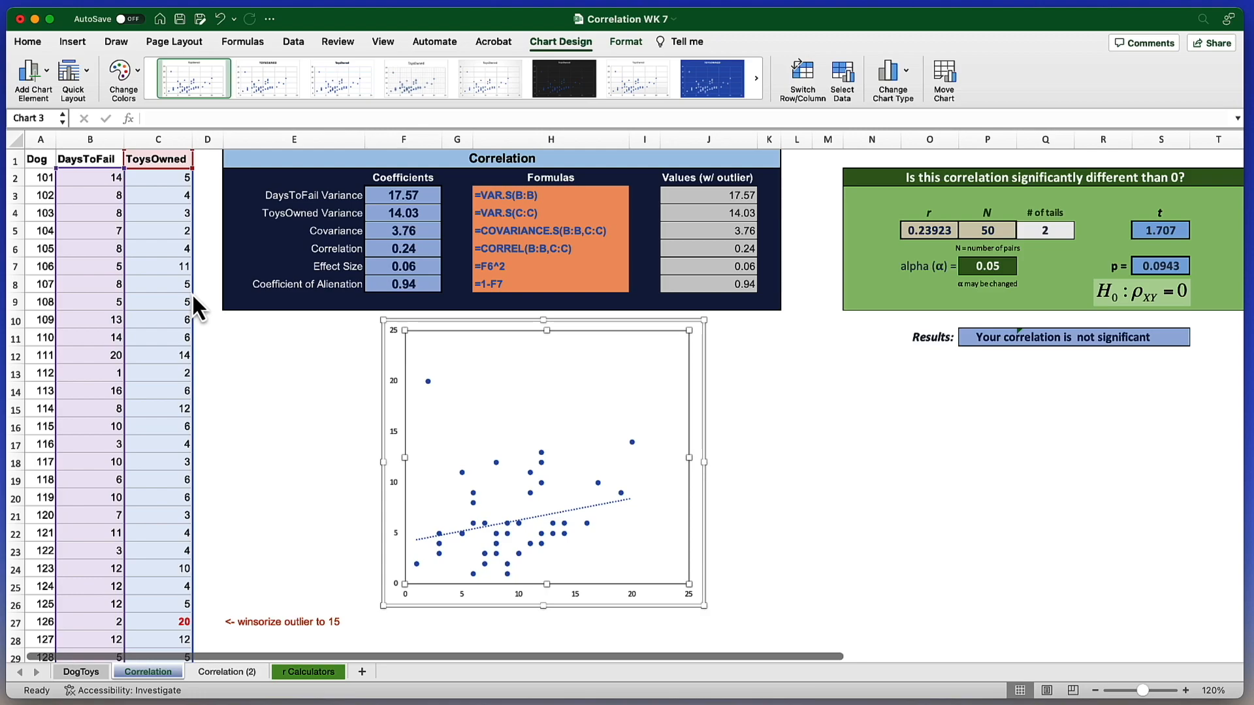
click(31, 72)
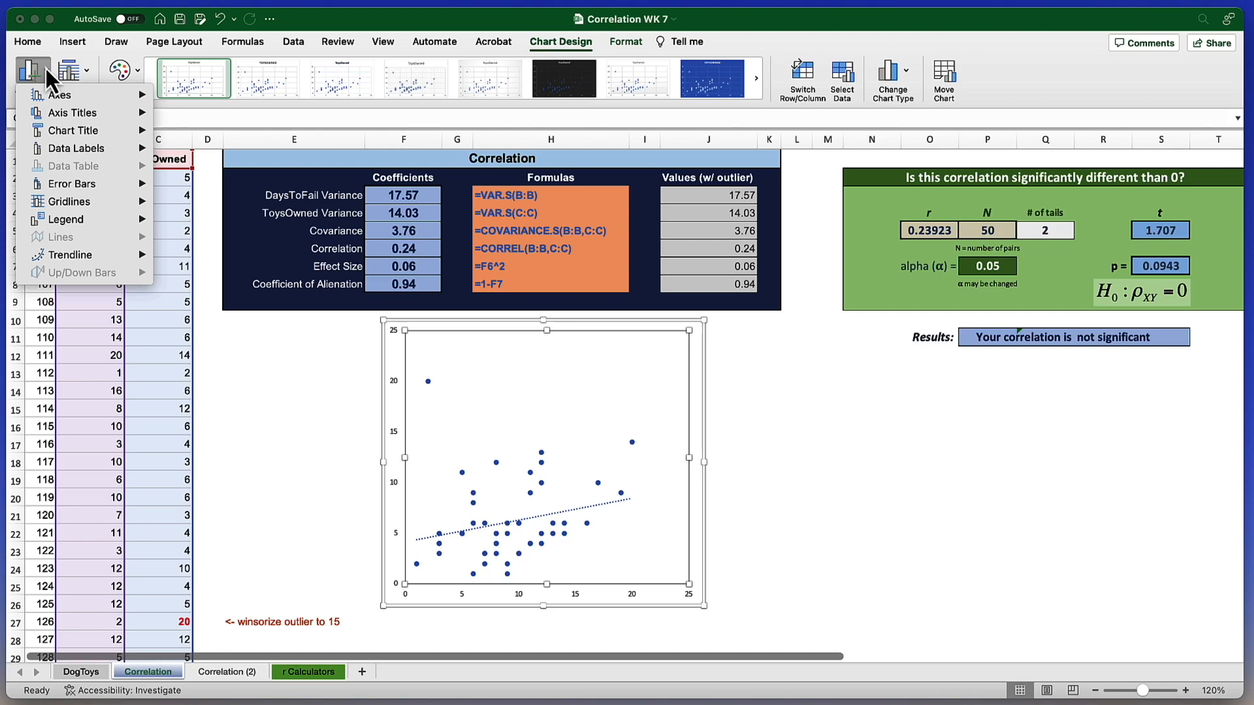
Step: Add a 'Days to Fail' horizontal axis title and a 'Toys Owned' vertical axis title
click(71, 113)
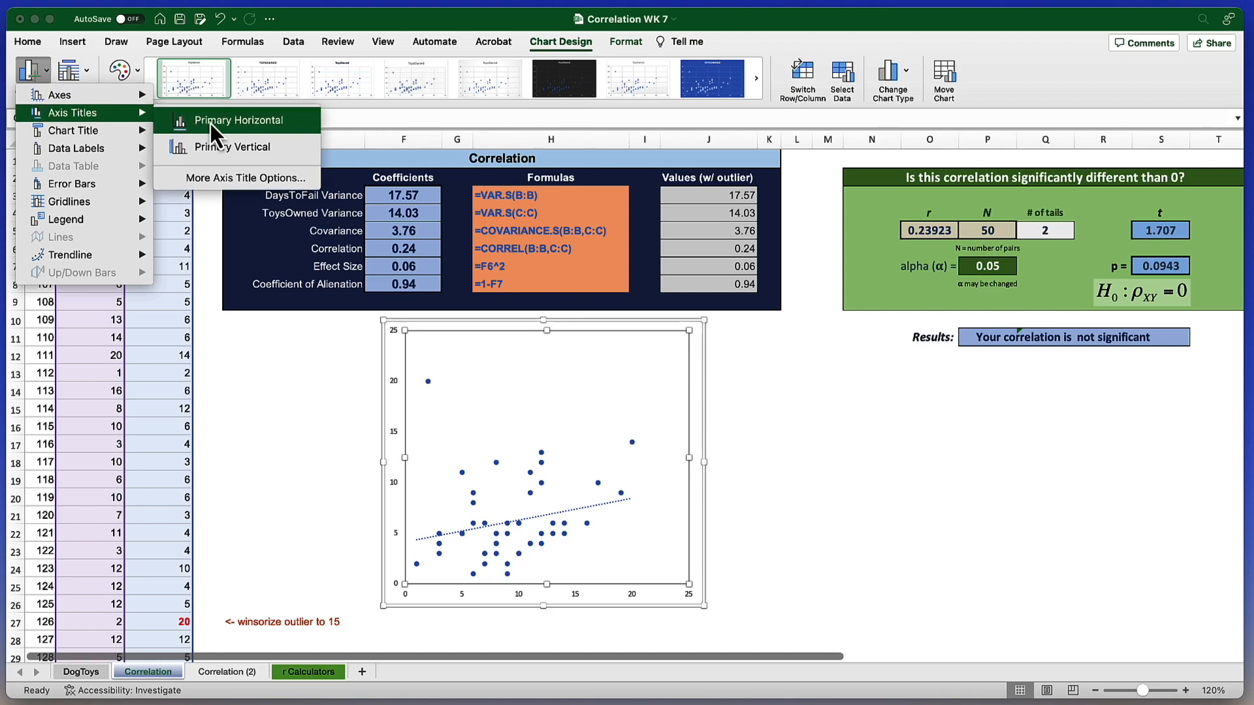
click(237, 121)
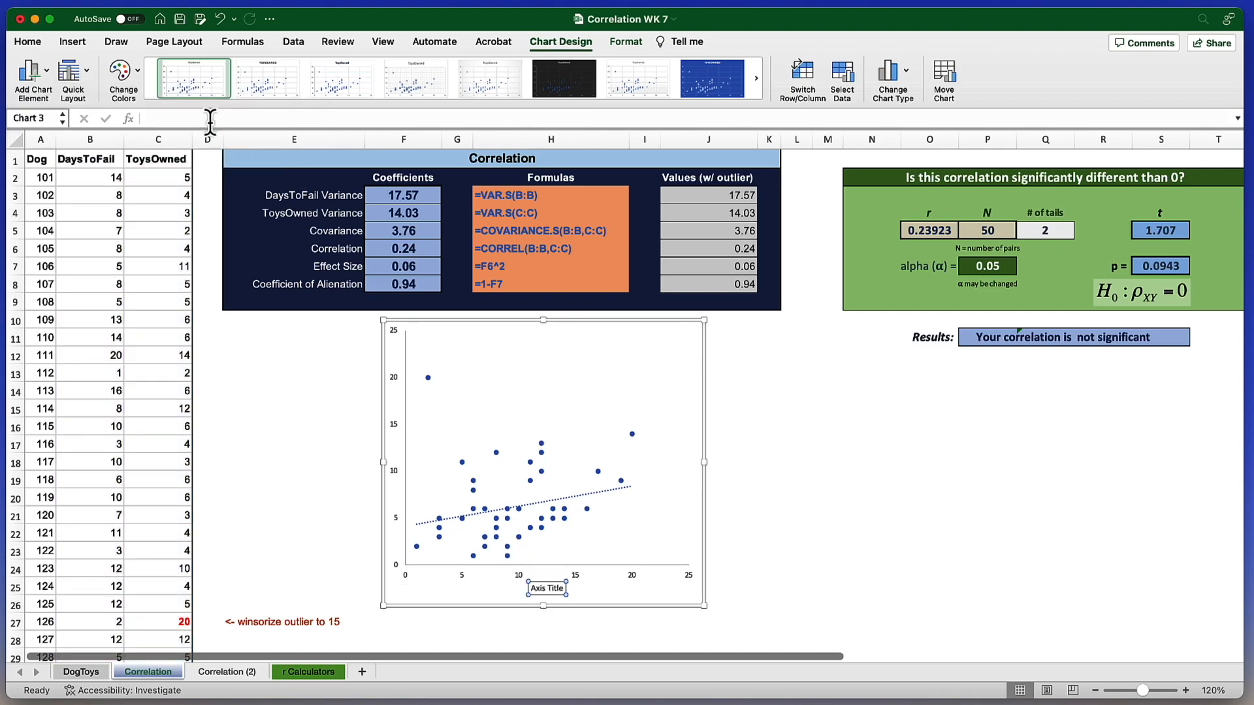
click(90, 139)
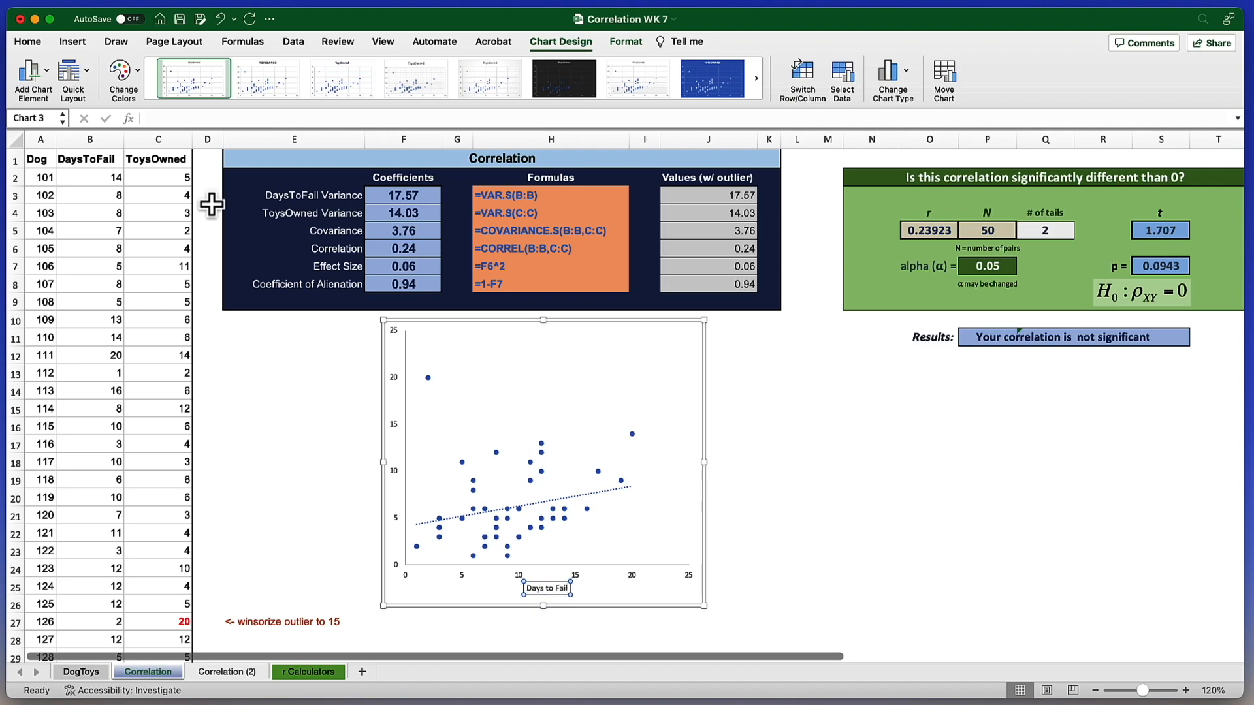
click(294, 391)
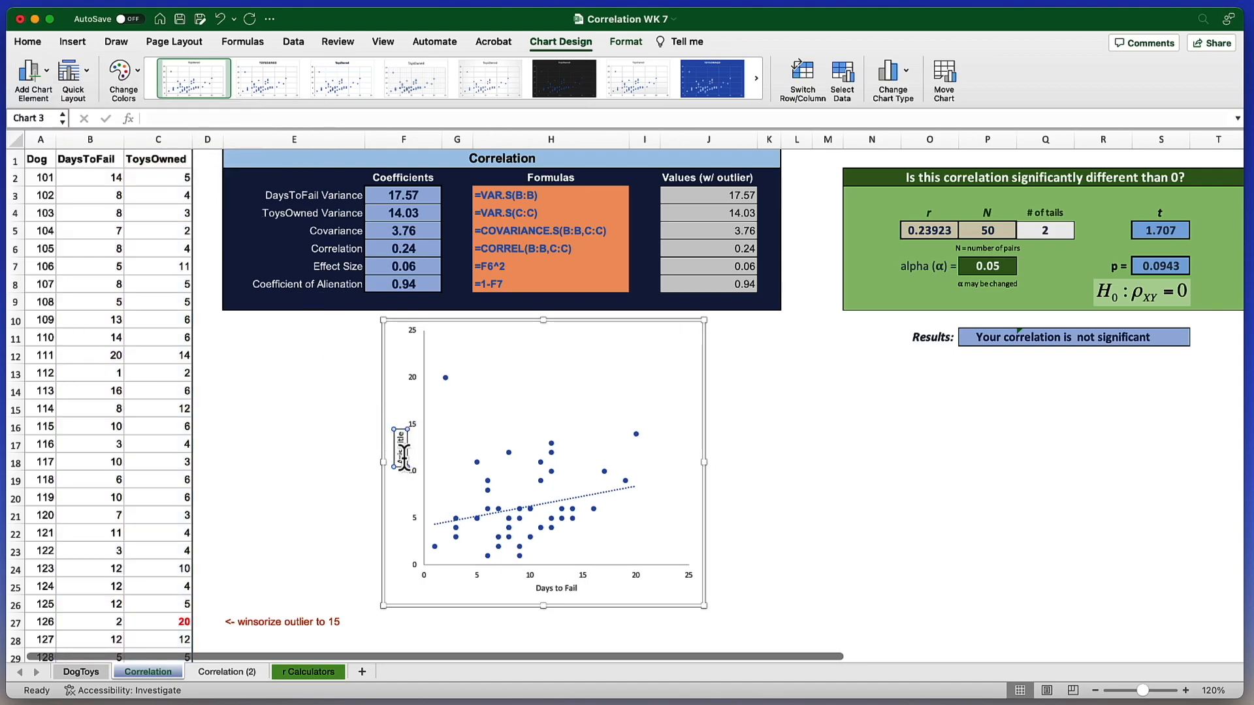
mouse_move(403, 466)
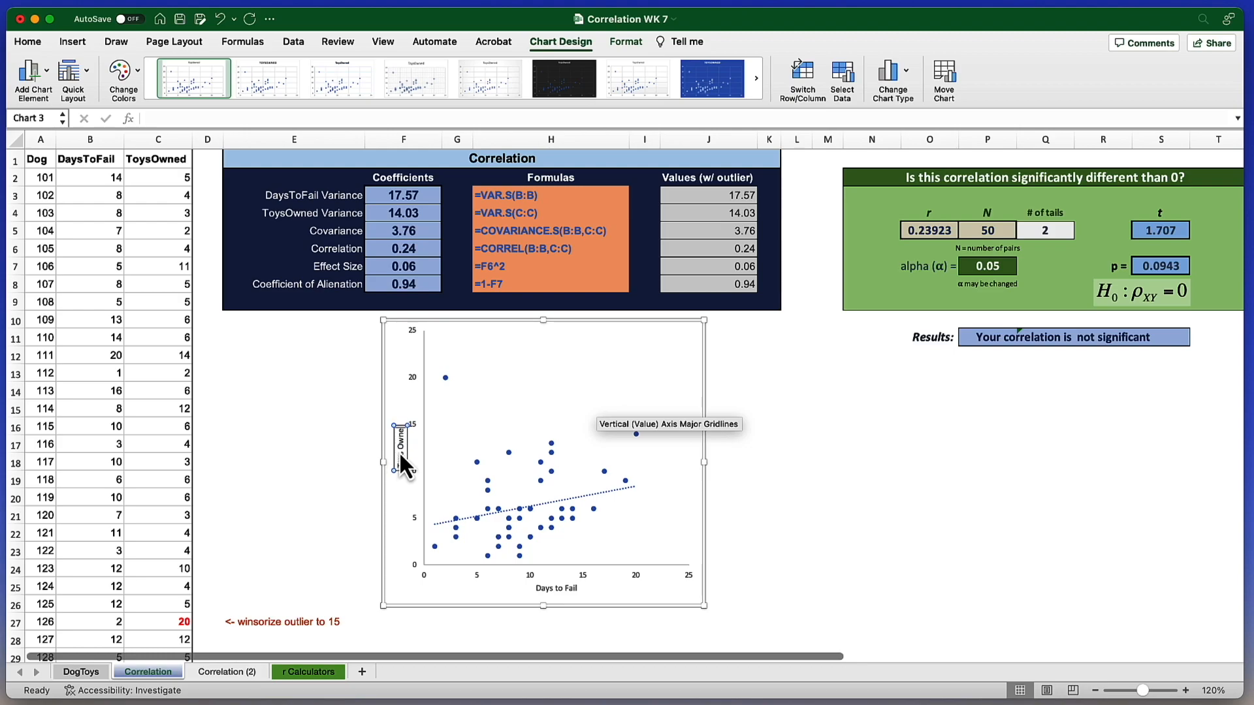
click(294, 461)
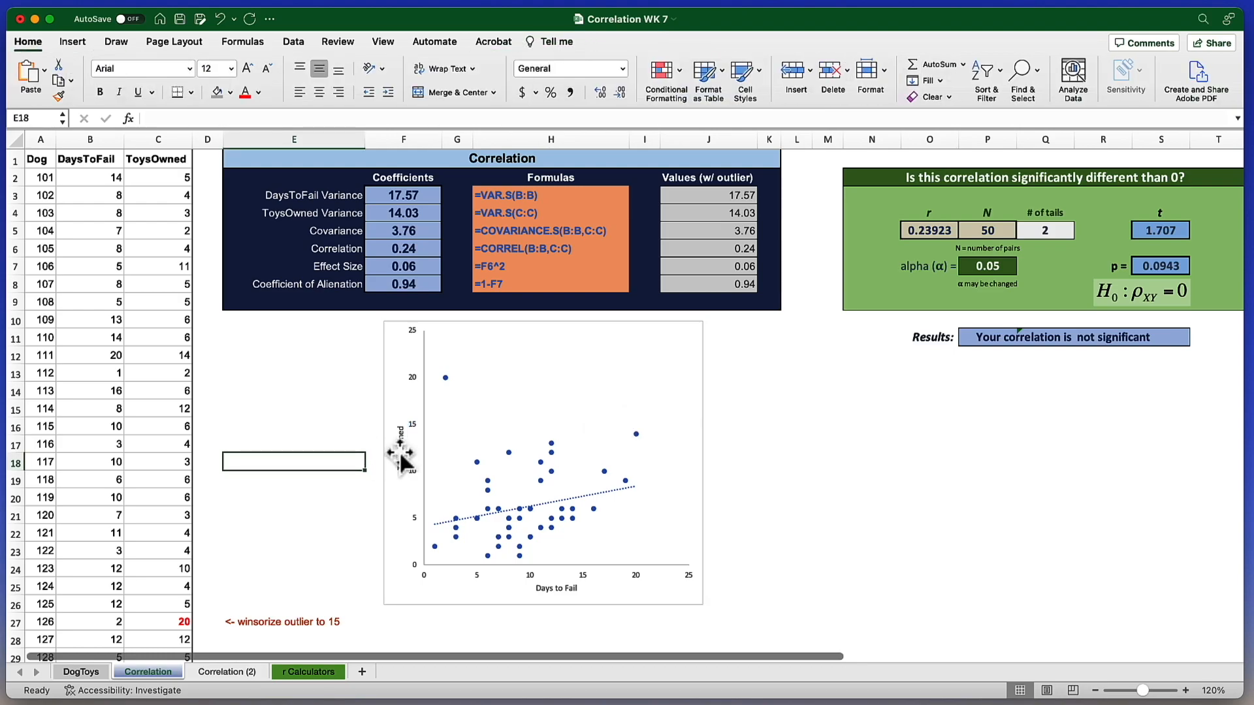
mouse_move(407, 448)
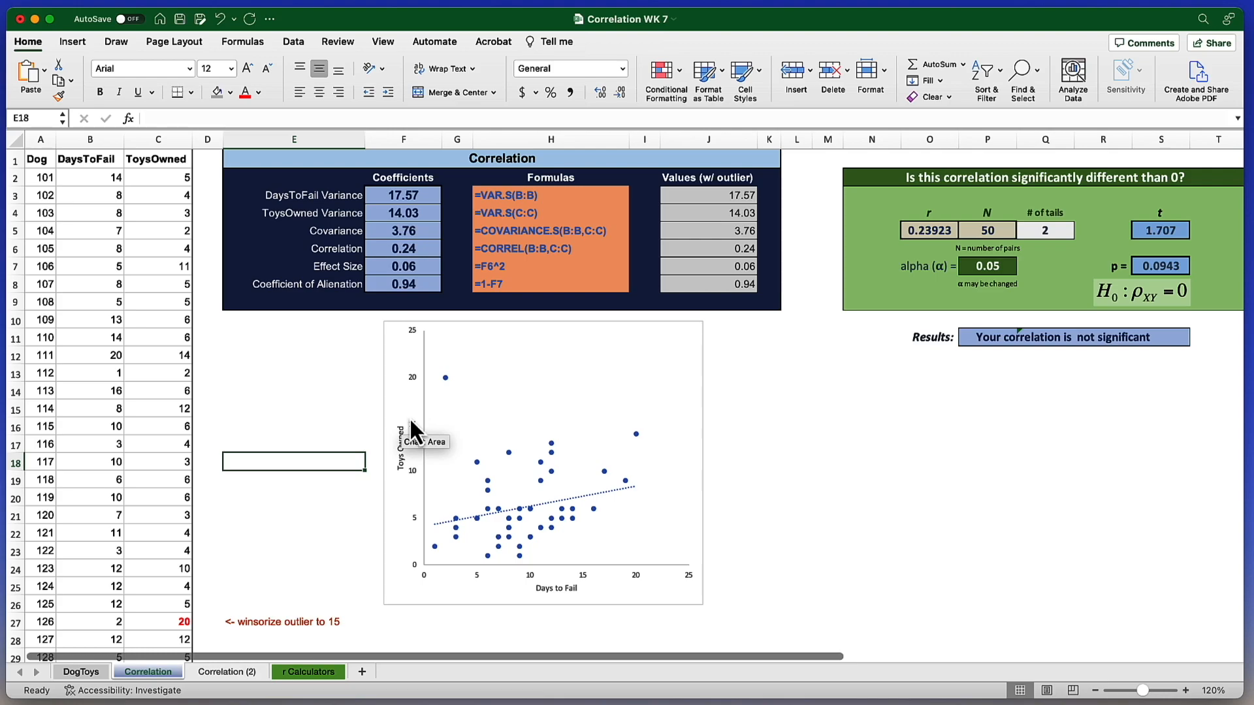
mouse_move(408, 452)
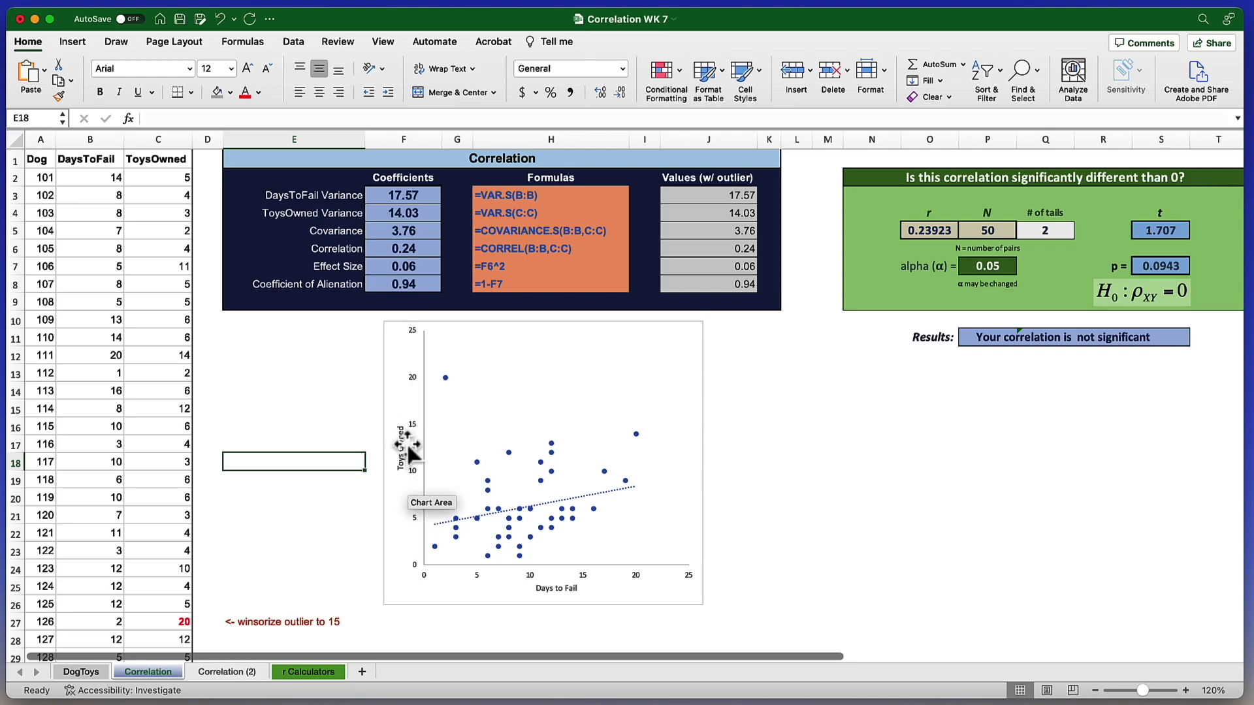
mouse_move(455, 400)
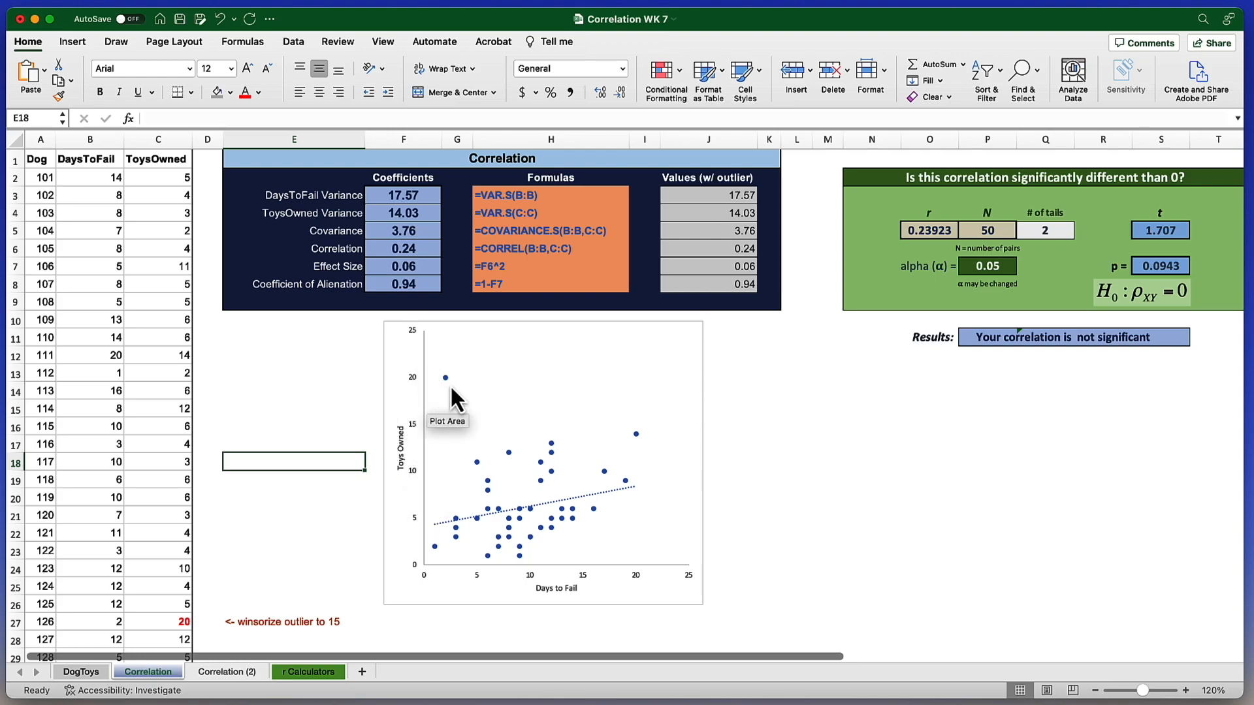
mouse_move(443, 379)
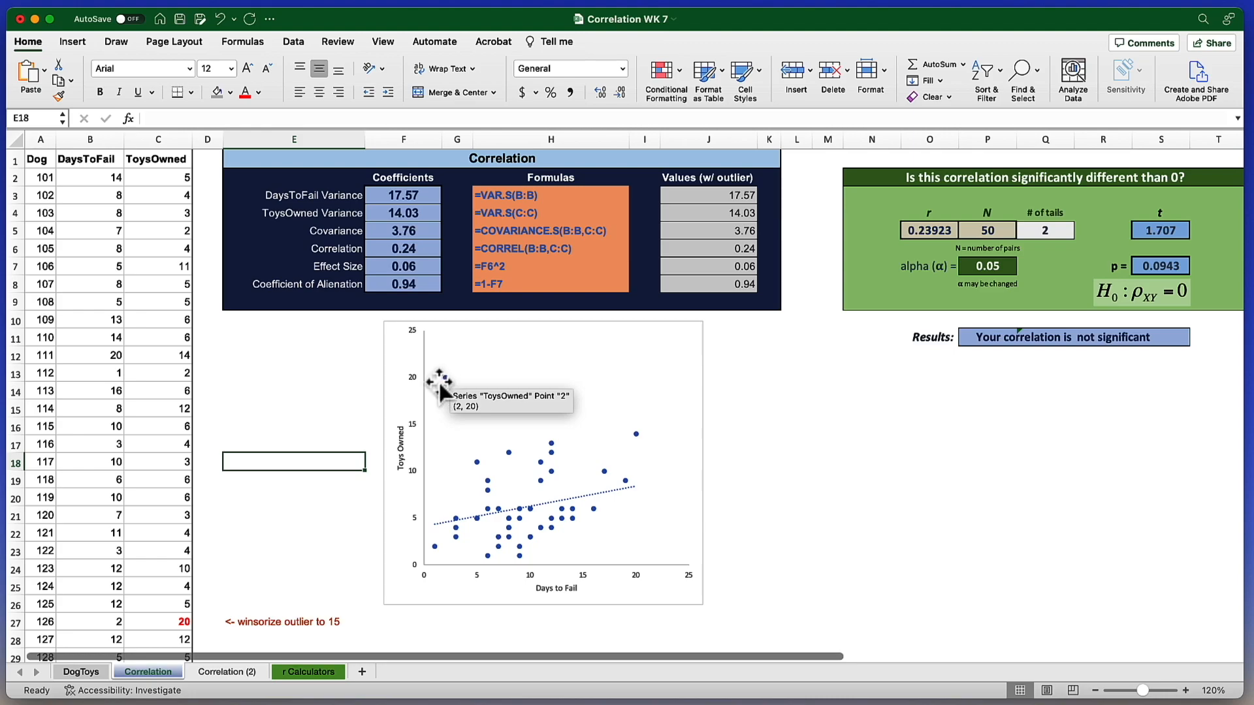
mouse_move(418, 397)
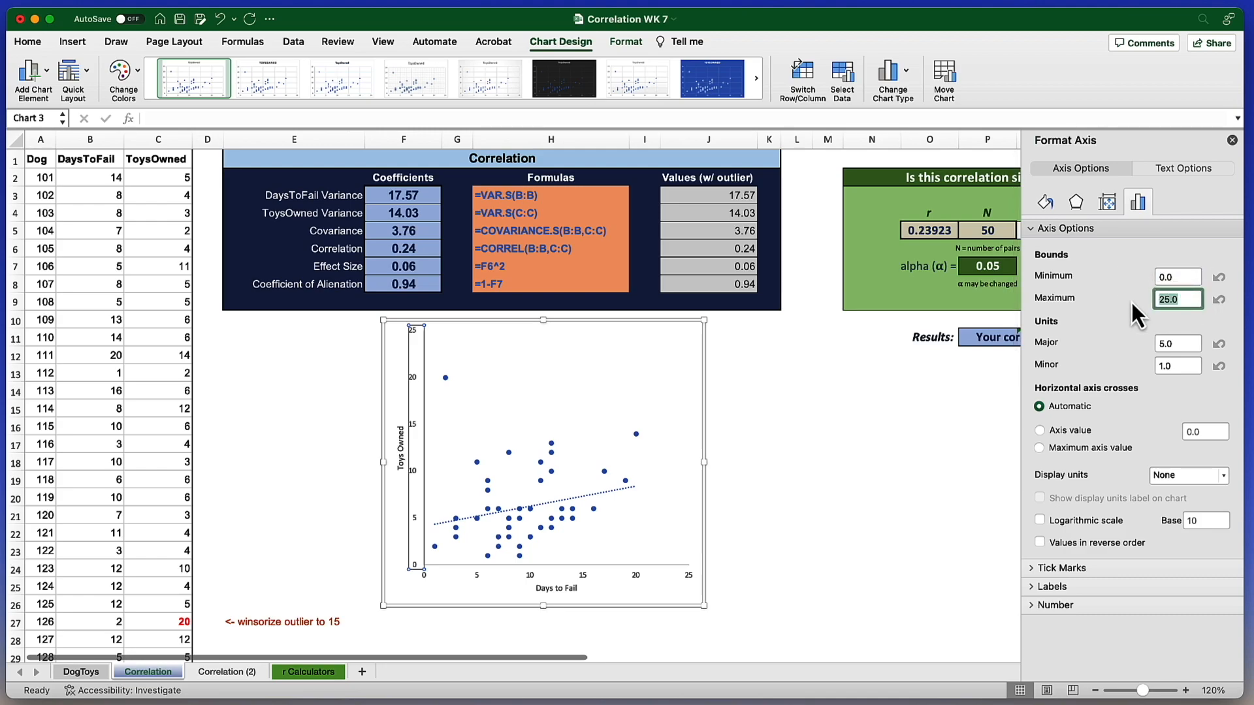
Step: Set the Days to Fail axis maximum to 20 with a major unit of 2
text(20.0)
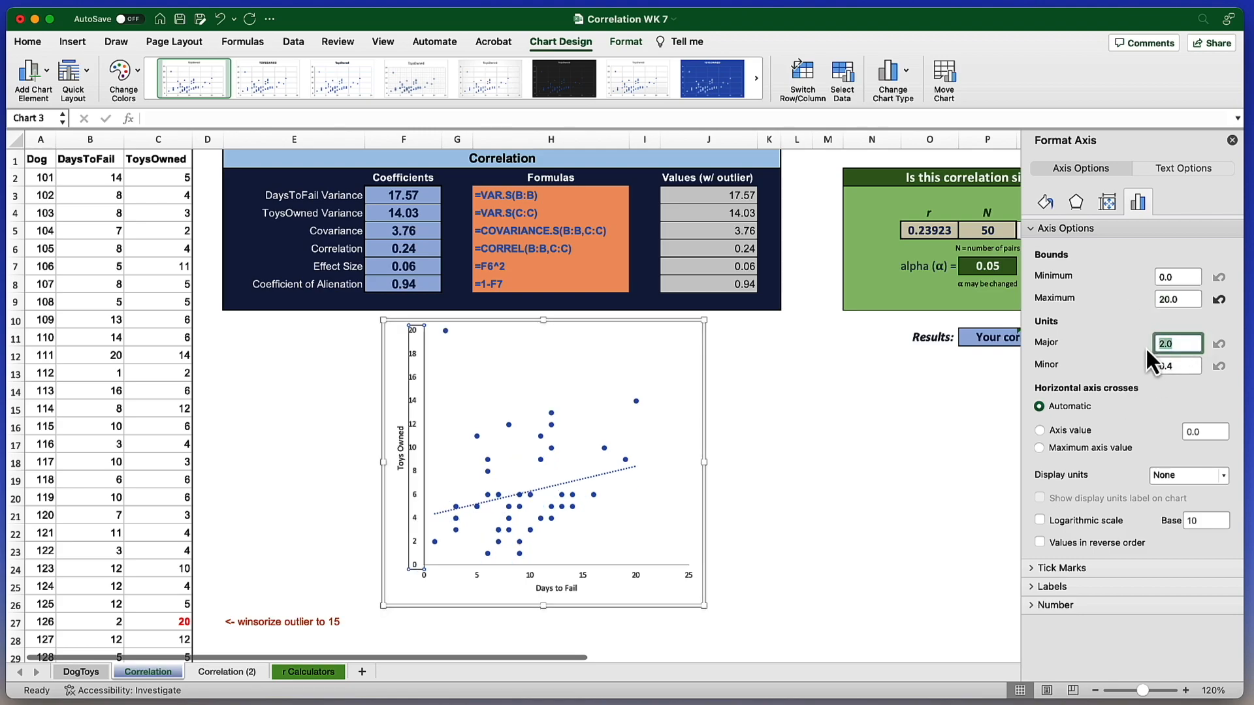
mouse_move(610, 514)
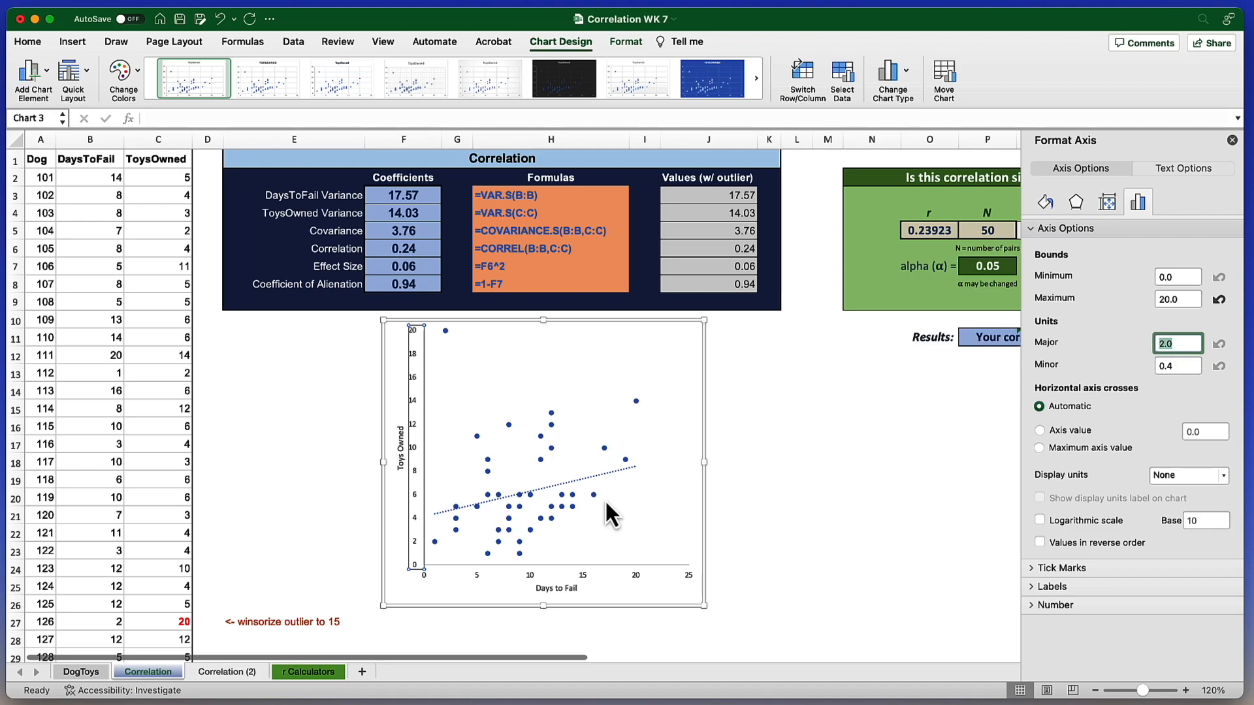
mouse_move(539, 591)
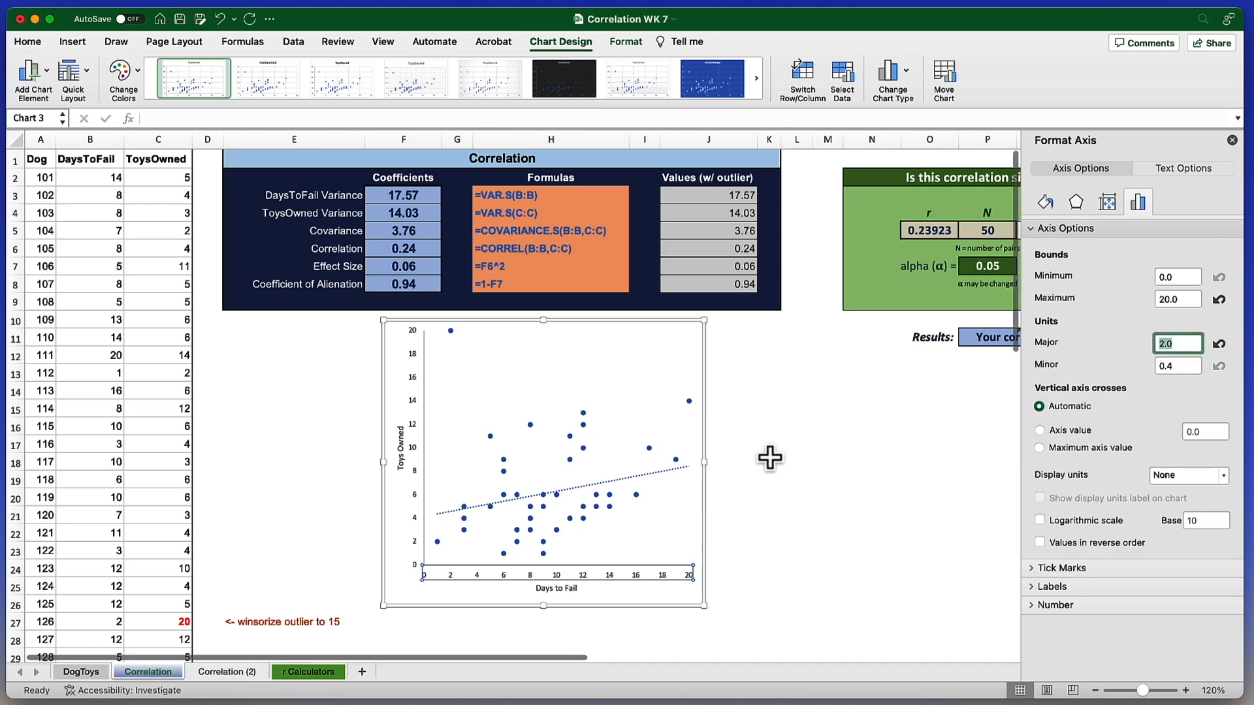
mouse_move(401, 471)
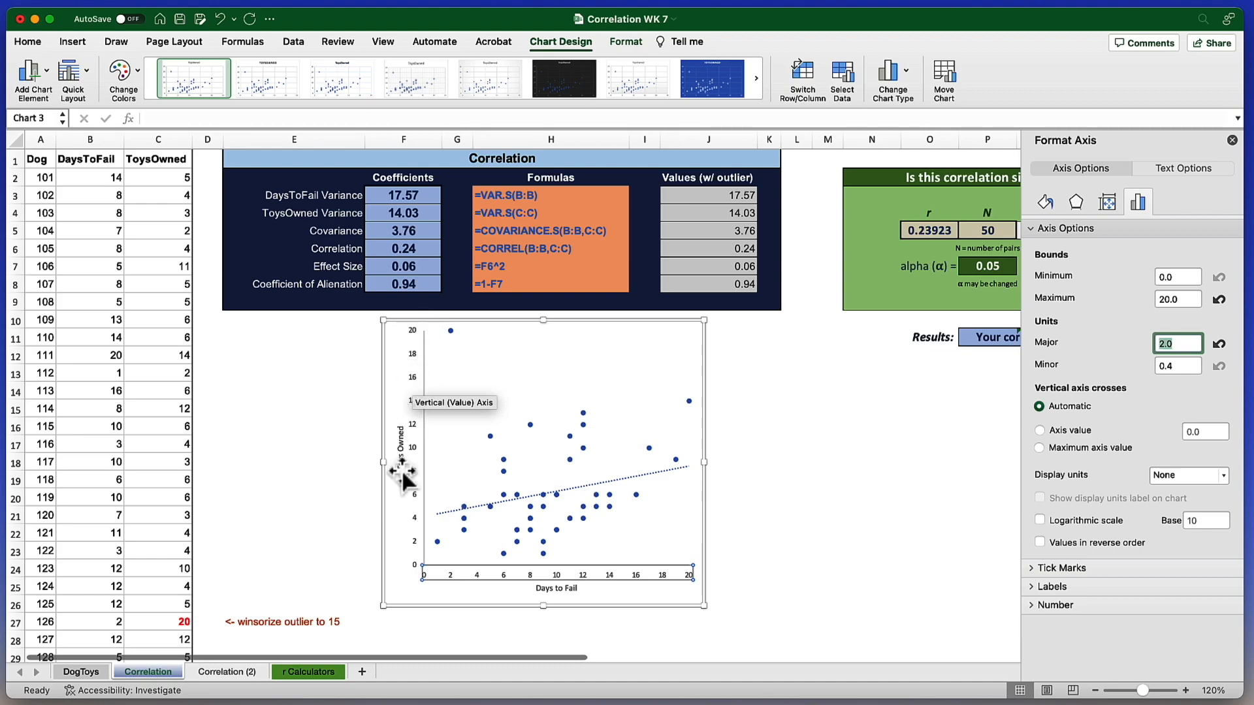
mouse_move(459, 373)
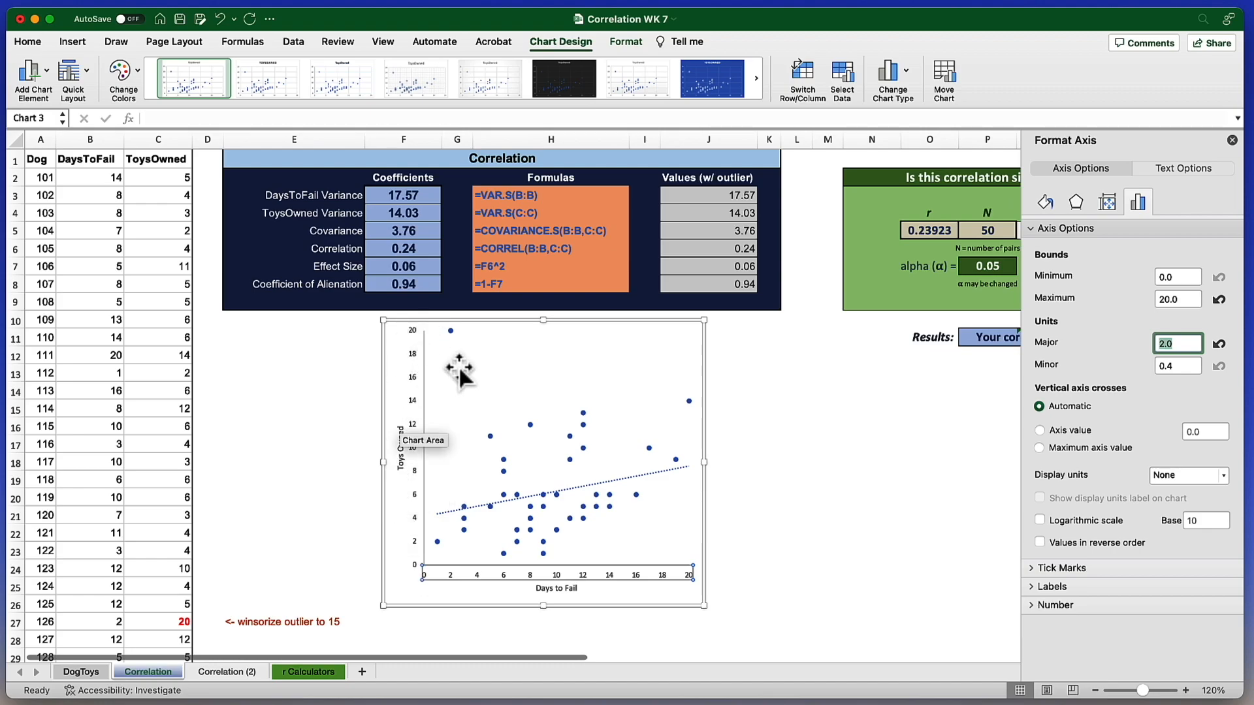
mouse_move(453, 336)
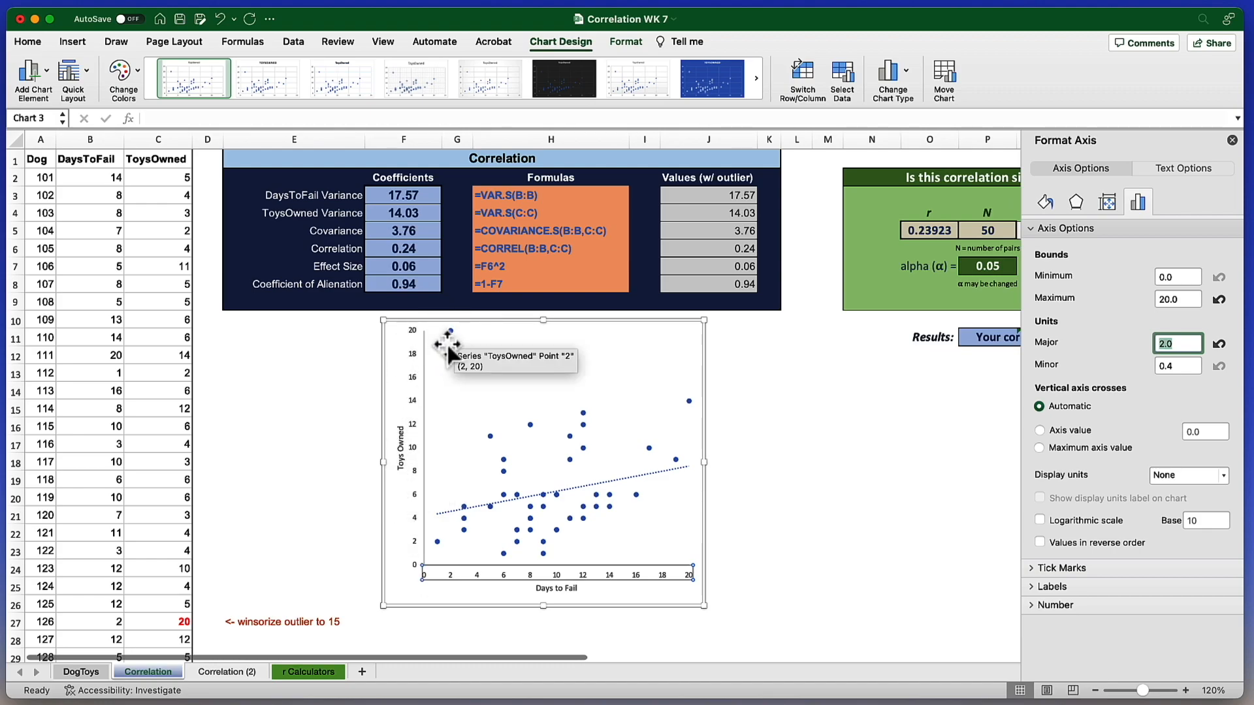
mouse_move(414, 506)
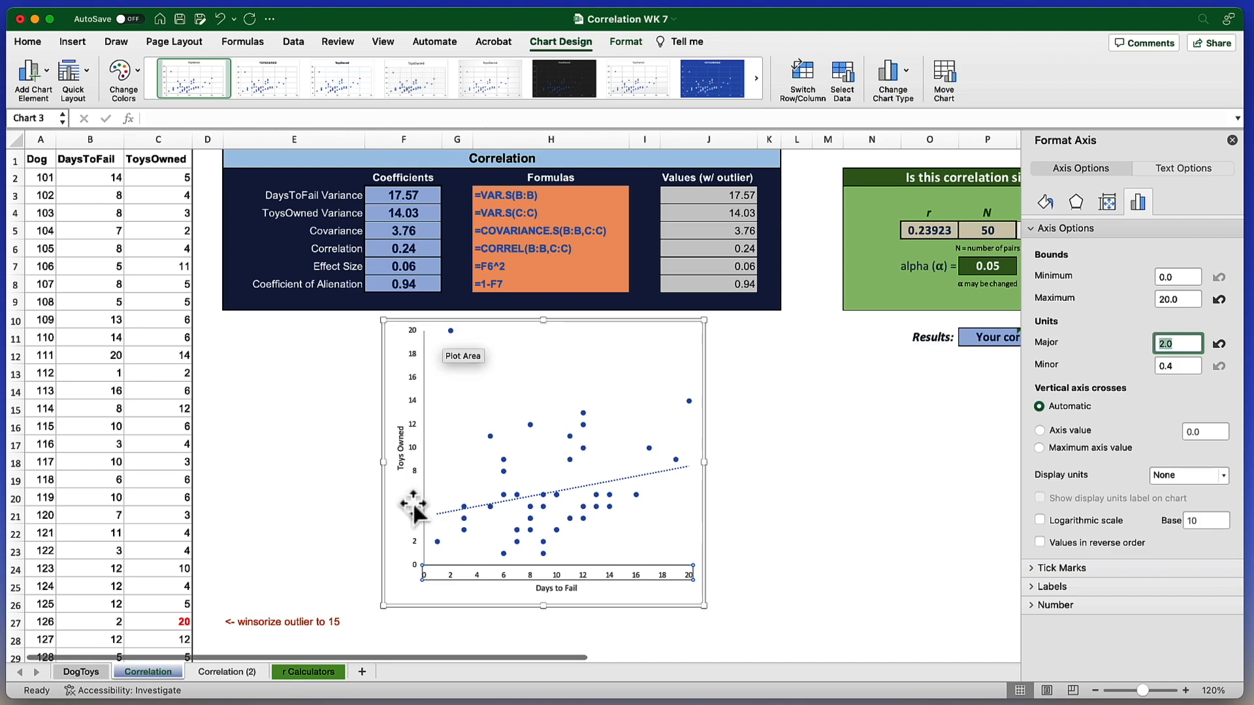
click(158, 139)
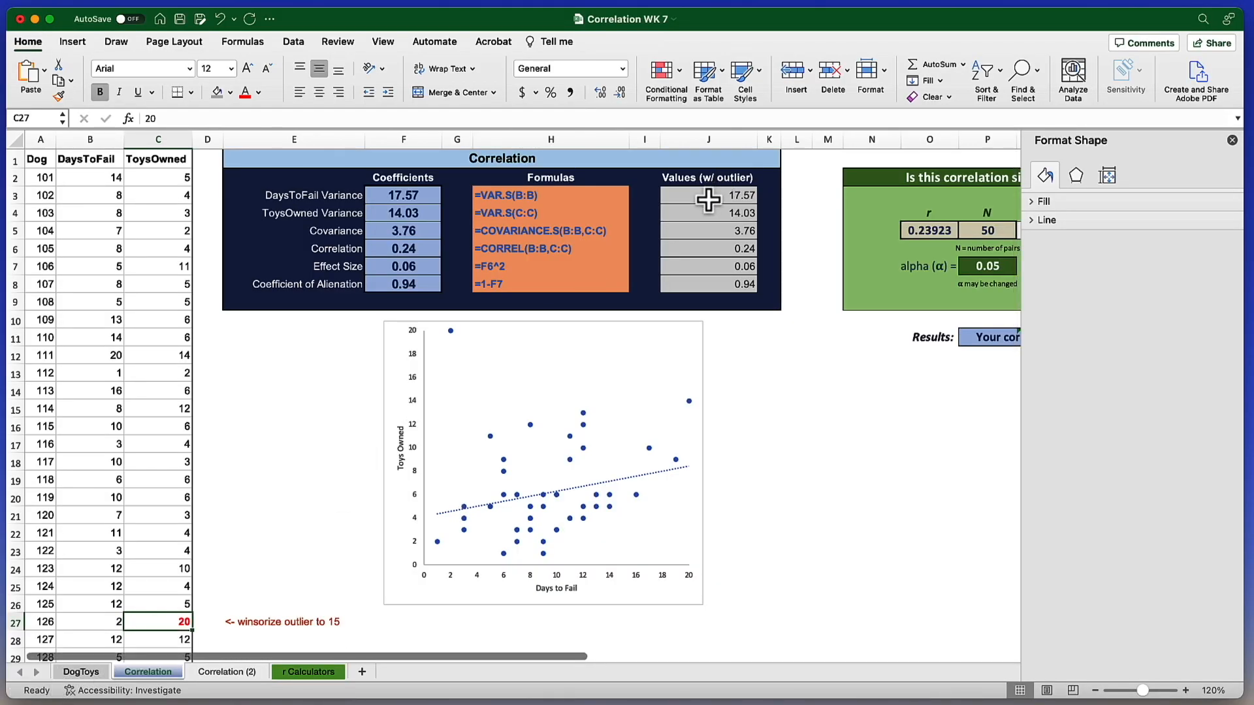
mouse_move(403, 213)
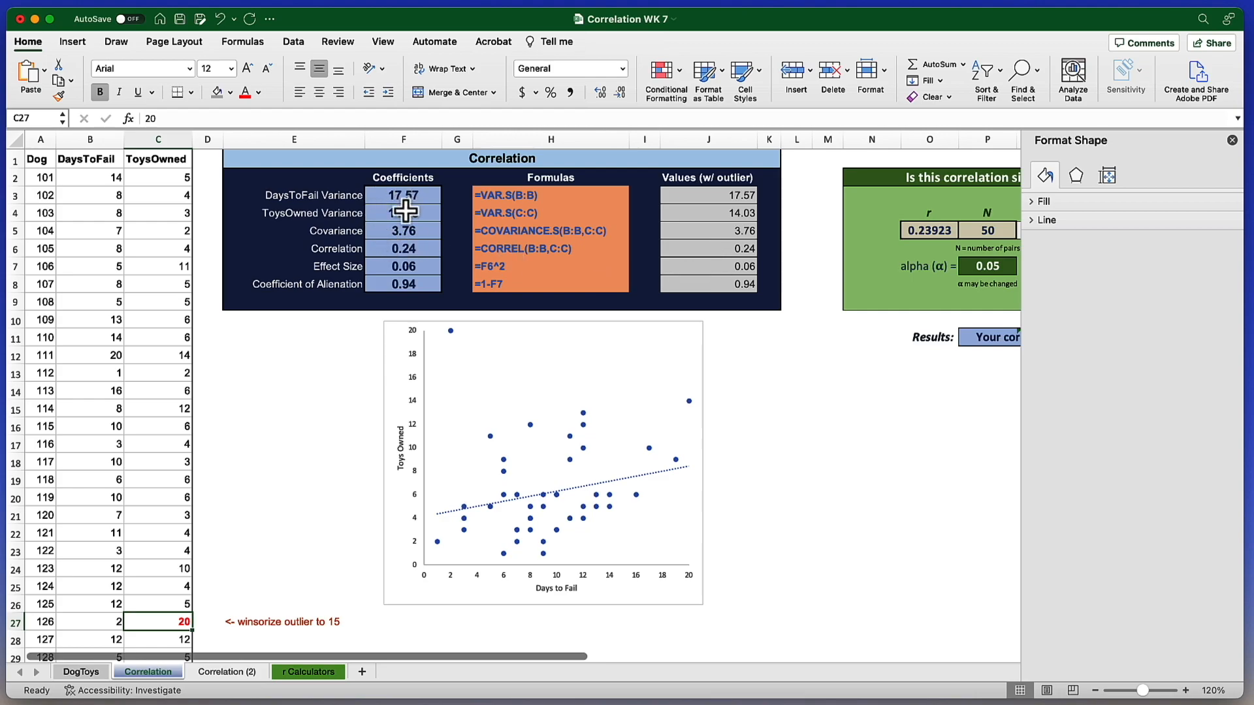
mouse_move(832, 199)
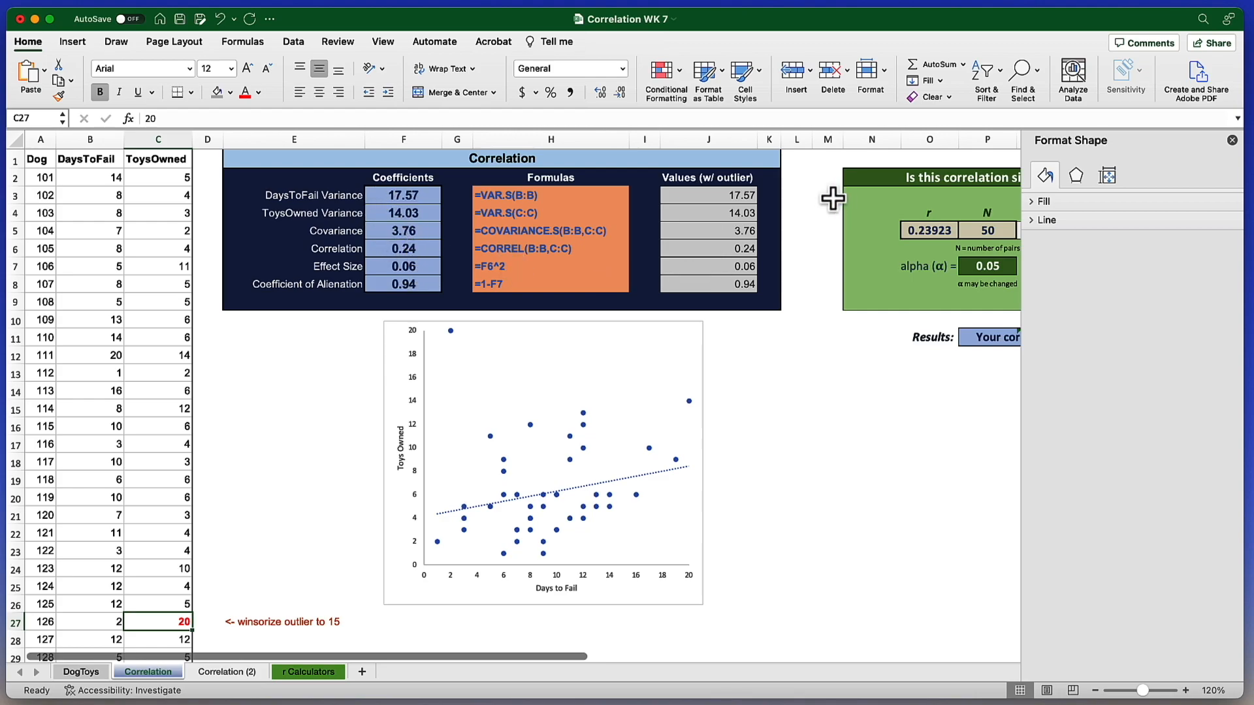
Step: Inspect the first Values (w/ outlier) formula and the DaysToFail Variance formula
click(708, 194)
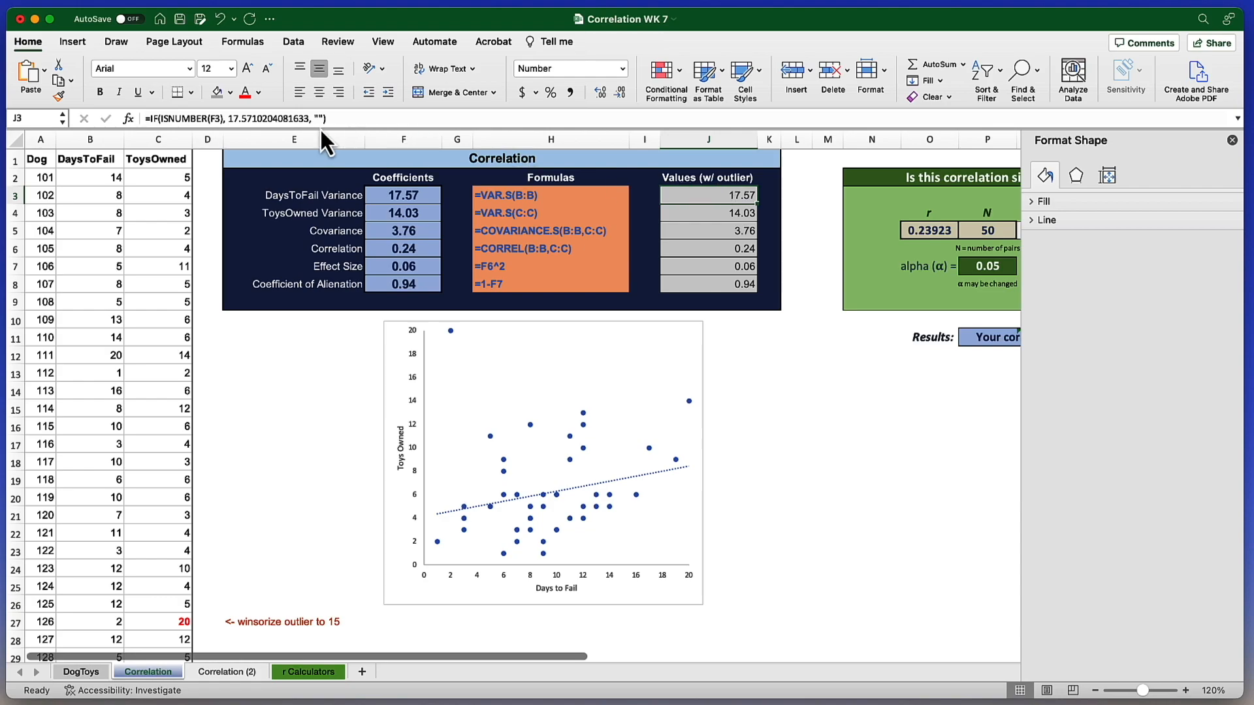
mouse_move(231, 128)
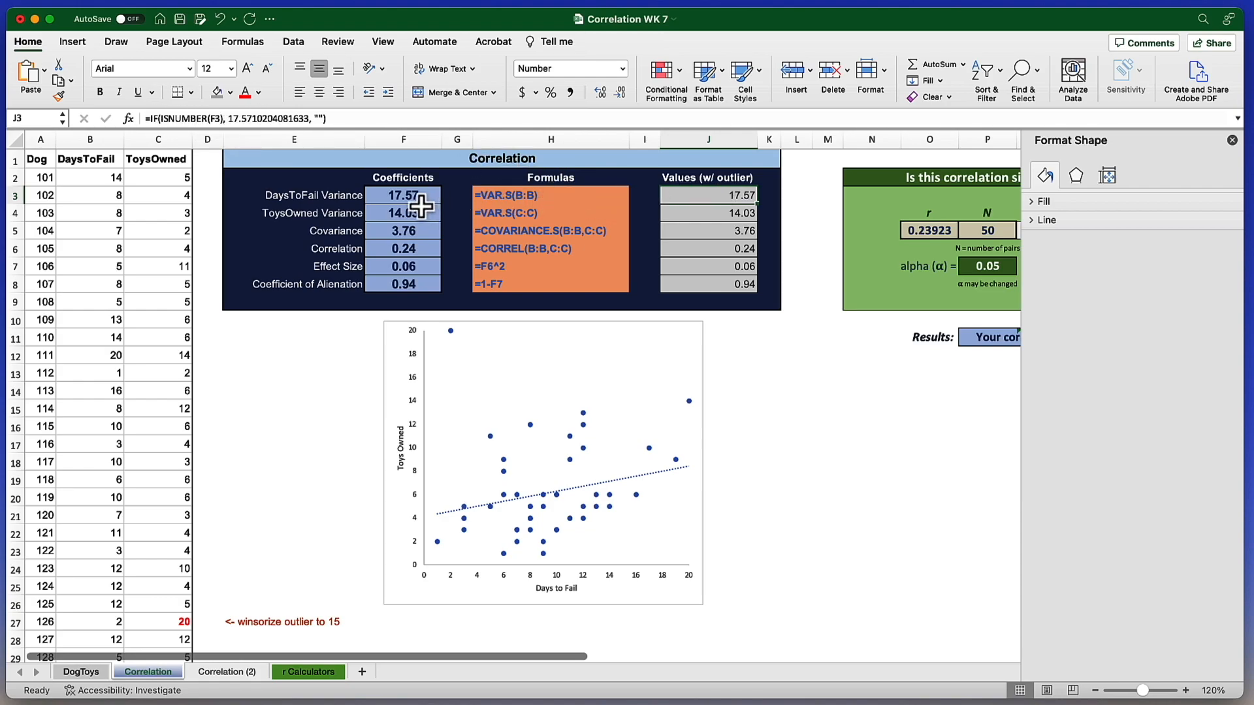
click(404, 195)
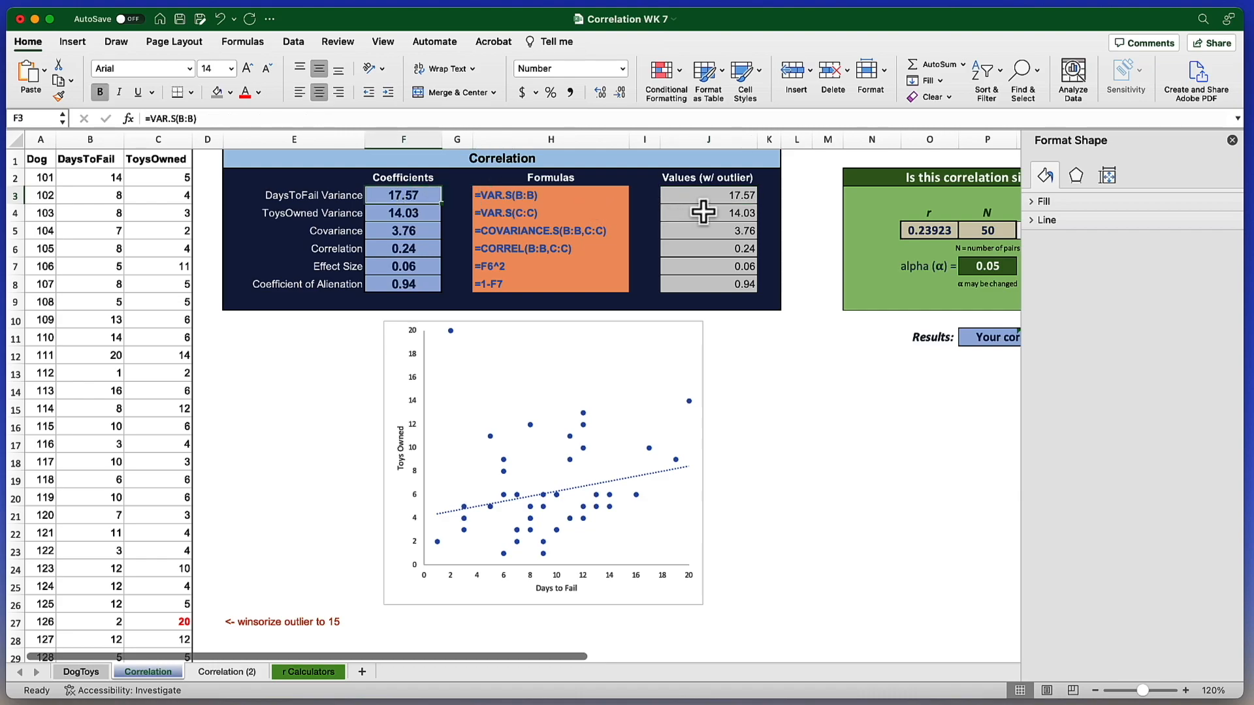
click(707, 195)
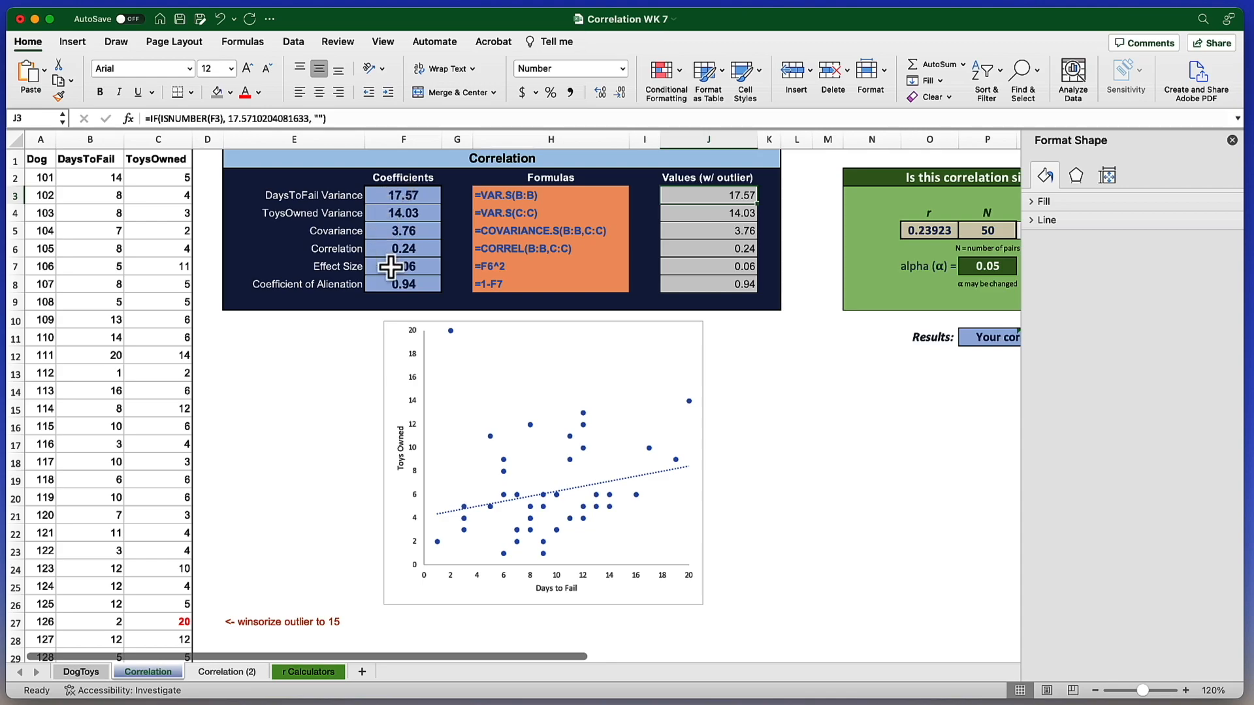
mouse_move(772, 245)
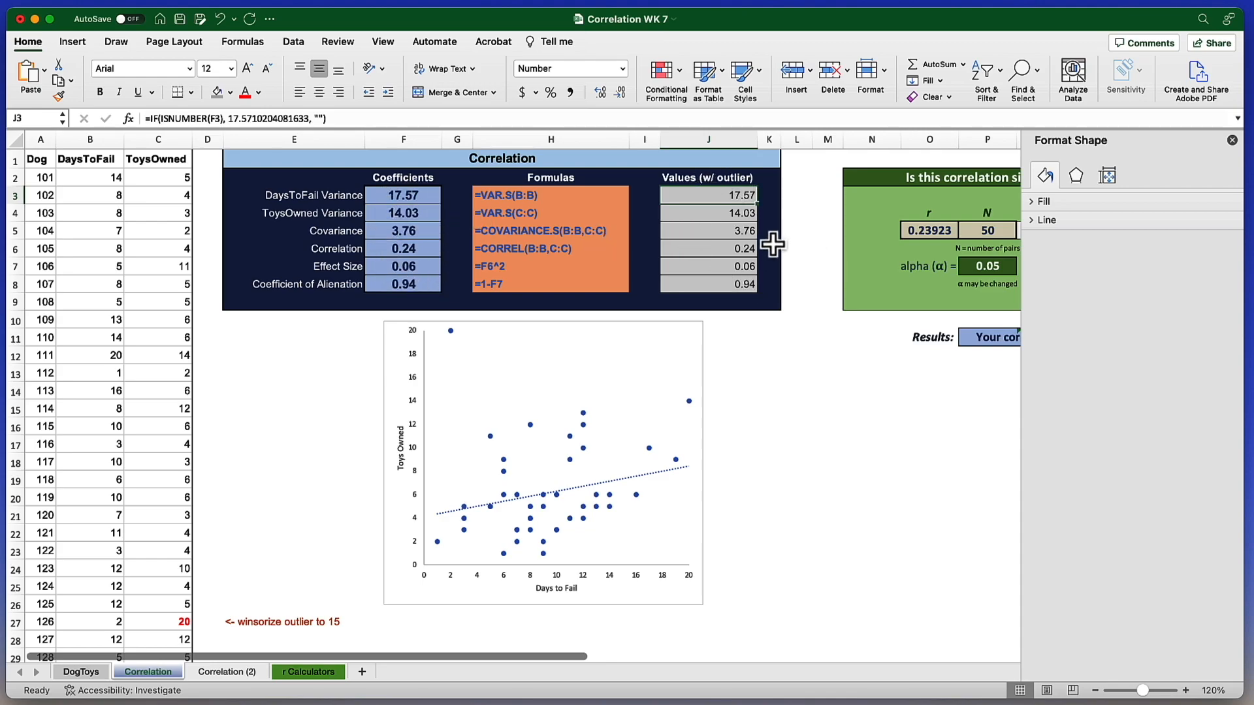
mouse_move(426, 196)
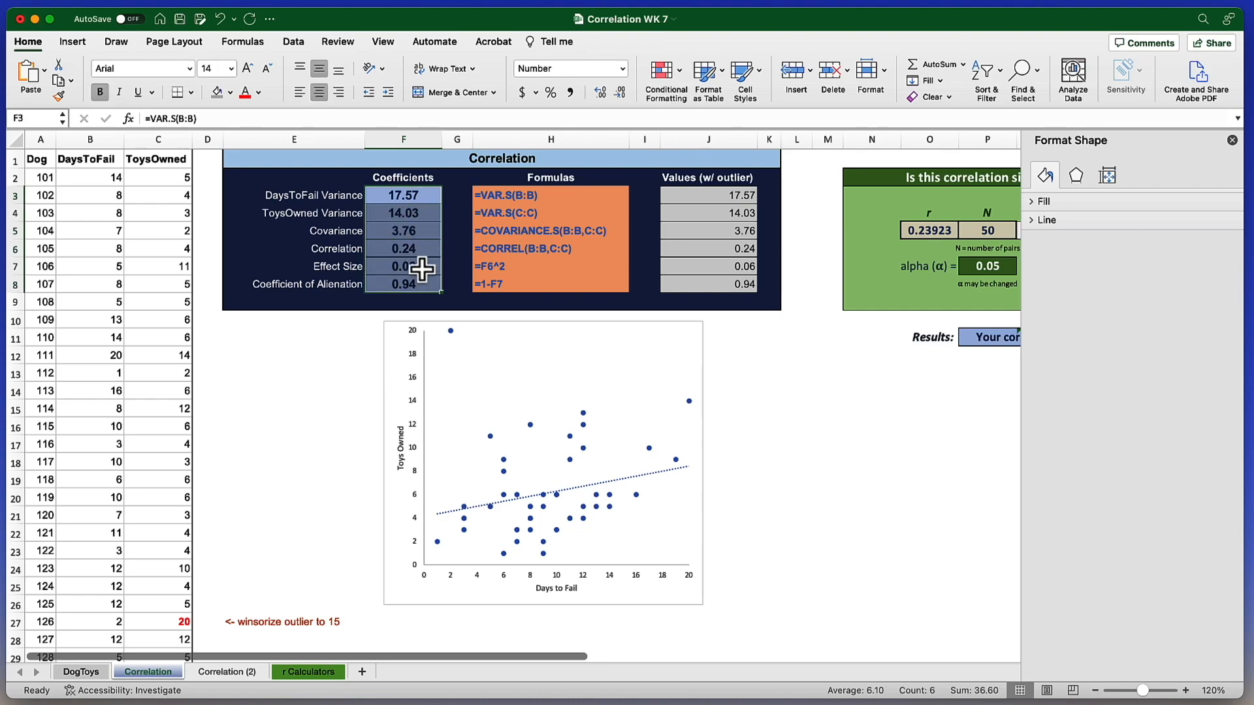
Step: Copy the six coefficients F3:F8 and paste them as values into the with-outlier column at J3
right_click(419, 266)
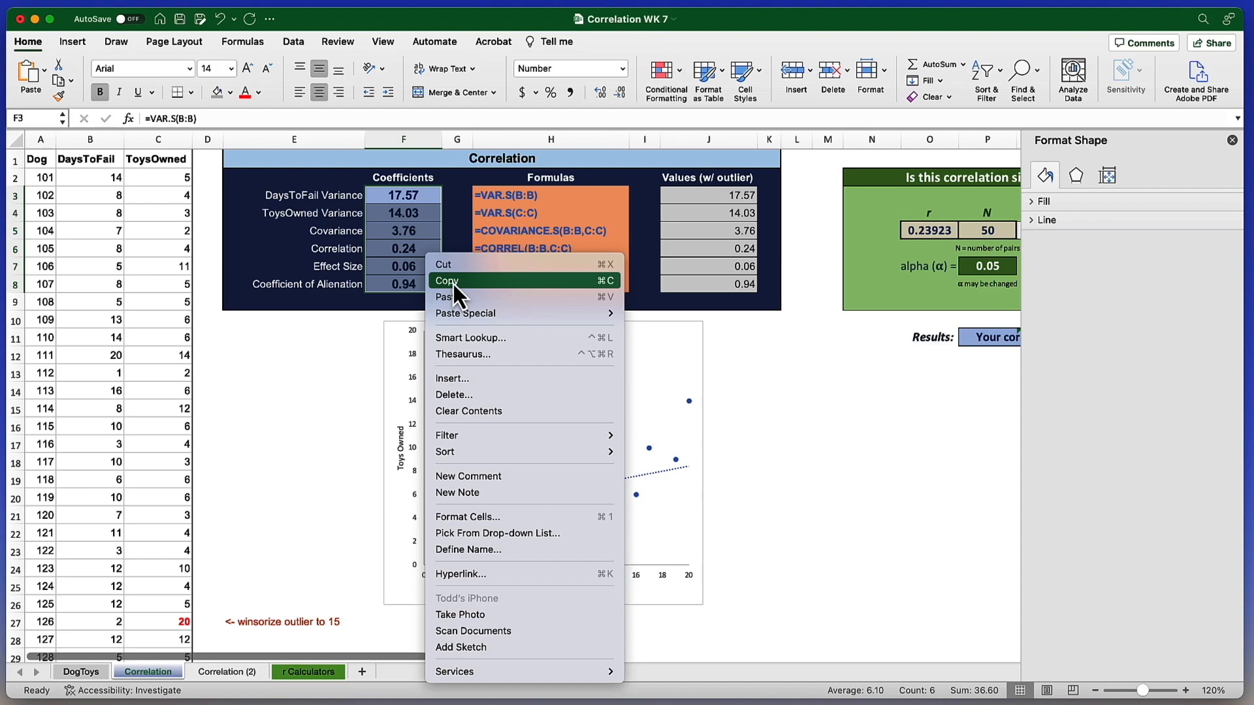
click(446, 281)
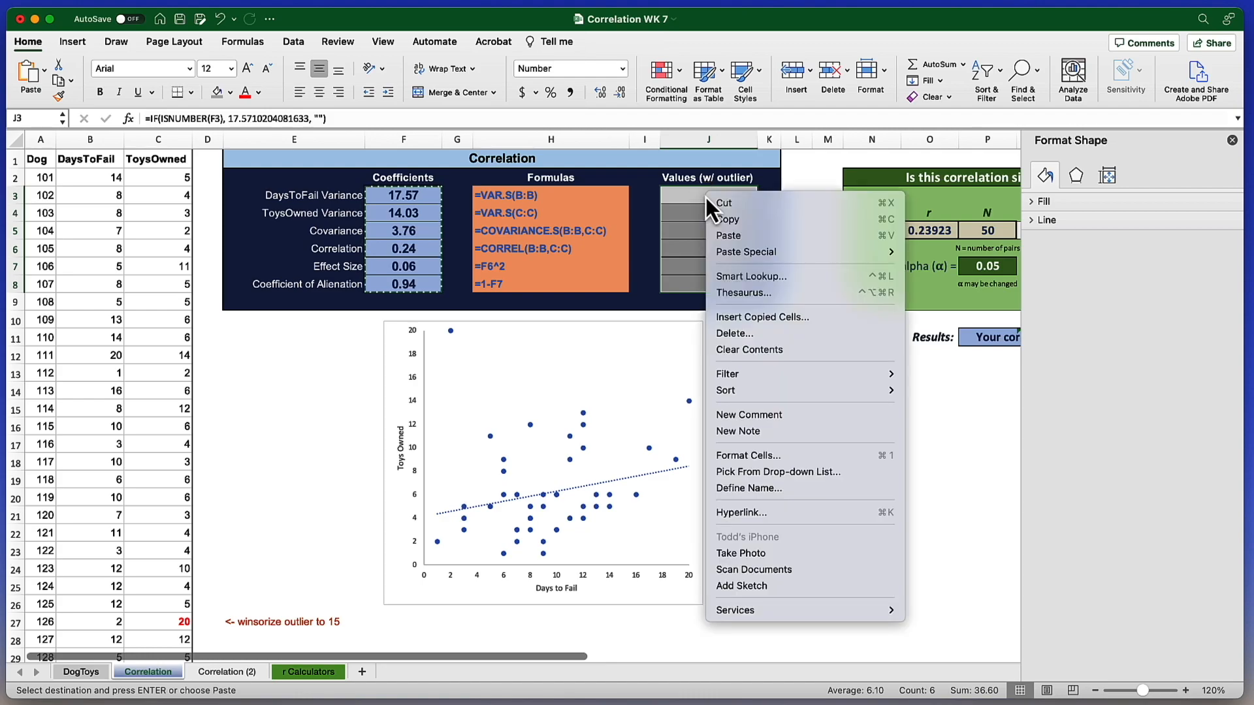
mouse_move(746, 251)
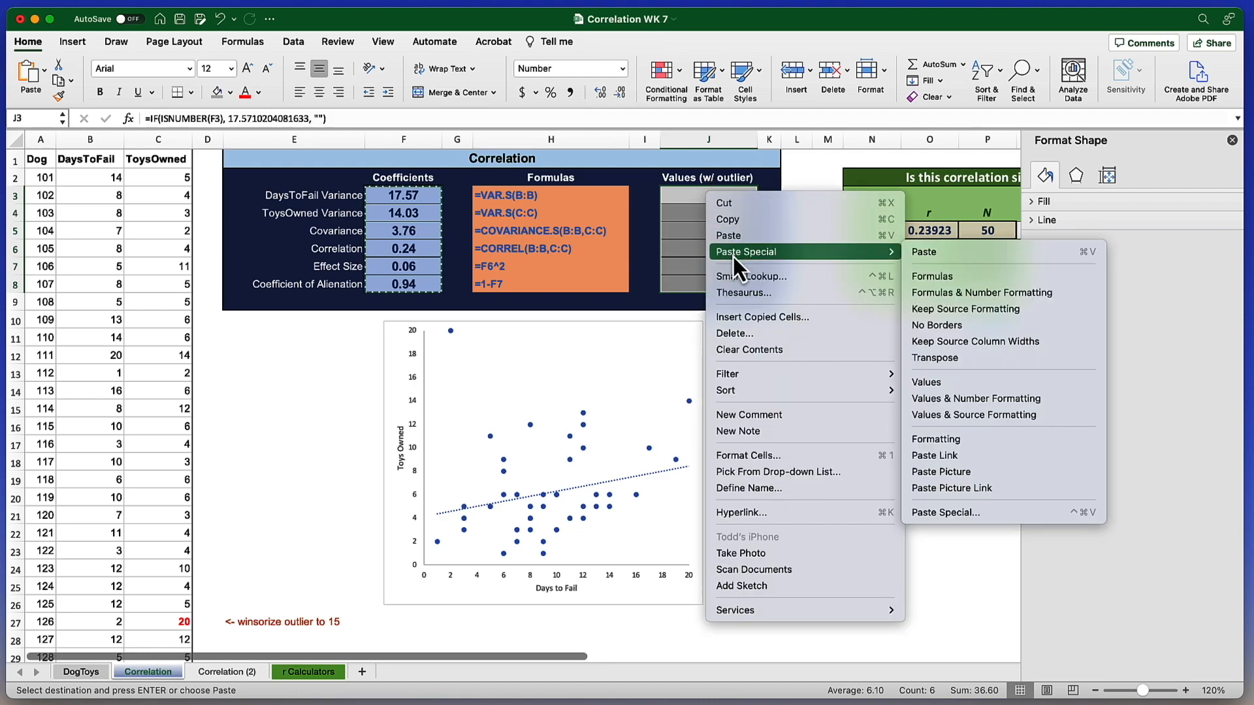
mouse_move(943, 392)
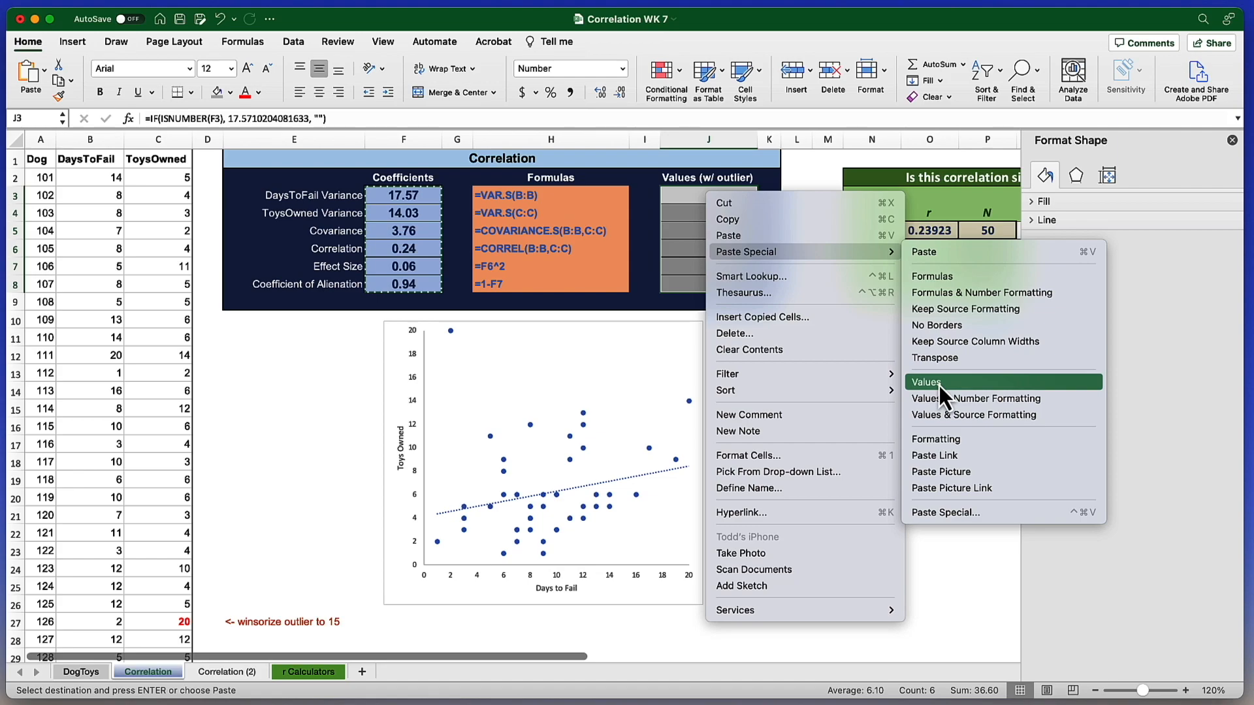
mouse_move(957, 402)
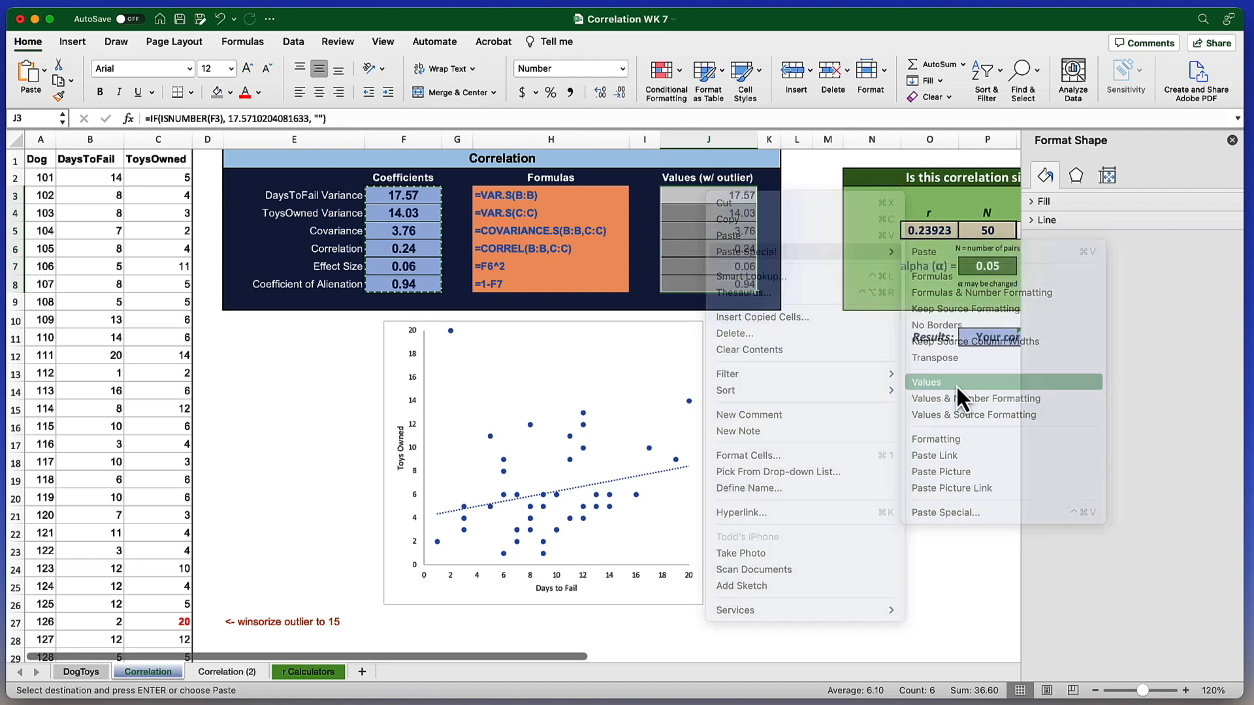
click(926, 382)
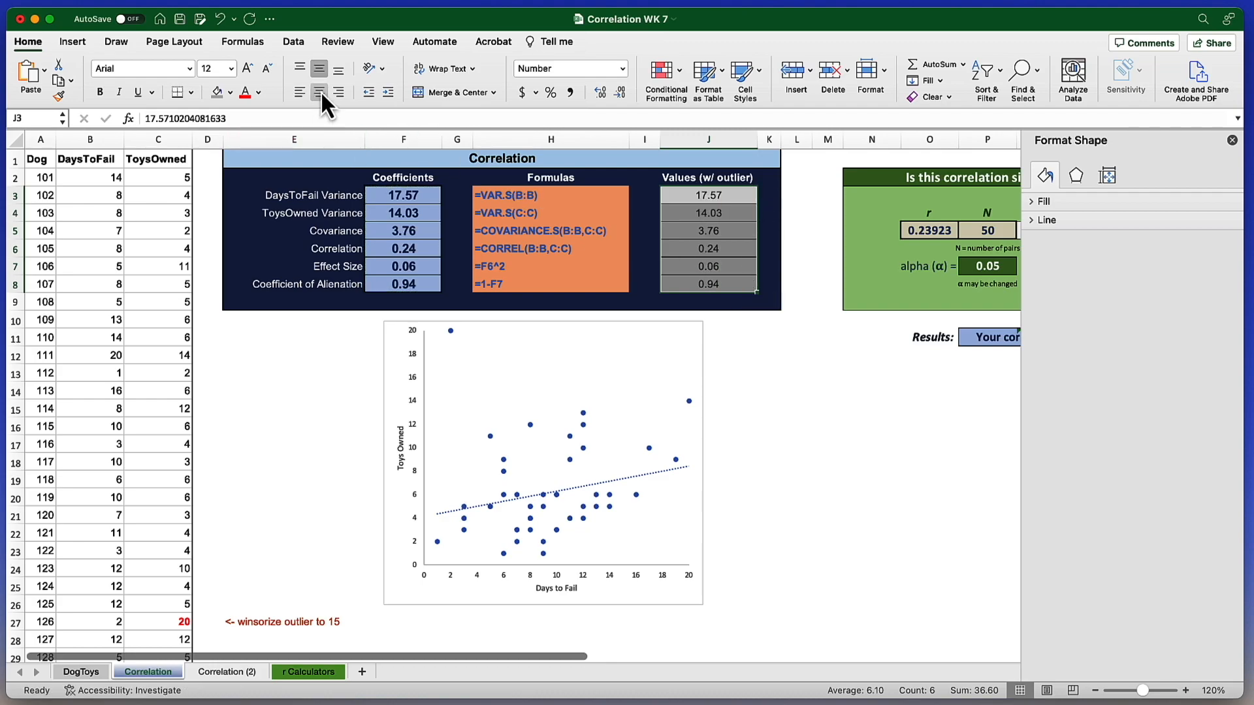
mouse_move(704, 248)
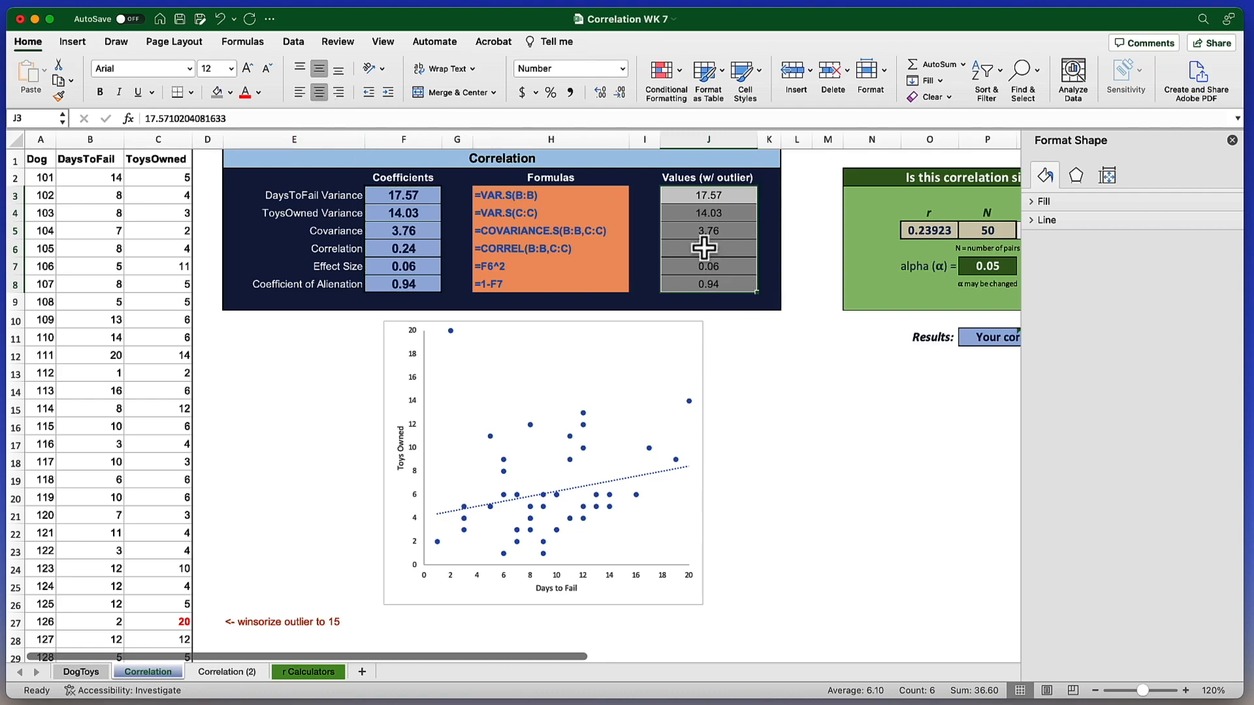
click(707, 265)
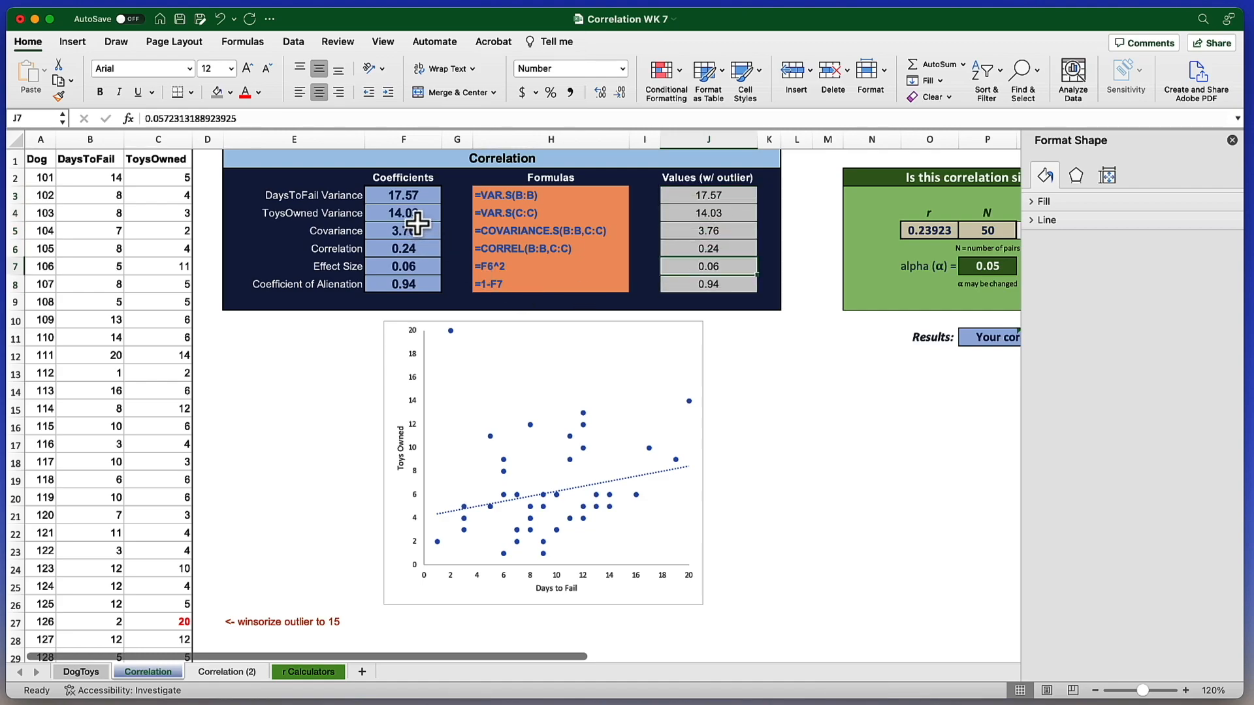
click(403, 267)
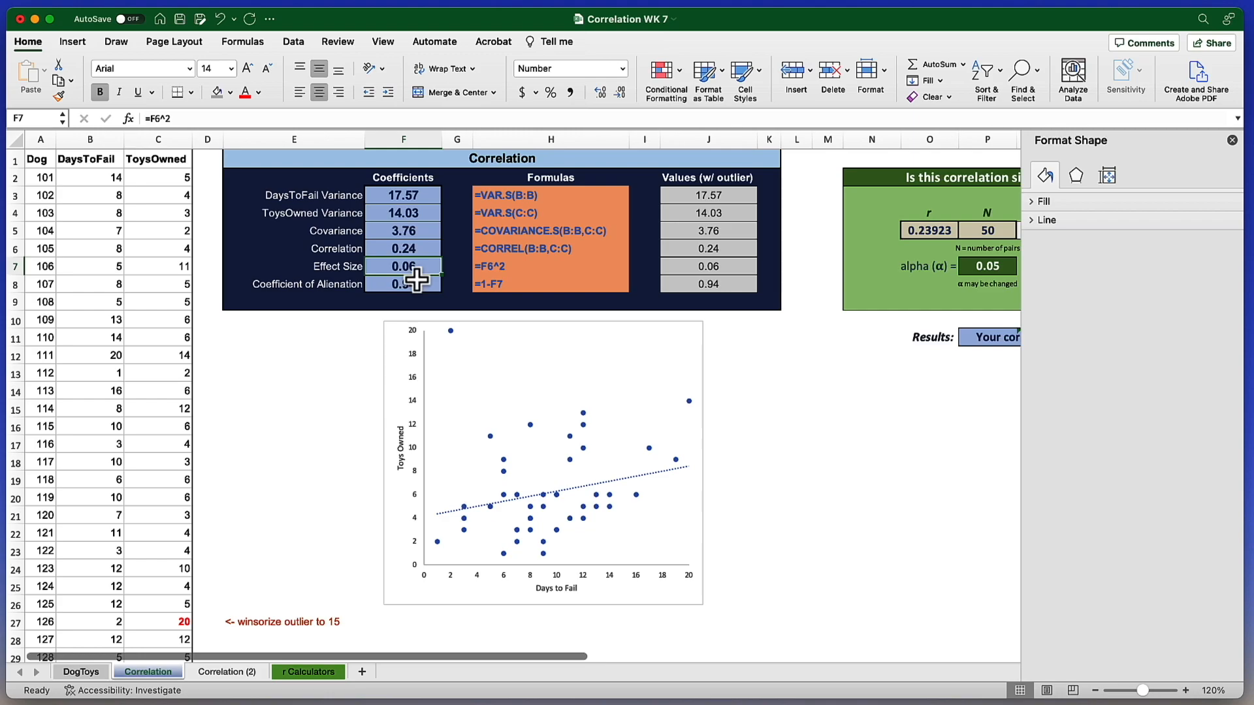
mouse_move(297, 628)
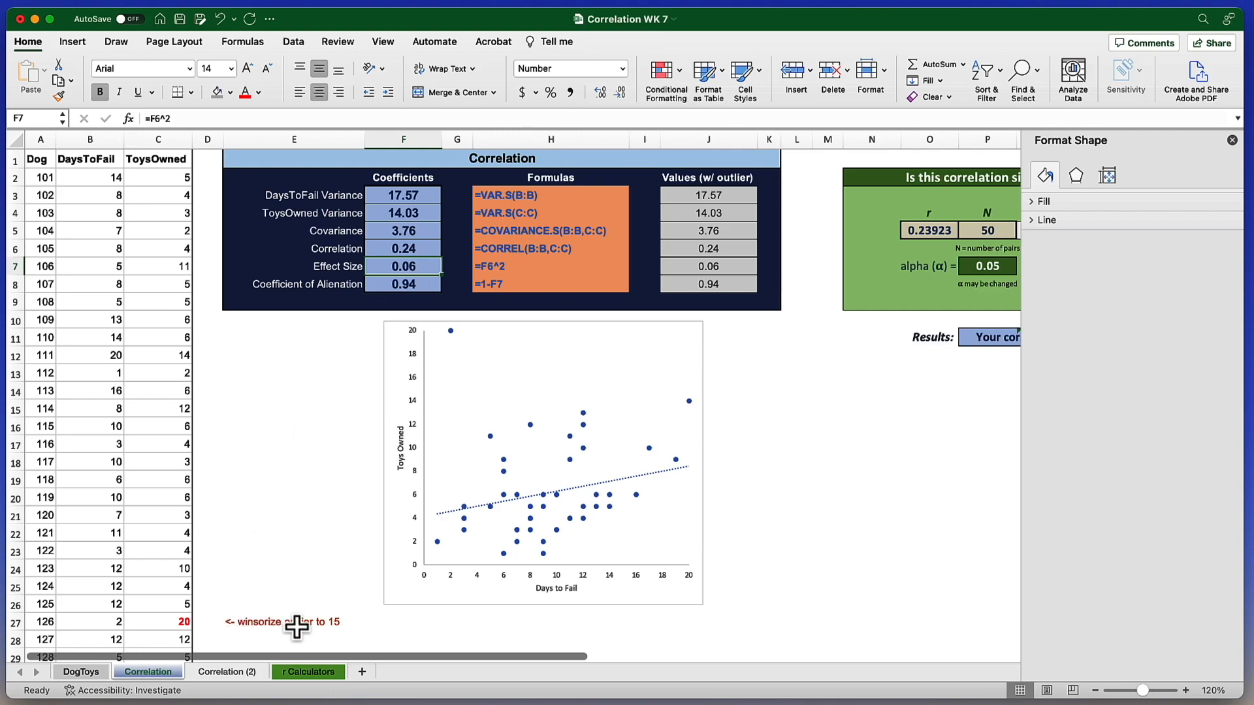
mouse_move(297, 633)
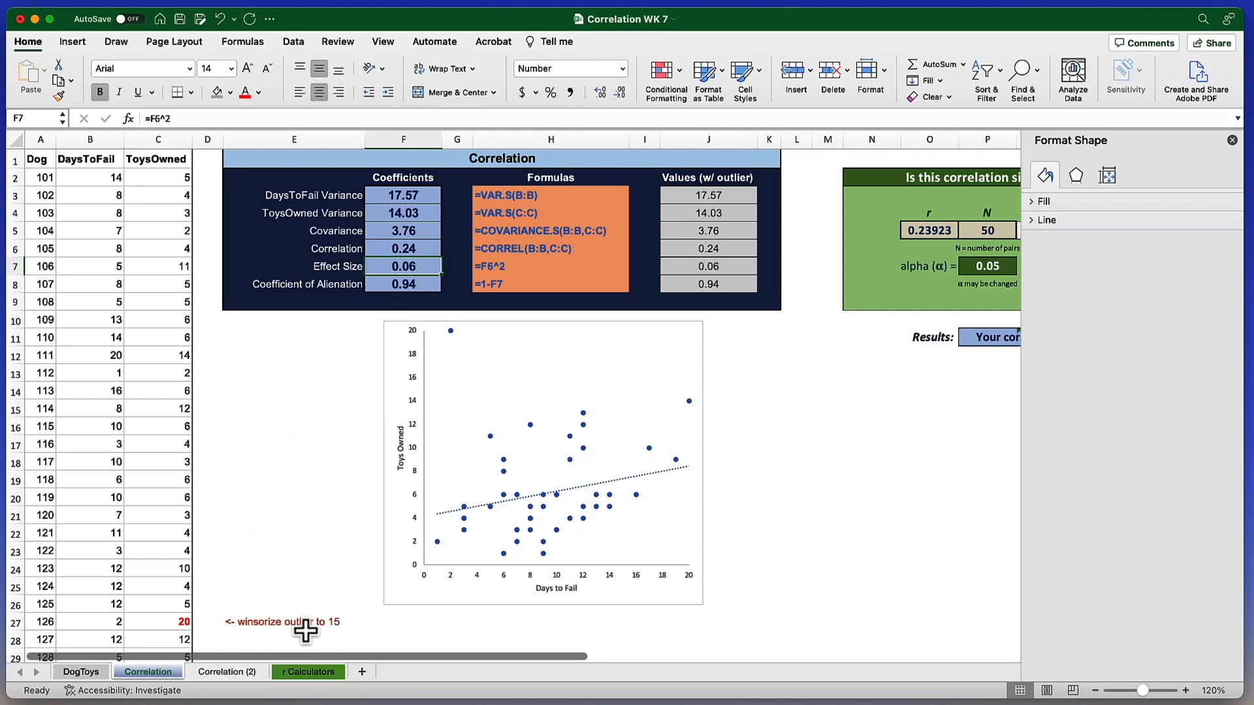
mouse_move(439, 334)
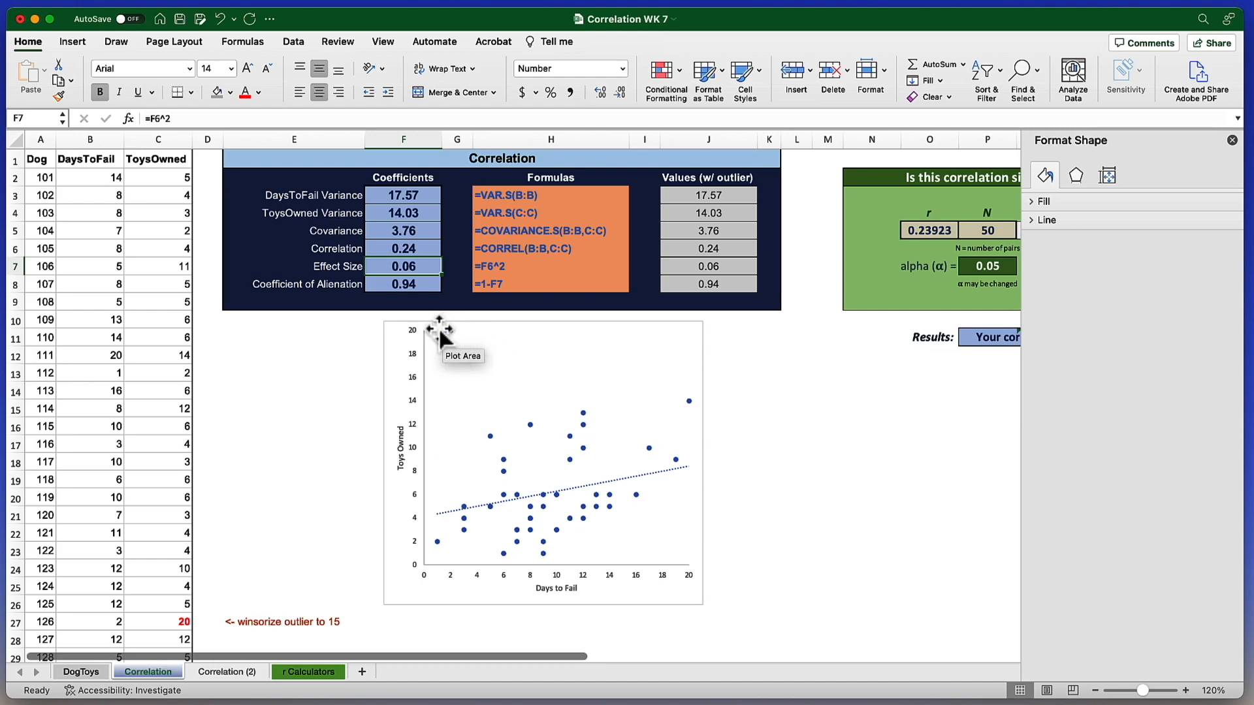
mouse_move(214, 628)
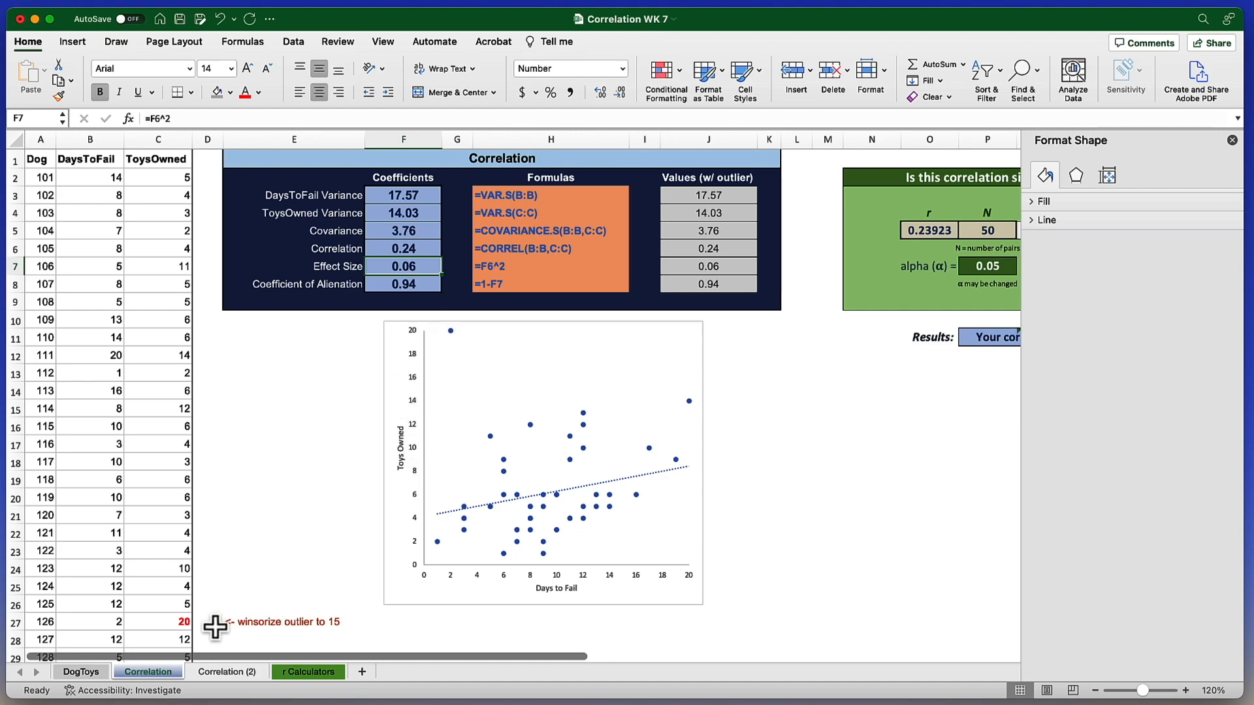
Step: Change dog 126's ToysOwned value in C27 from 20 to 15
click(157, 620)
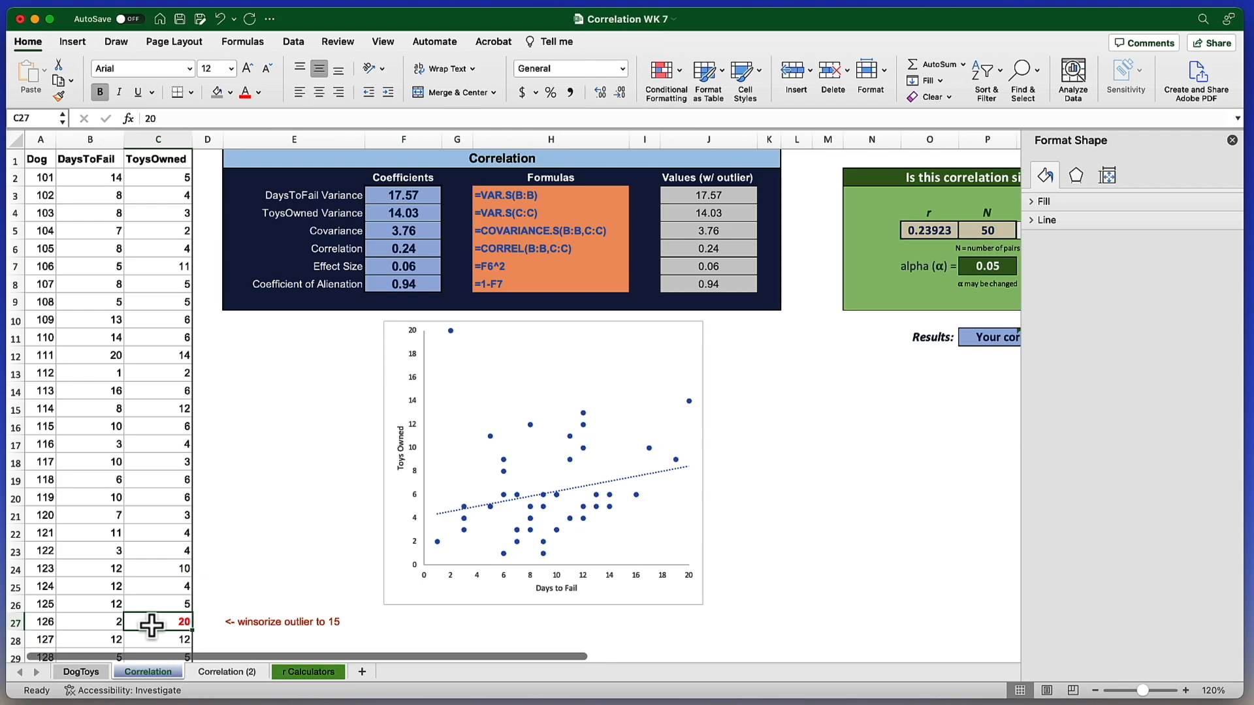
text(15)
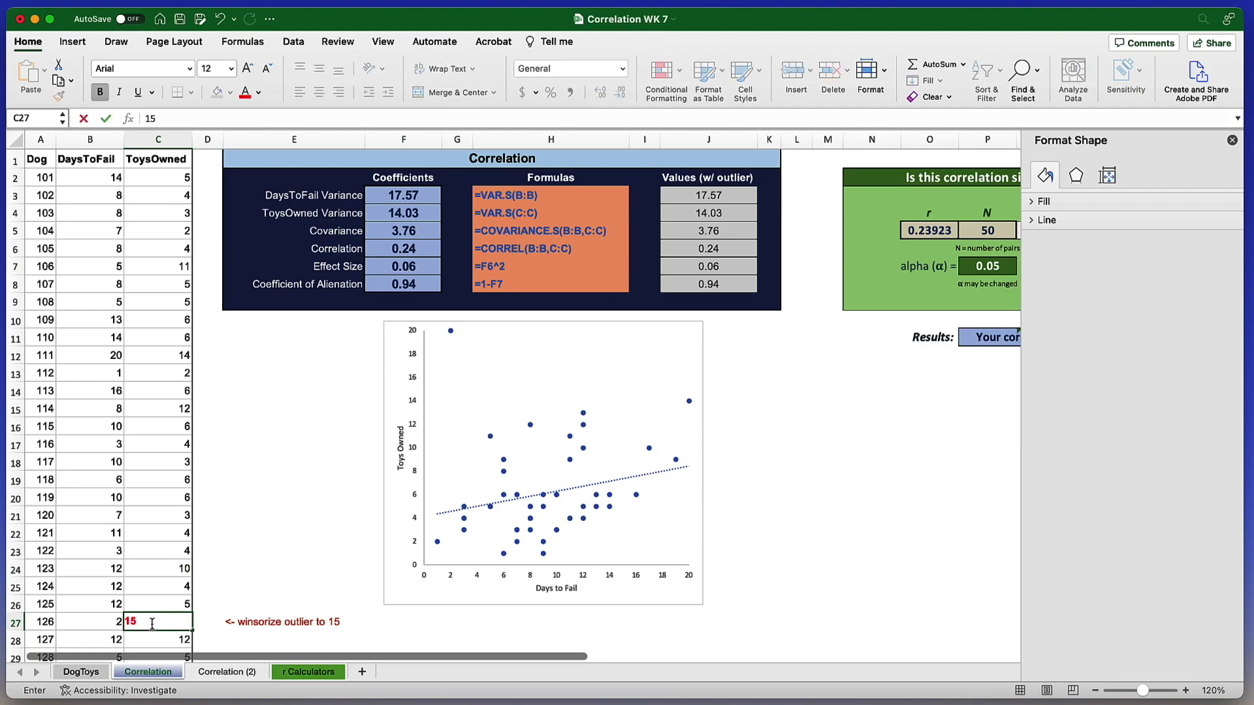
key(Return)
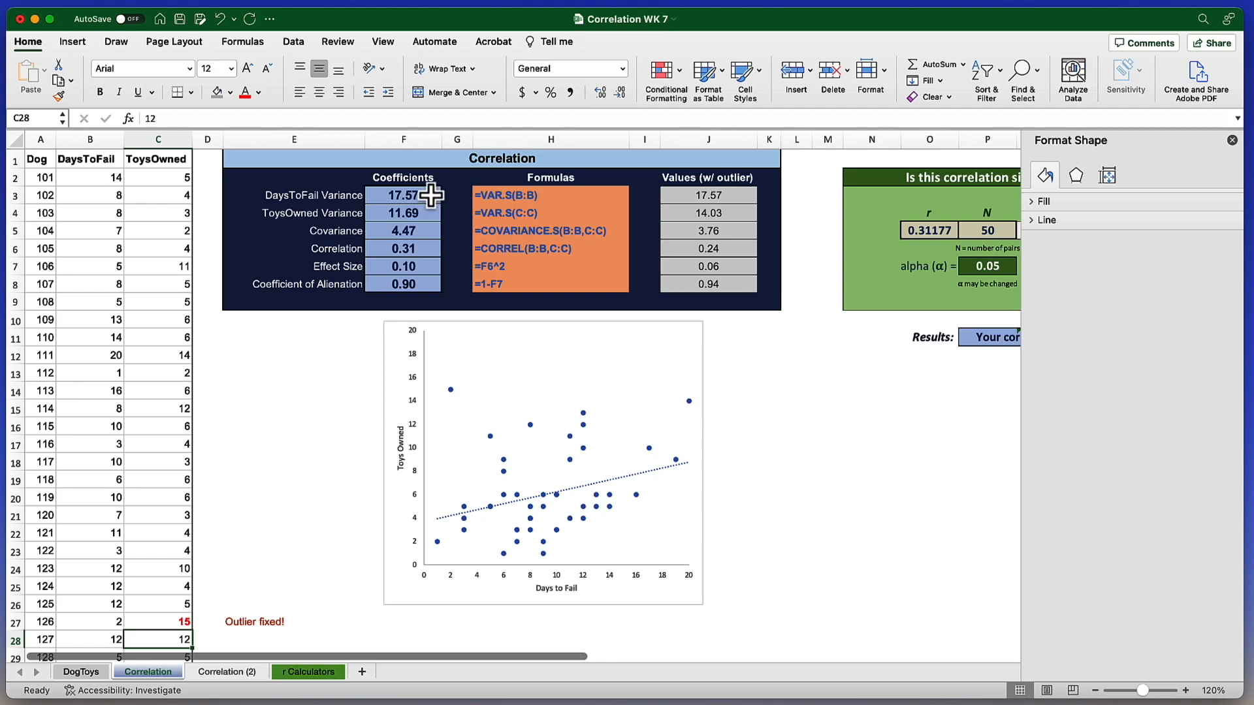
mouse_move(429, 213)
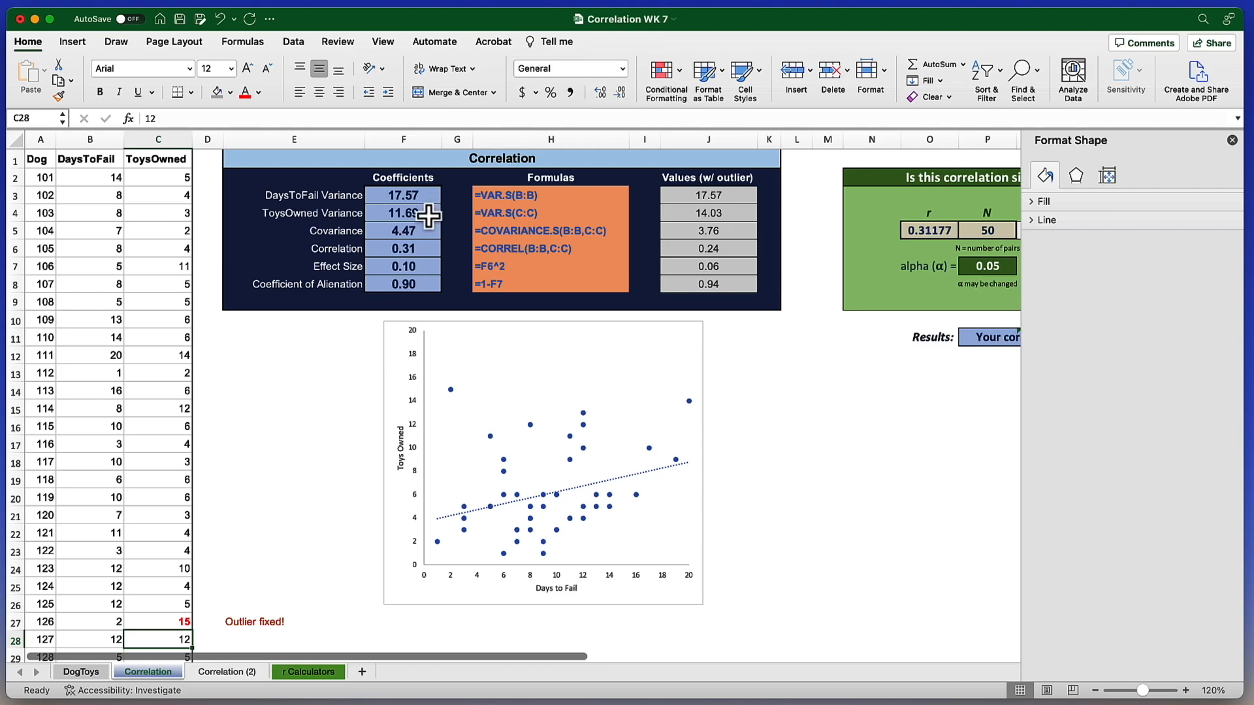
click(404, 213)
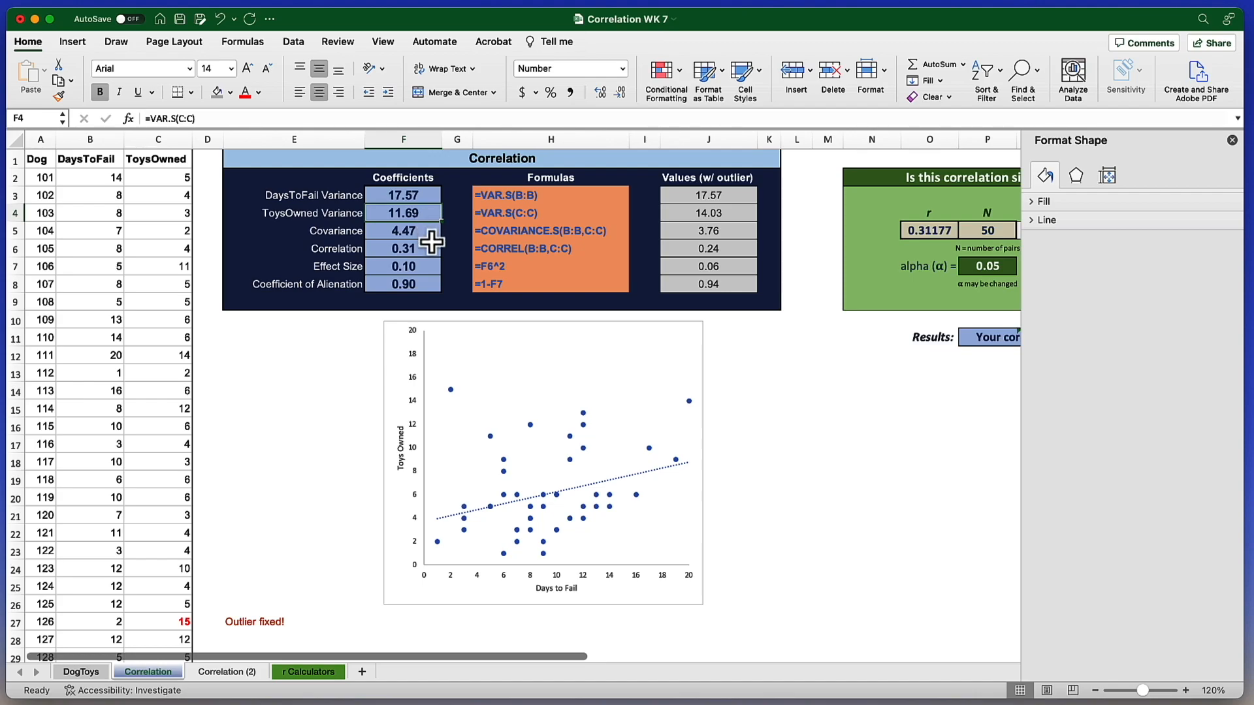
click(404, 230)
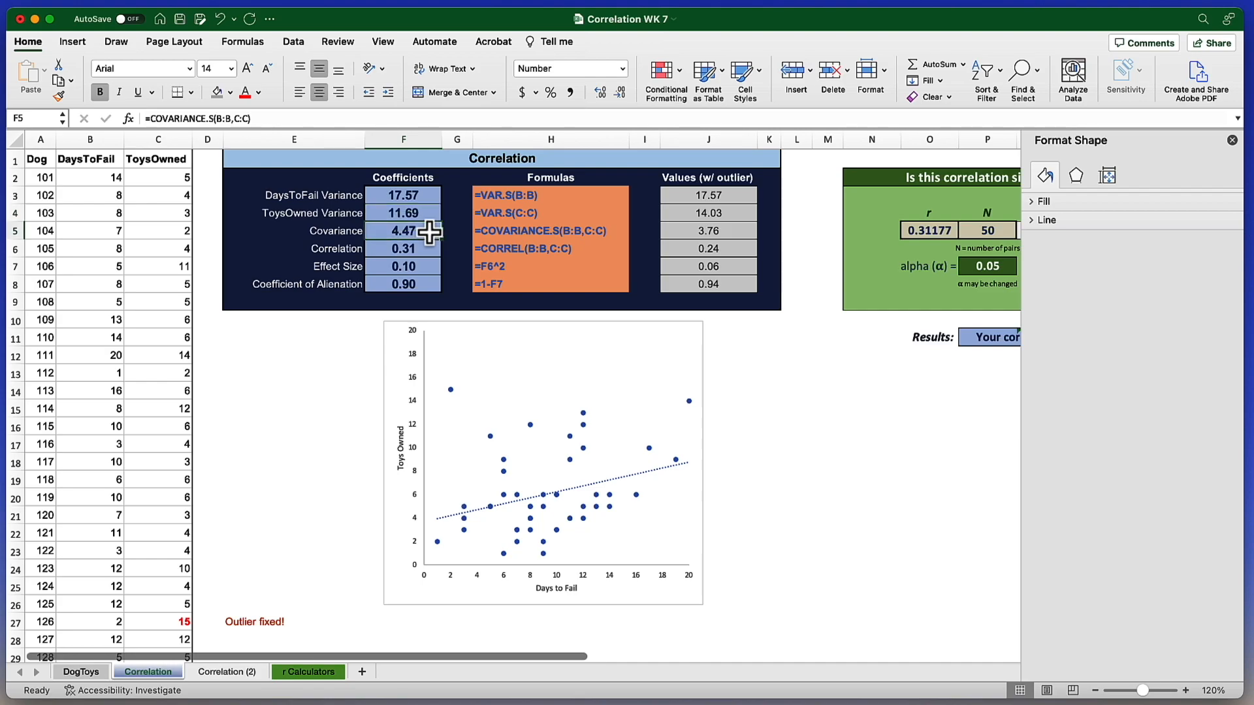
mouse_move(430, 256)
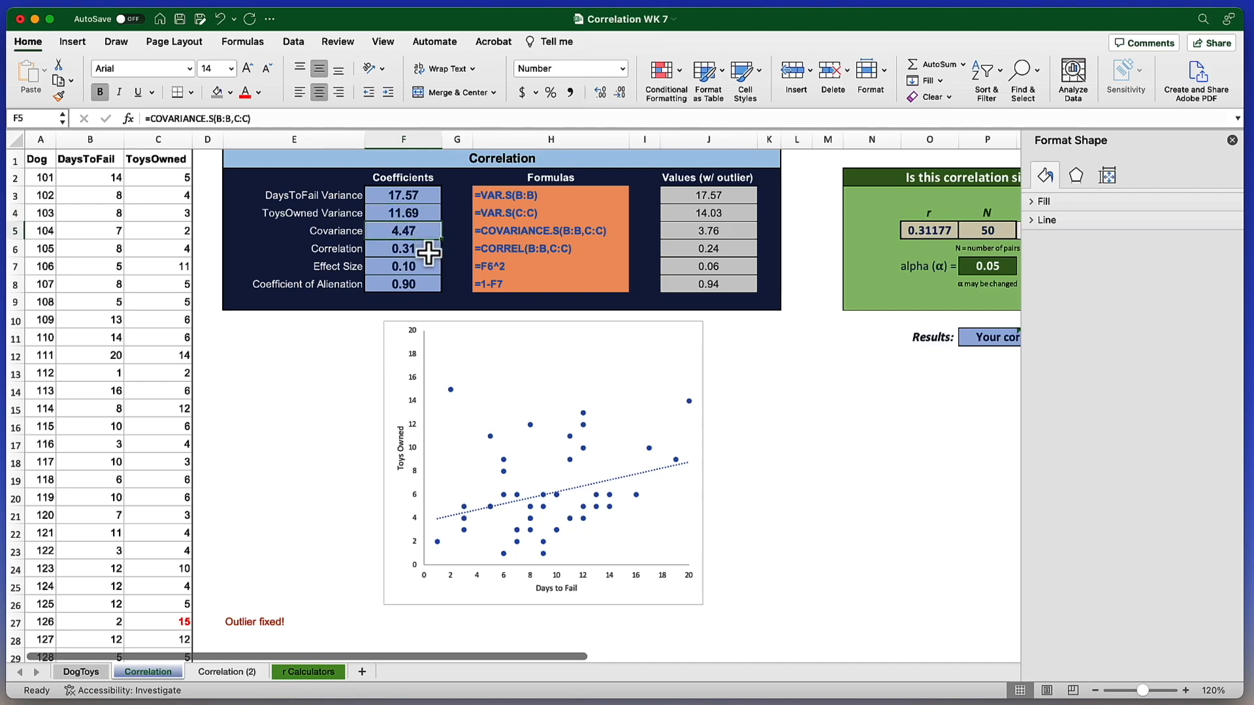
click(404, 248)
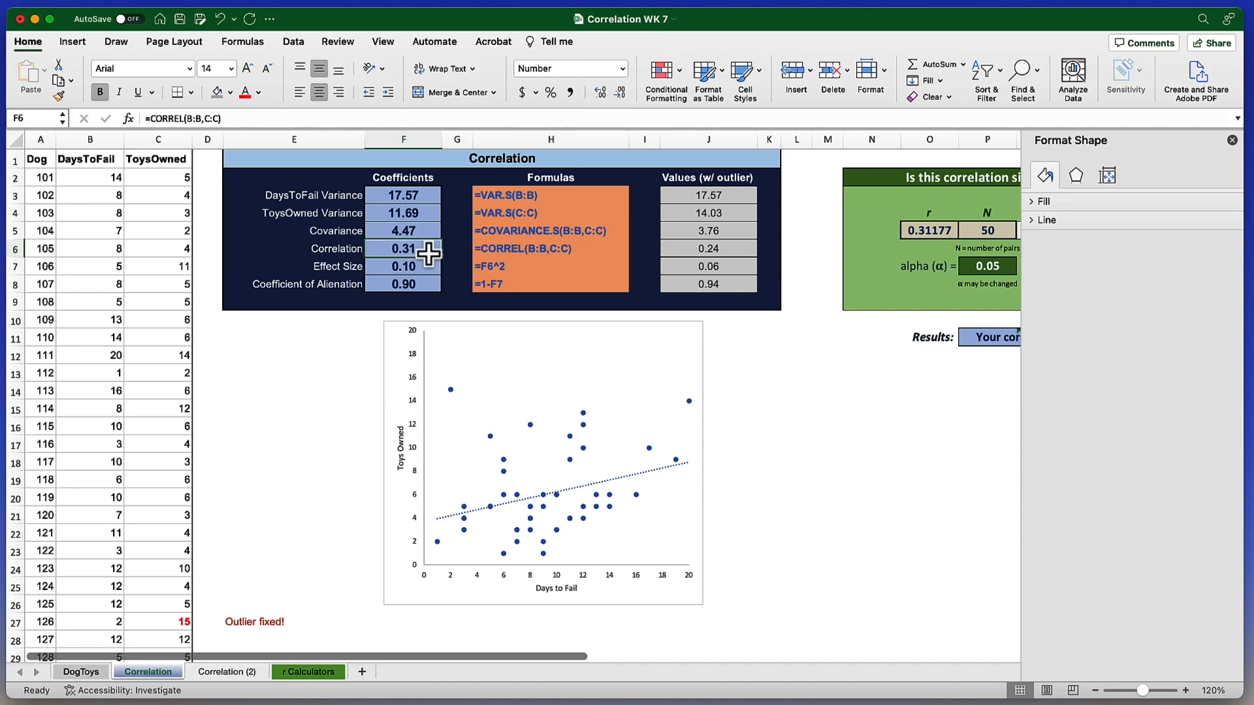
mouse_move(724, 255)
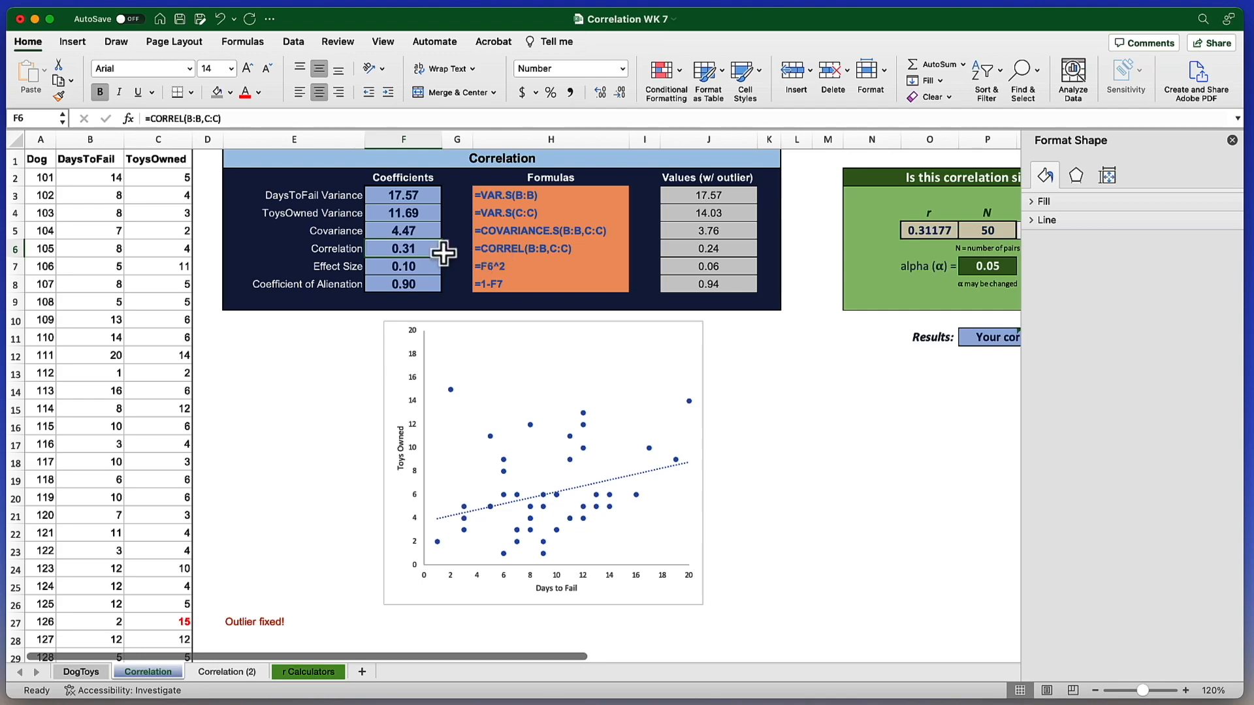
mouse_move(531, 266)
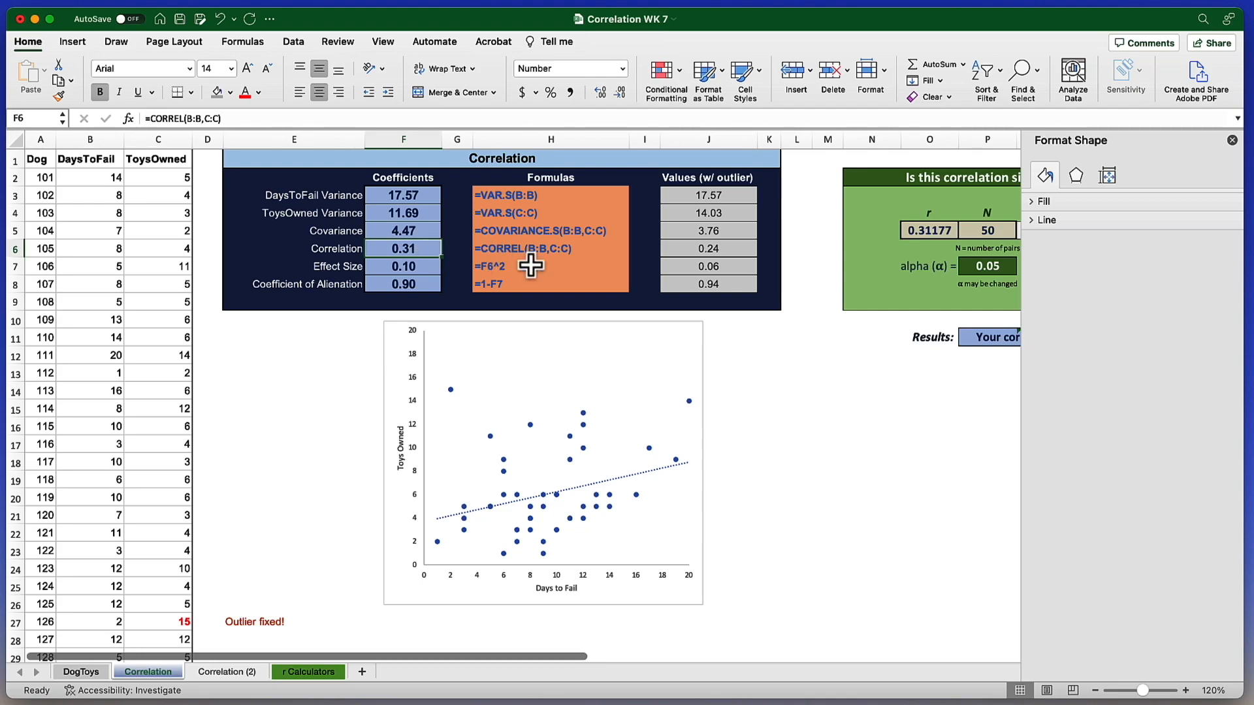
mouse_move(734, 271)
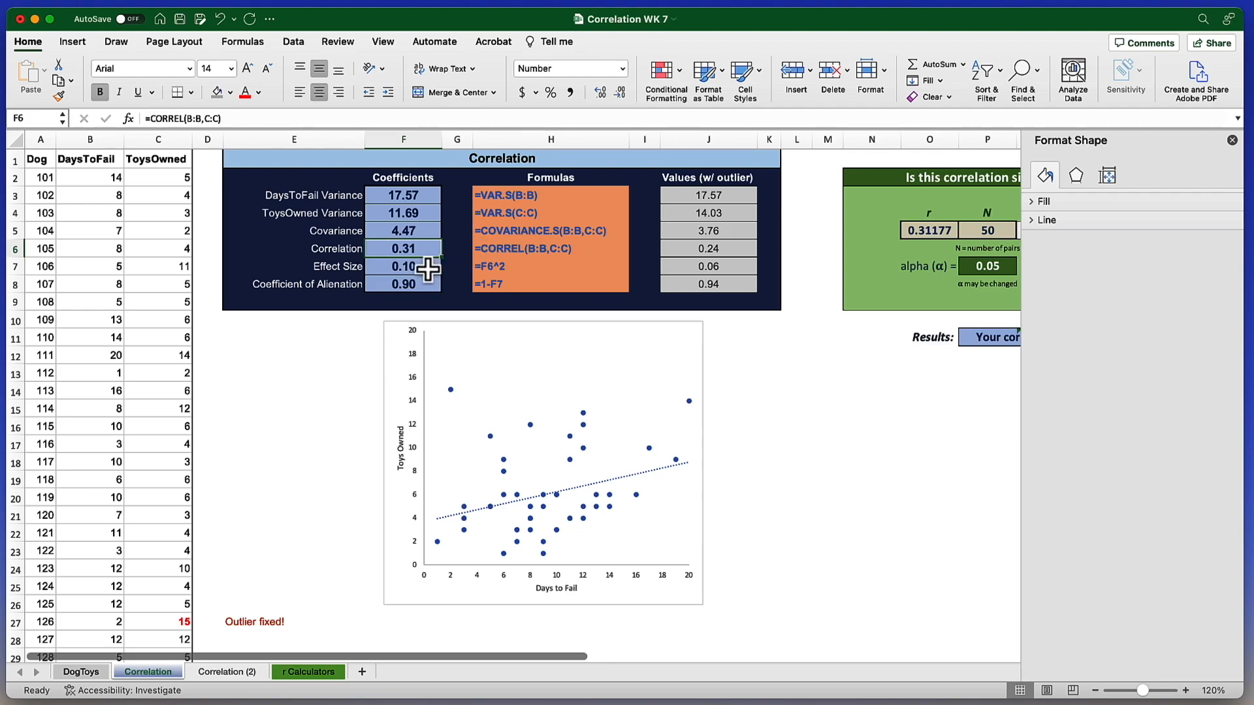
click(404, 265)
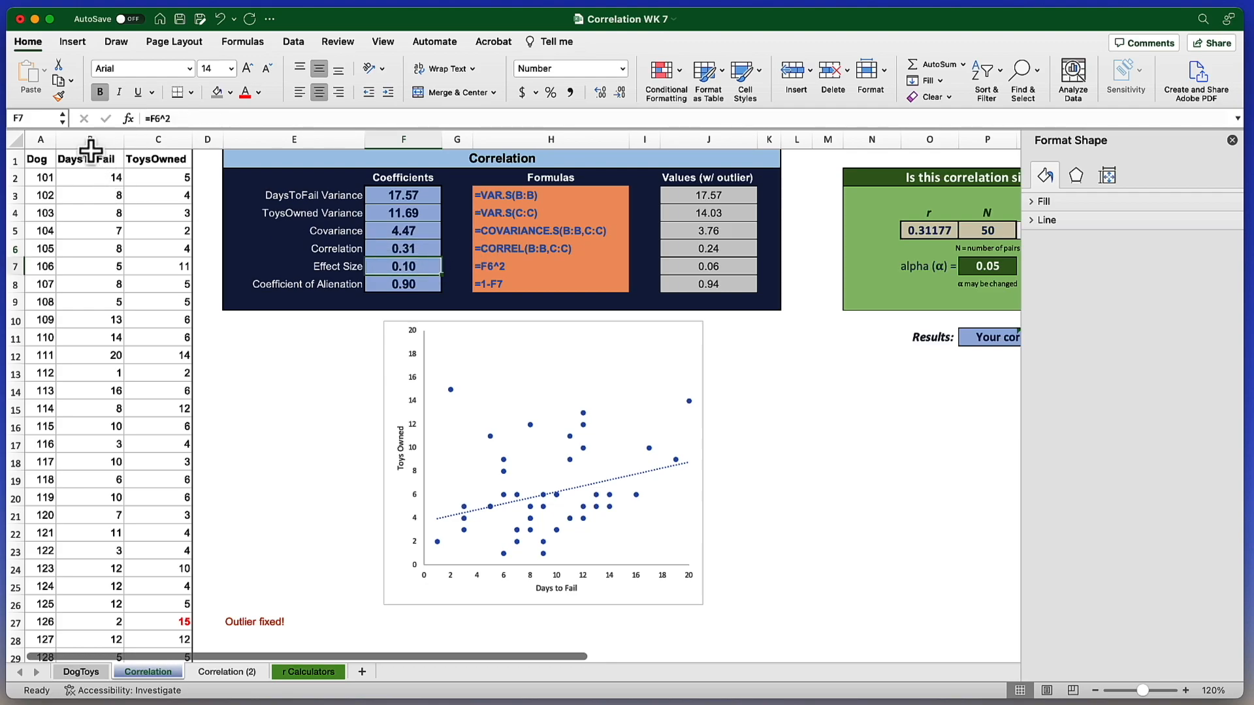
mouse_move(387, 456)
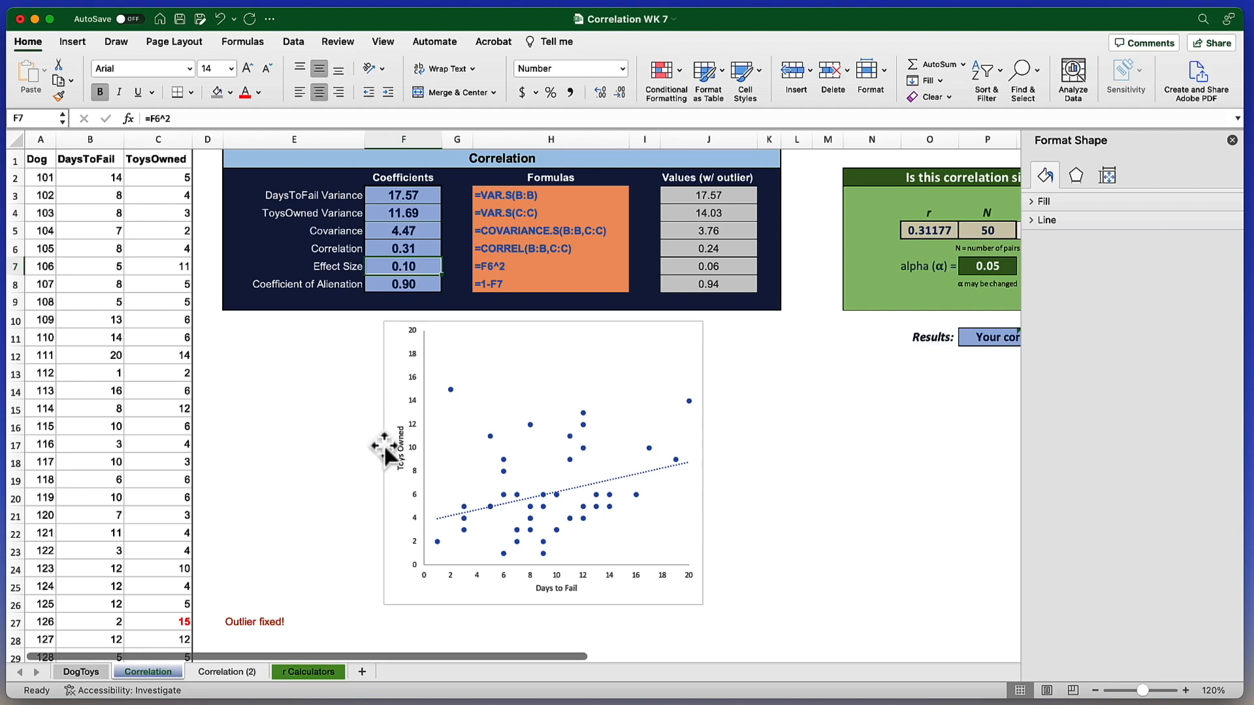
mouse_move(568, 605)
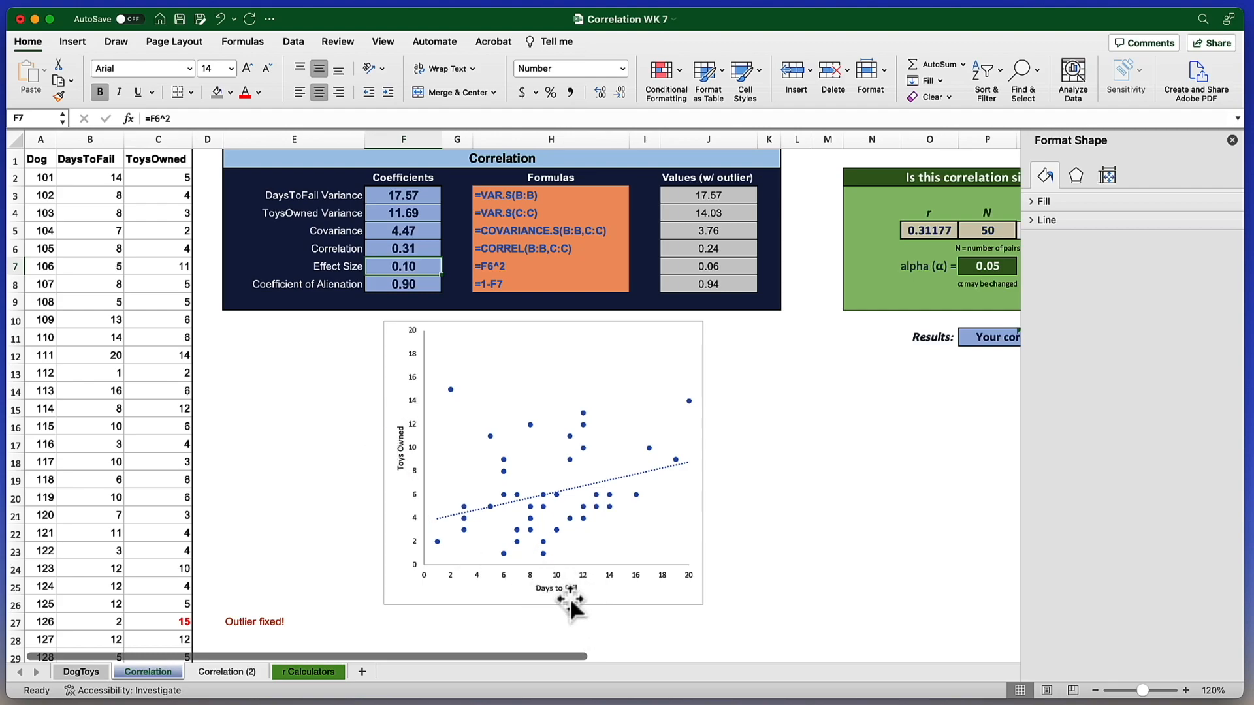
click(402, 283)
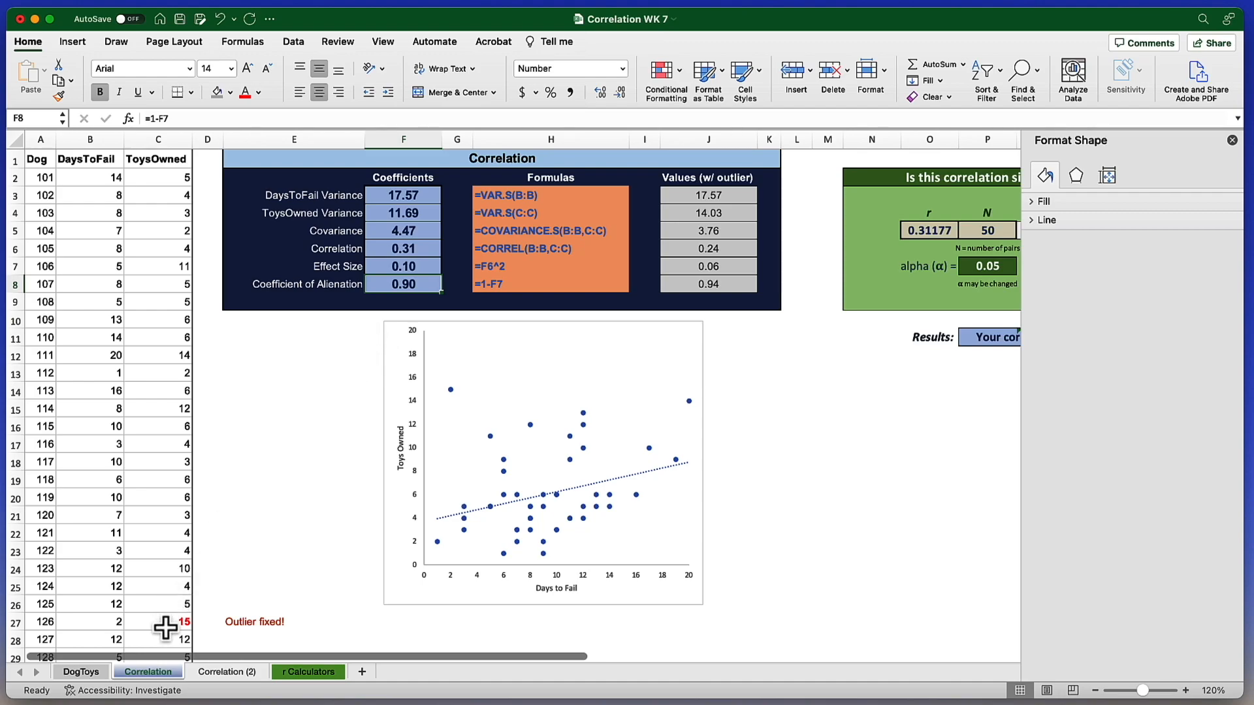
mouse_move(393, 261)
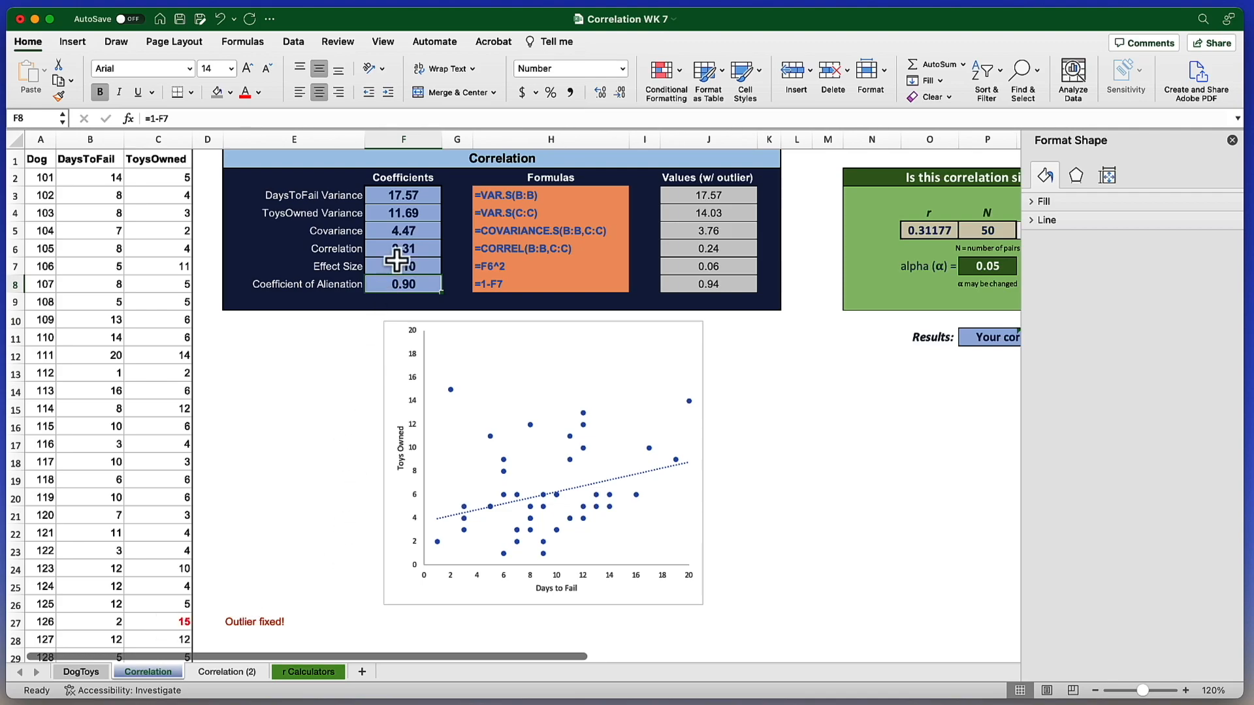
mouse_move(418, 311)
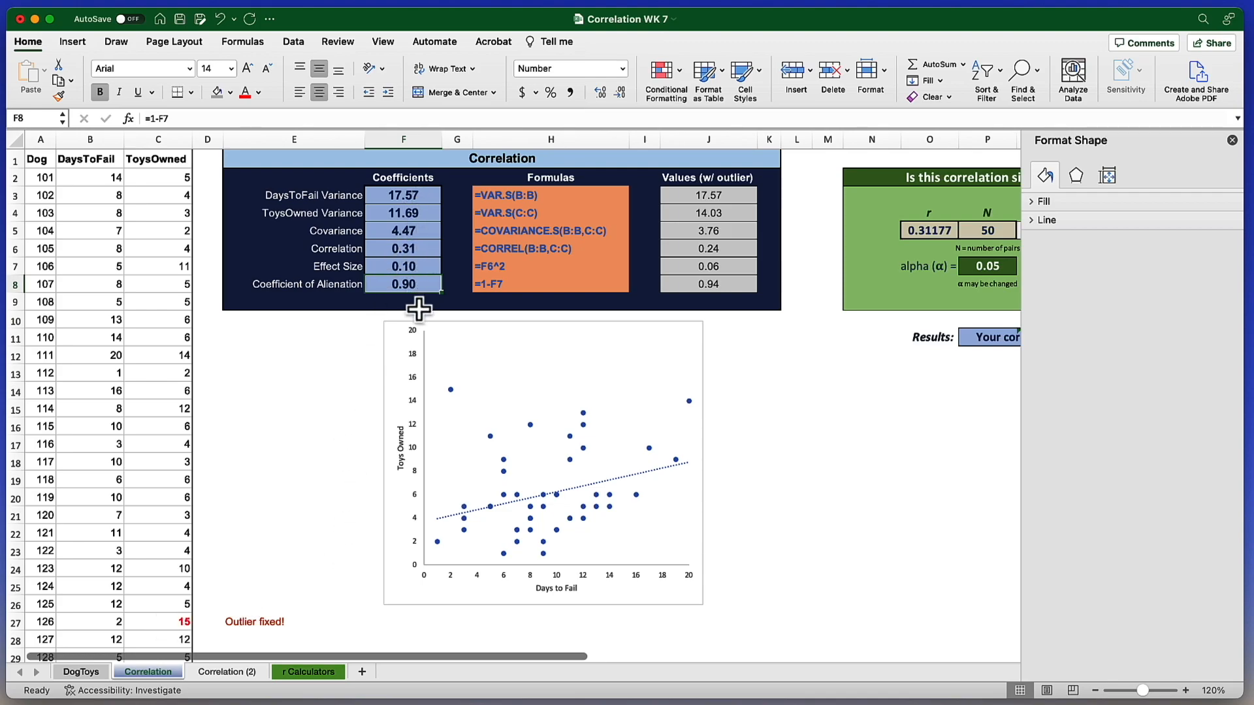
mouse_move(363, 473)
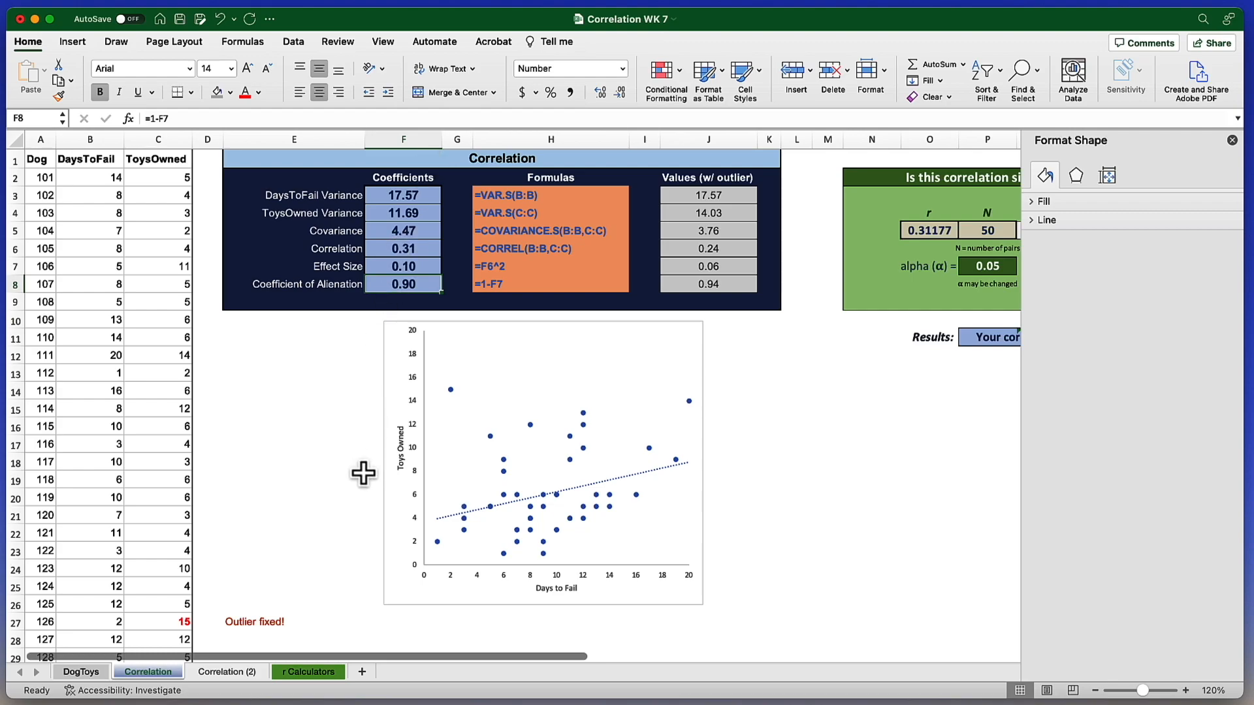
mouse_move(501, 372)
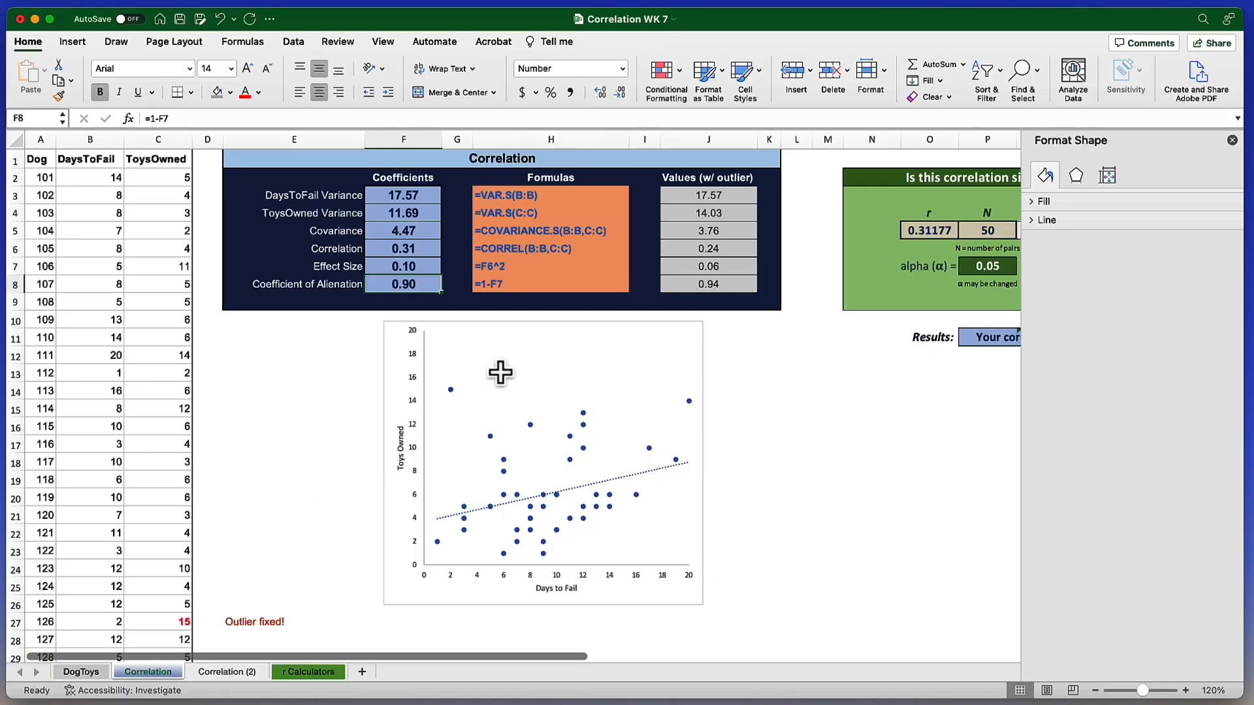
click(1232, 141)
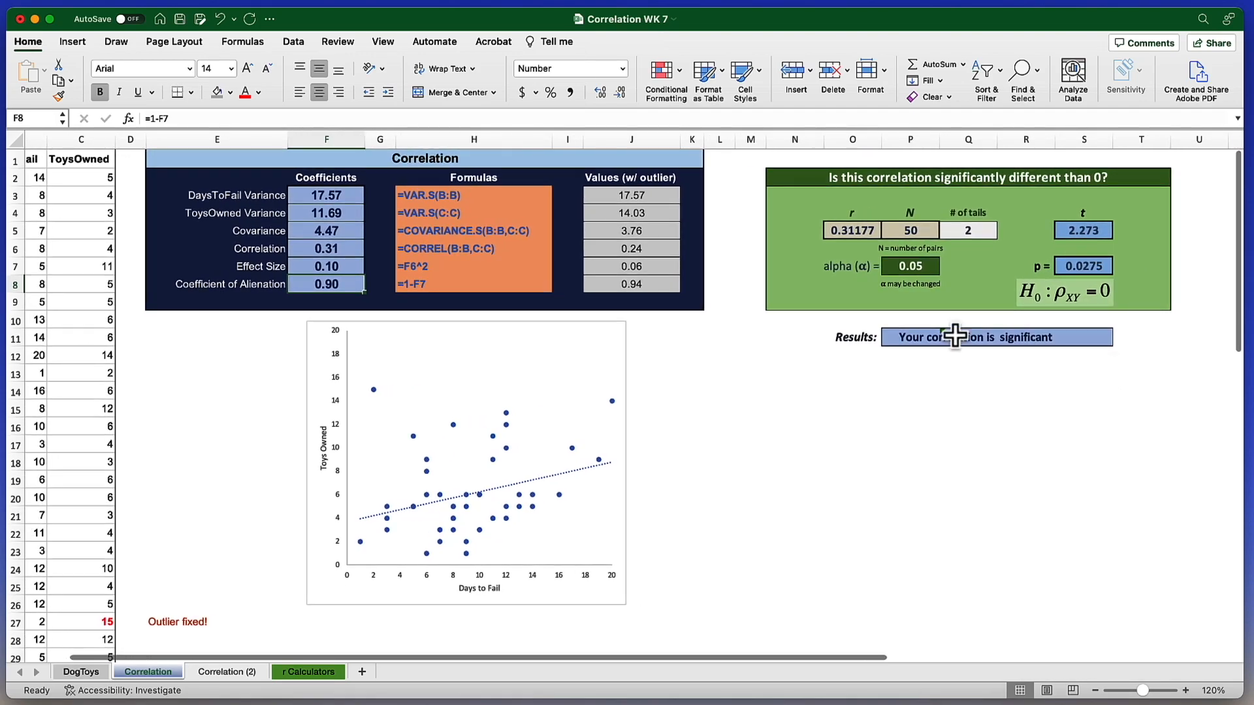
mouse_move(954, 315)
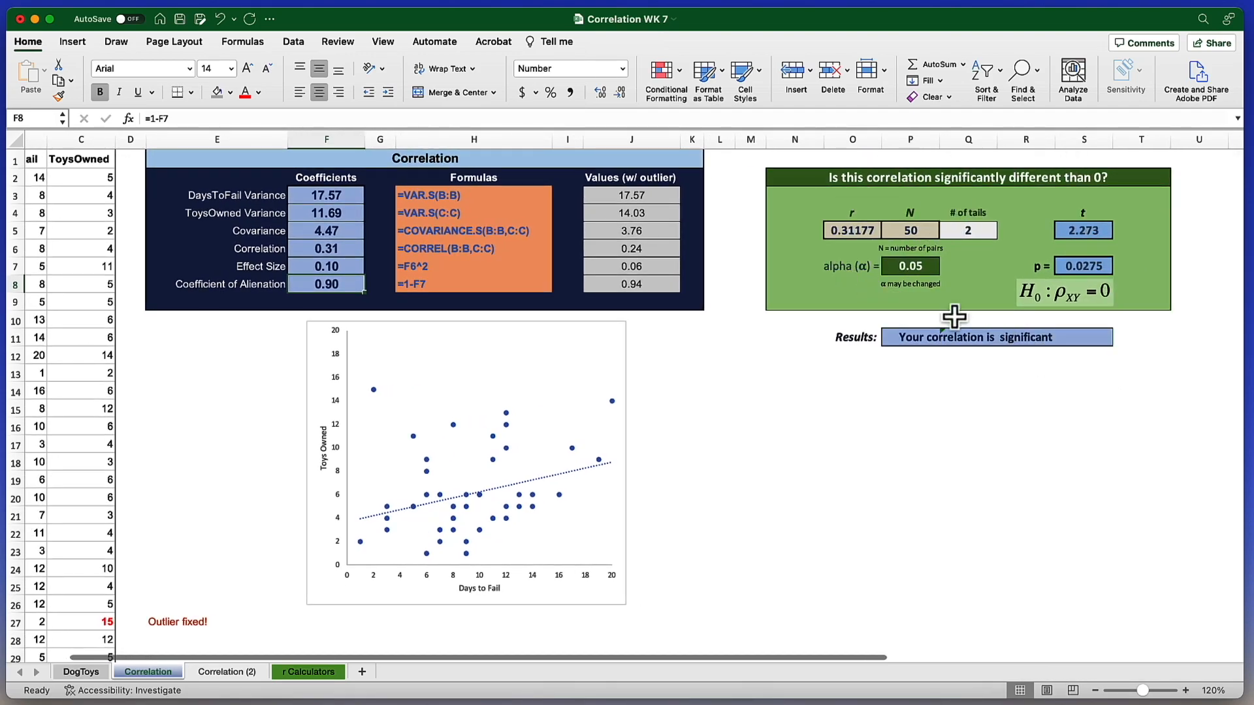
mouse_move(867, 232)
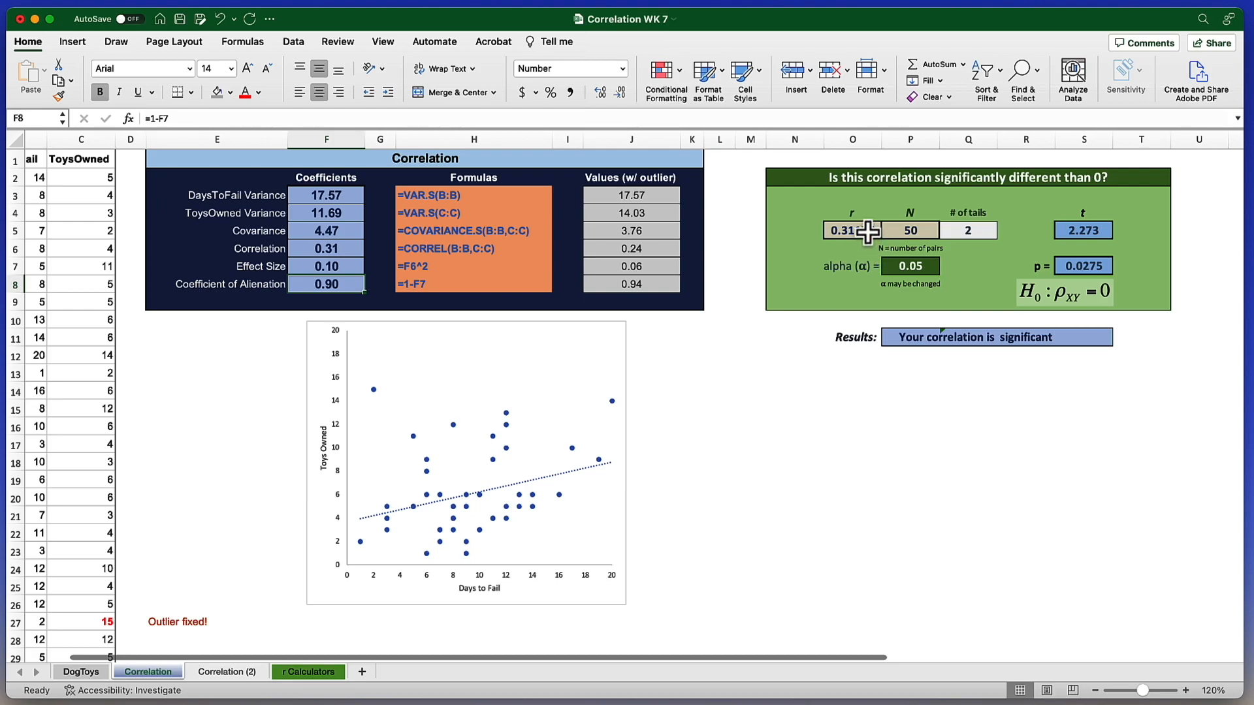
click(850, 230)
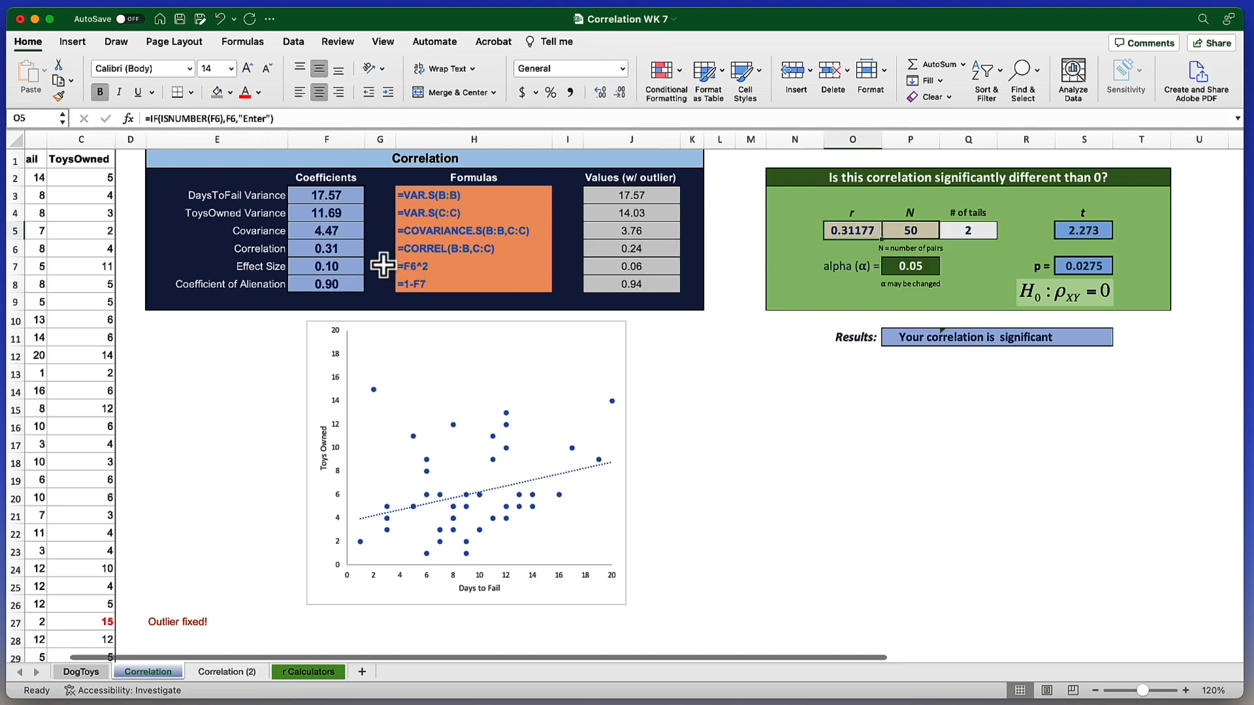
click(327, 248)
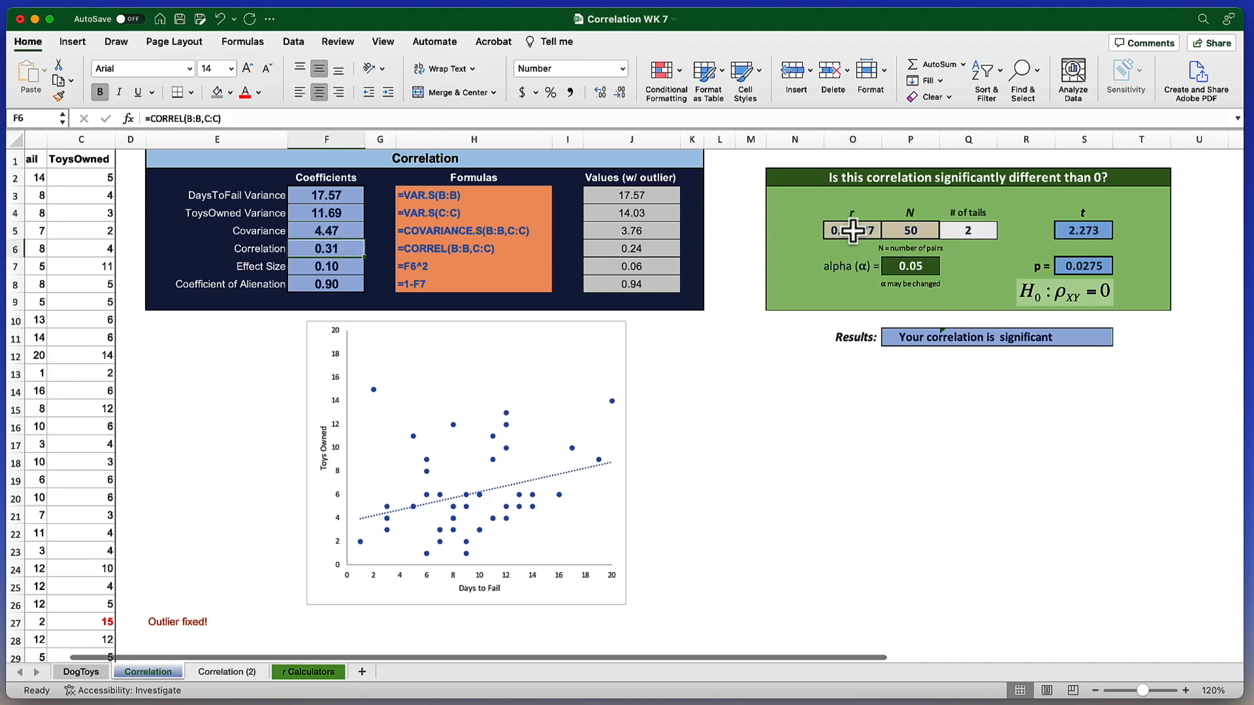
click(852, 230)
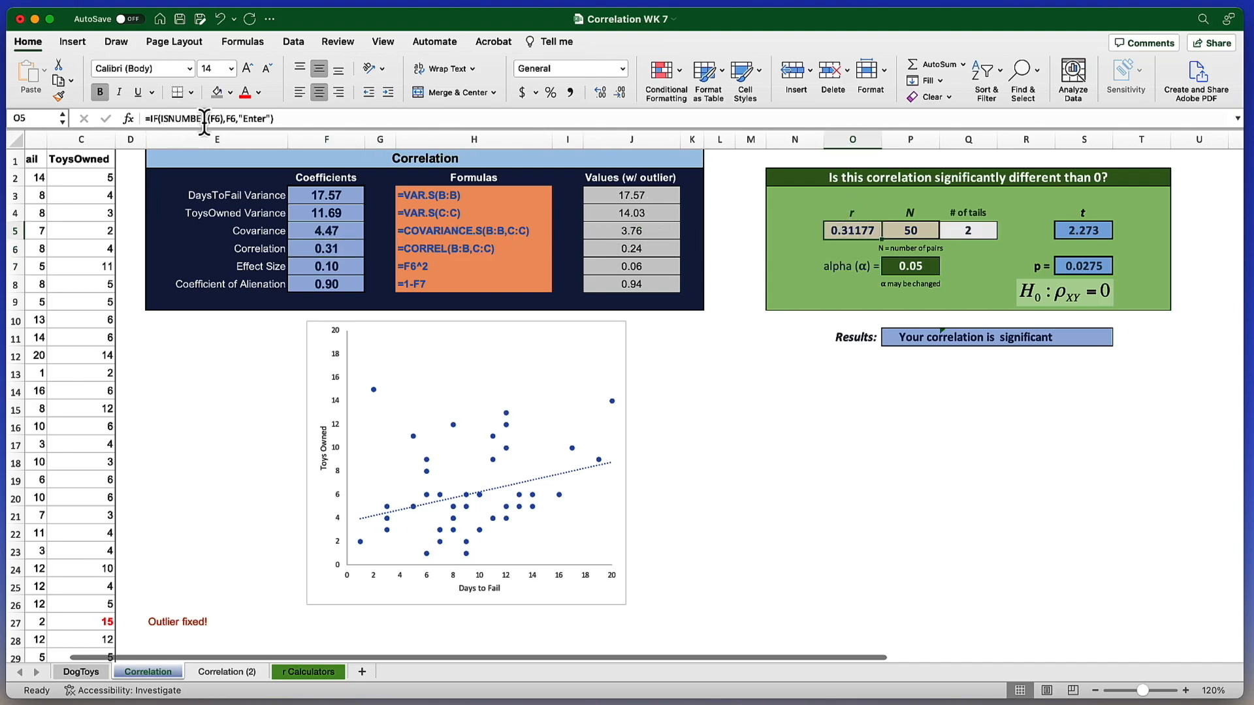
mouse_move(233, 120)
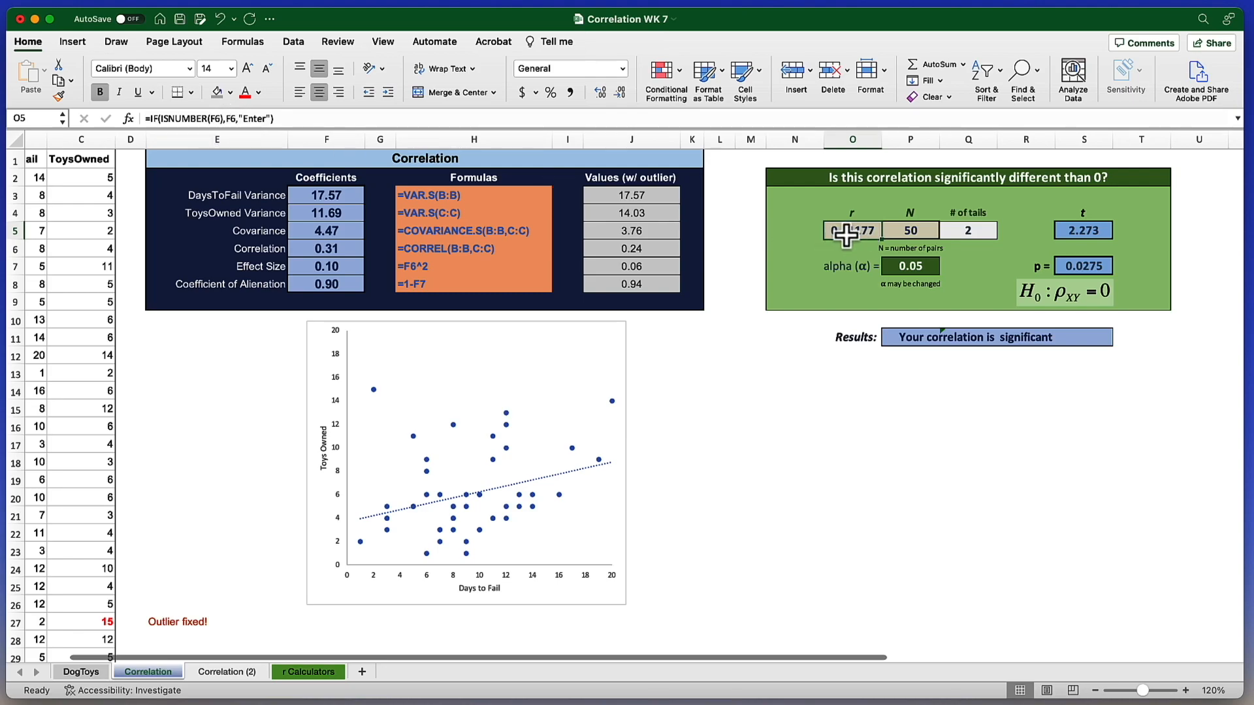
click(909, 230)
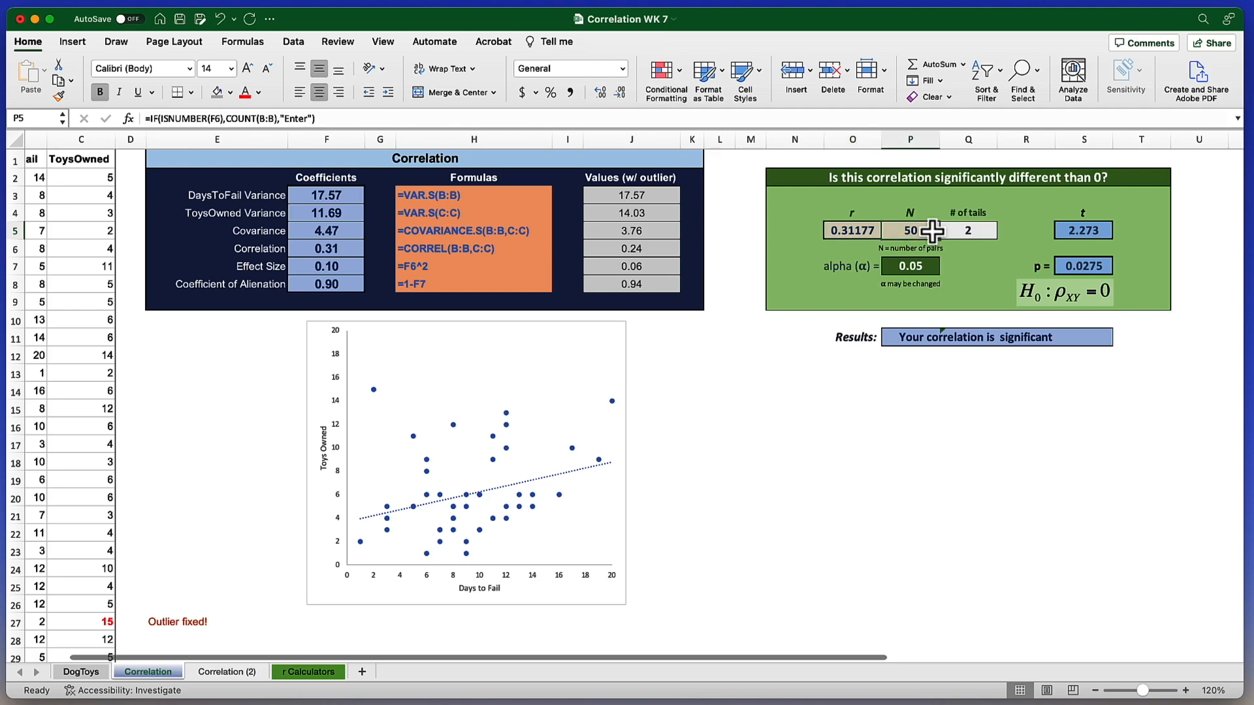
mouse_move(926, 232)
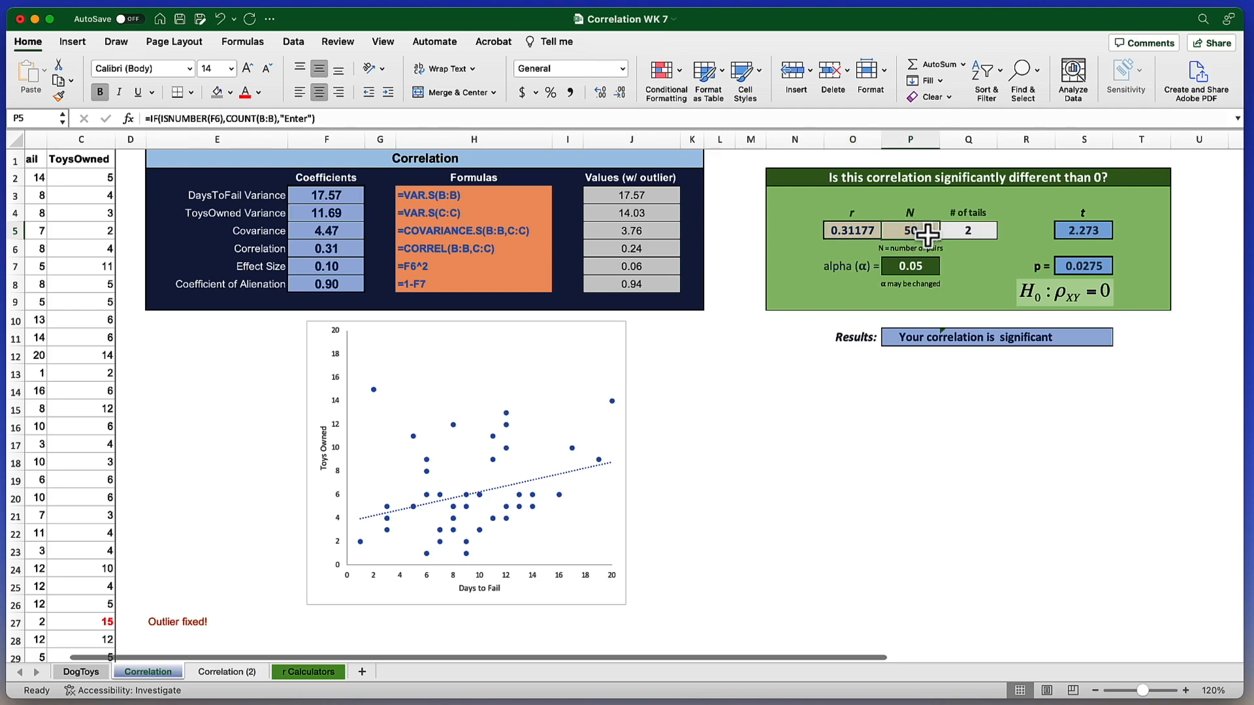
mouse_move(911, 234)
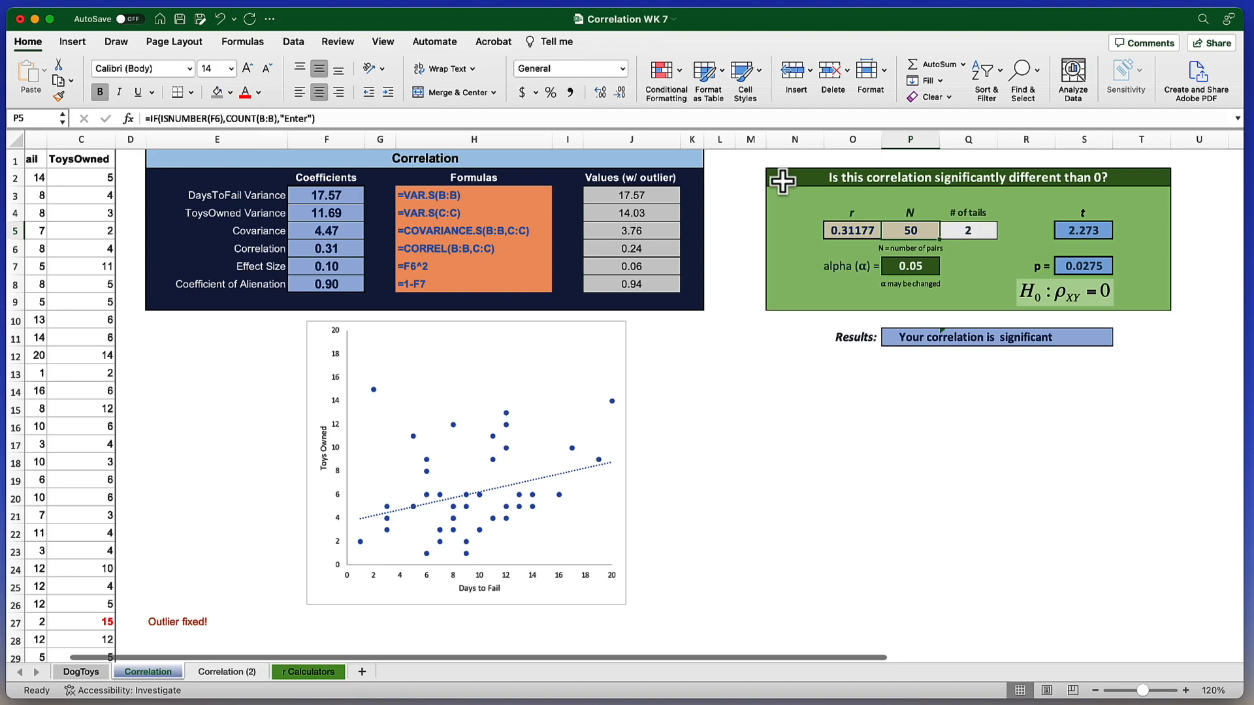
click(879, 177)
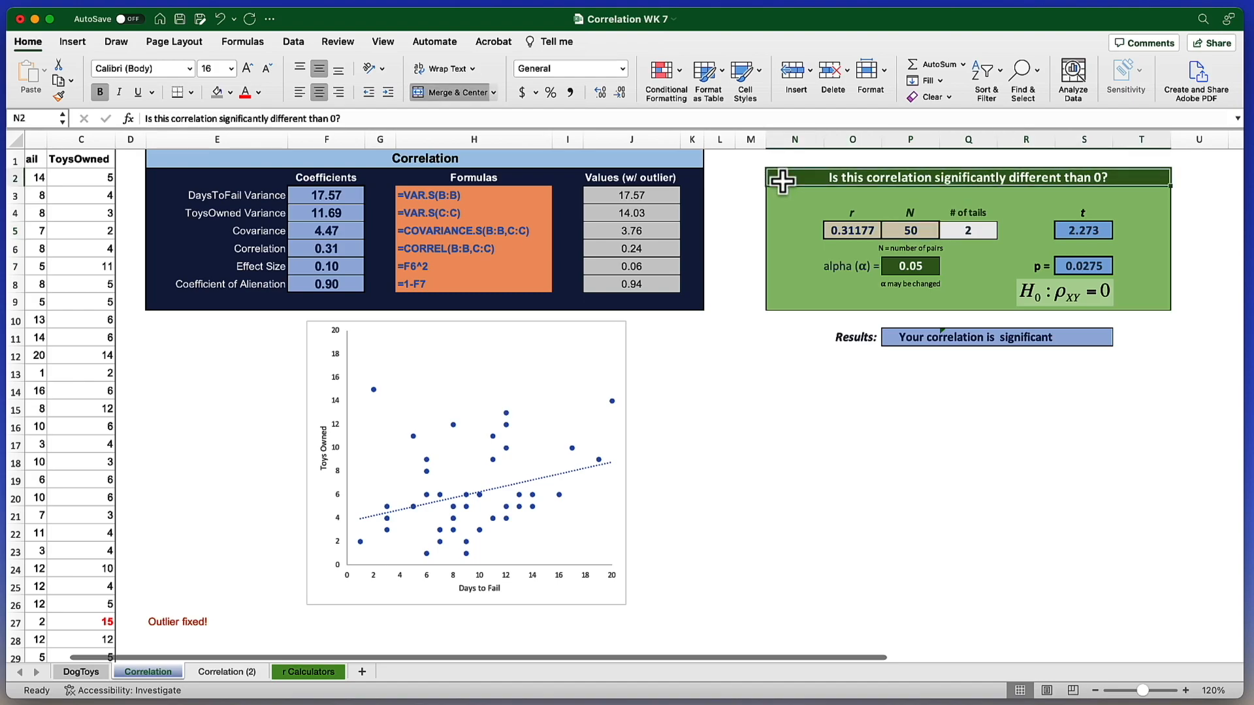
mouse_move(527, 243)
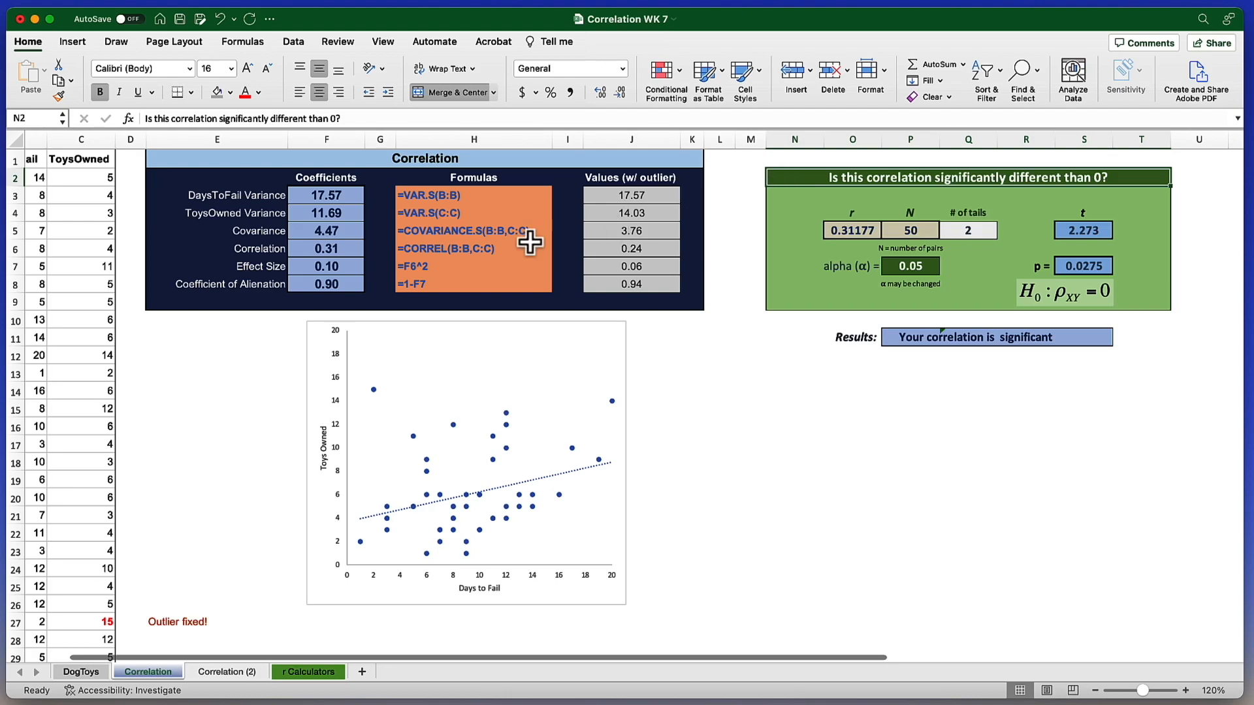
click(326, 248)
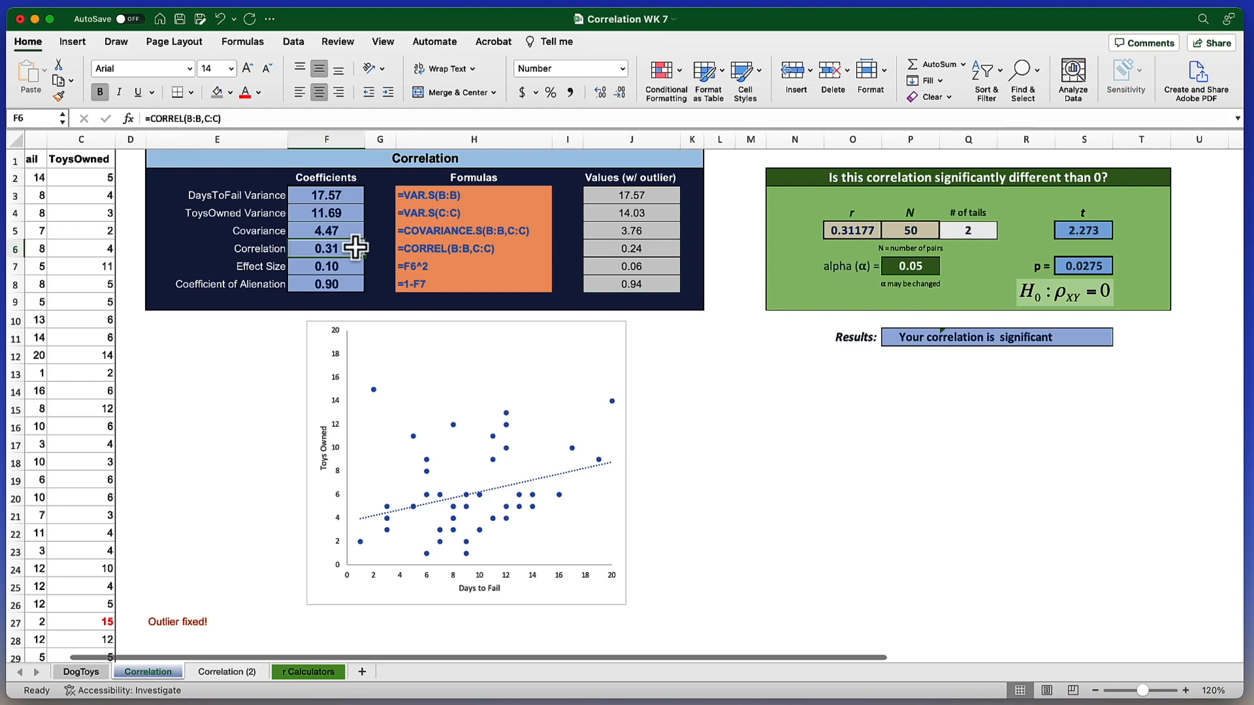
mouse_move(1100, 232)
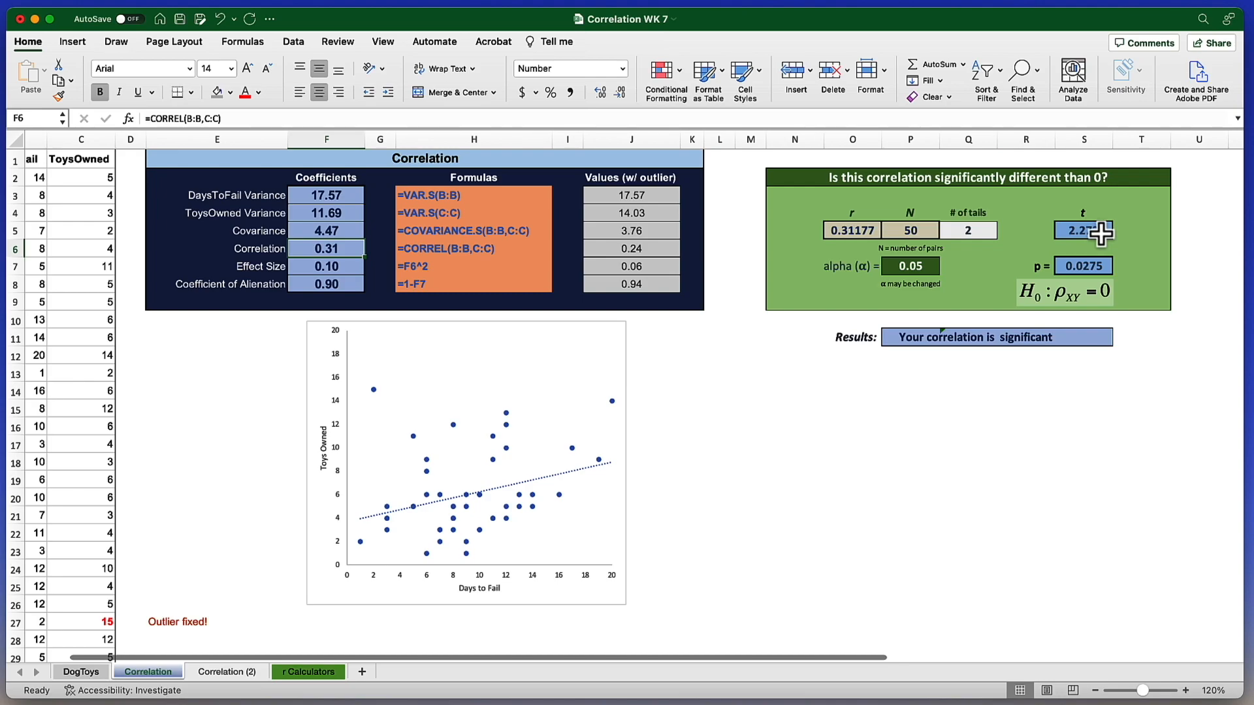
mouse_move(1095, 308)
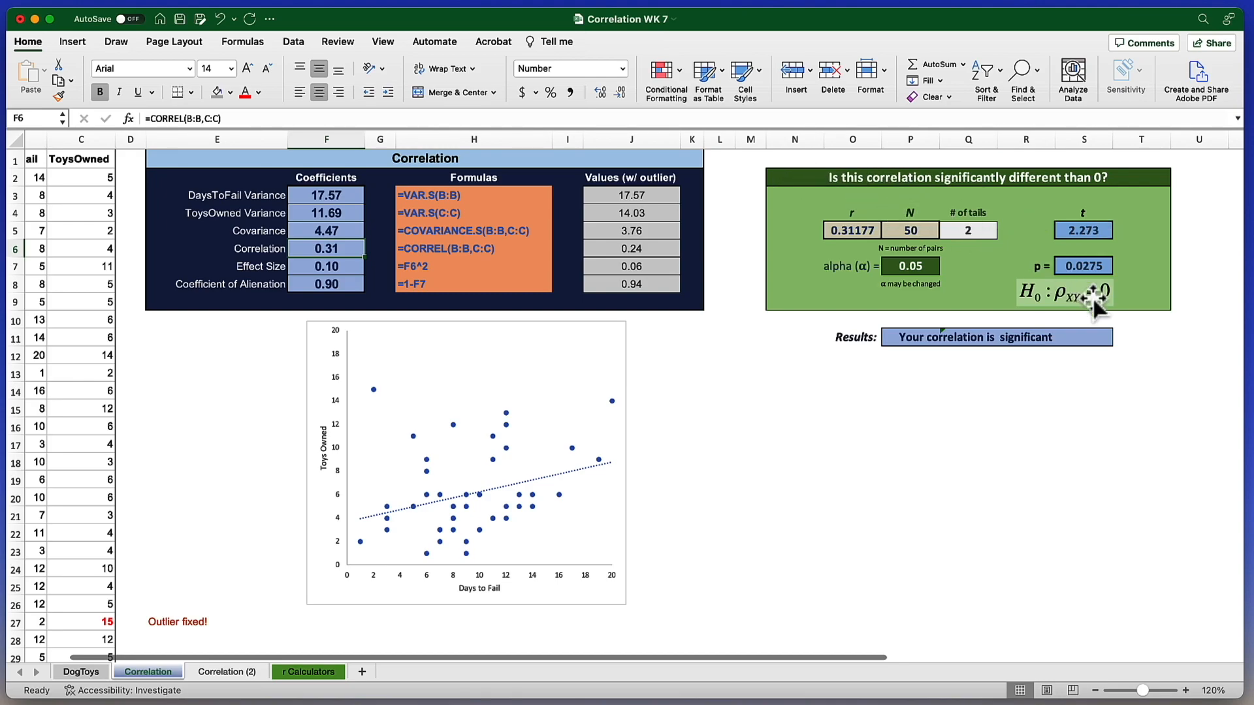
mouse_move(963, 267)
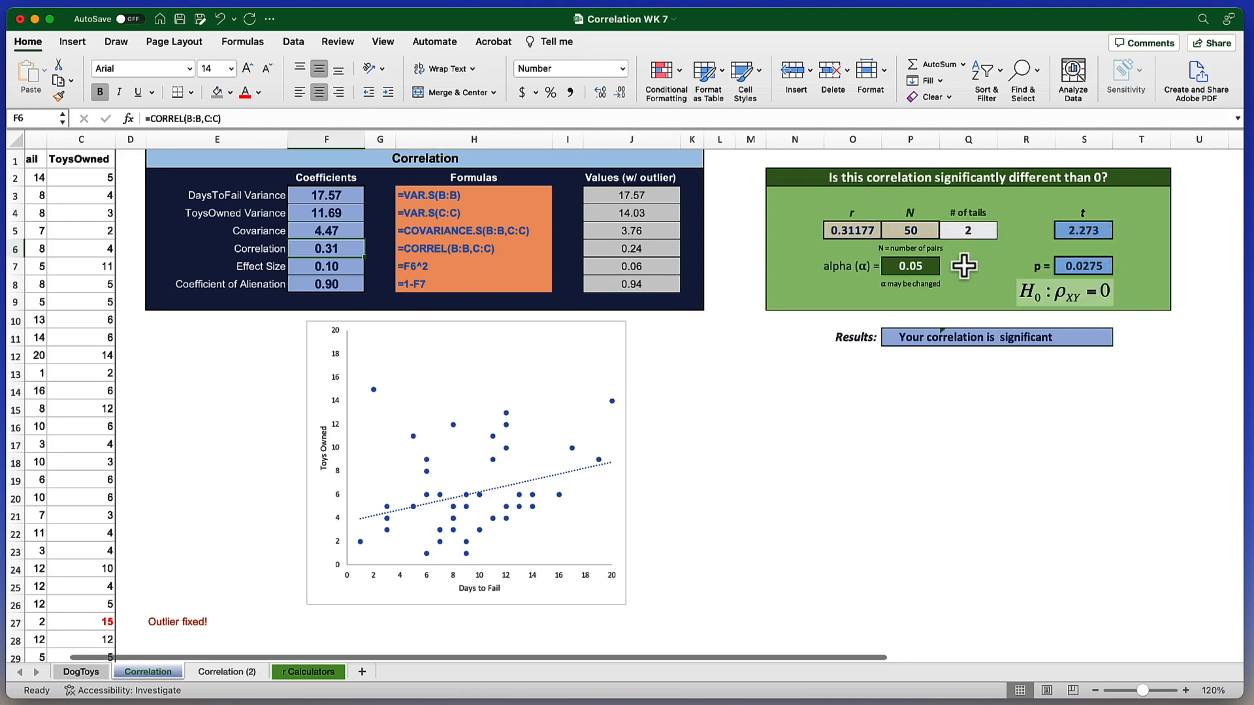
mouse_move(911, 230)
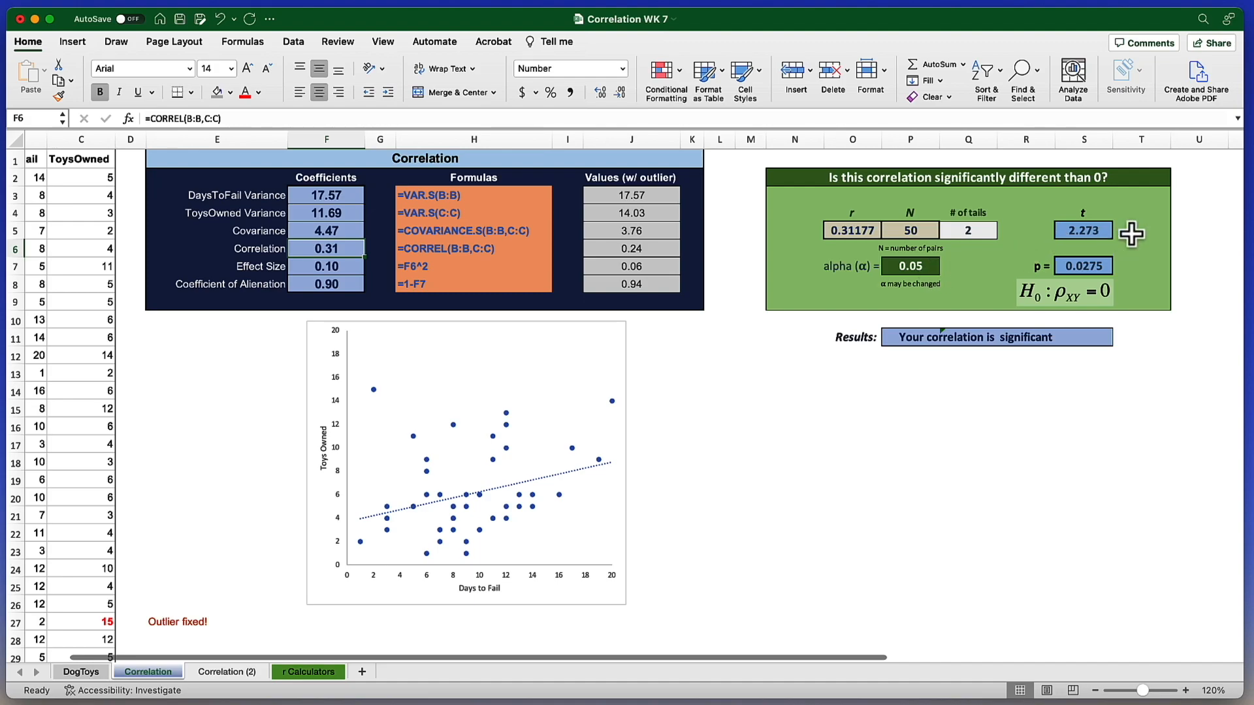
click(1082, 230)
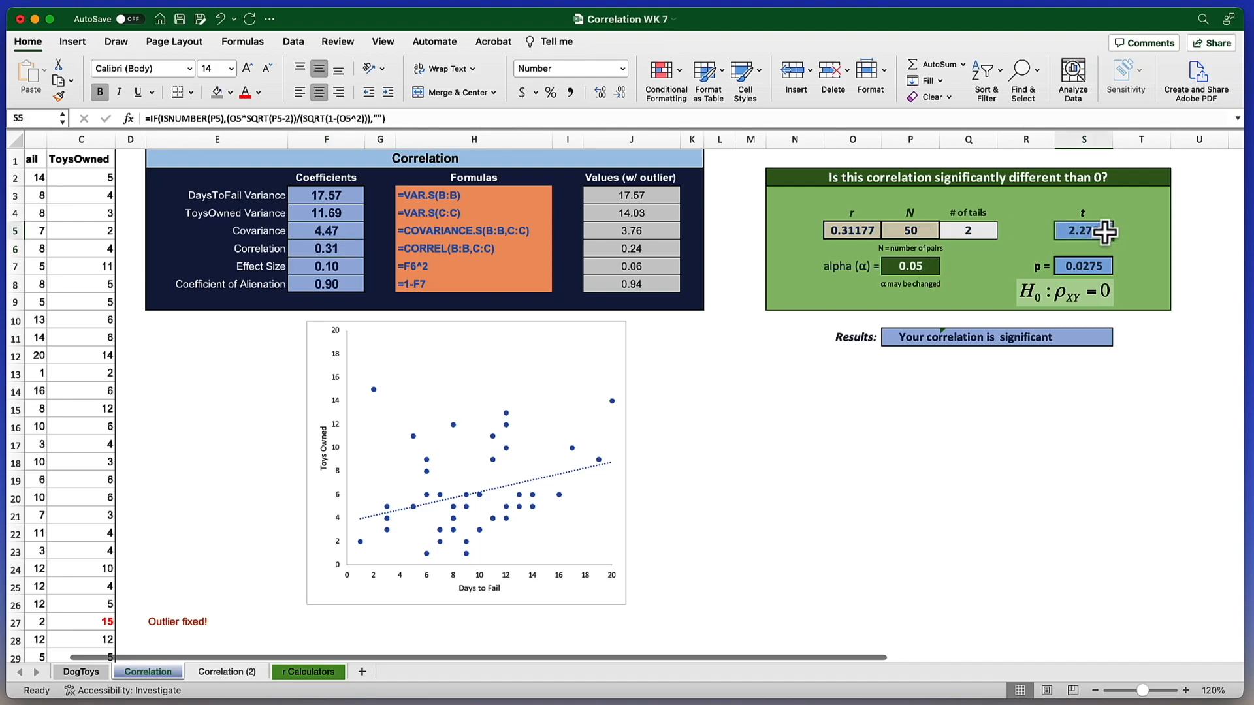
mouse_move(1097, 267)
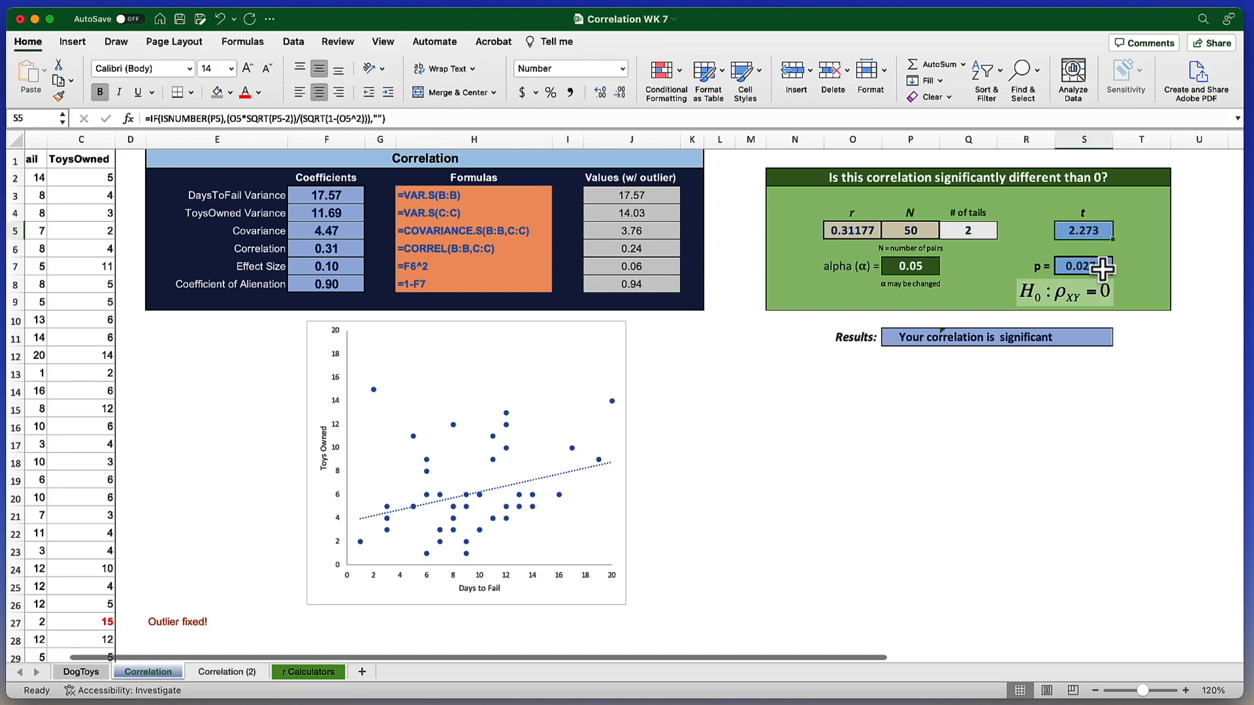
click(1084, 266)
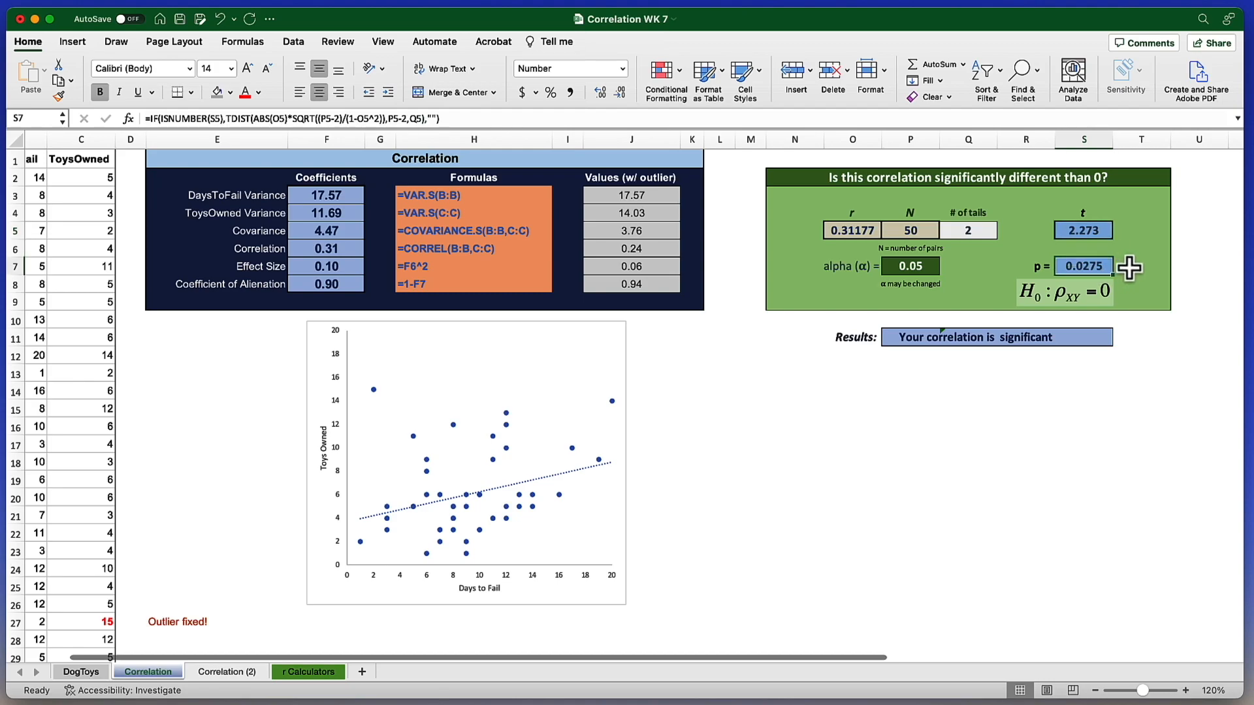
mouse_move(911, 357)
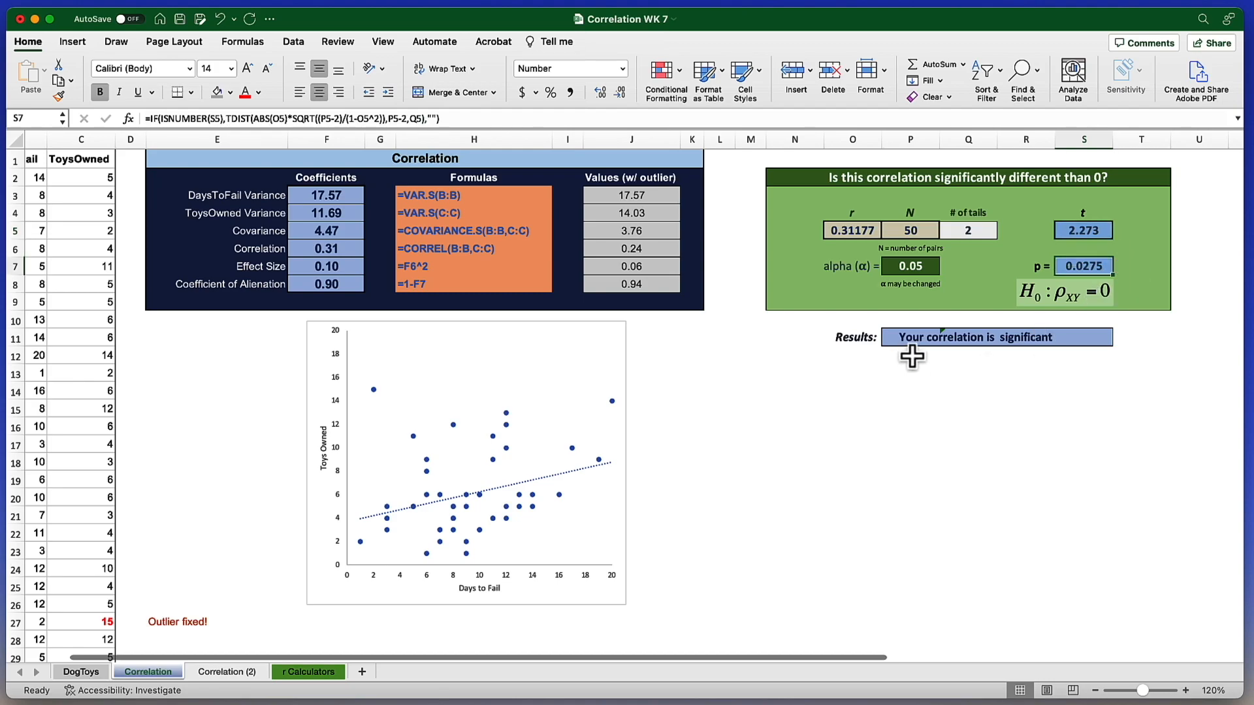
mouse_move(946, 362)
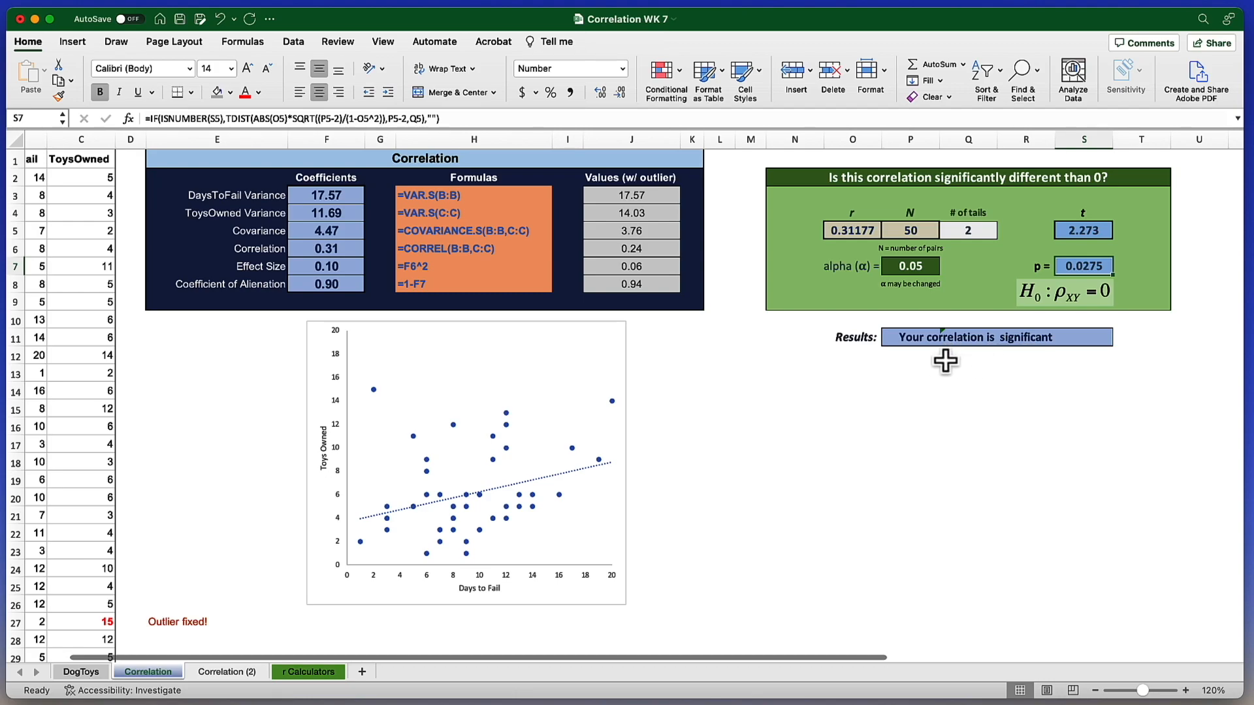
mouse_move(1062, 366)
text(0.24)
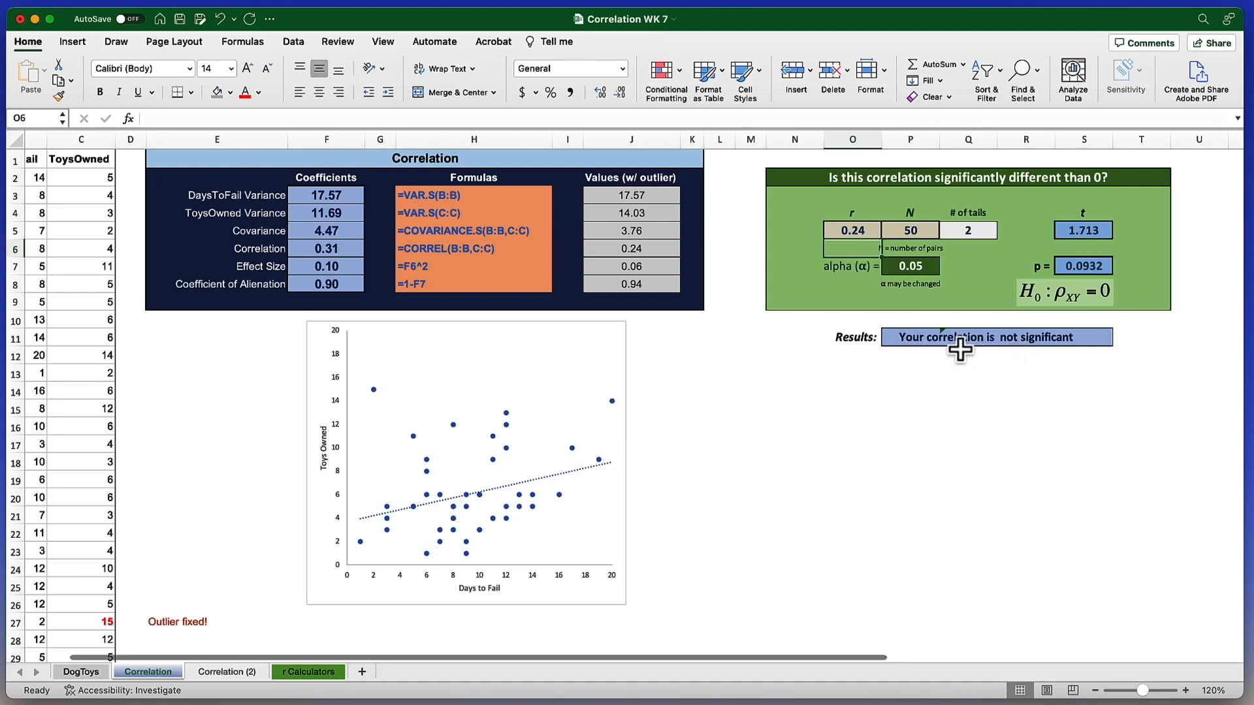
mouse_move(1014, 366)
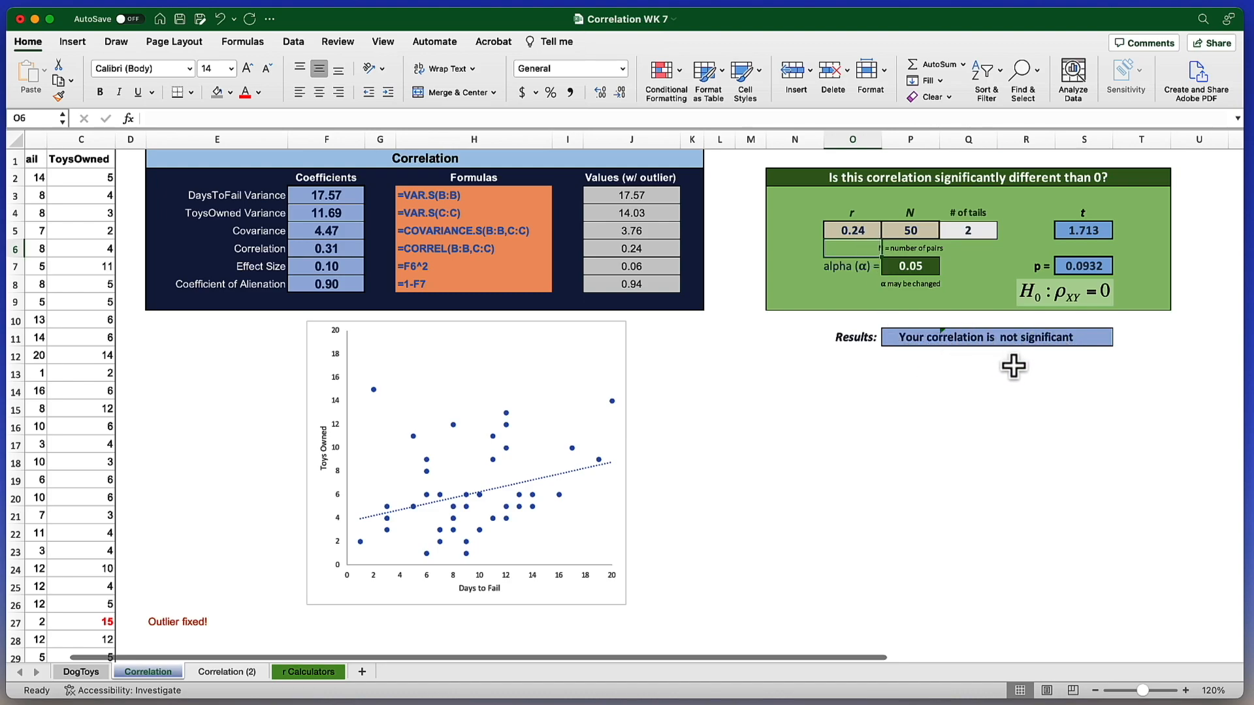
mouse_move(137, 628)
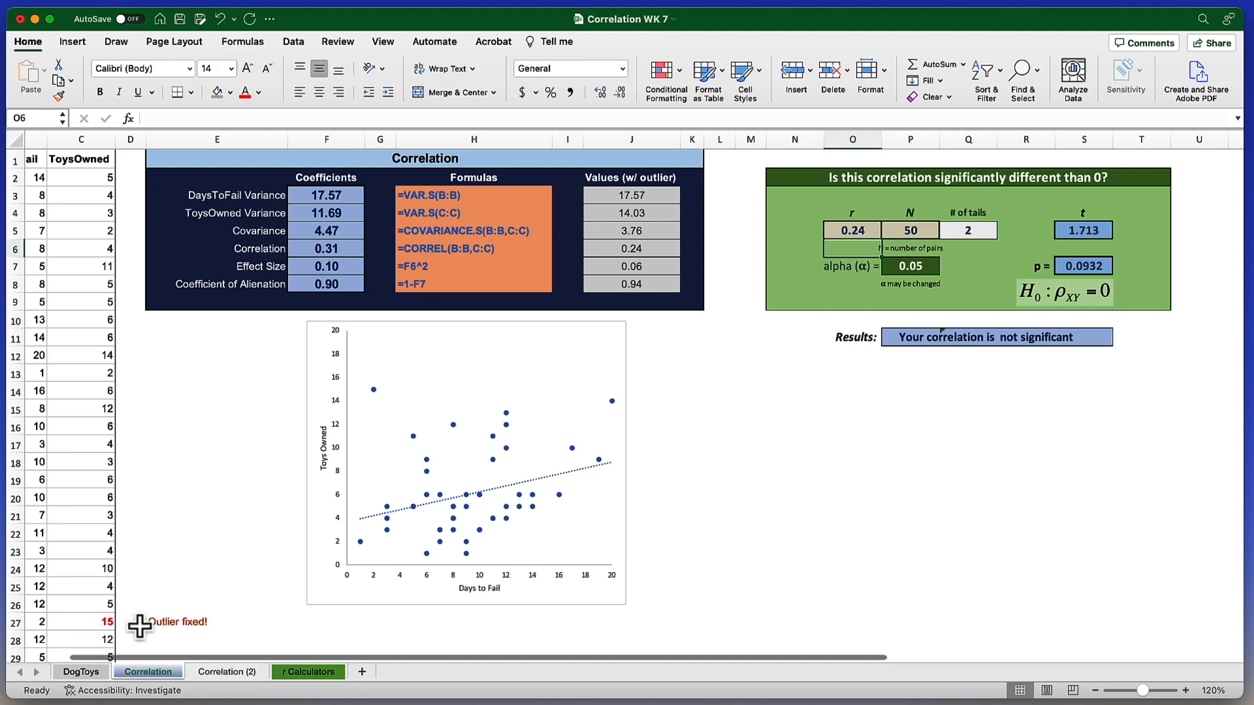
mouse_move(380, 251)
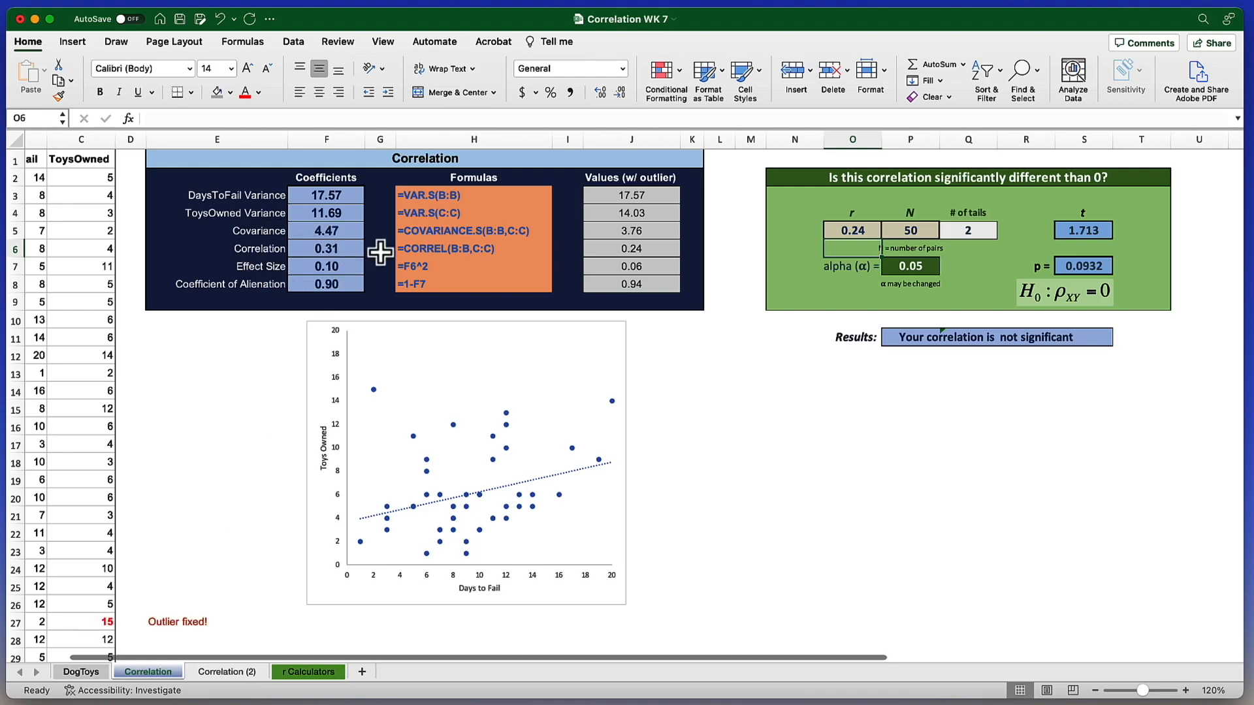
mouse_move(997, 346)
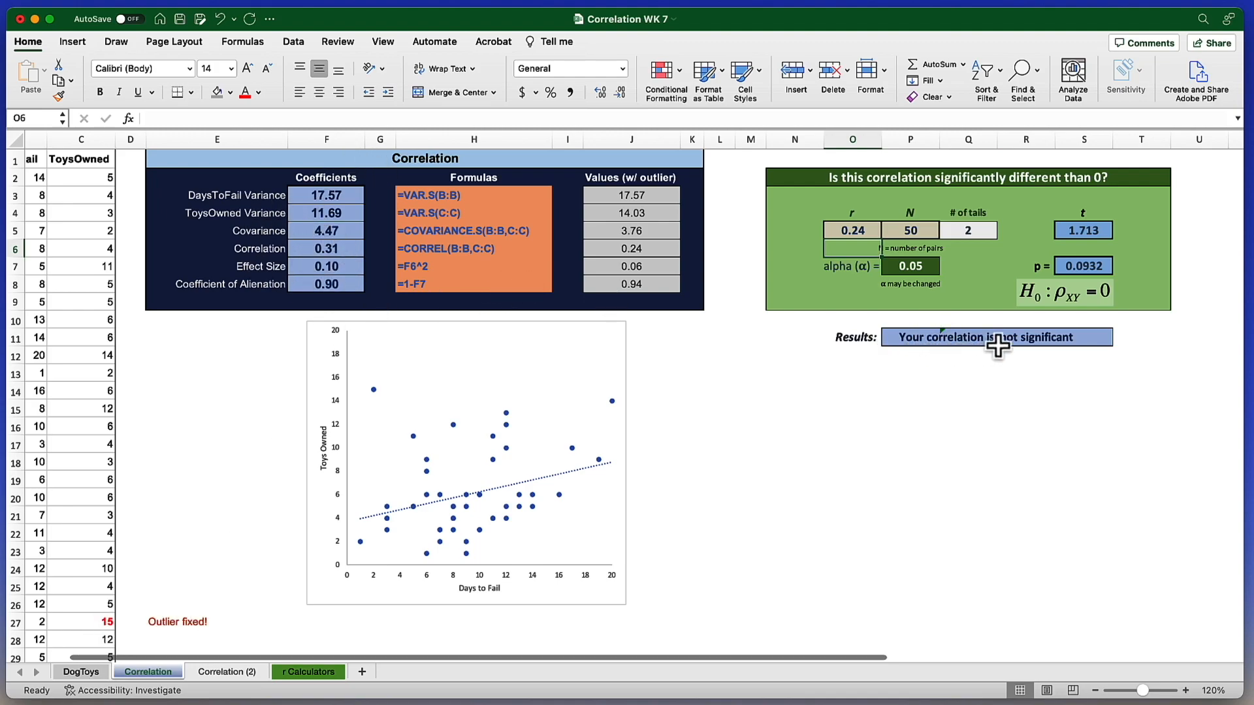
mouse_move(943, 343)
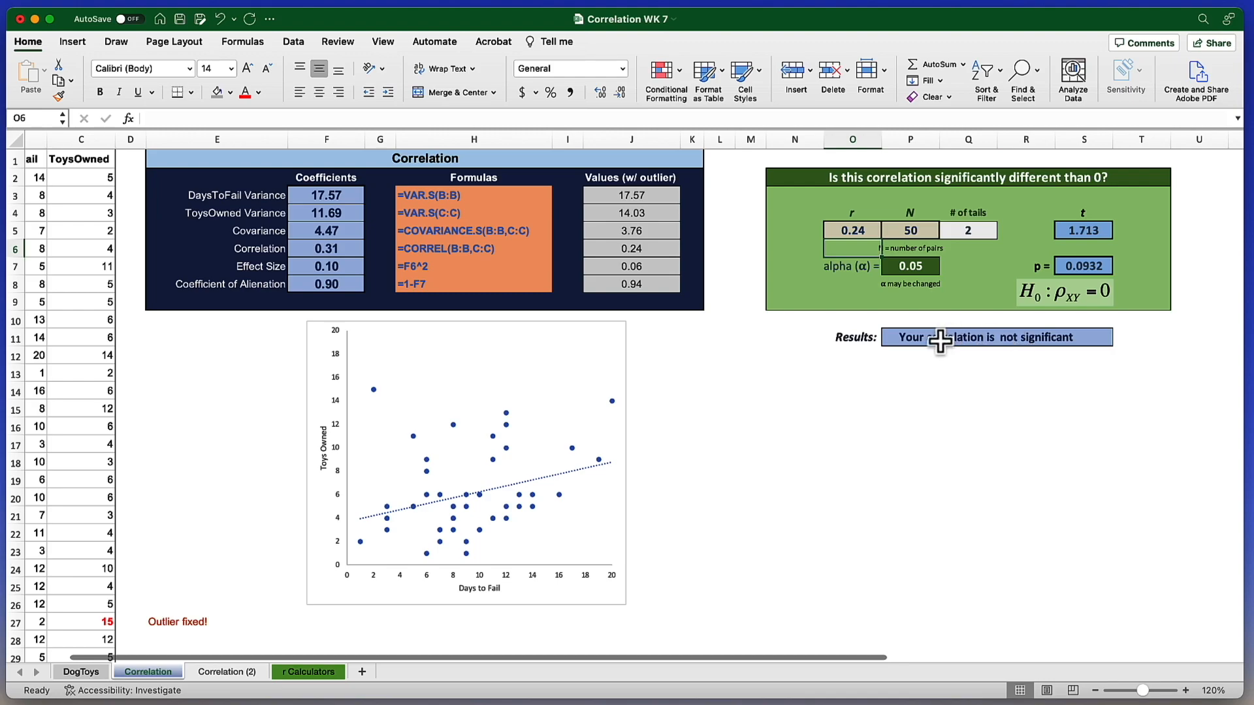
mouse_move(864, 232)
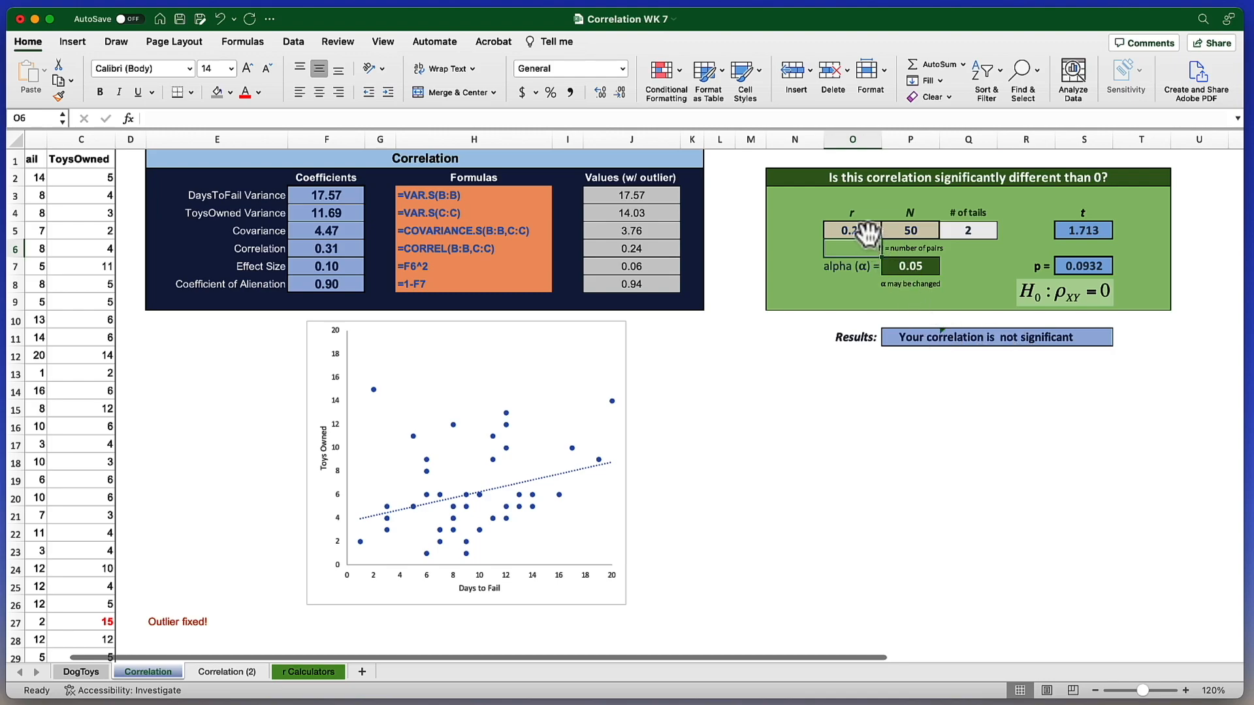
click(909, 229)
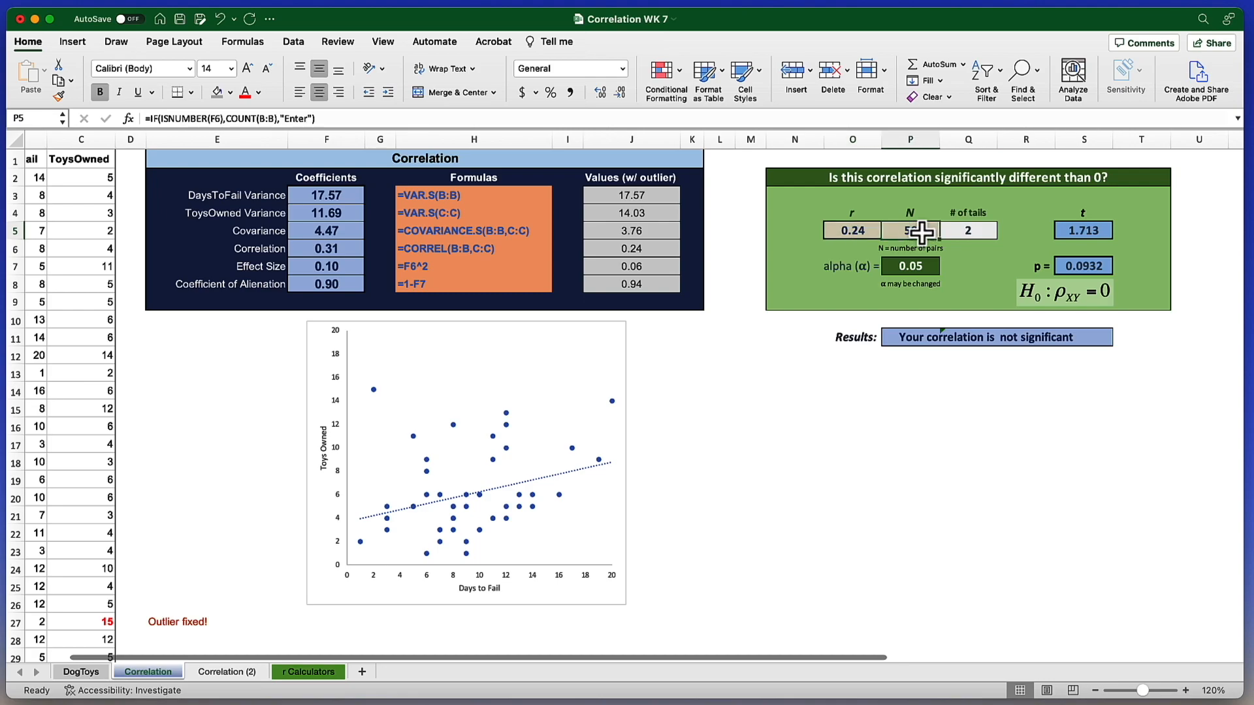
click(850, 230)
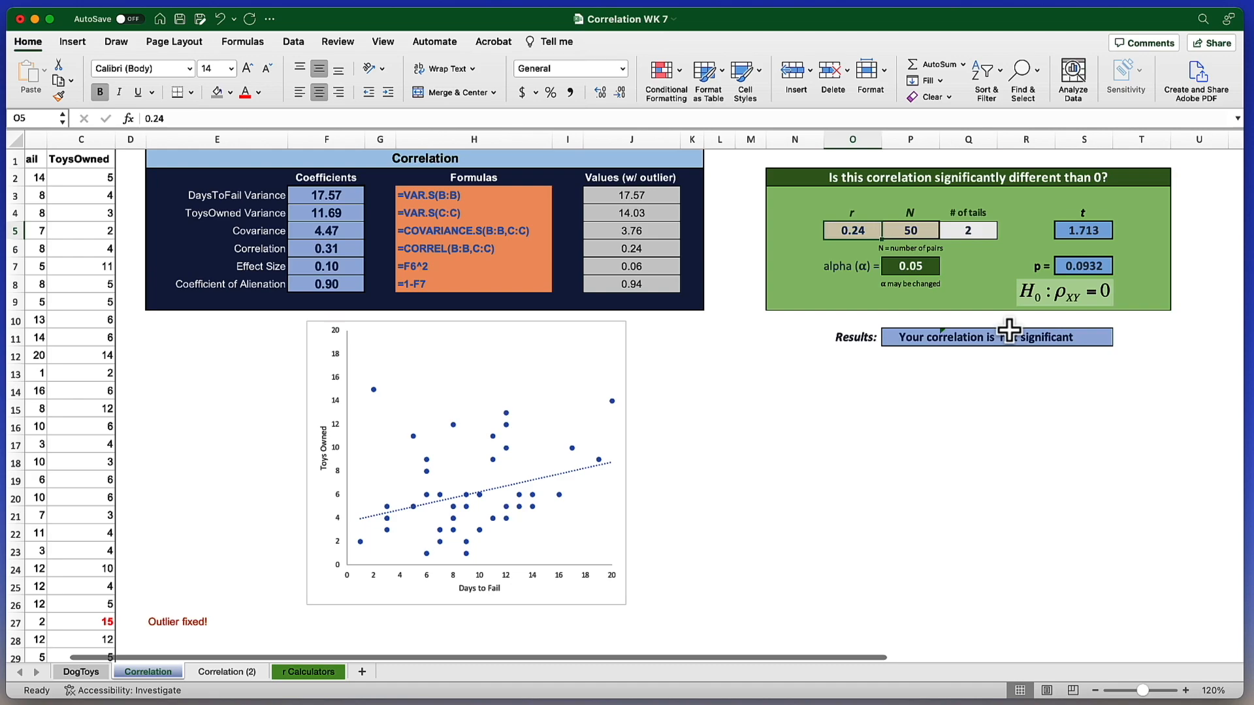
mouse_move(1022, 418)
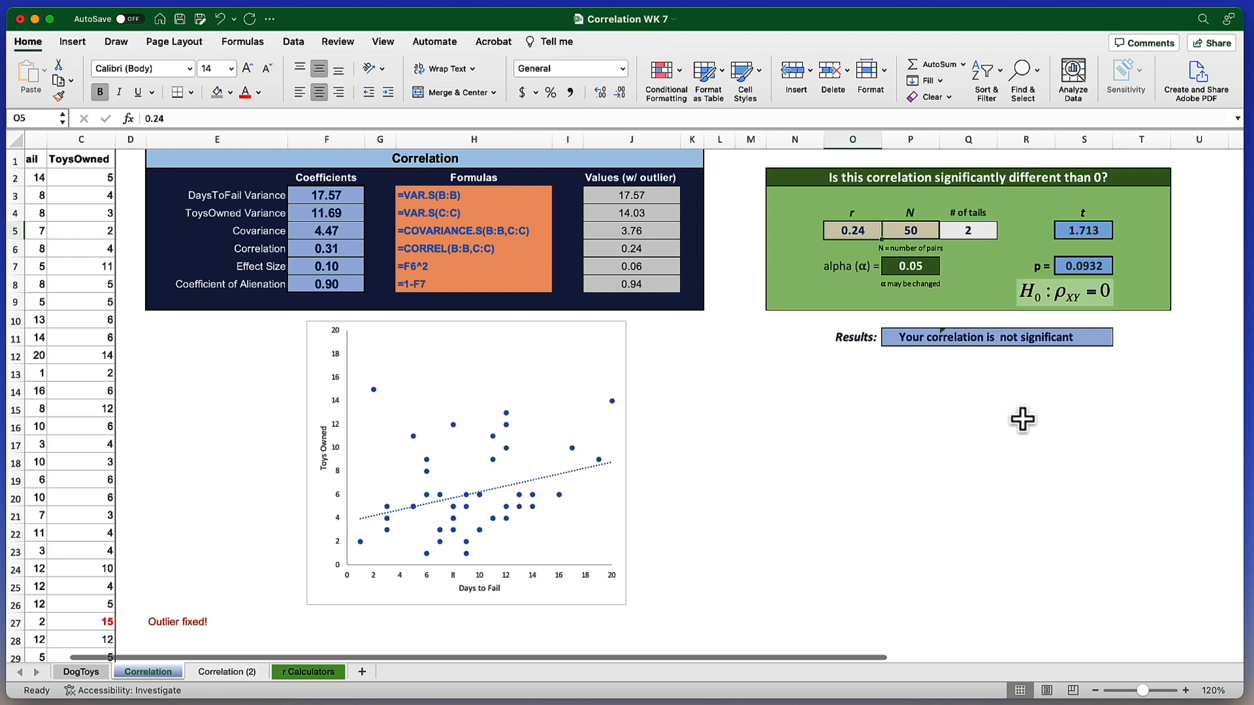